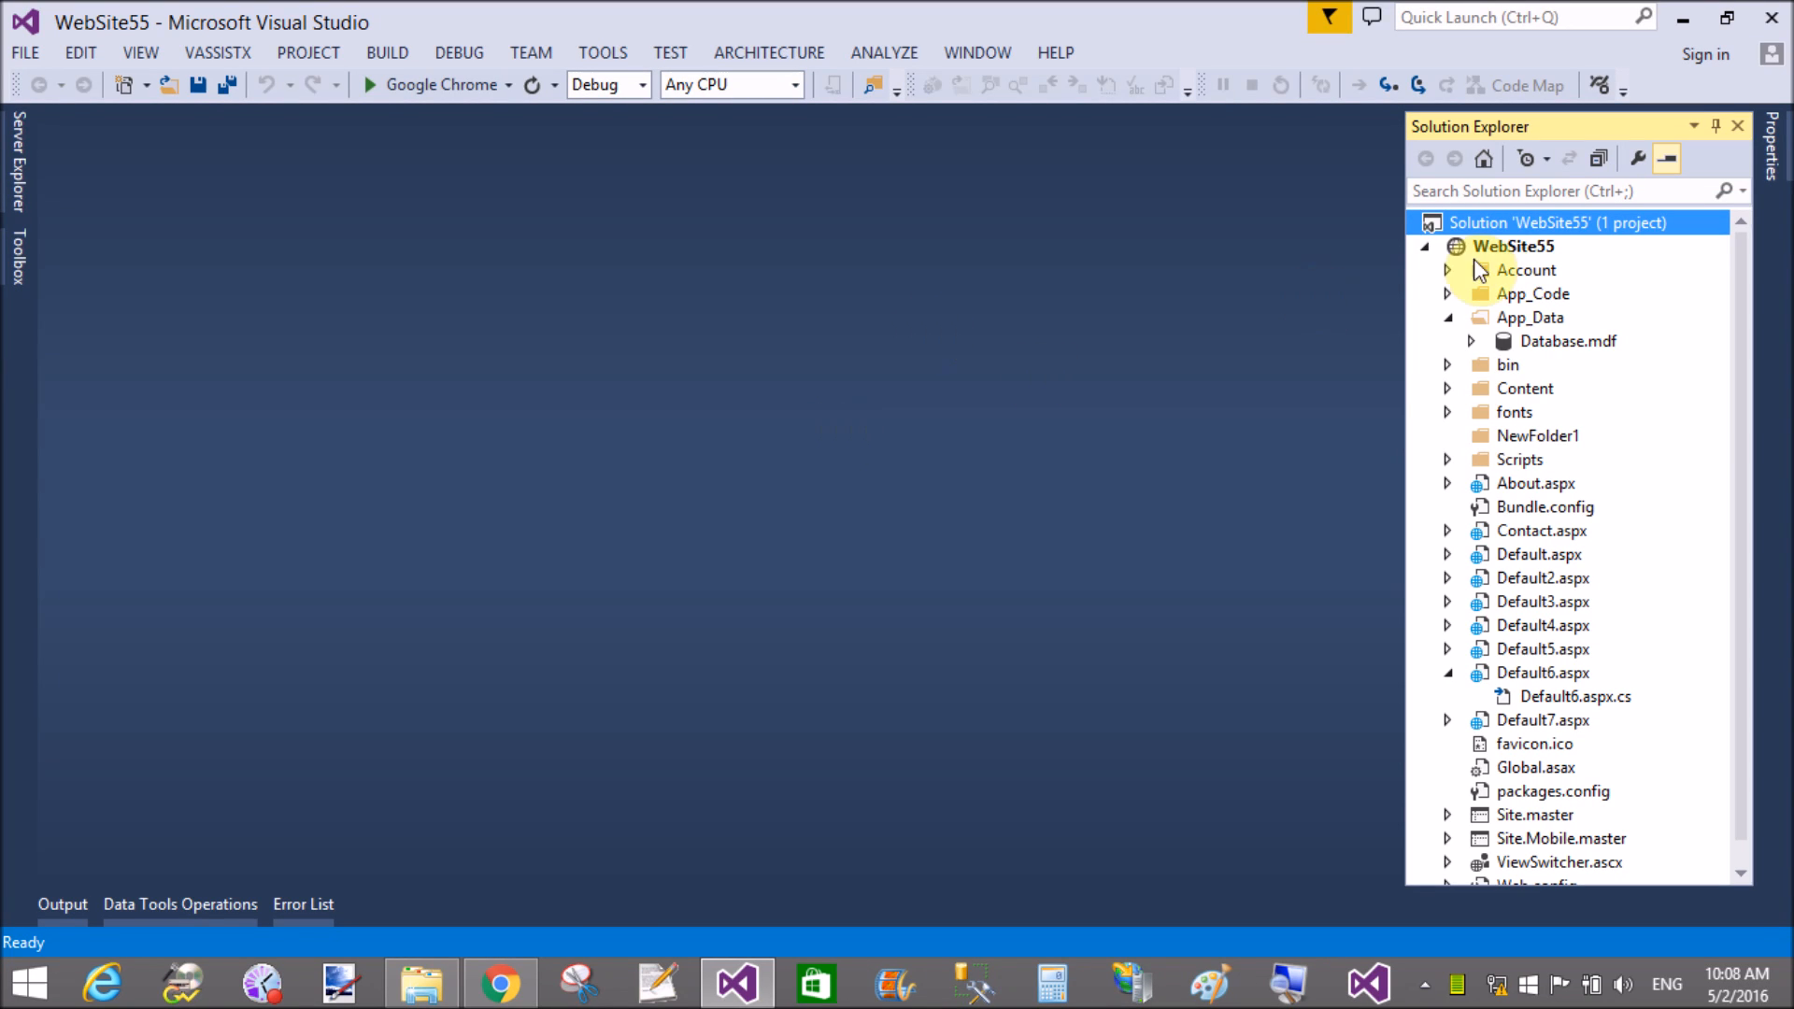
Step: Add a new Web Form Default8.aspx to the WebSite55 project via Add New Item
{"action": "left_click", "coordinate": [1512, 247]}
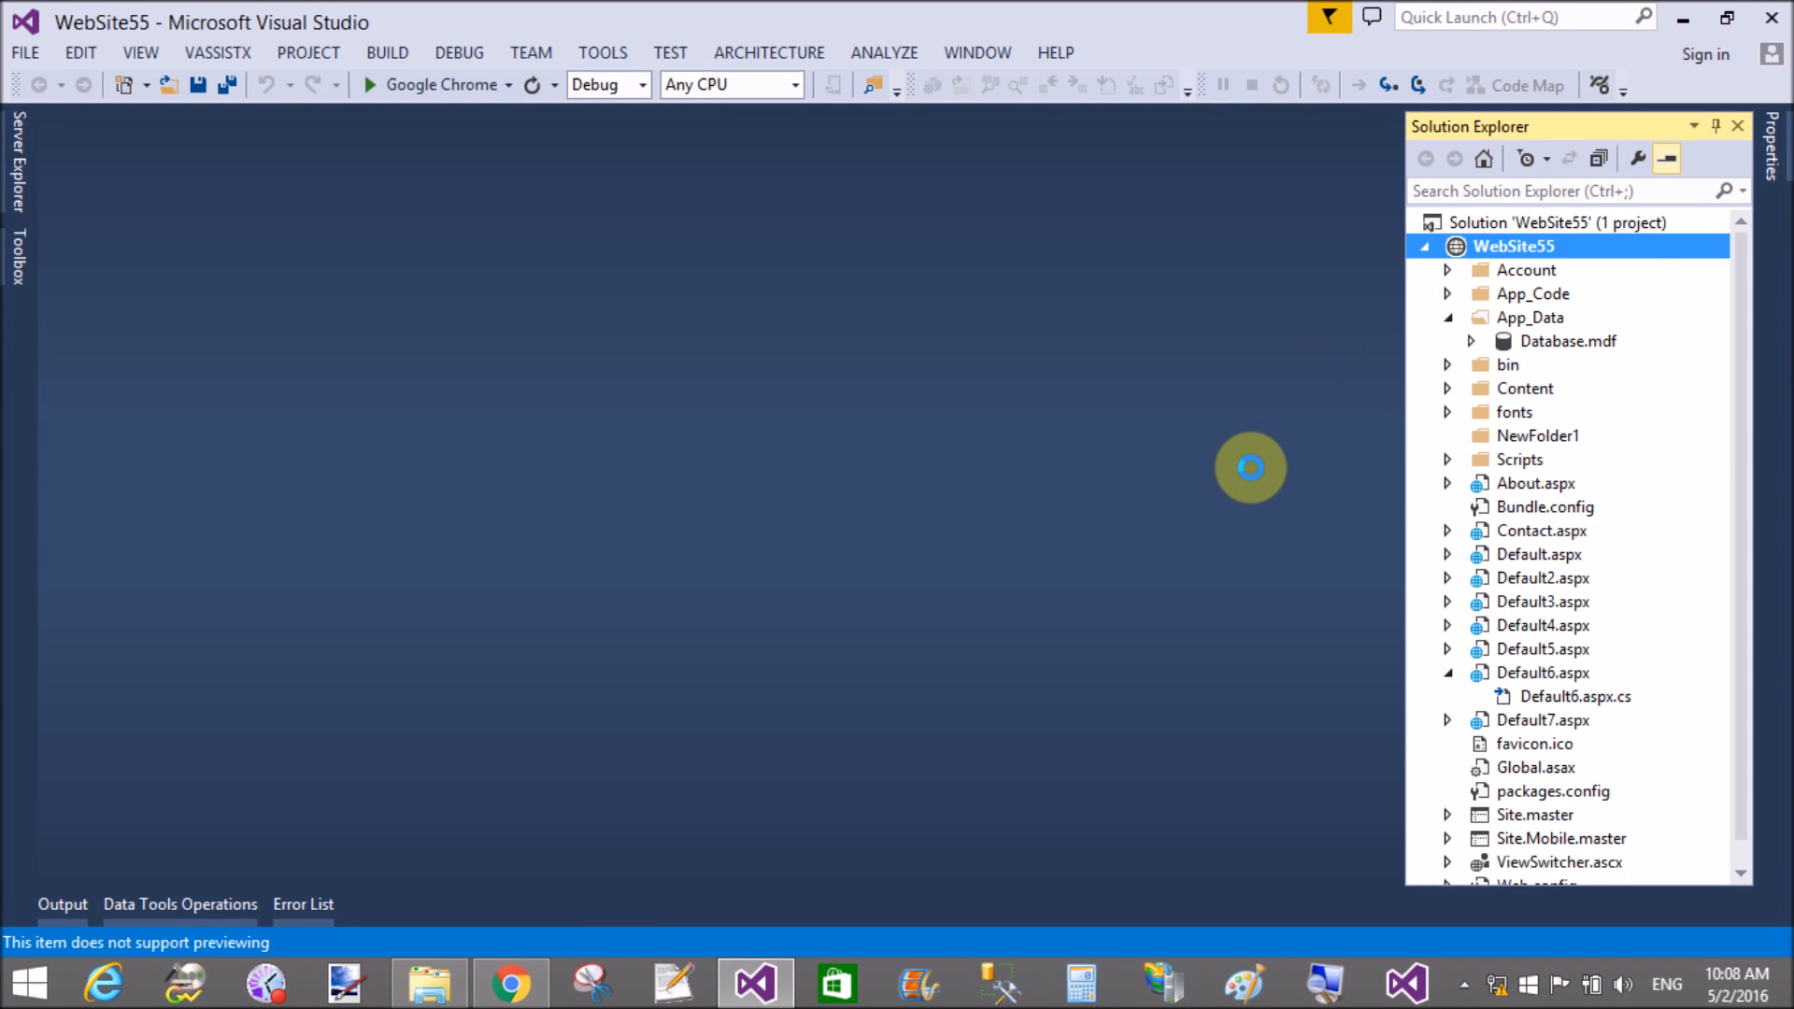
{"action": "right_click", "coordinate": [1512, 247]}
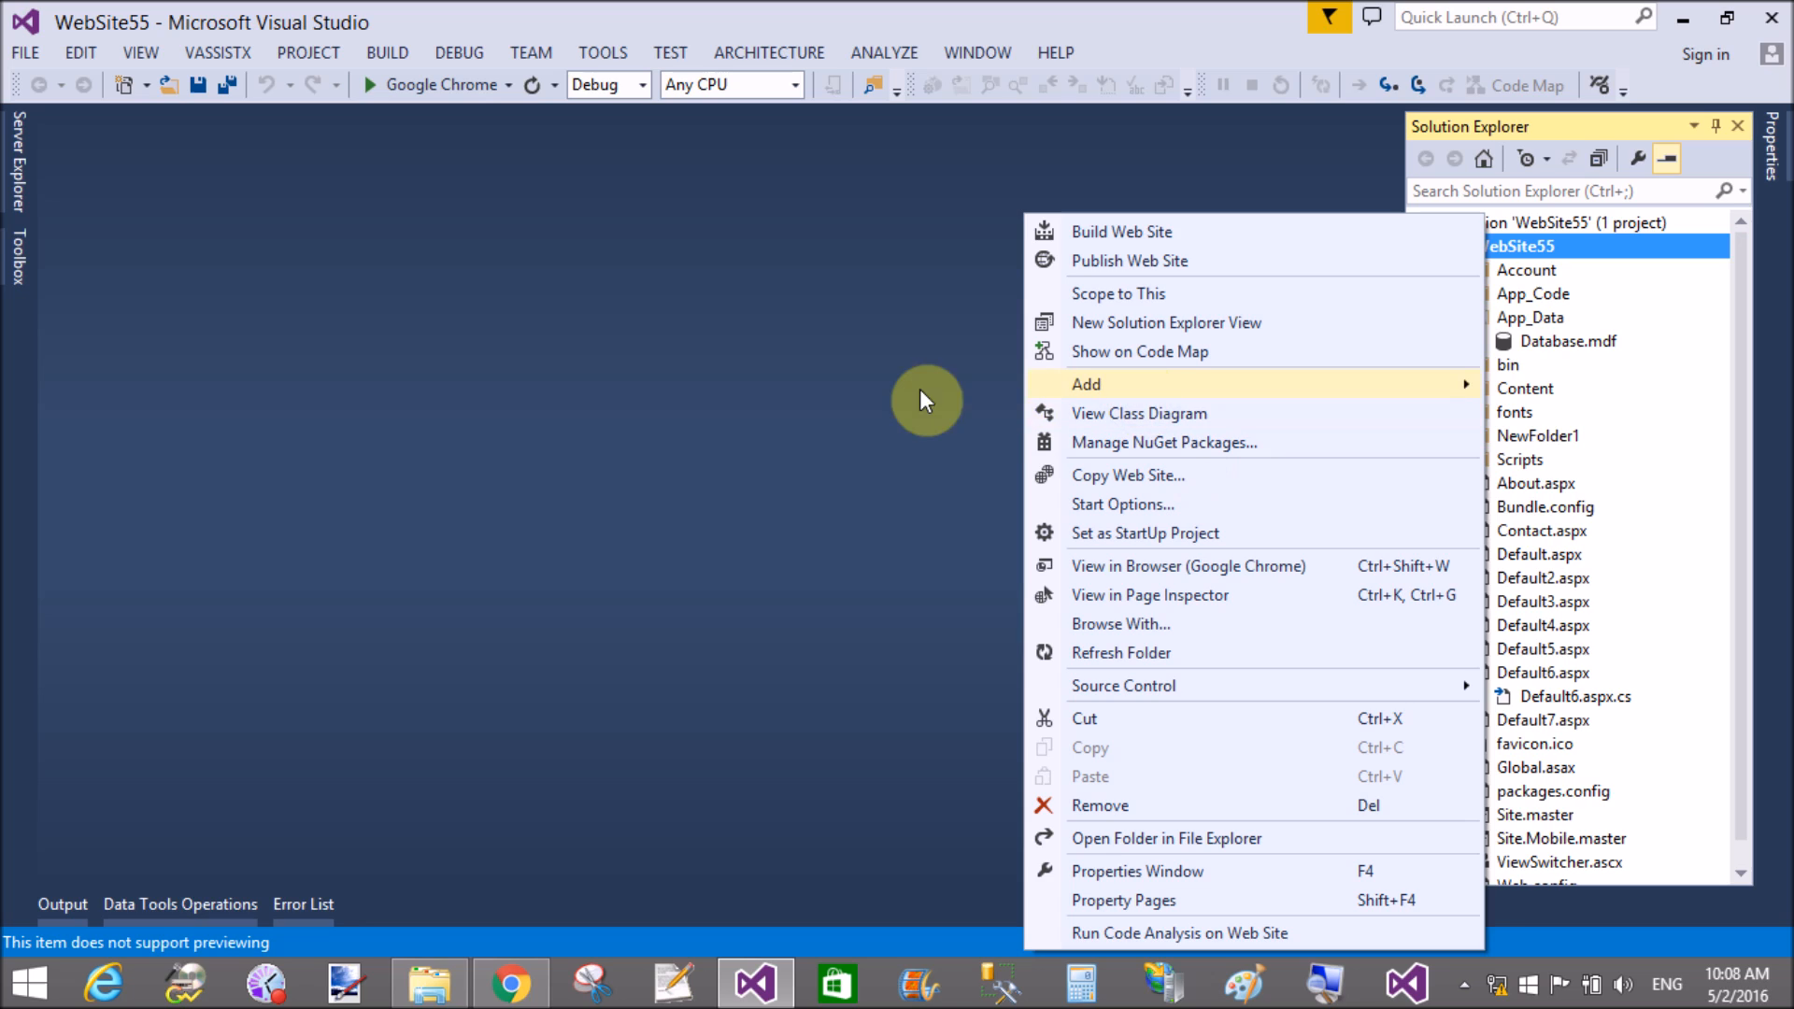
{"action": "mouse_move", "coordinate": [893, 403]}
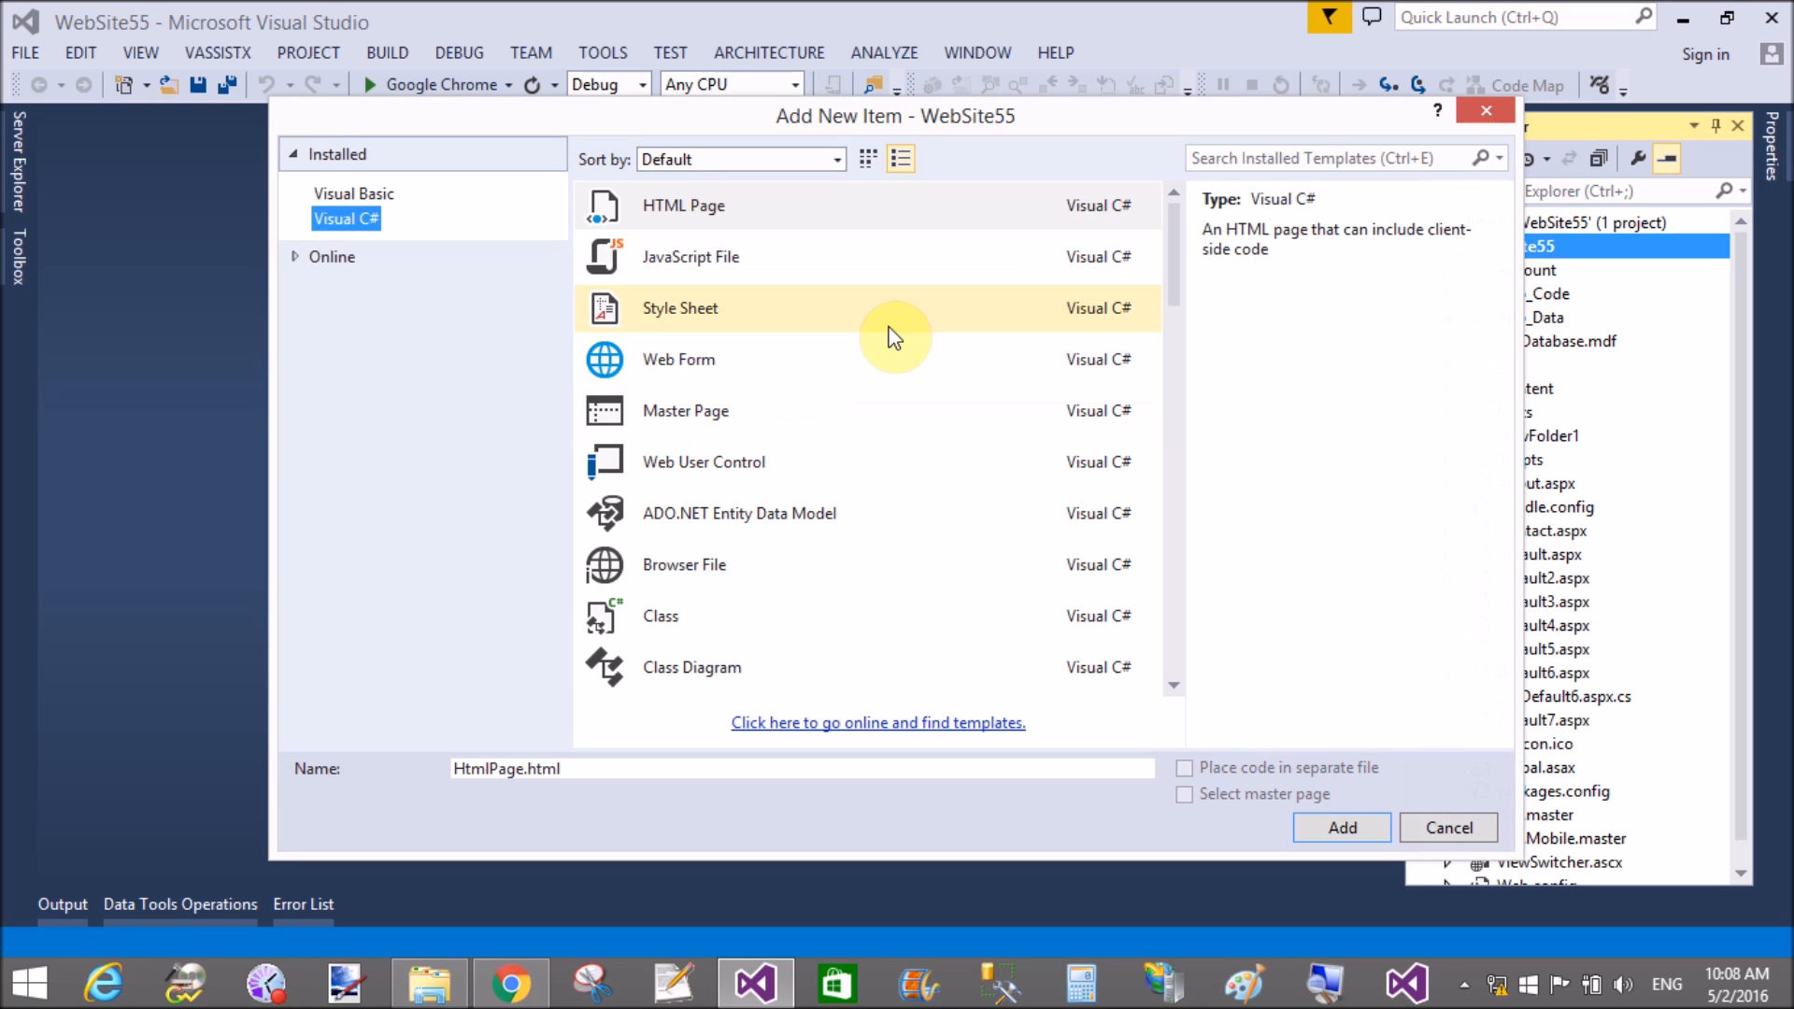
{"action": "left_click", "coordinate": [679, 358]}
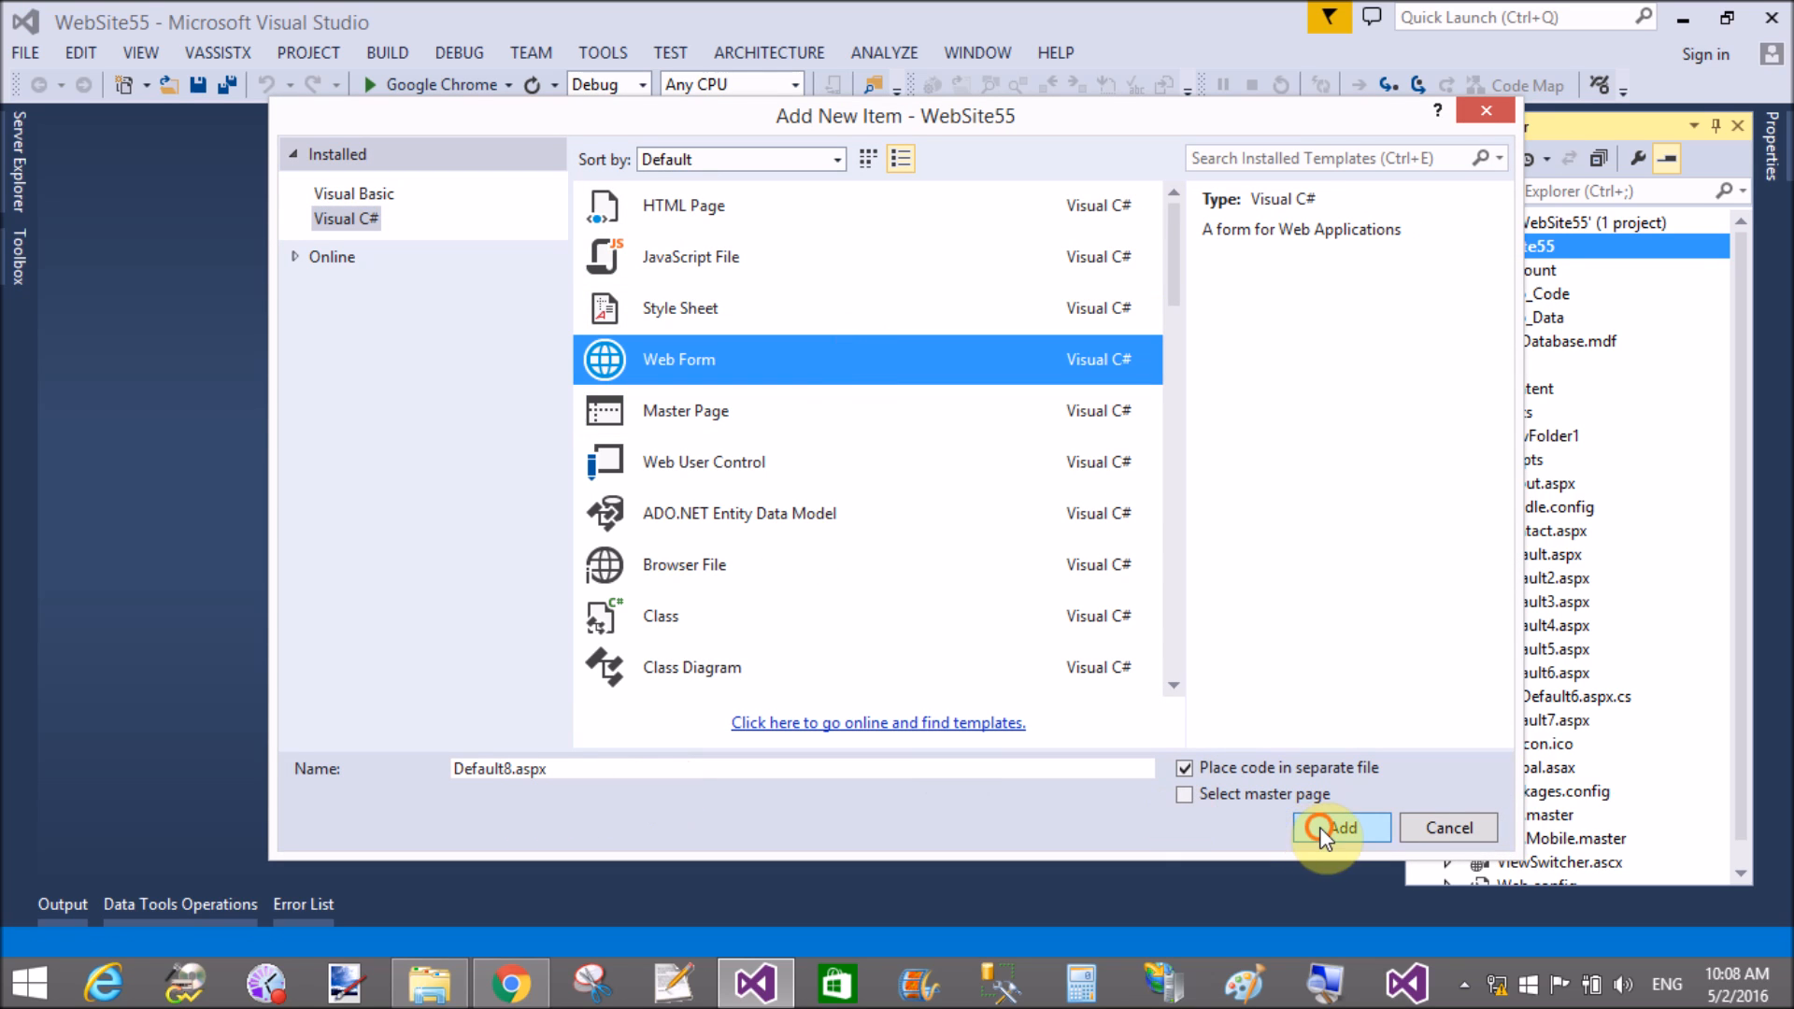
{"action": "left_click", "coordinate": [1342, 828]}
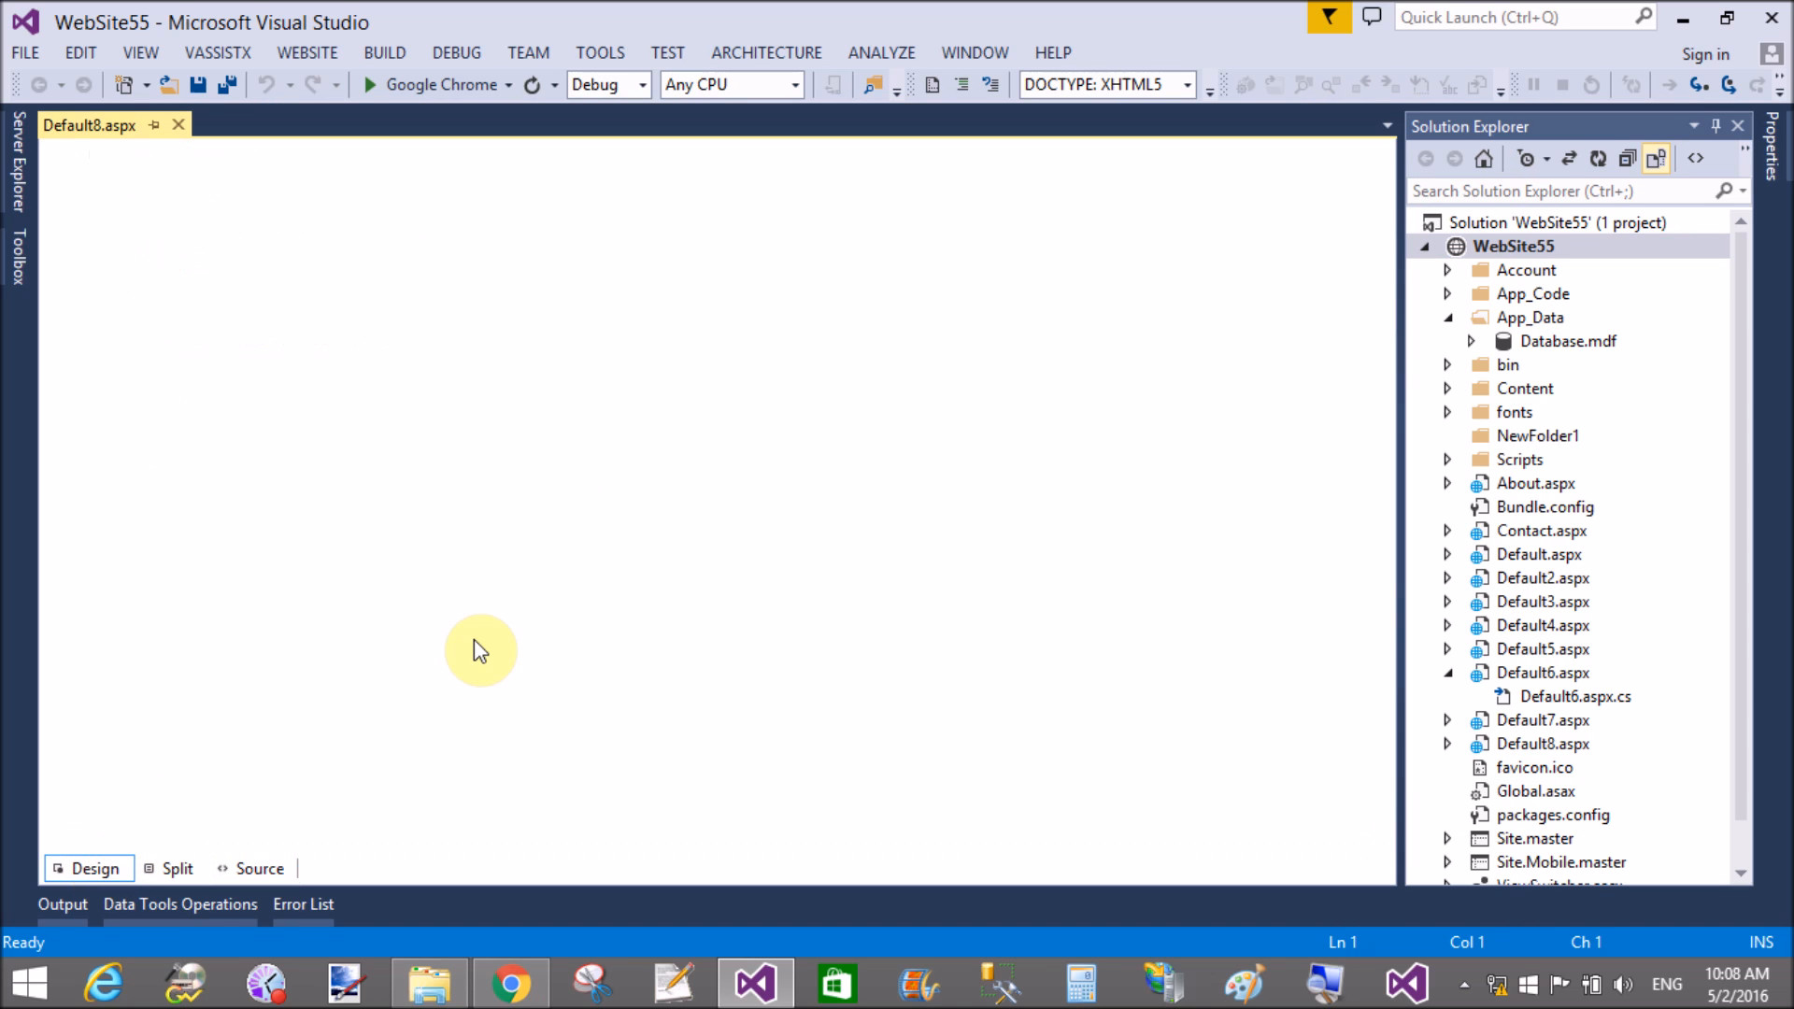
Step: Write the labels Enter Card No., Enter Card Expire and Enter CVV on separate lines
{"action": "left_click", "coordinate": [480, 651]}
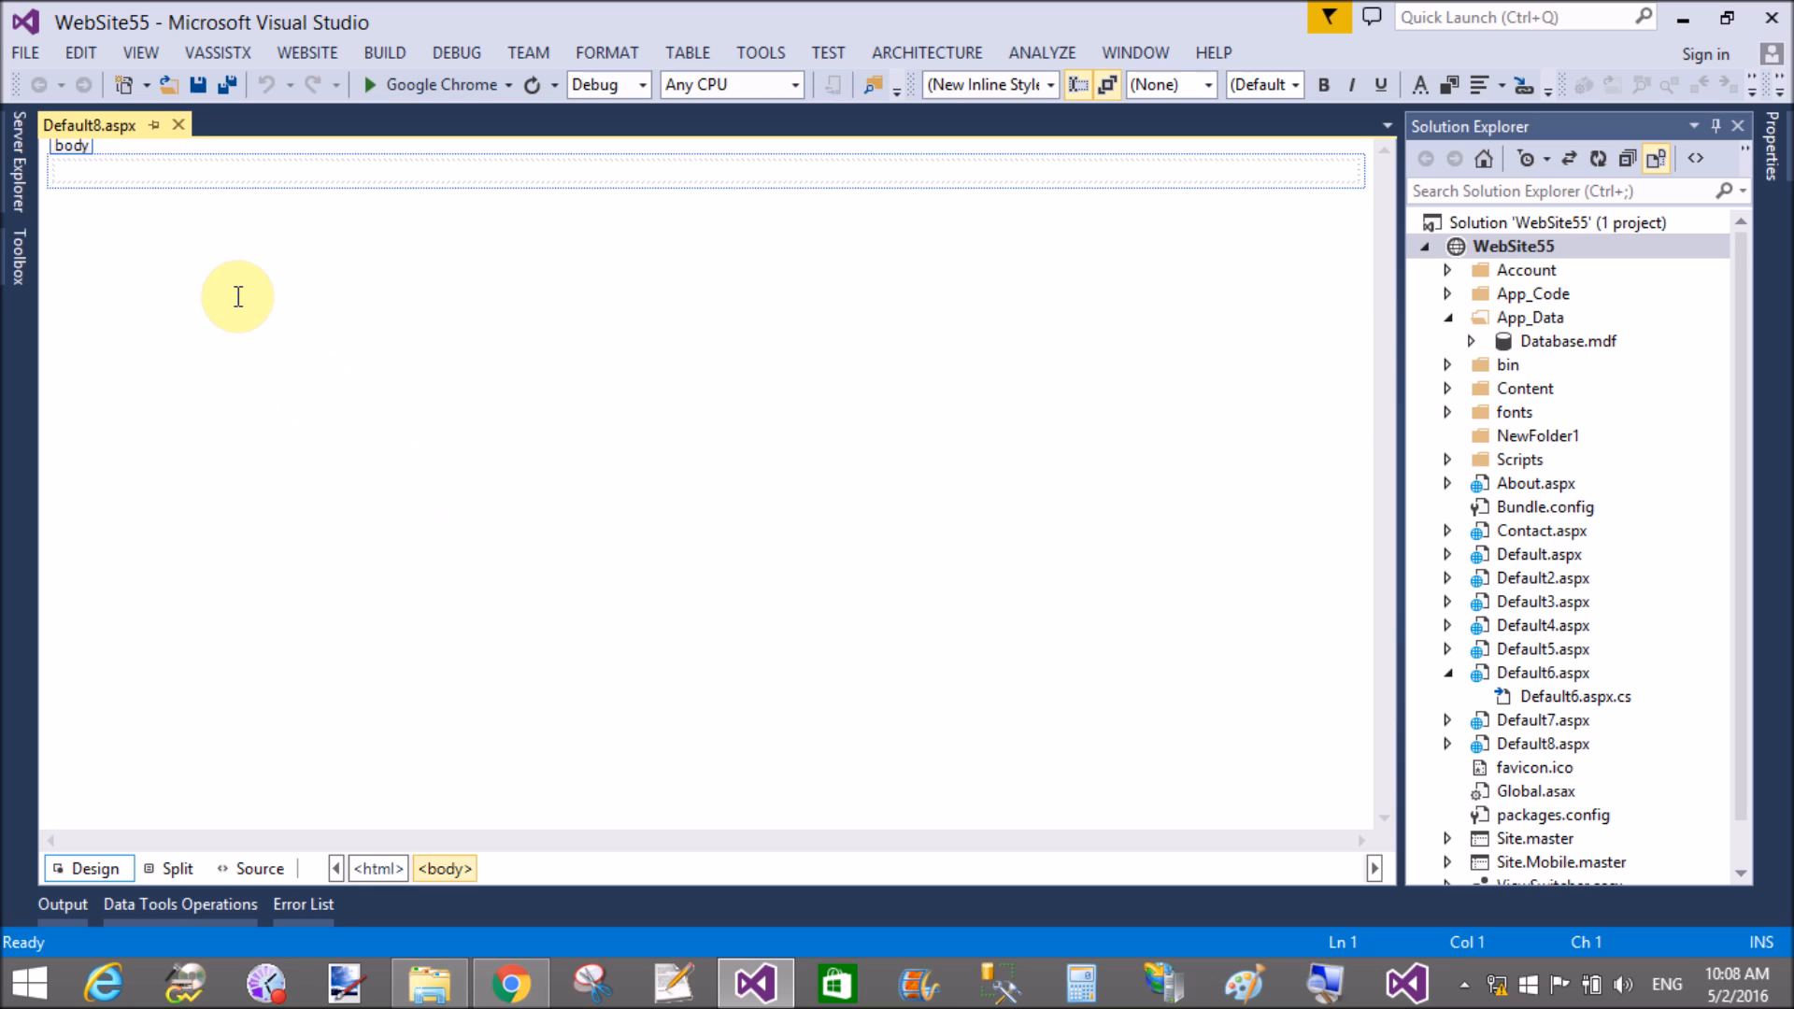
{"action": "type", "text": "Enter Card No."}
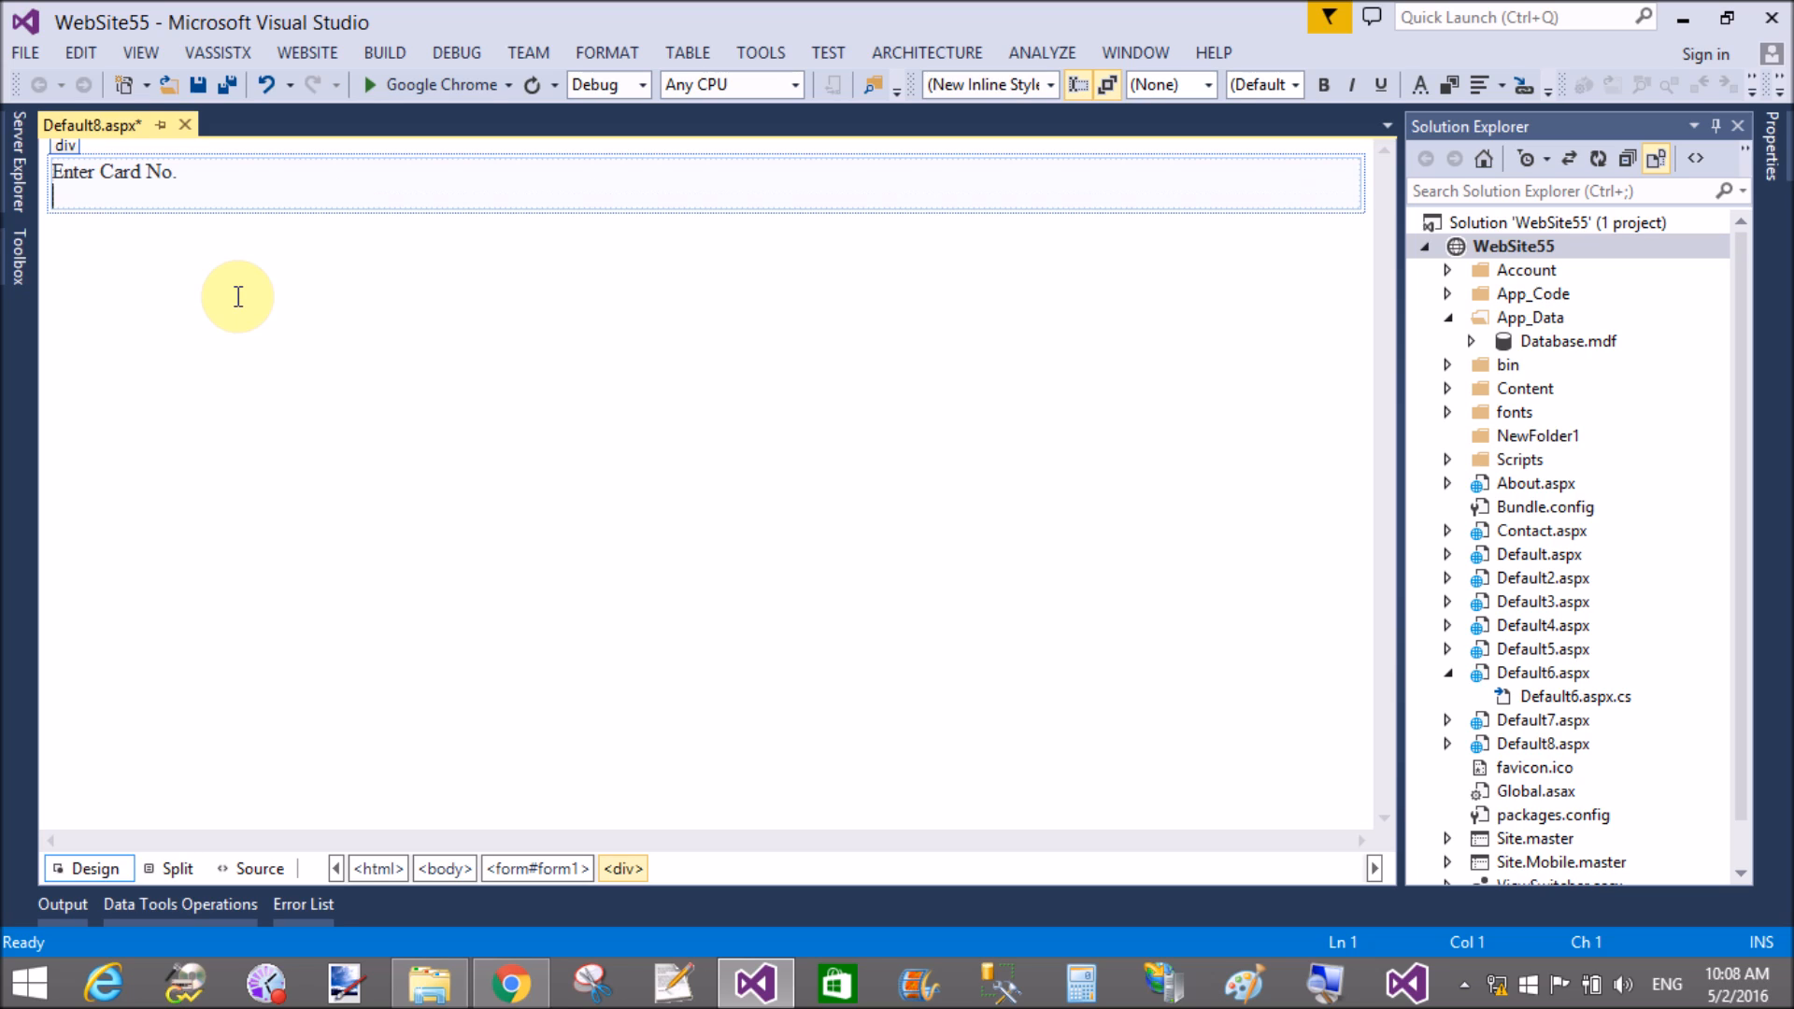
{"action": "type", "text": "Enter"}
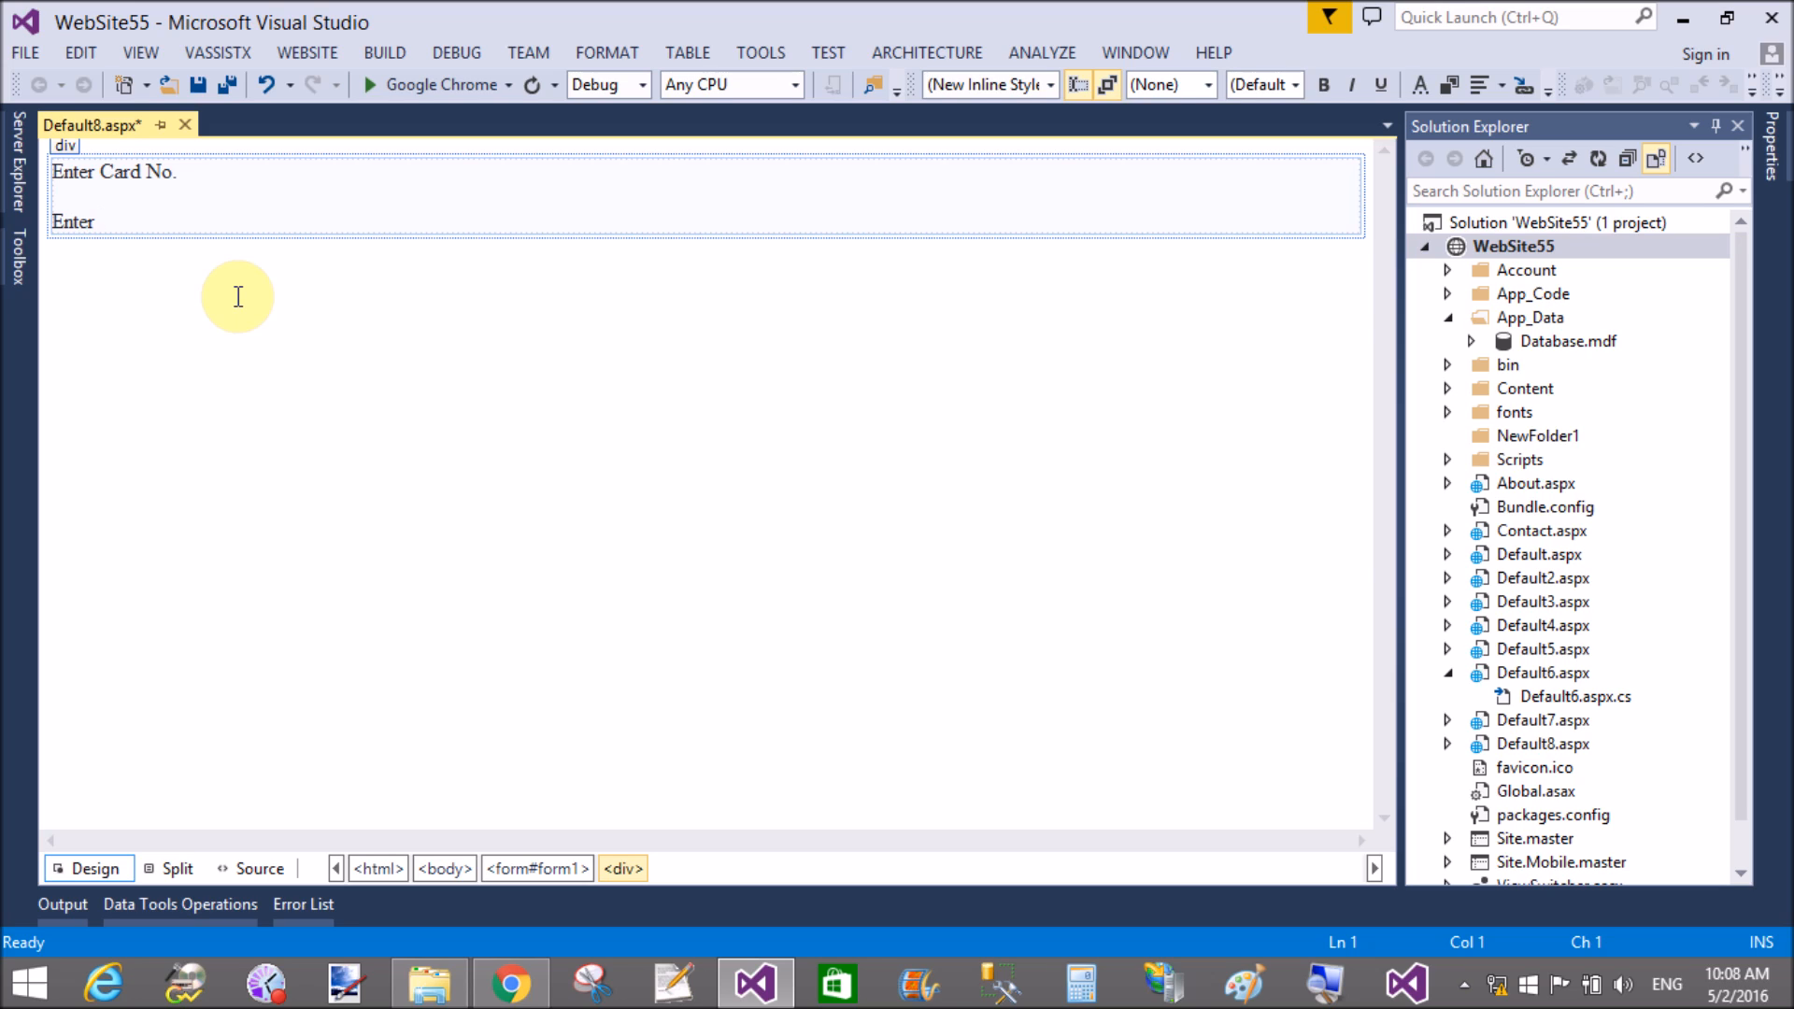
{"action": "type", "text": "Card"}
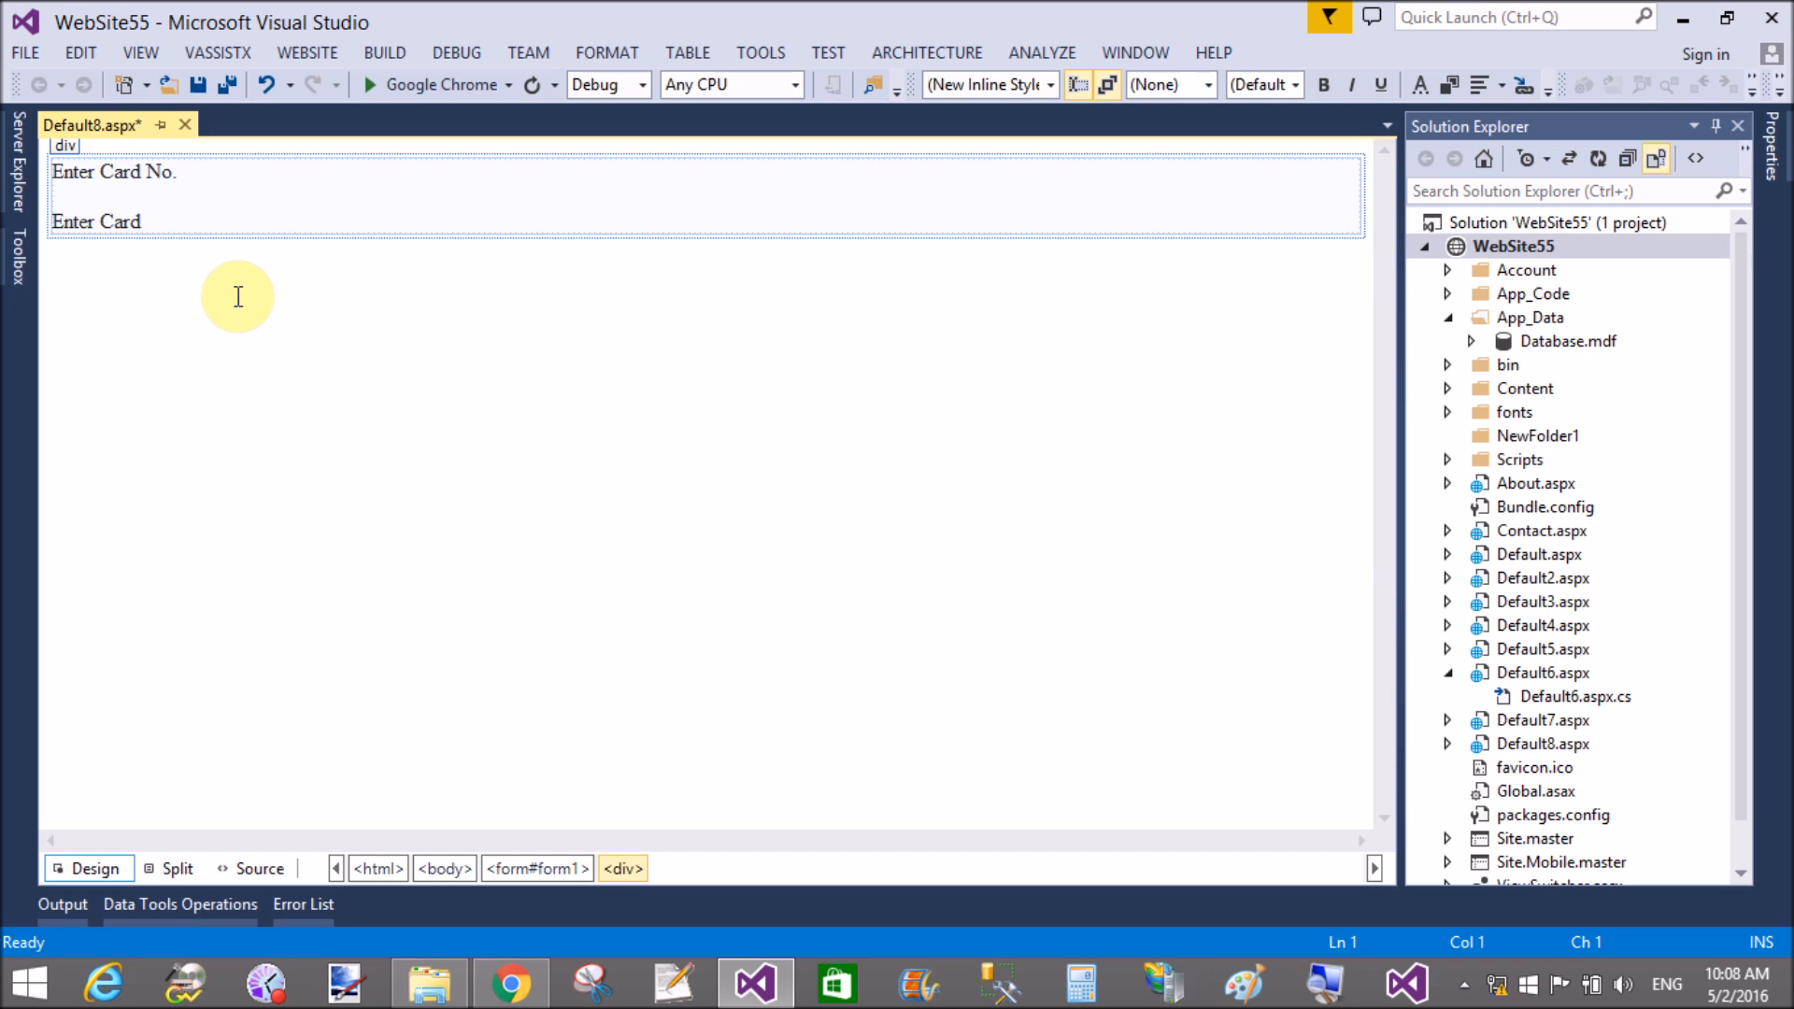
{"action": "type", "text": "Expire:"}
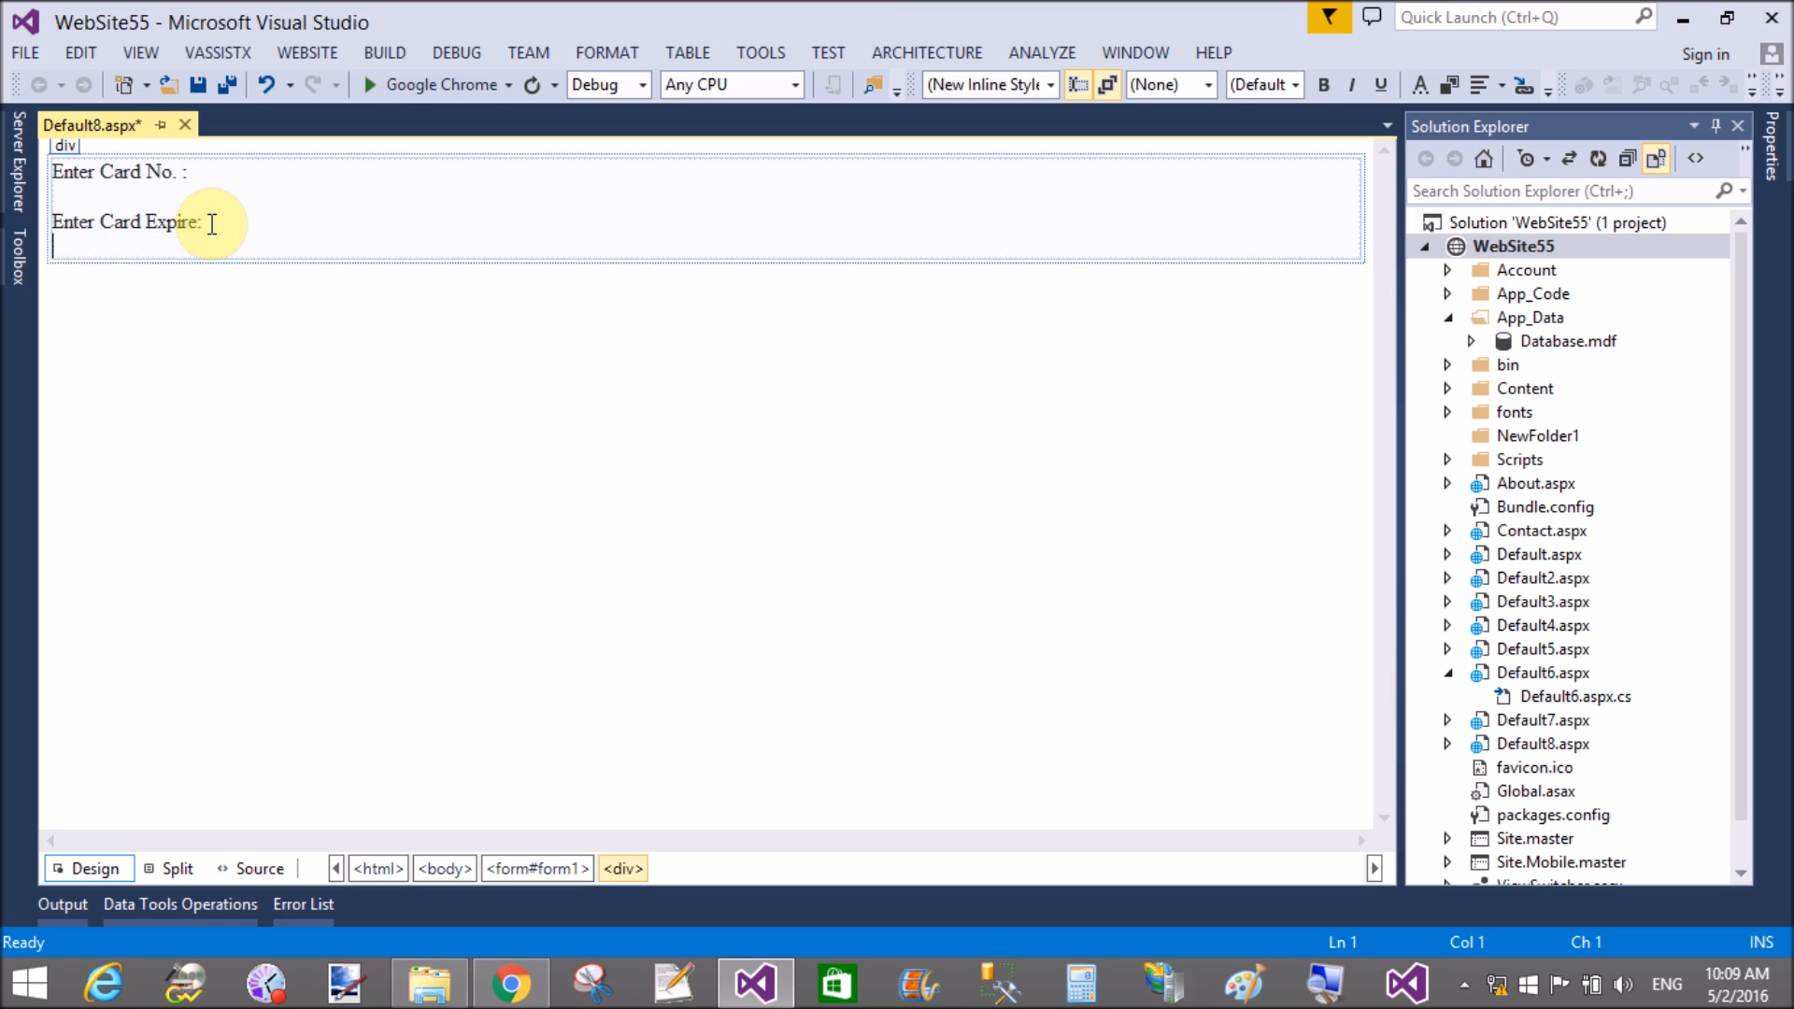
{"action": "type", "text": "Enter CVV:"}
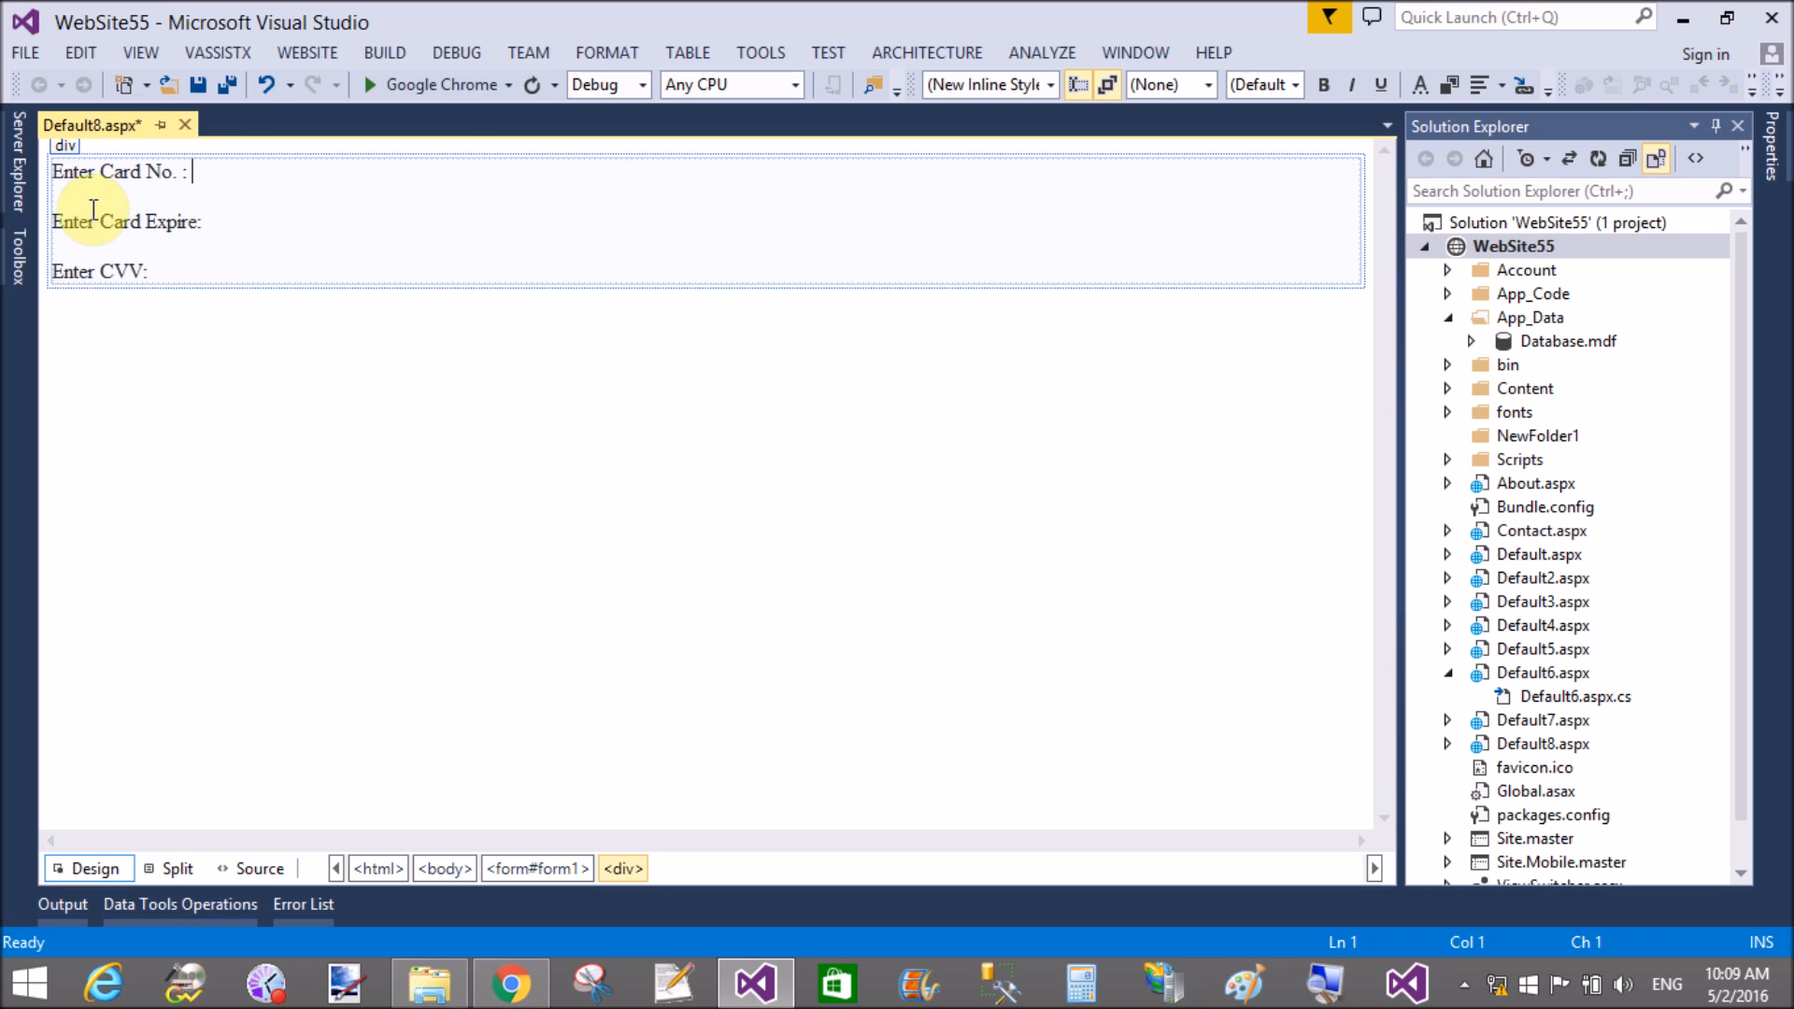
Step: Place a textbox after each label, widen the card number one, and add a Check button
{"action": "left_click", "coordinate": [17, 252]}
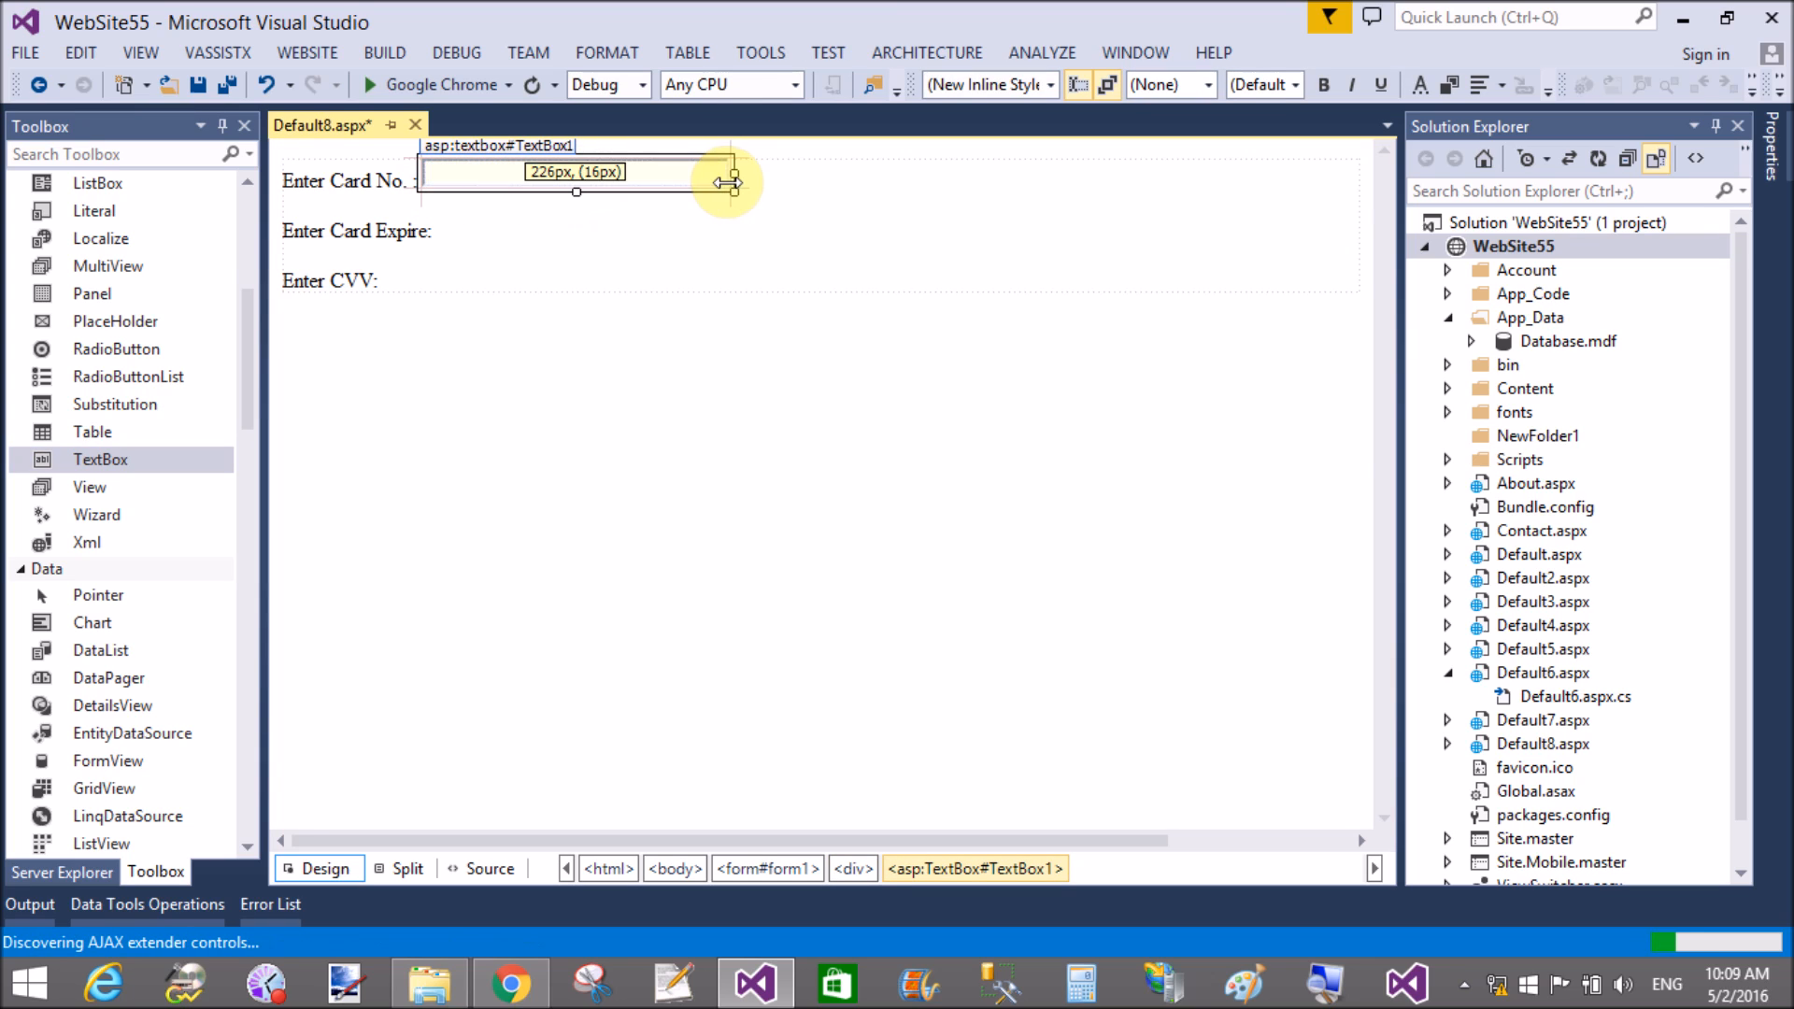
{"action": "left_click_drag", "start_coordinate": [727, 181], "coordinate": [742, 178]}
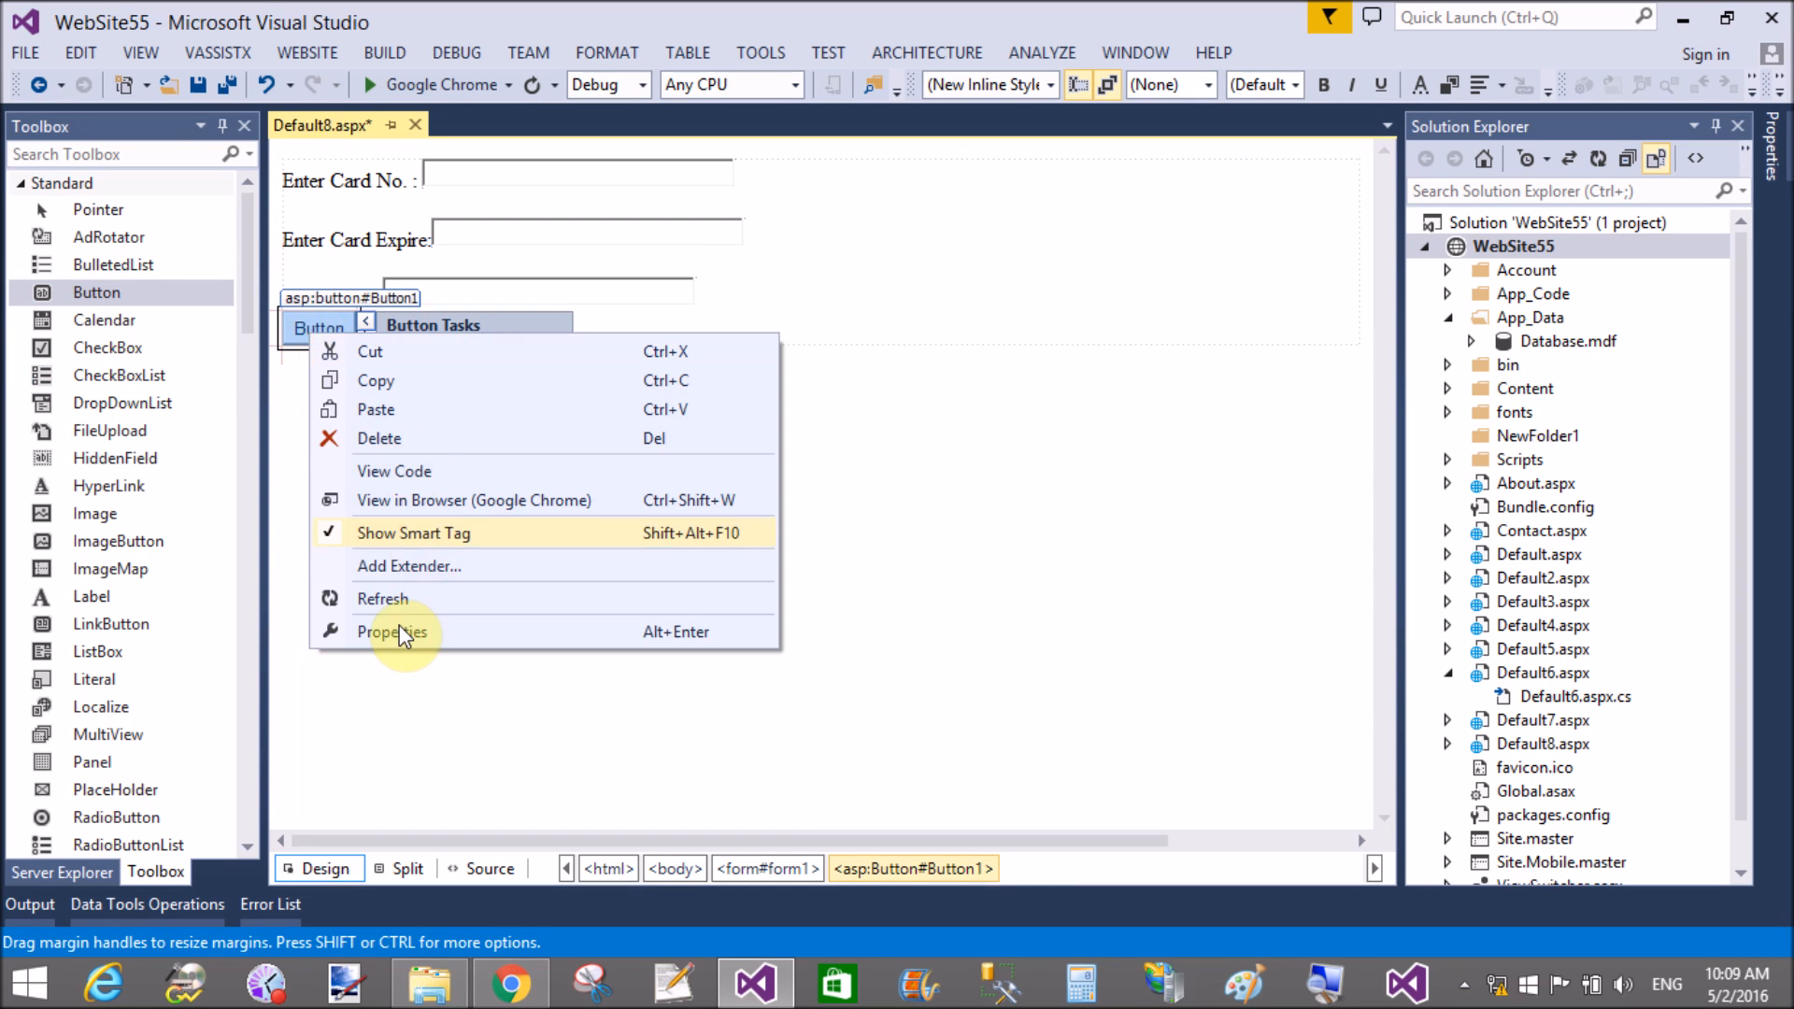
{"action": "left_click", "coordinate": [393, 631]}
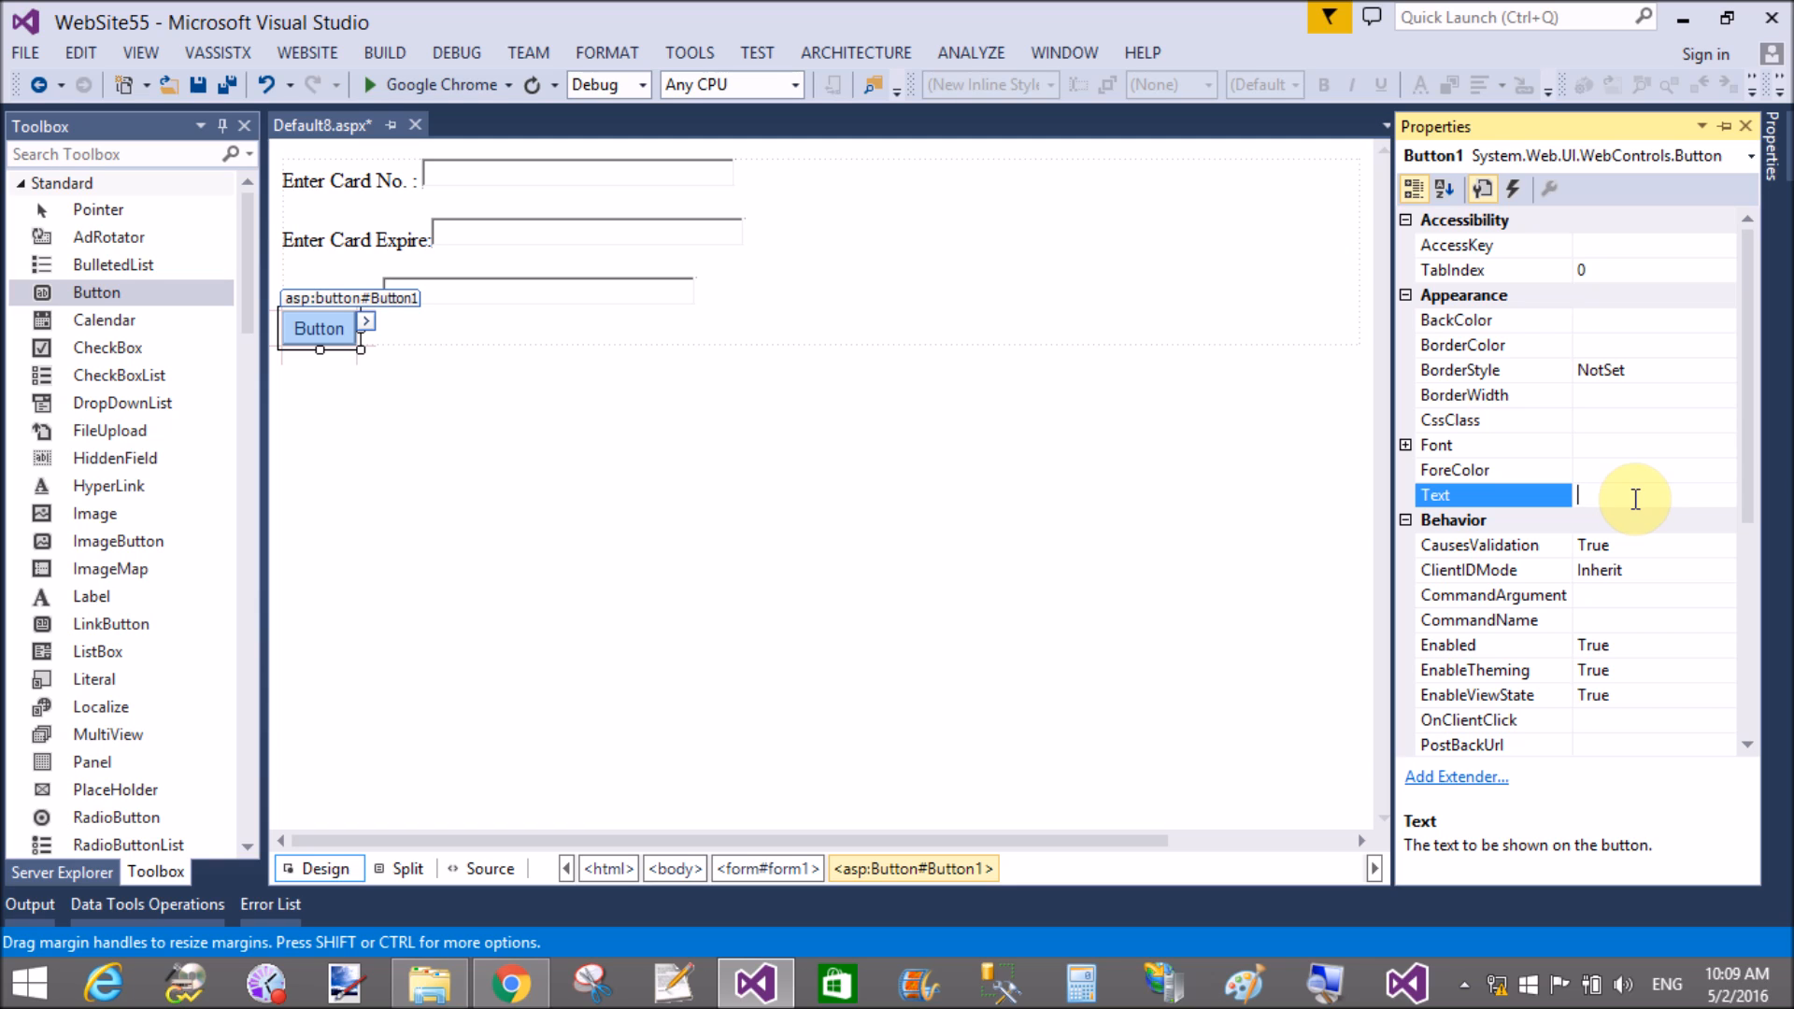
{"action": "type", "text": "Check"}
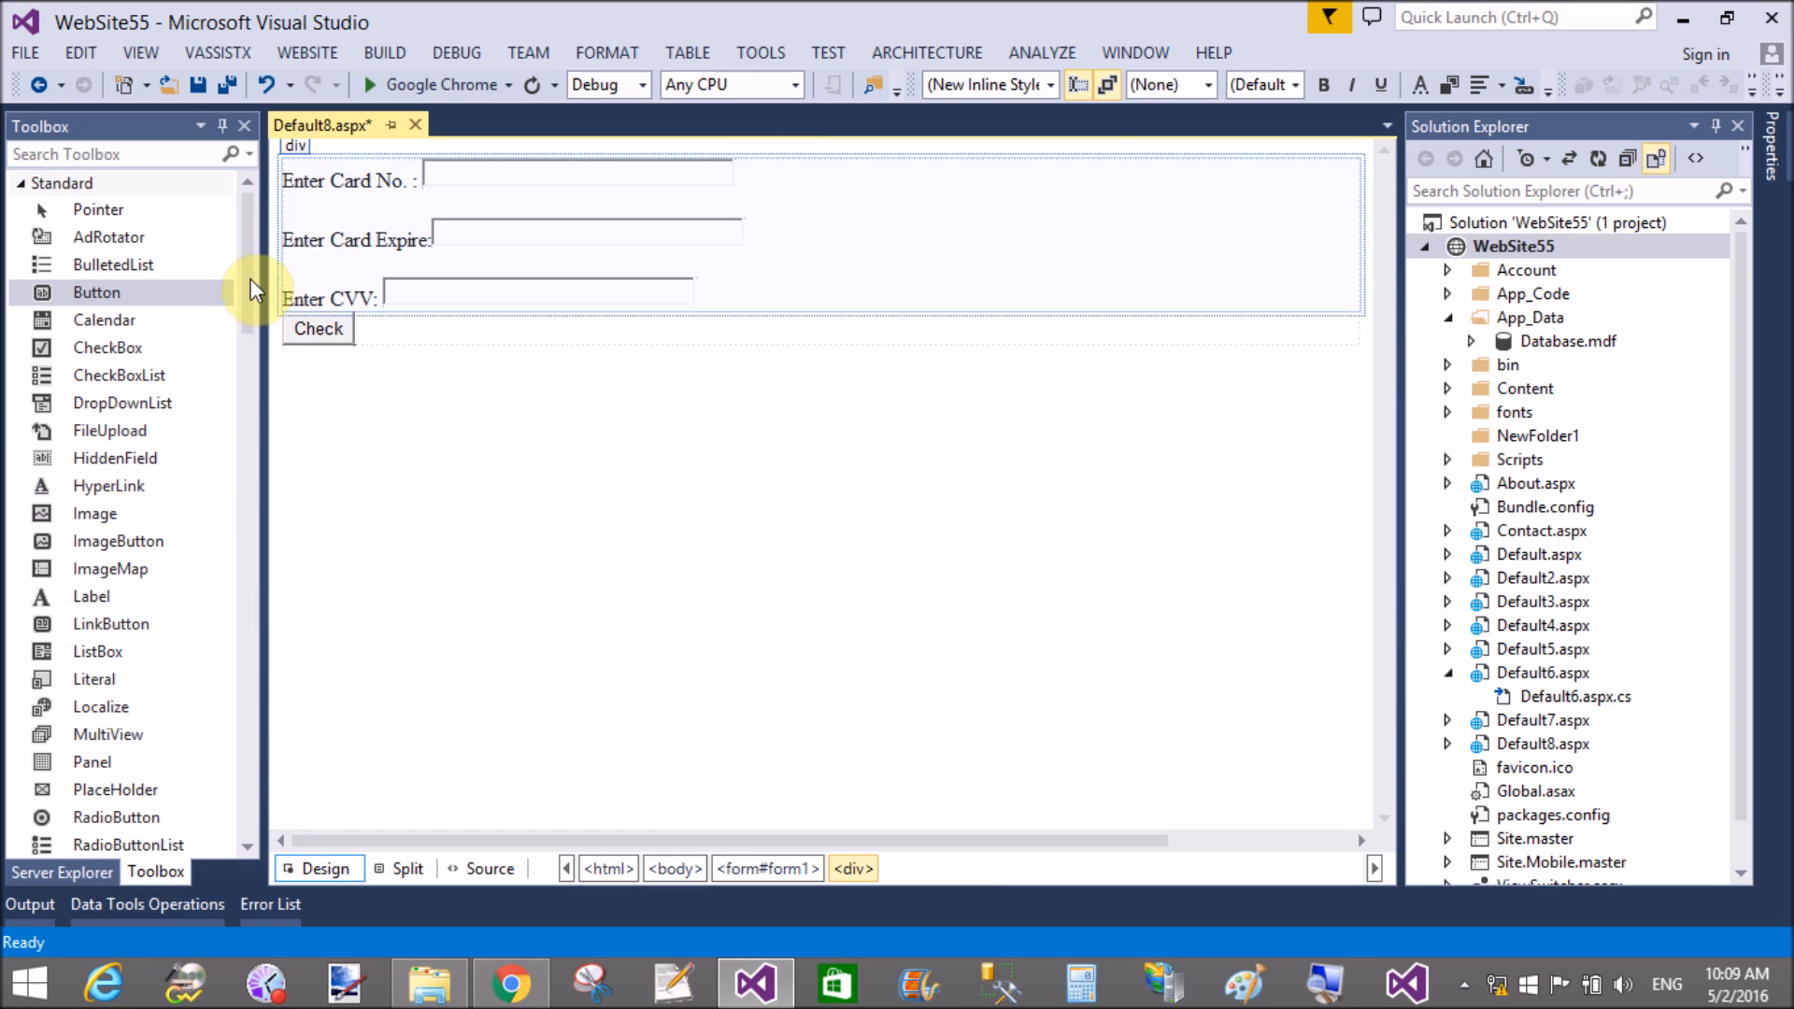
Step: Add a red asterisk RequiredFieldValidator beside the card number box tied to TextBox1
{"action": "scroll", "scroll_direction": "down", "scroll_amount": 3}
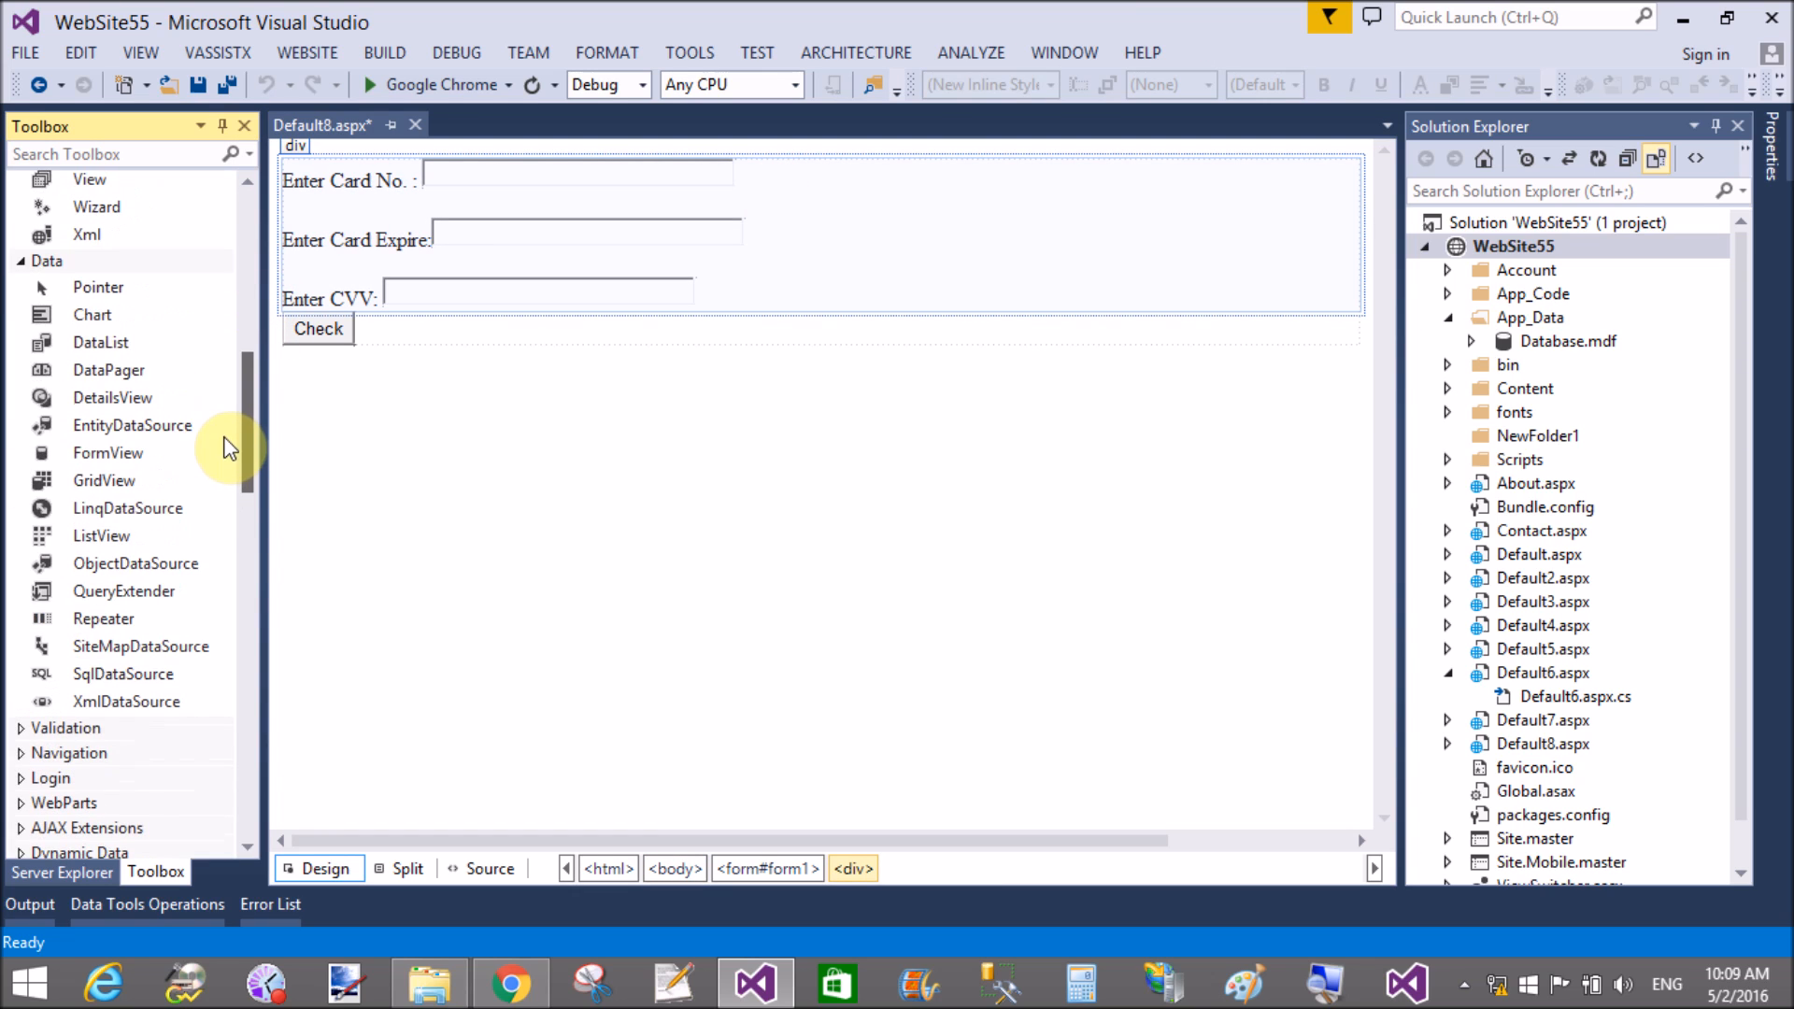
{"action": "scroll", "scroll_direction": "down", "scroll_amount": 3}
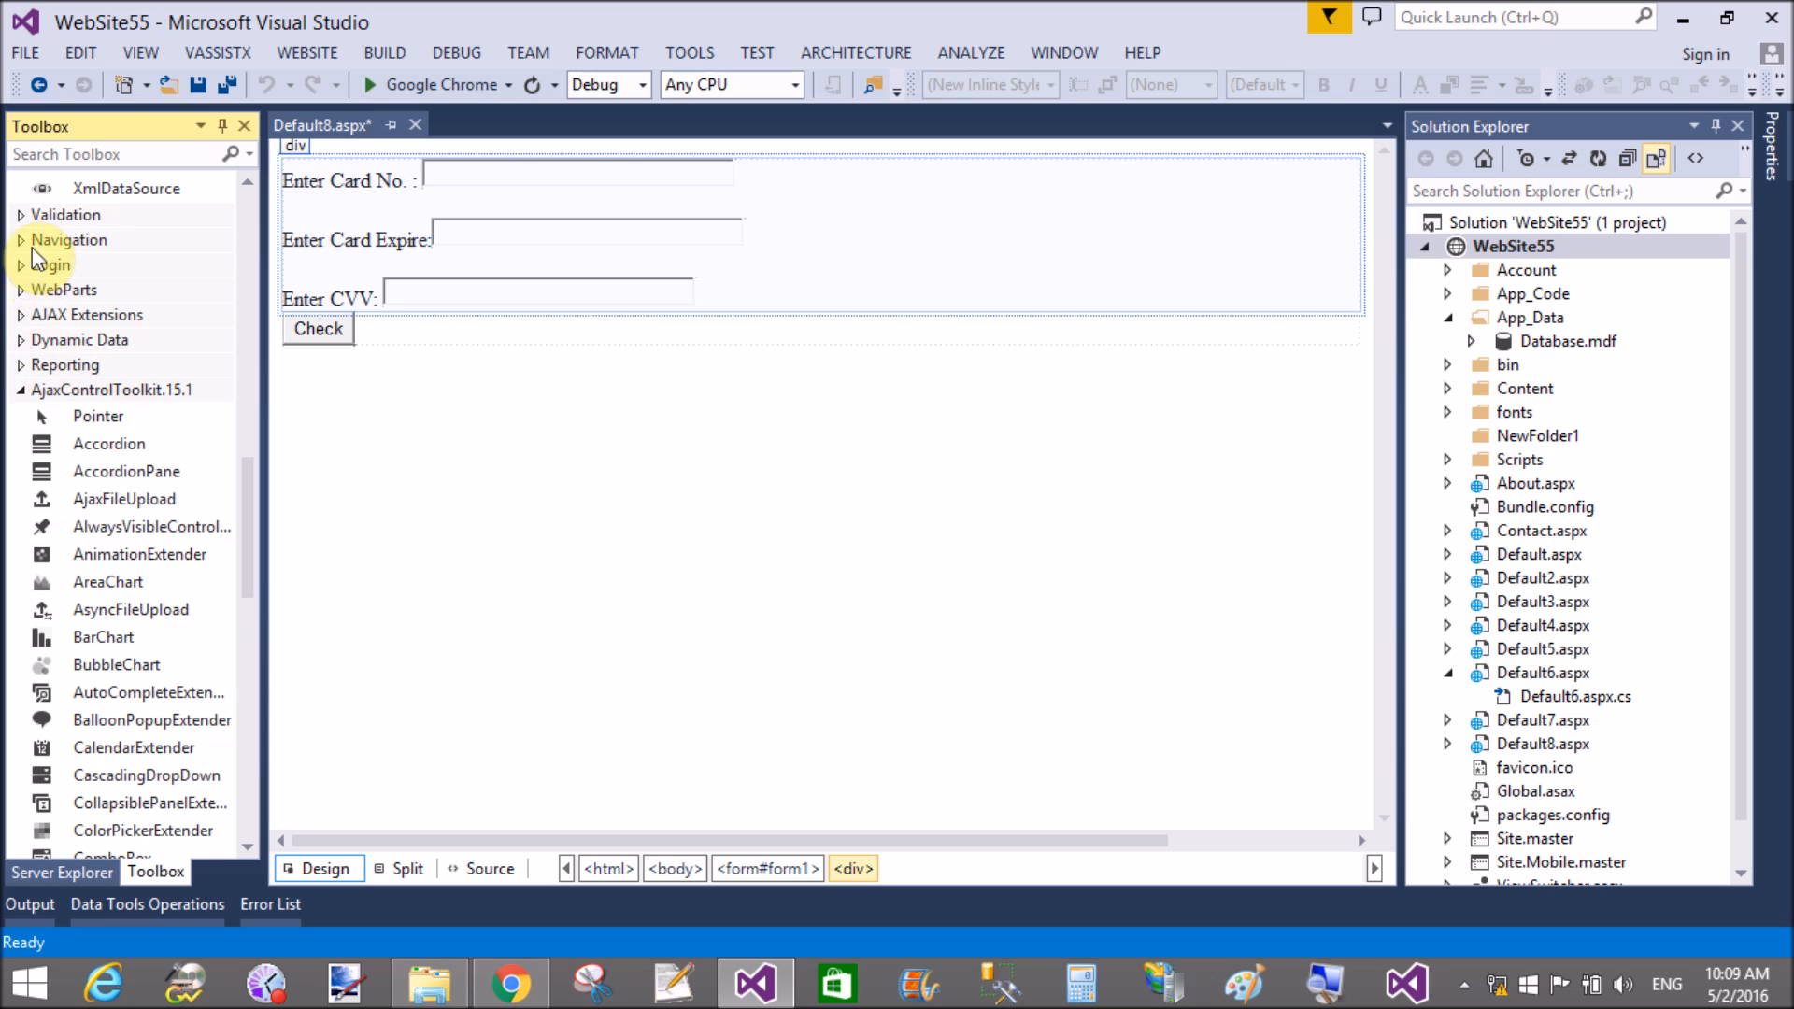
{"action": "left_click", "coordinate": [66, 215]}
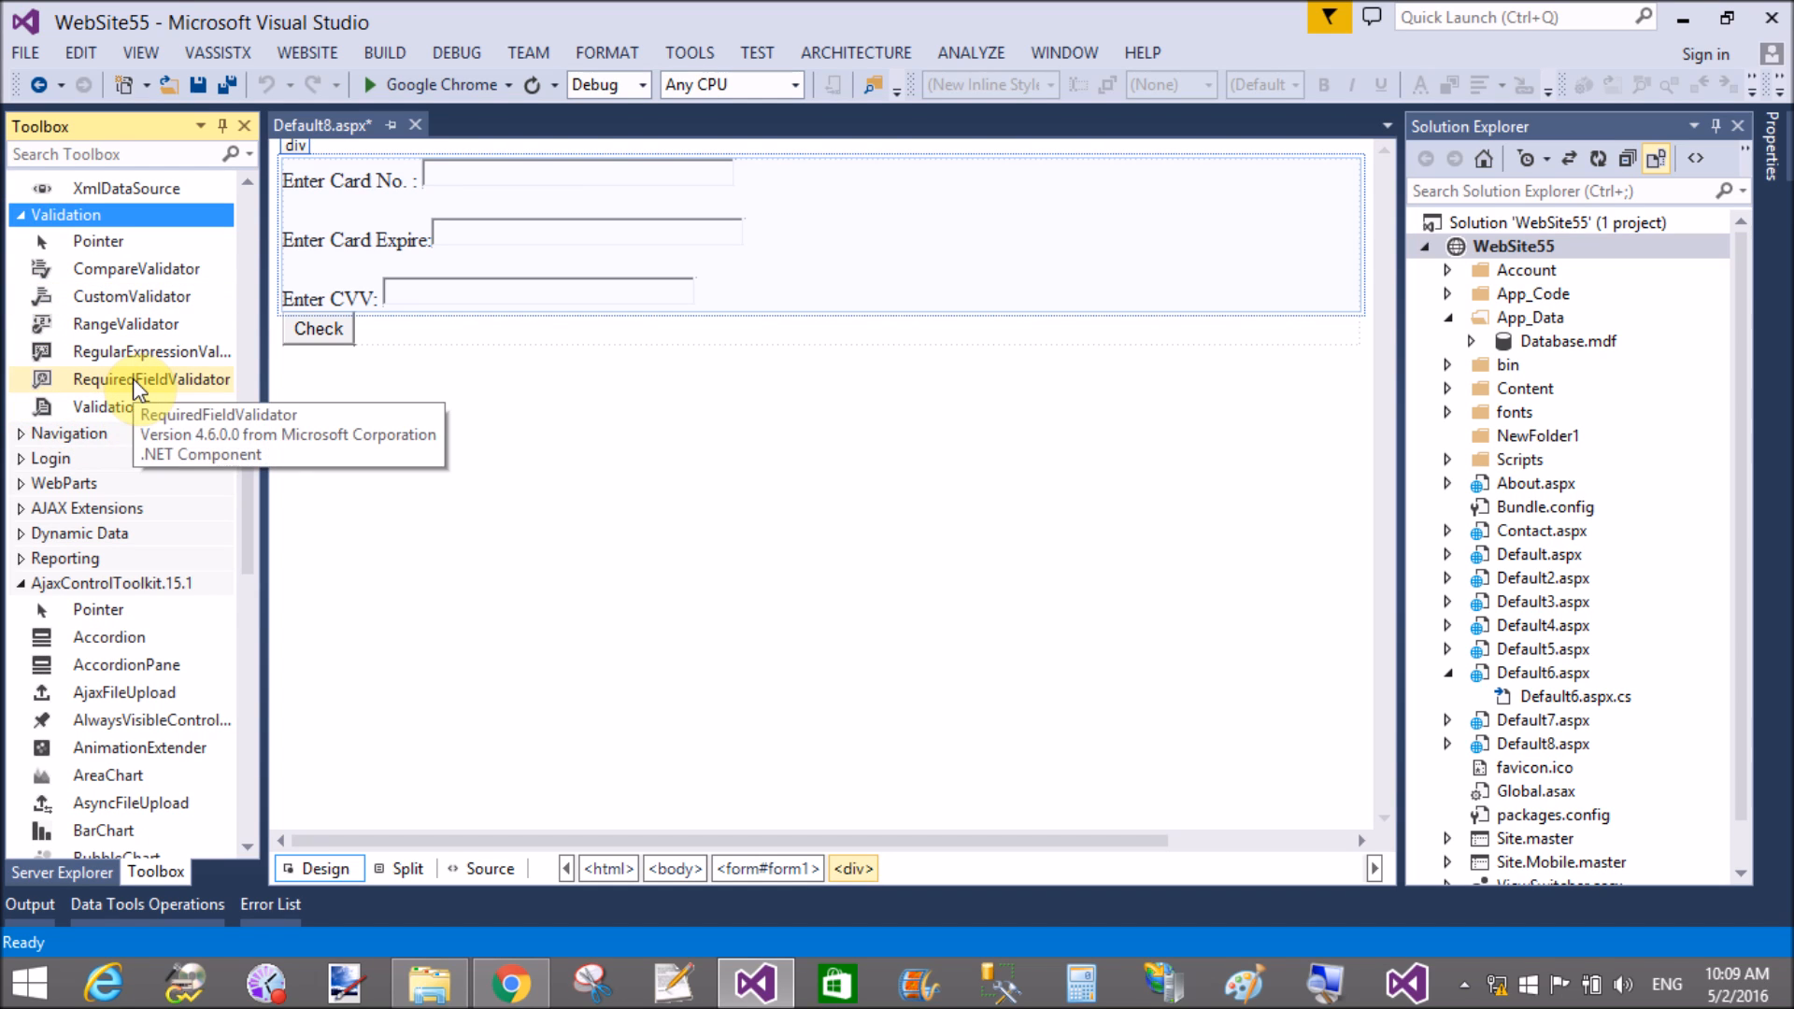
{"action": "left_click_drag", "start_coordinate": [149, 379], "coordinate": [824, 181]}
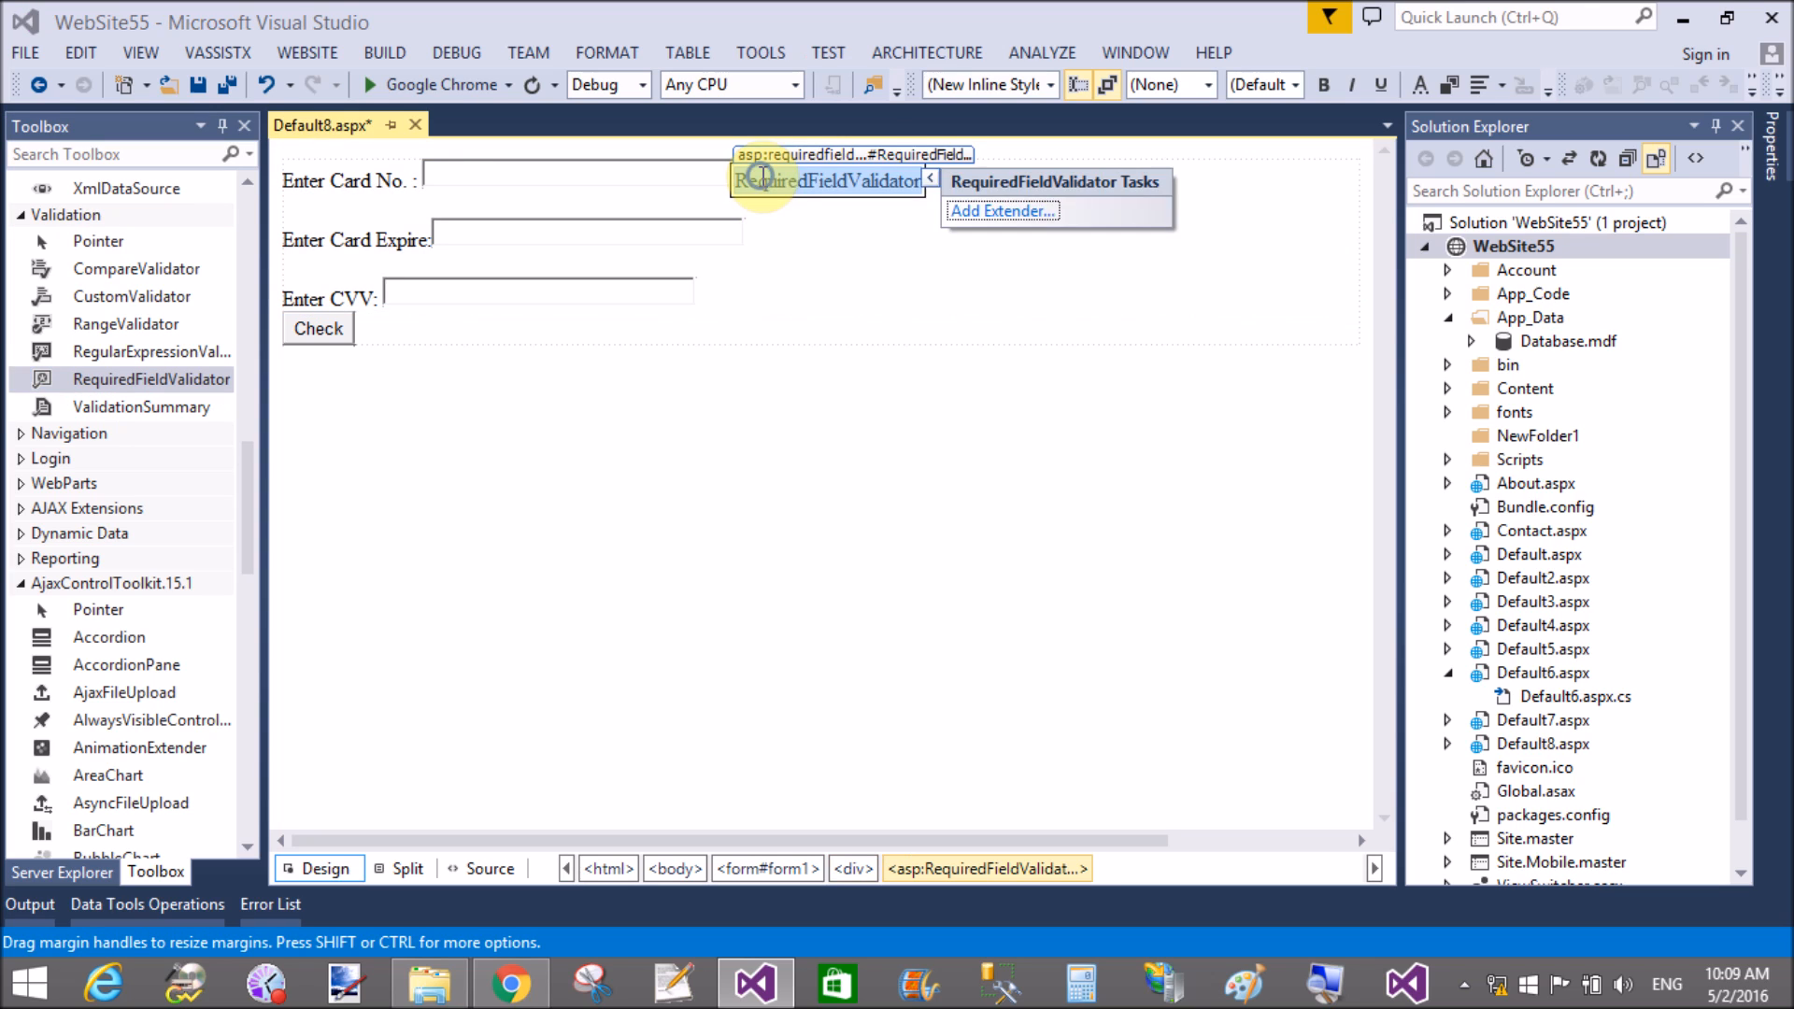
{"action": "left_click", "coordinate": [826, 180]}
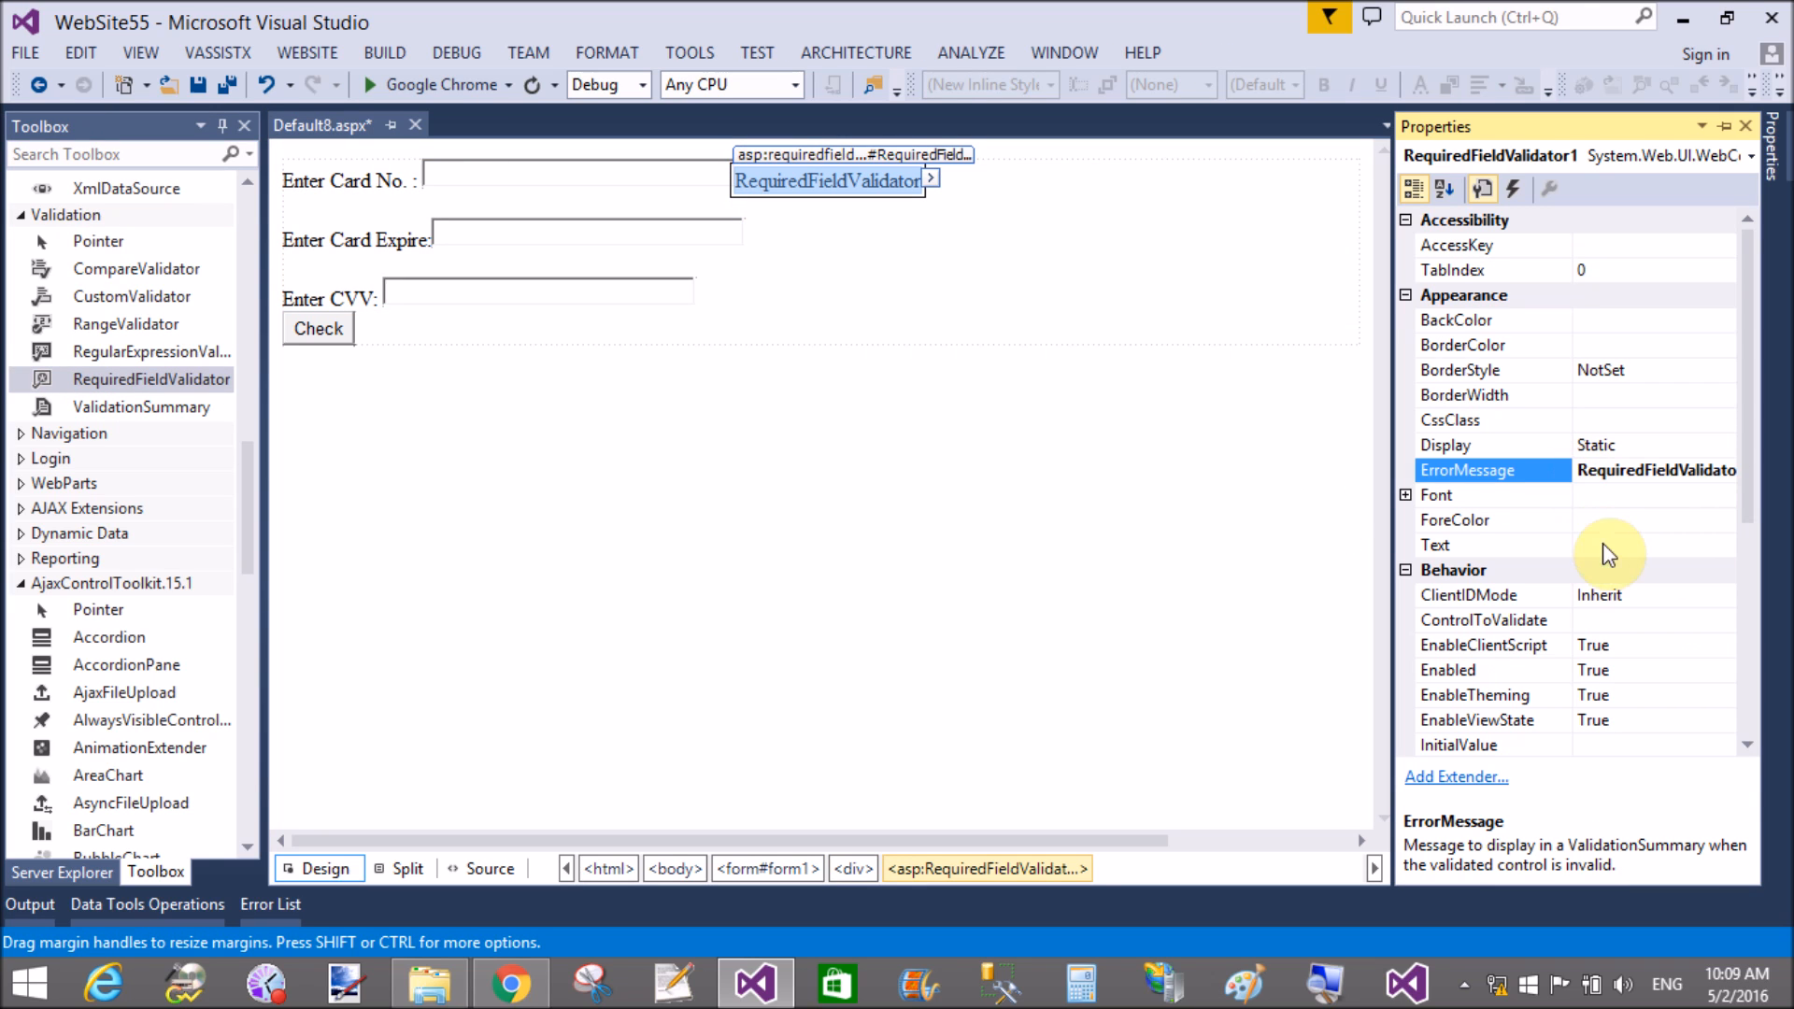
{"action": "left_click", "coordinate": [1488, 544]}
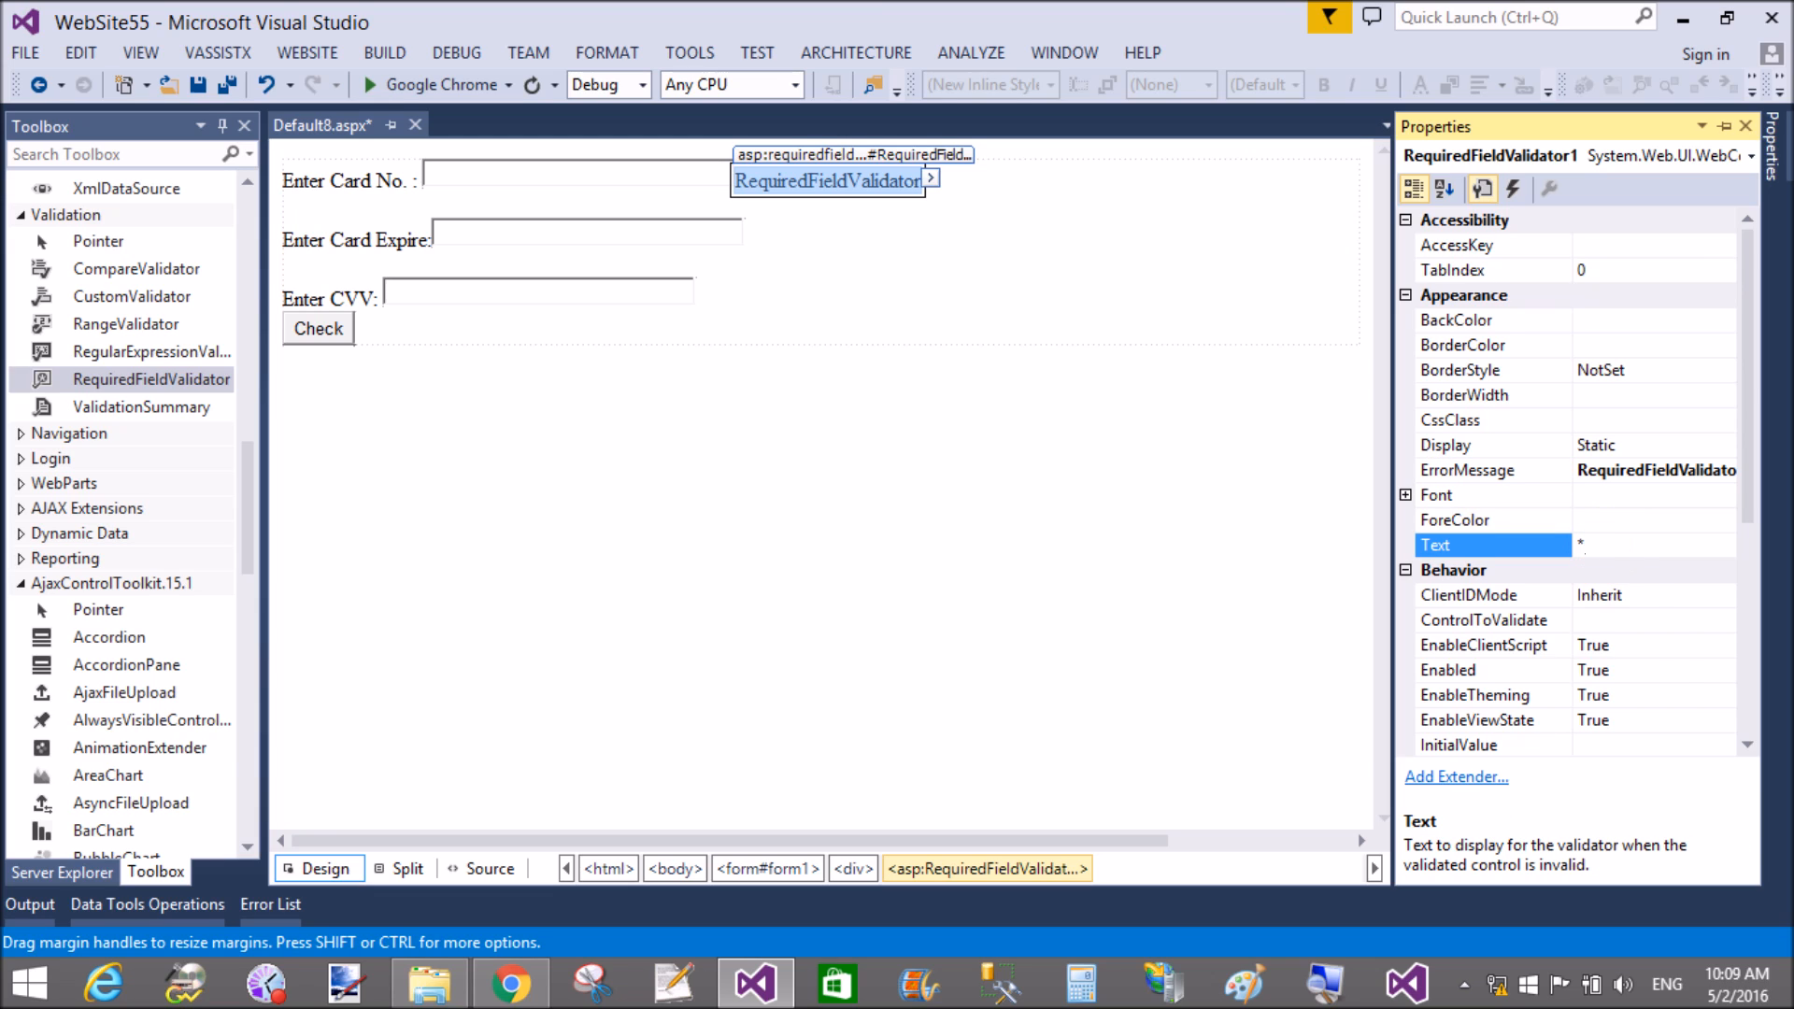
{"action": "left_click", "coordinate": [1725, 620]}
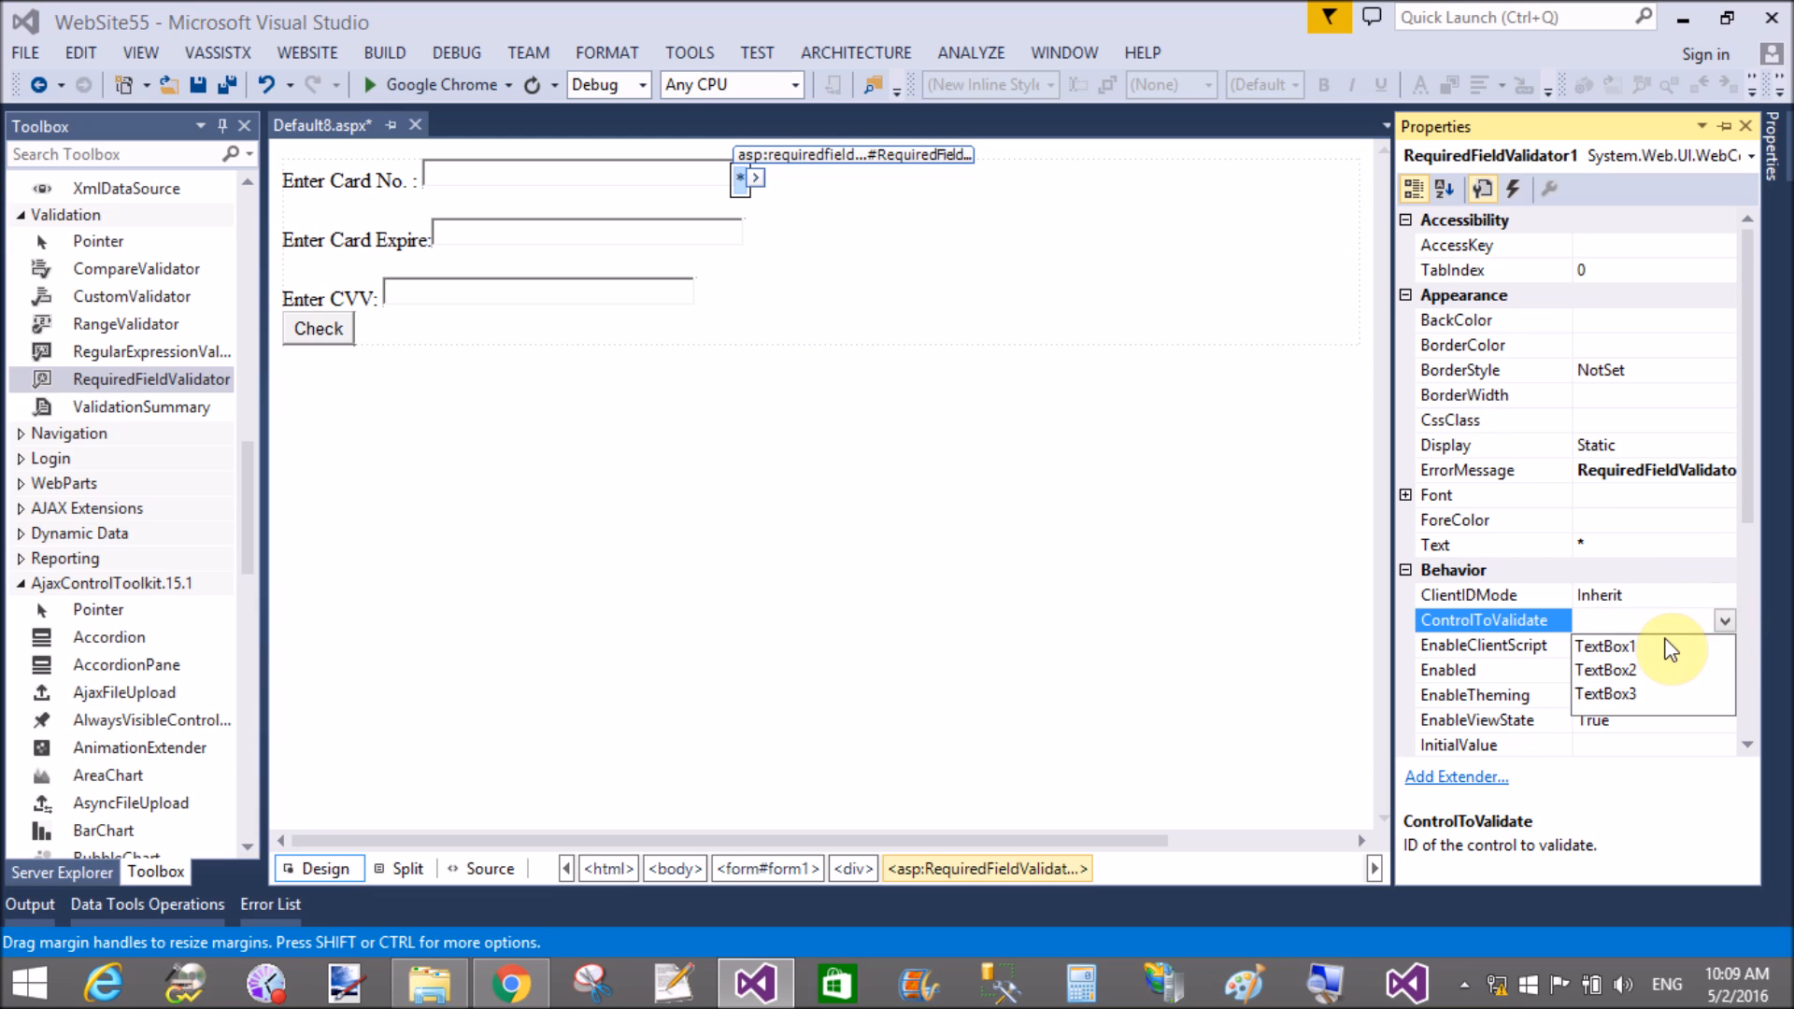
{"action": "left_click", "coordinate": [1605, 647]}
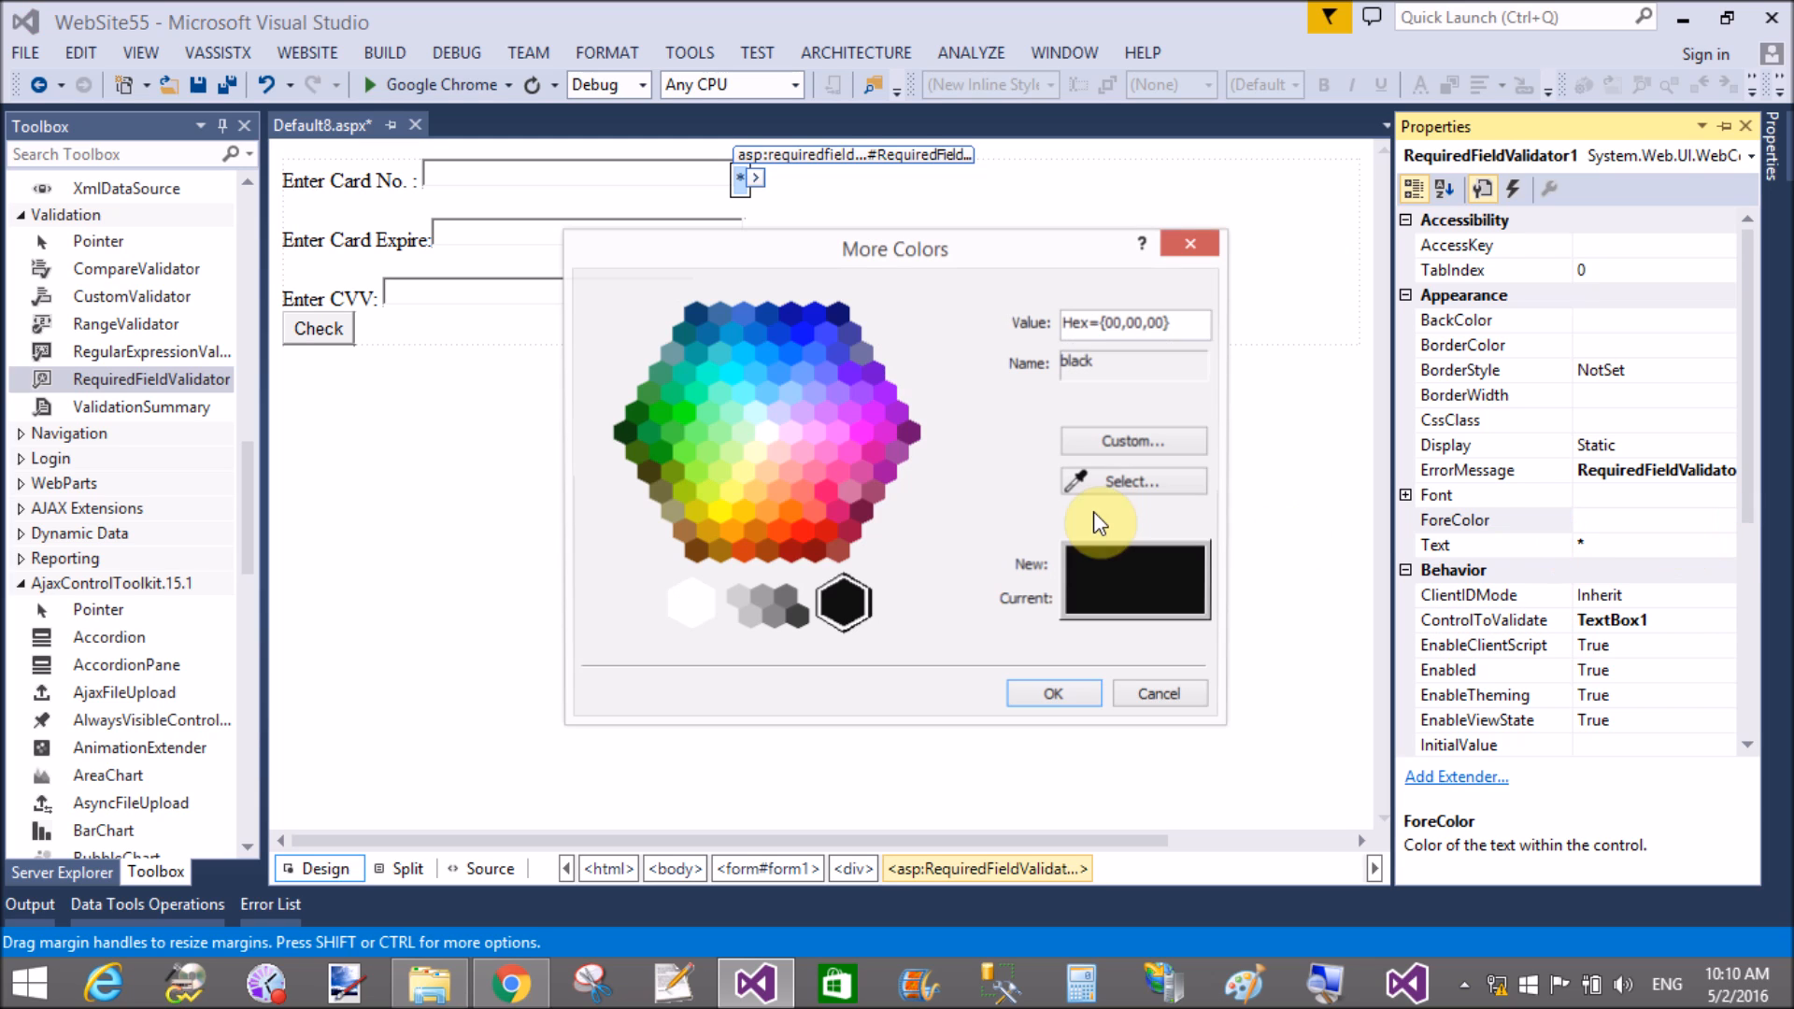
{"action": "left_click", "coordinate": [1050, 694]}
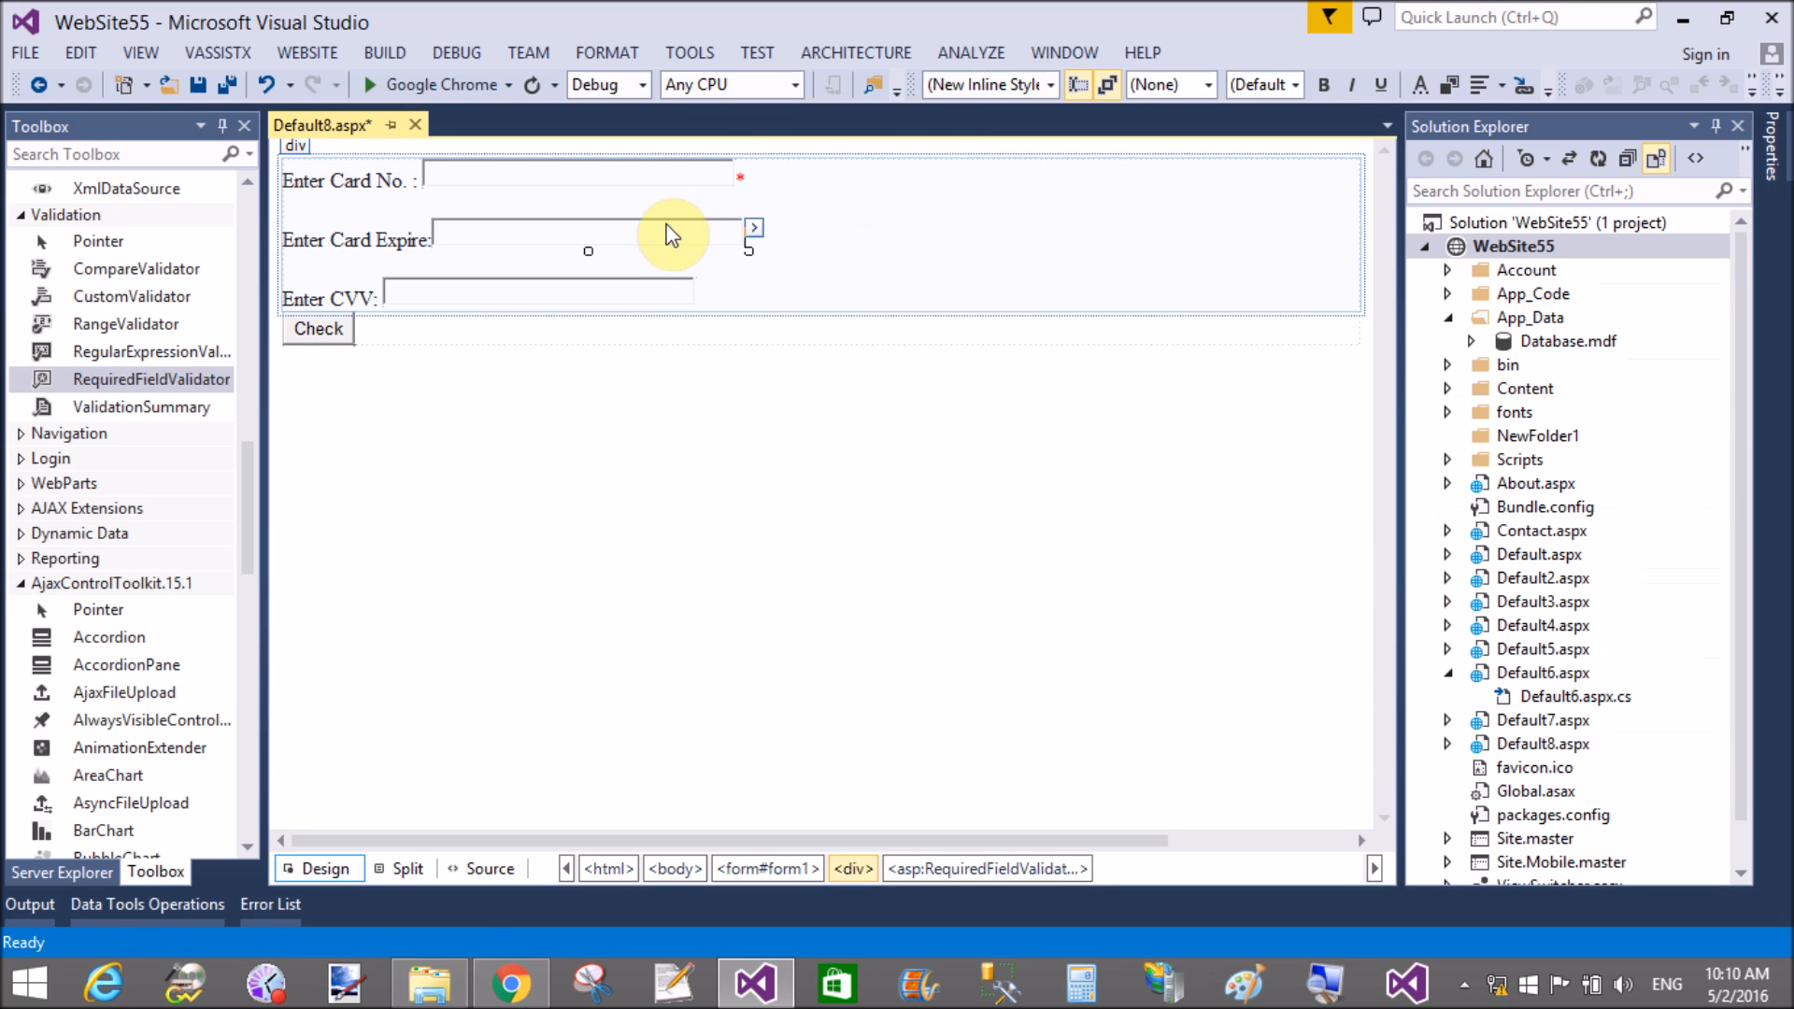
Step: Copy the asterisk validator beside the expiry and CVV boxes, pointing the expiry one at TextBox2
{"action": "left_click", "coordinate": [572, 172]}
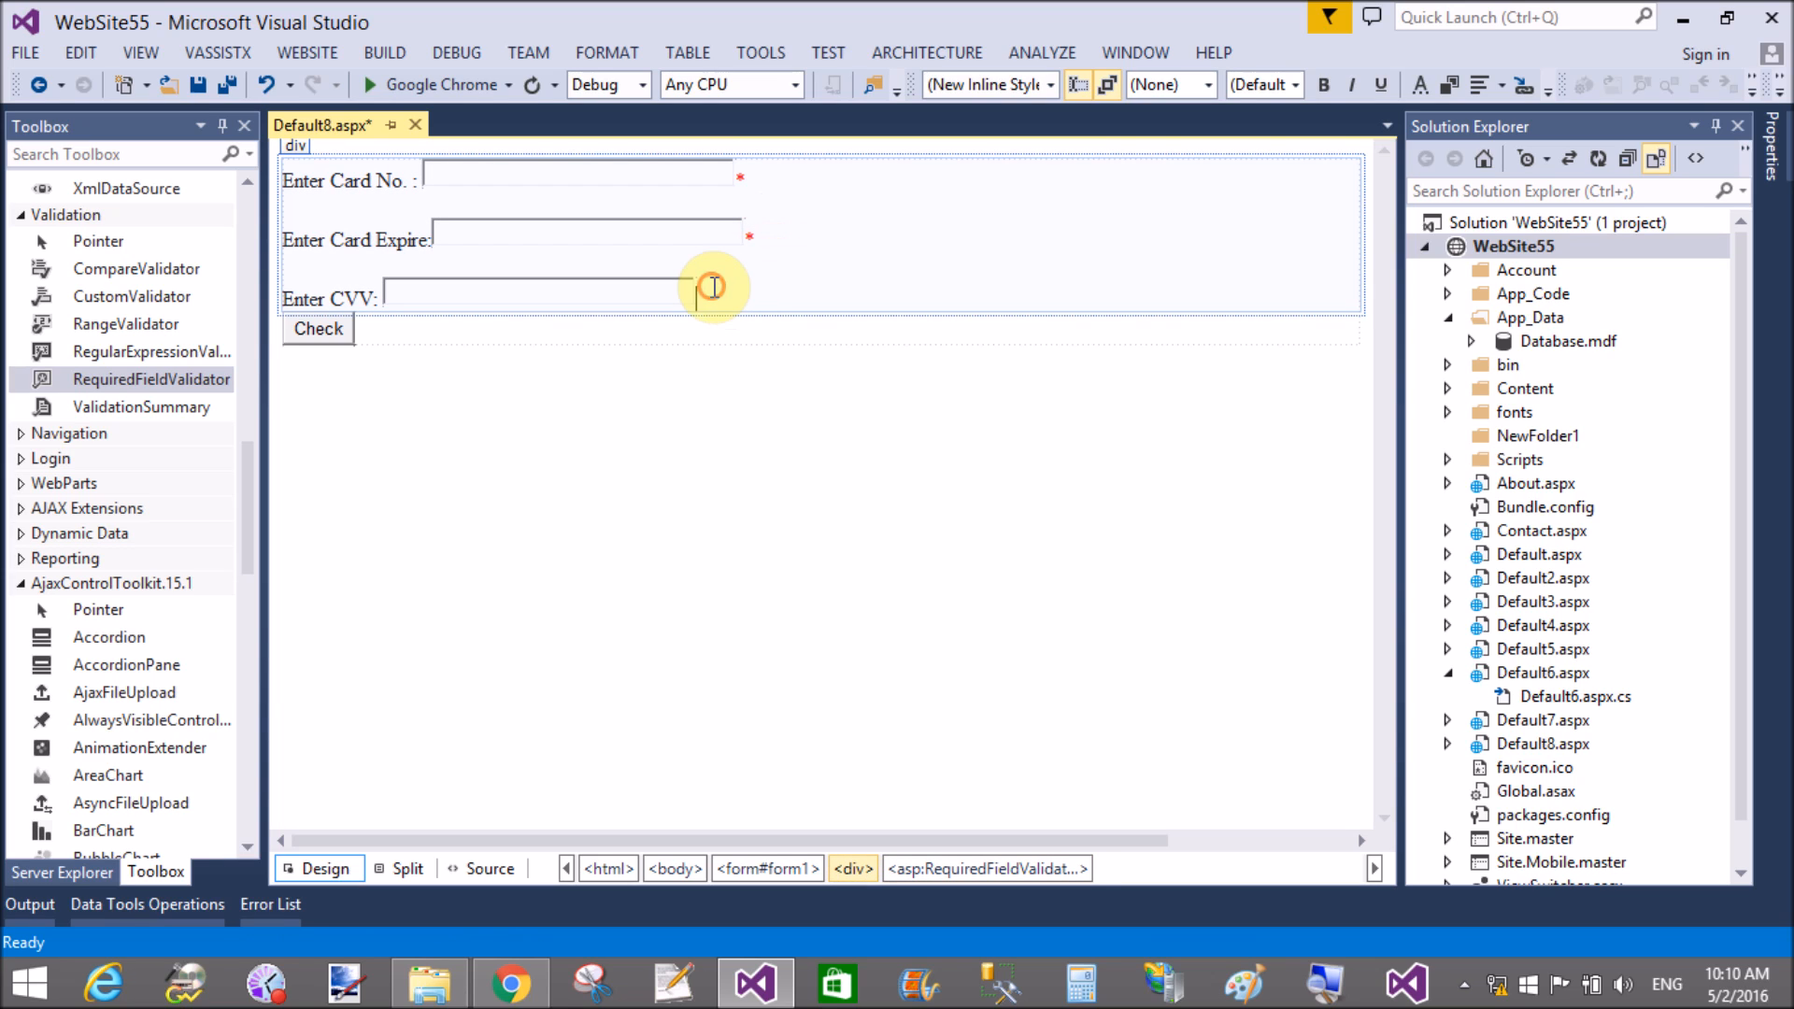
{"action": "left_click", "coordinate": [751, 385]}
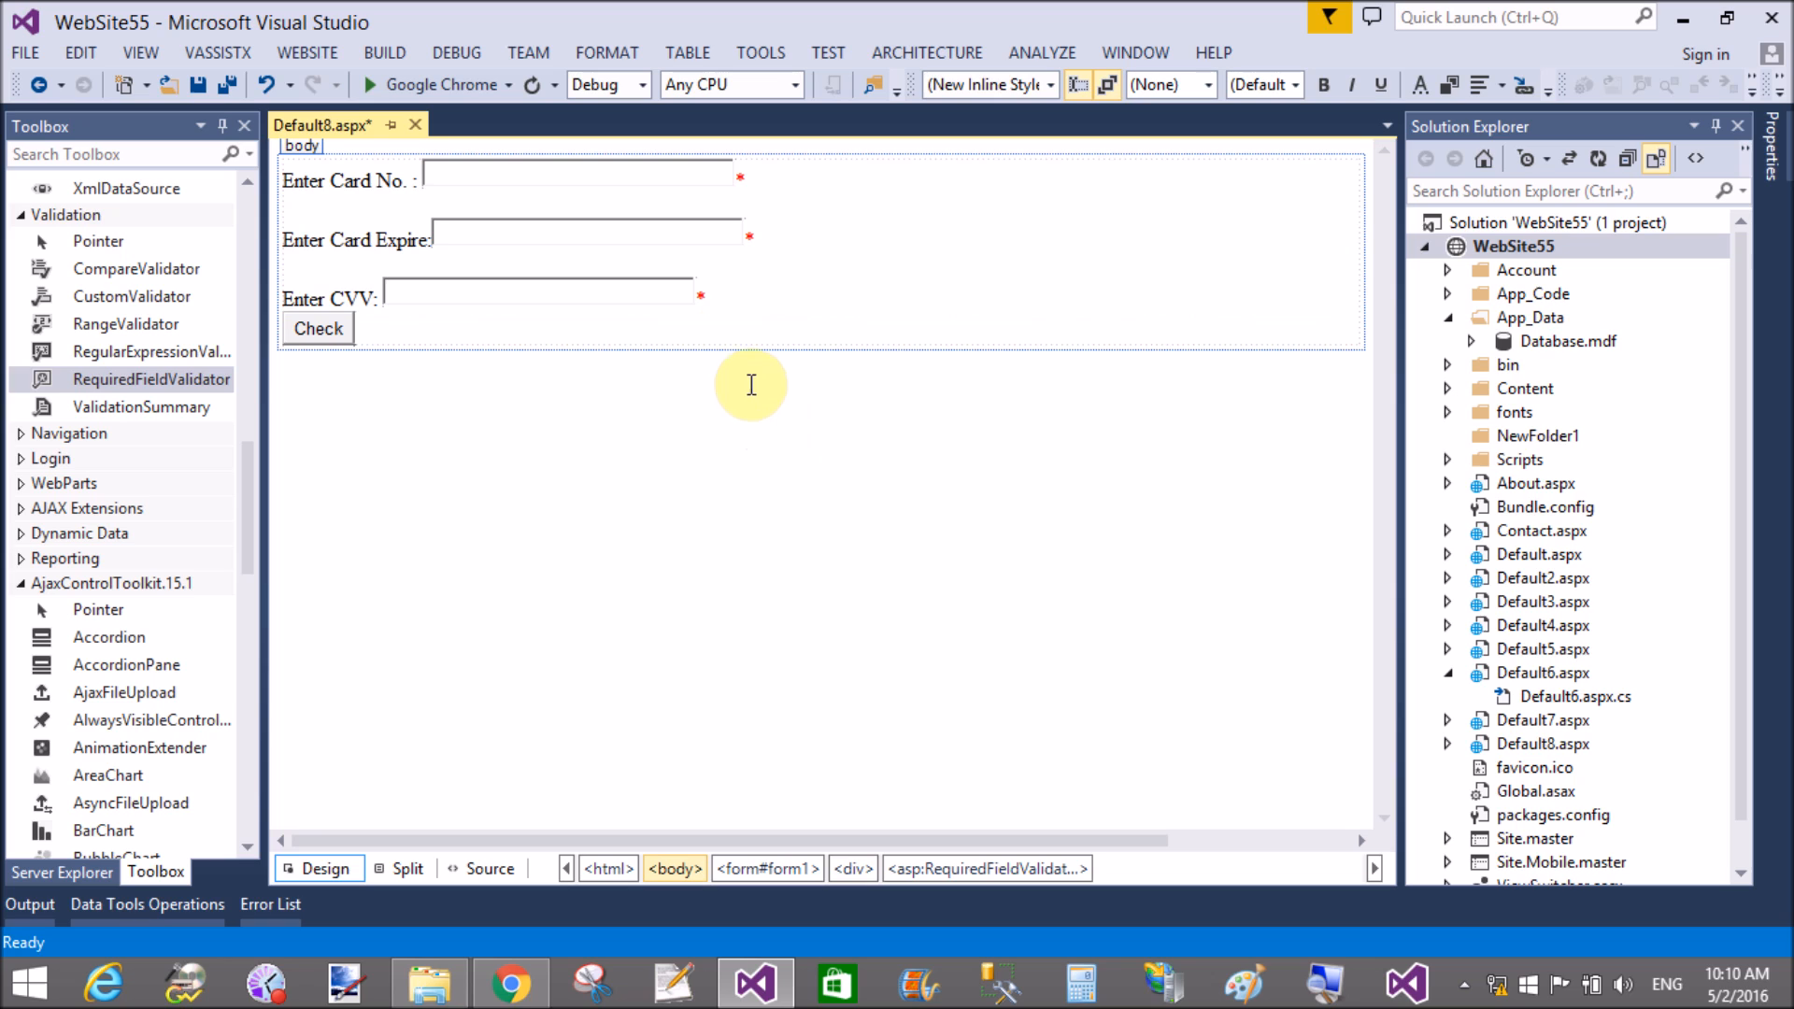
{"action": "left_click", "coordinate": [751, 238]}
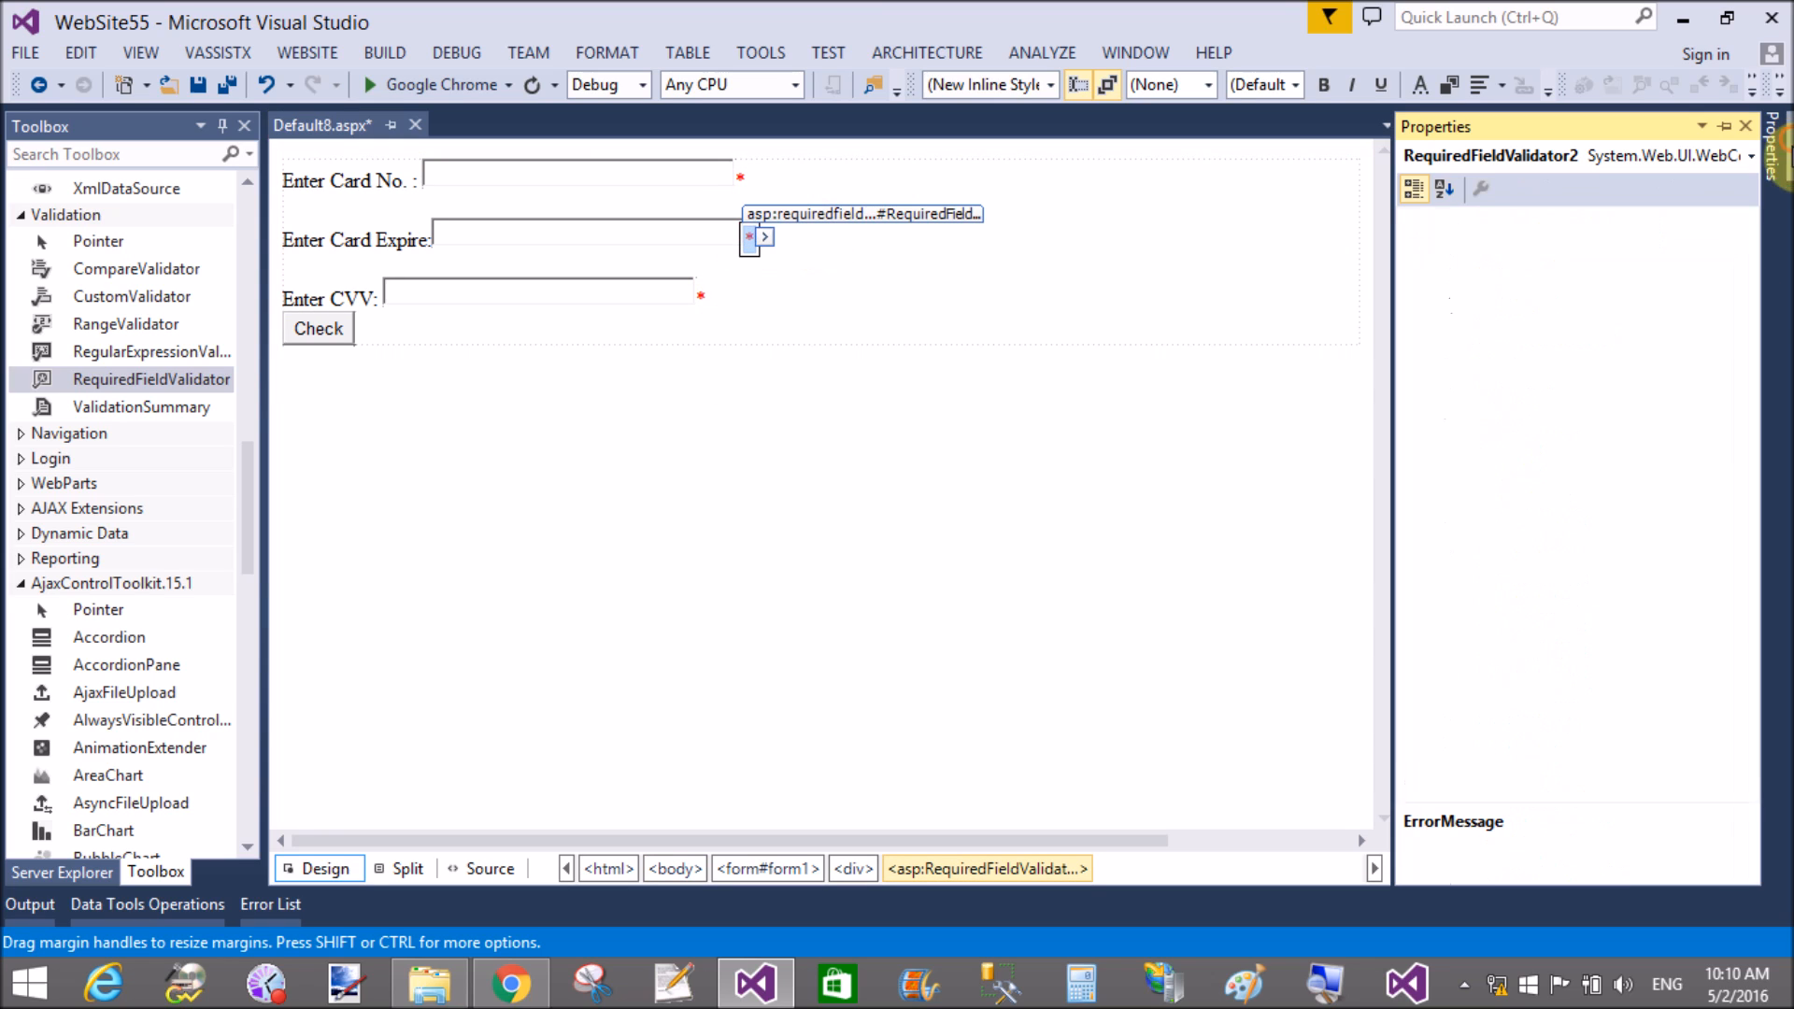
{"action": "left_click", "coordinate": [1725, 619]}
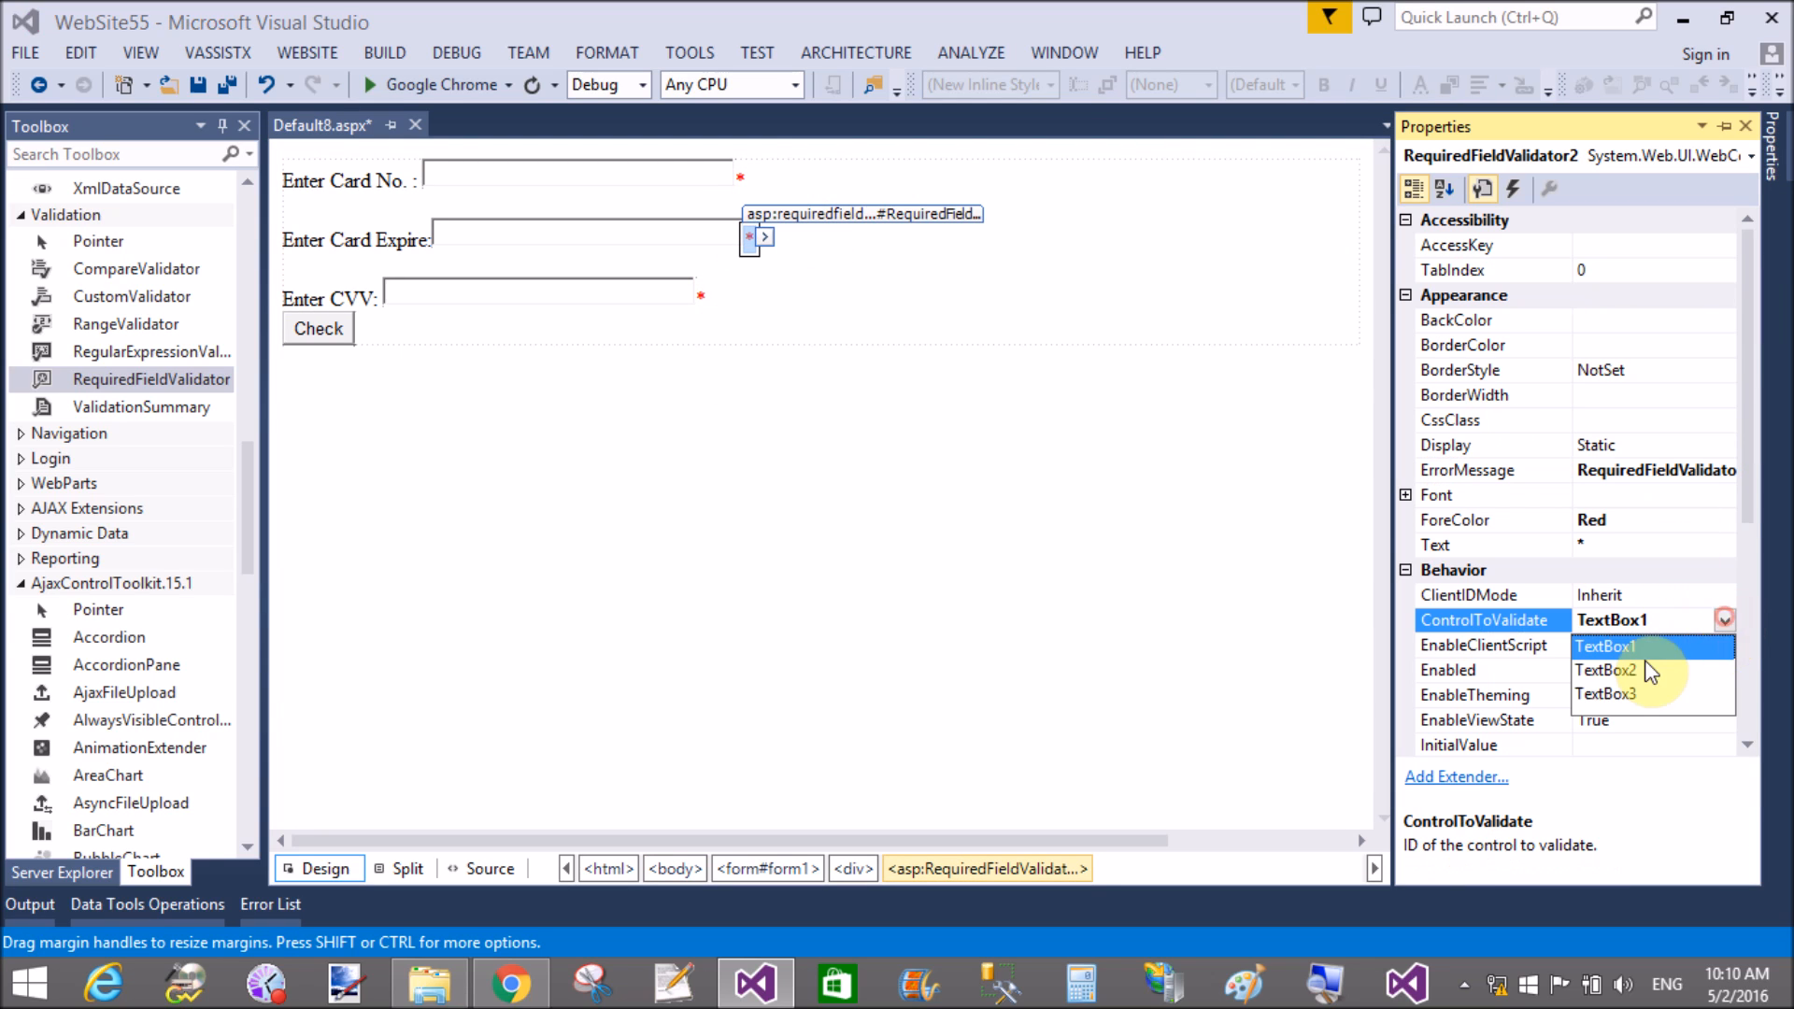
{"action": "left_click", "coordinate": [1608, 669]}
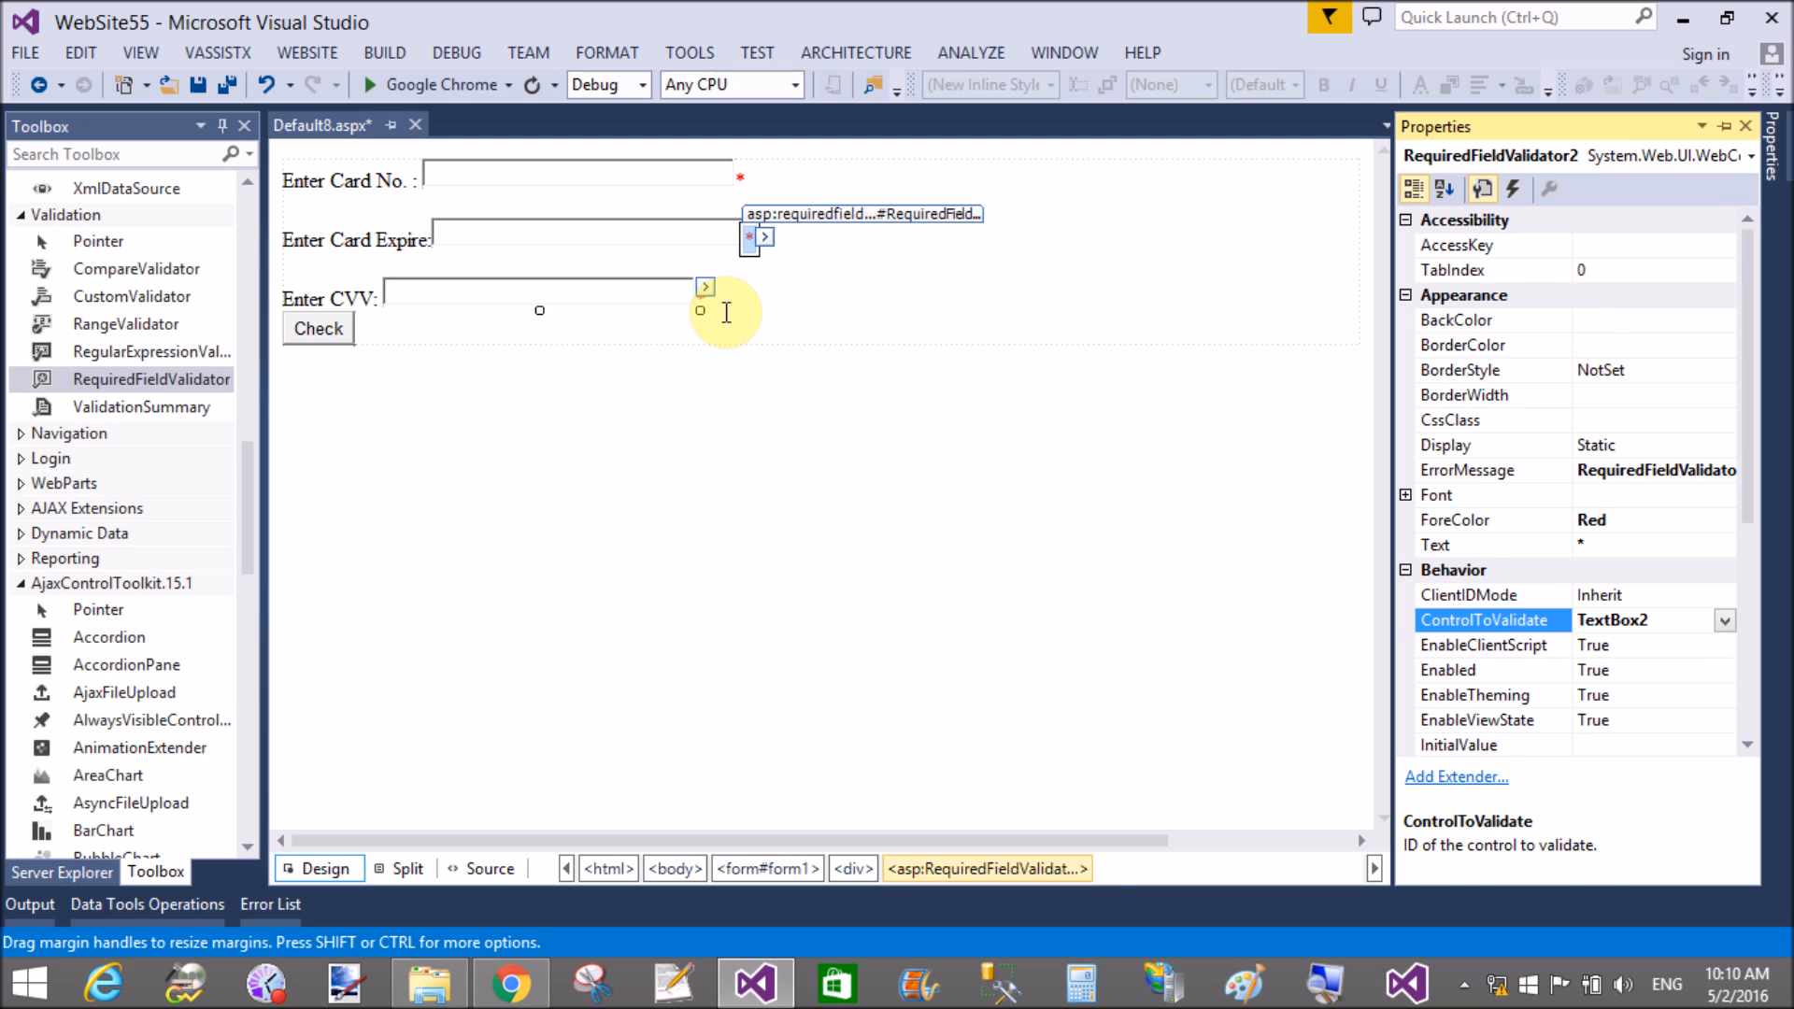
{"action": "left_click", "coordinate": [705, 297]}
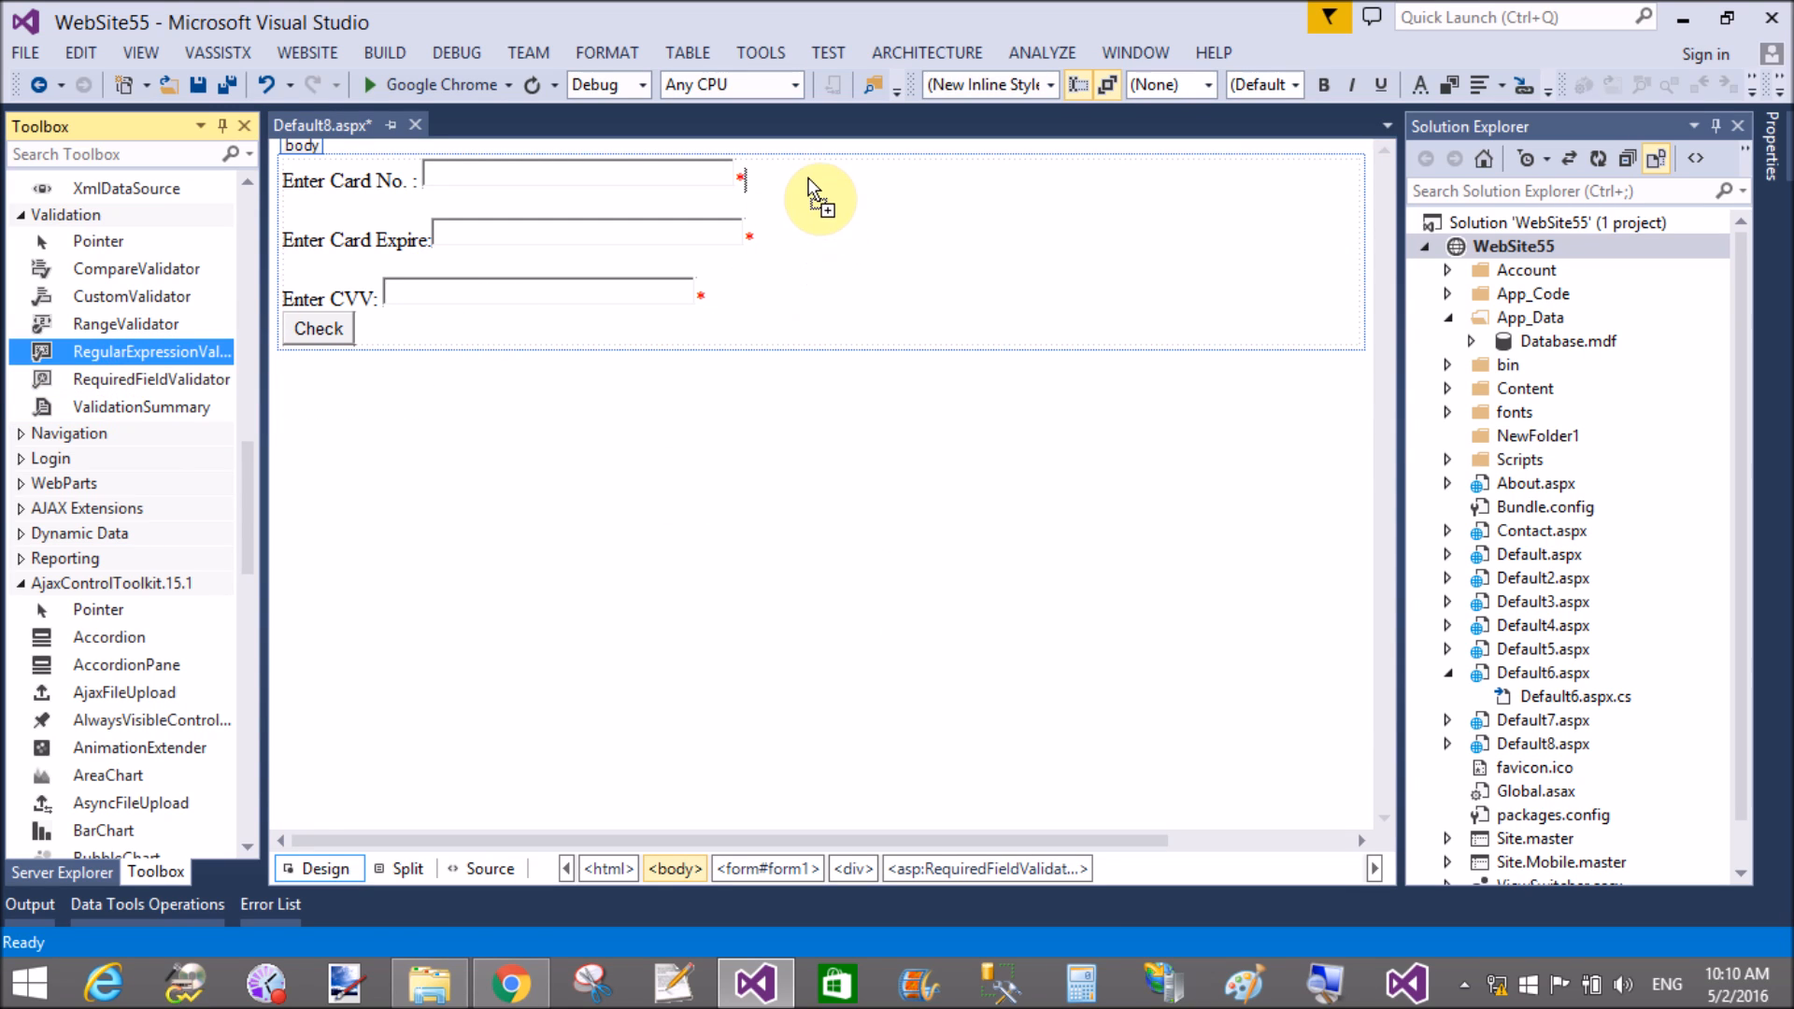
Step: Add a RegularExpressionValidator reading 'Please Enter 16 Digit' in #FF3300 that checks TextBox1
{"action": "right_click", "coordinate": [818, 194]}
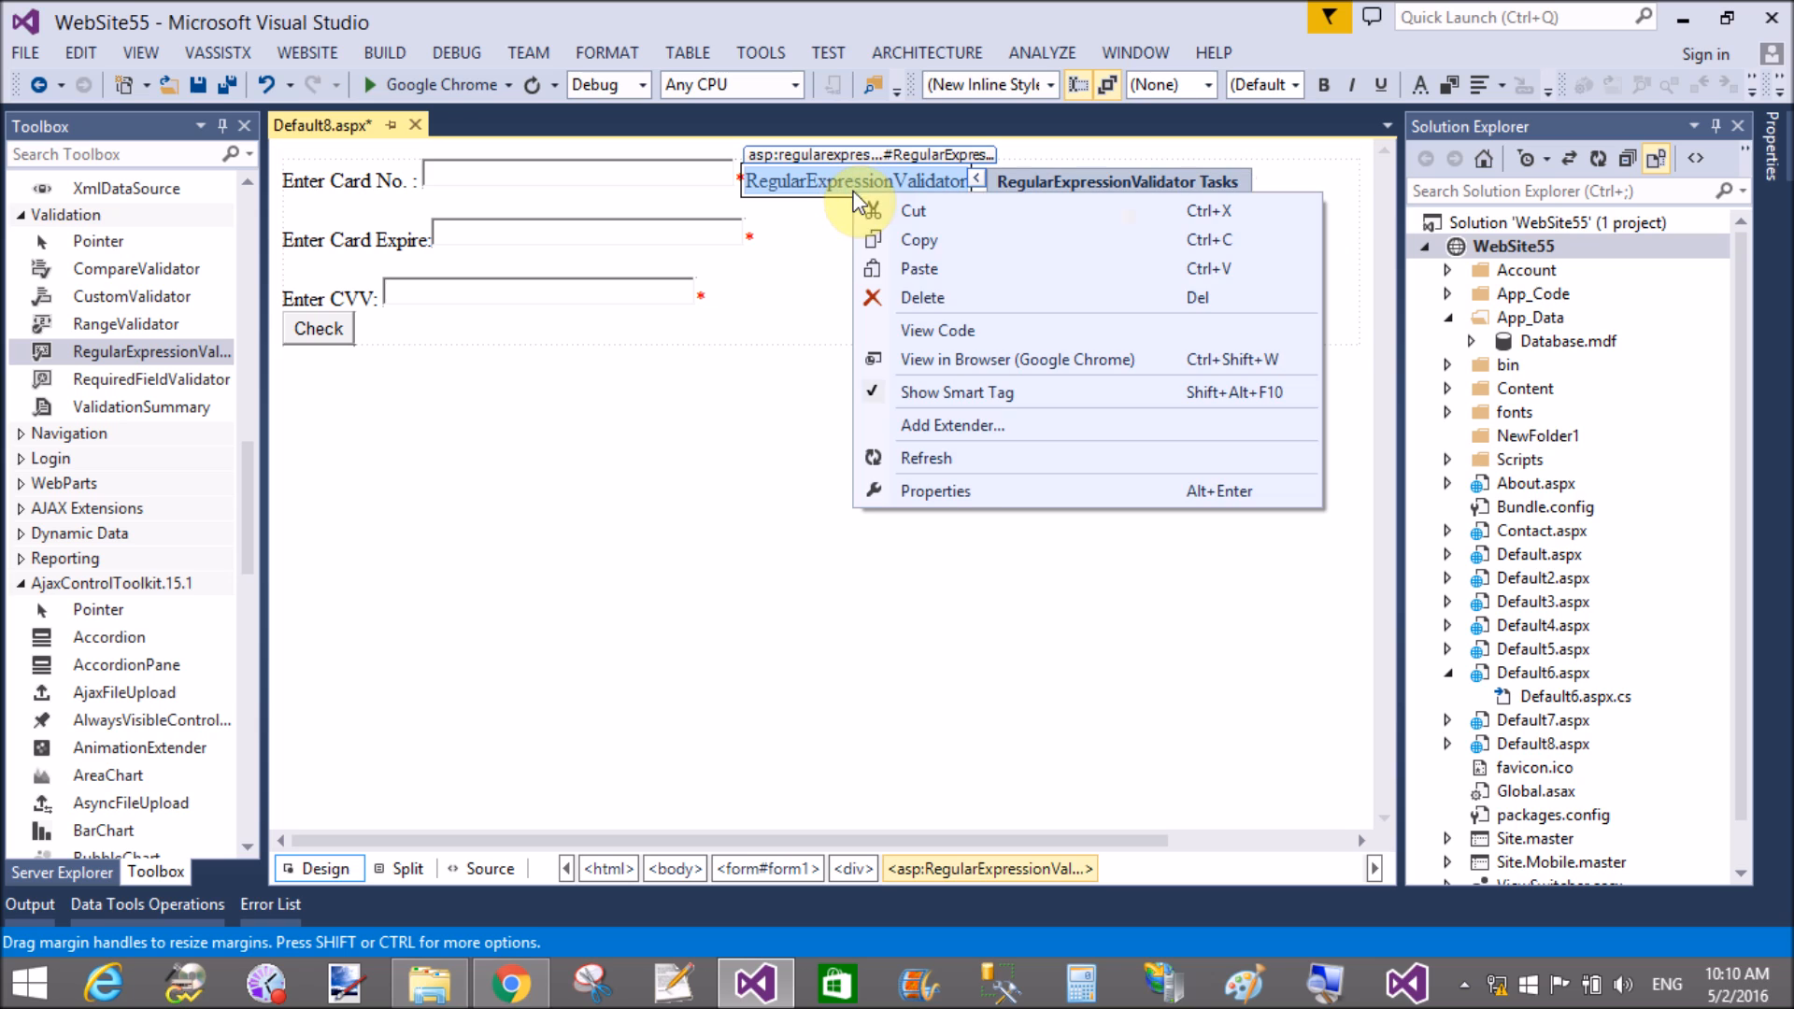
{"action": "left_click", "coordinate": [934, 490]}
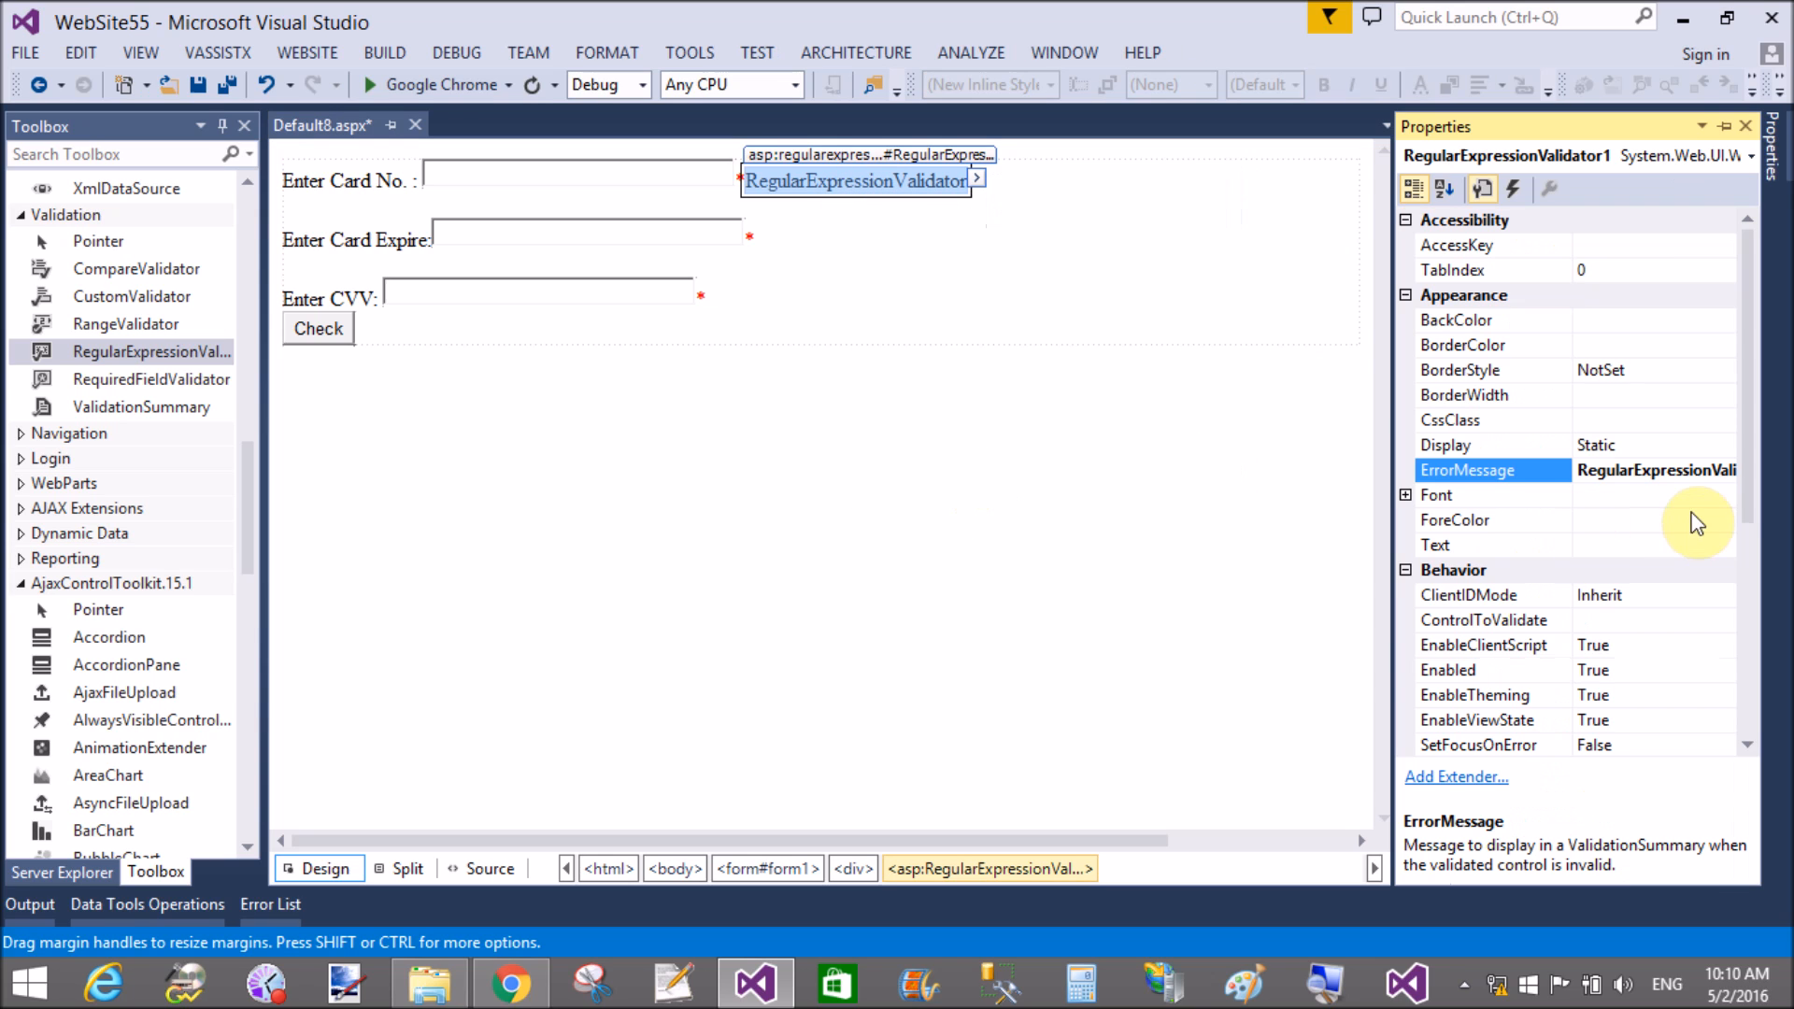
{"action": "left_click", "coordinate": [1488, 520]}
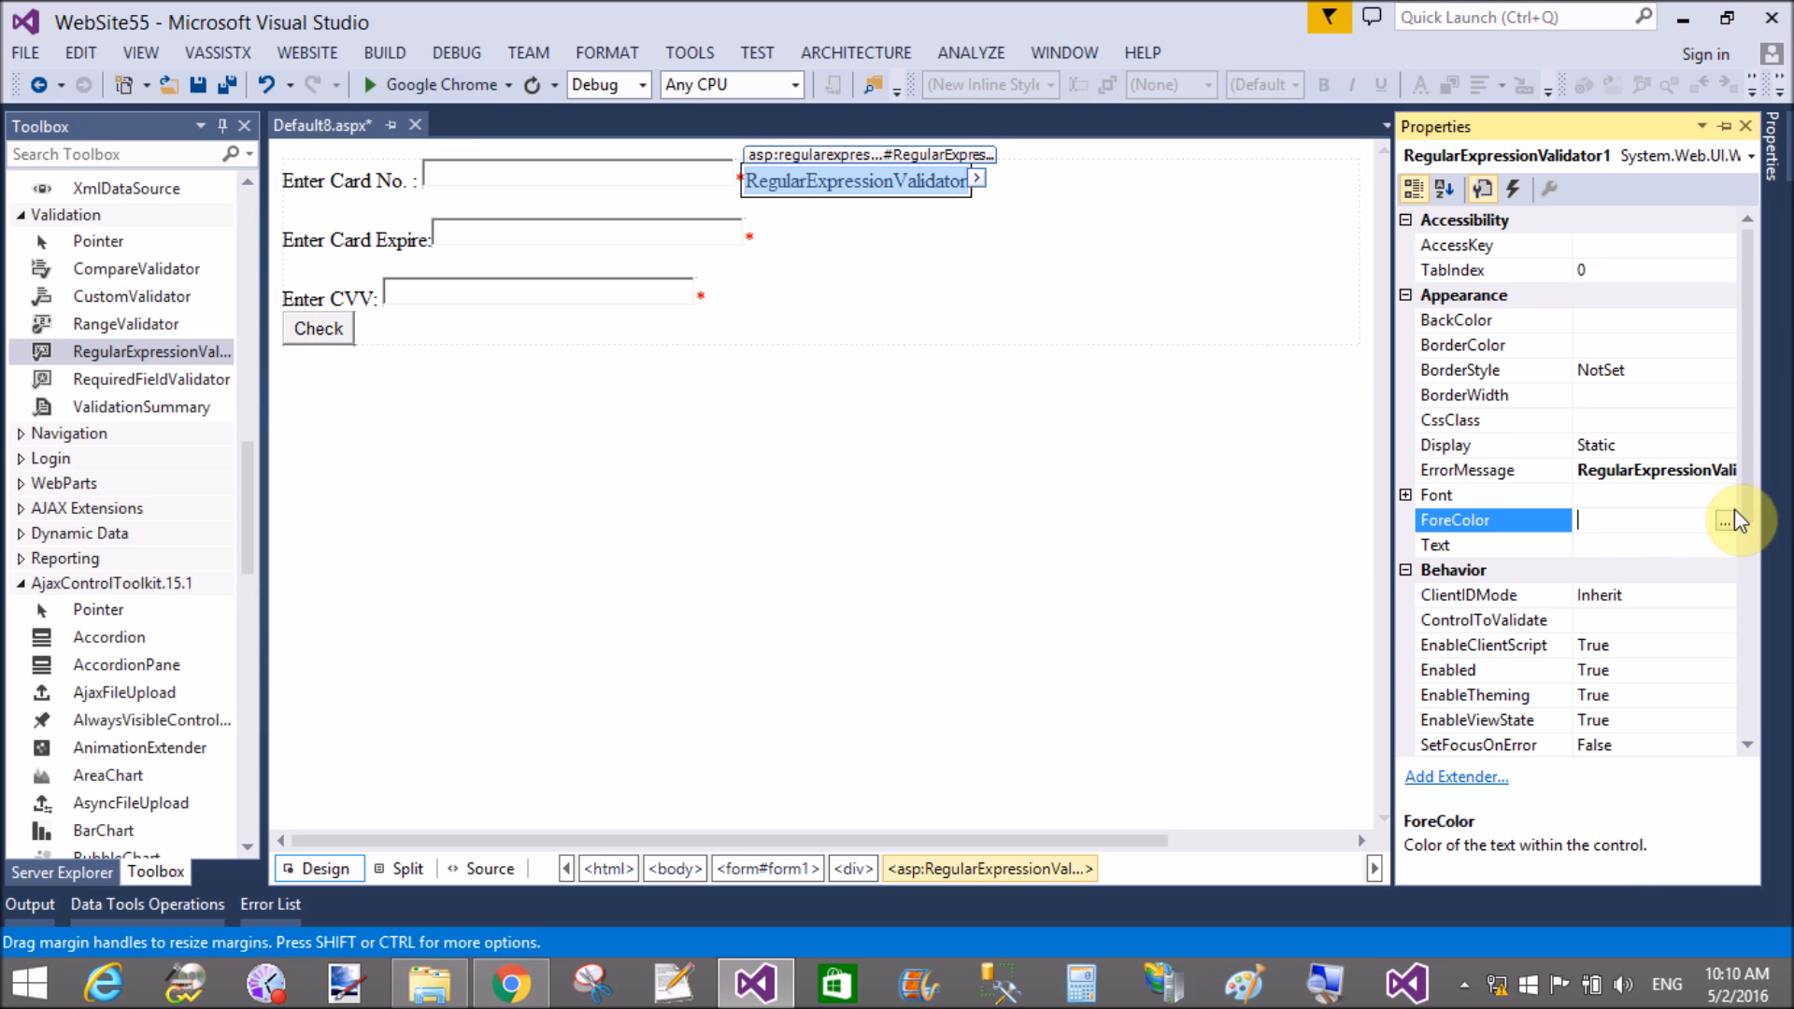
{"action": "left_click", "coordinate": [1731, 519]}
{"action": "type", "text": "Please Enter"}
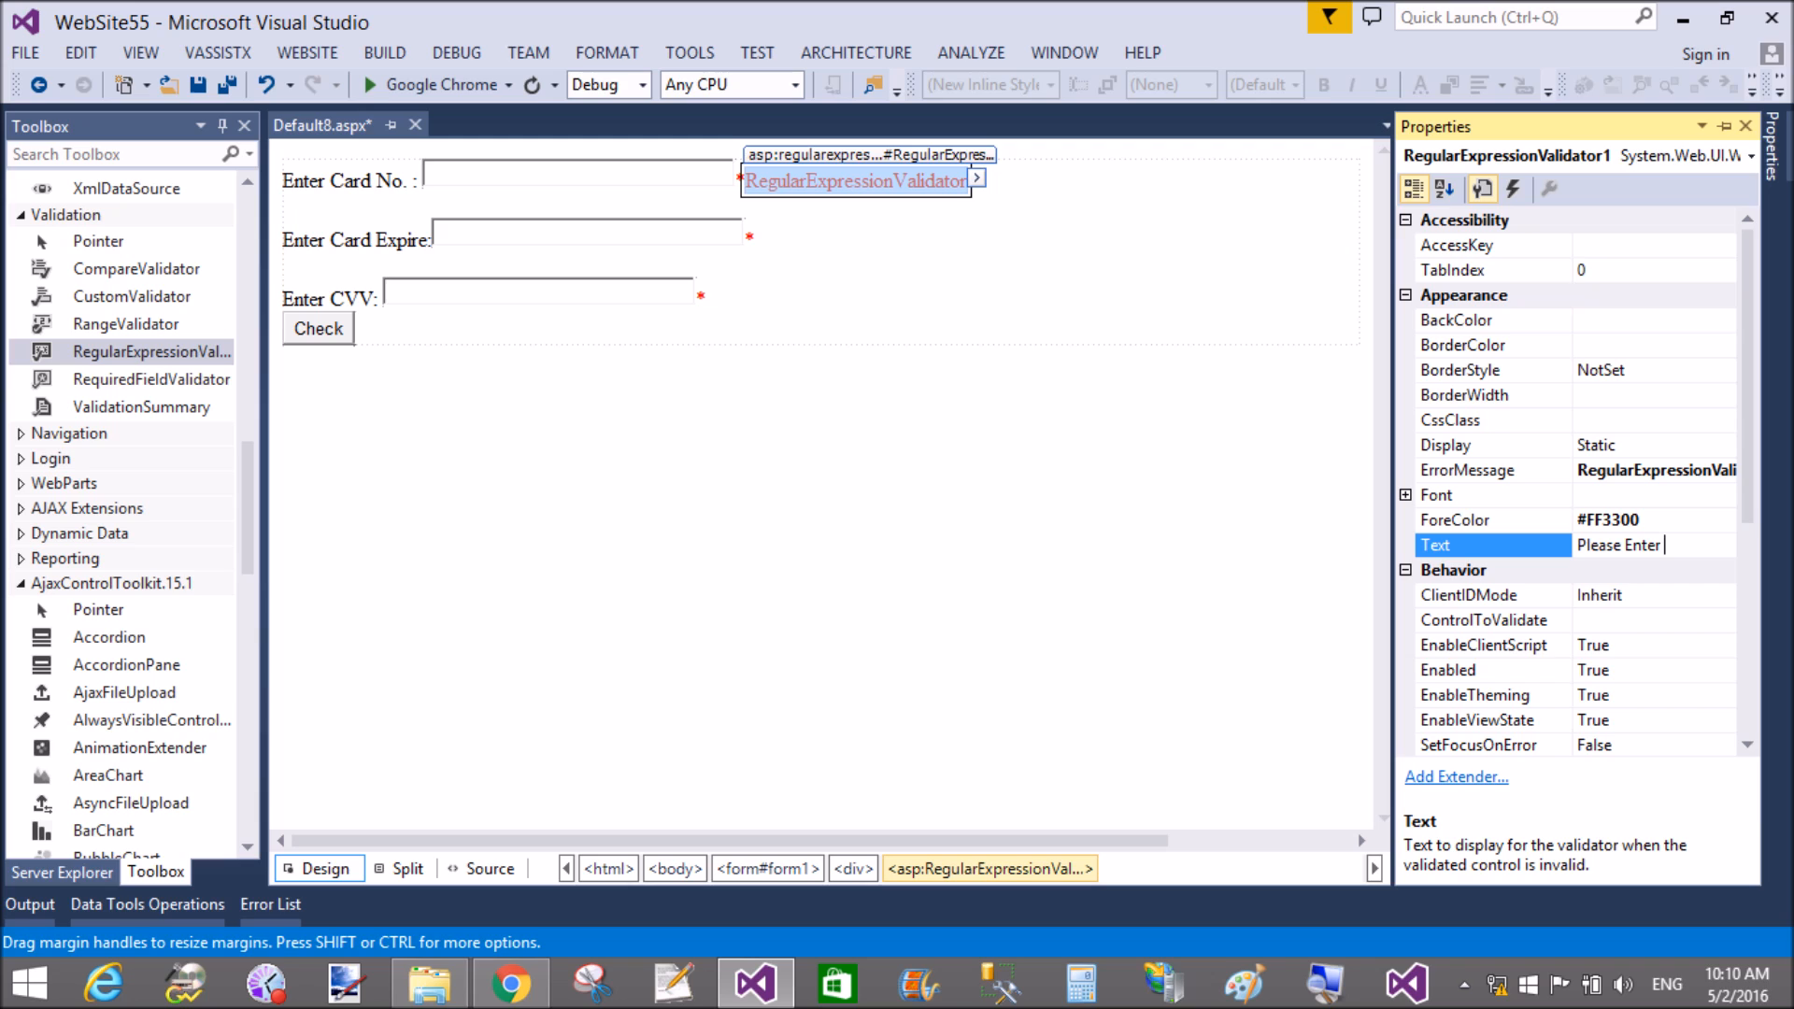
{"action": "type", "text": "16 Digit"}
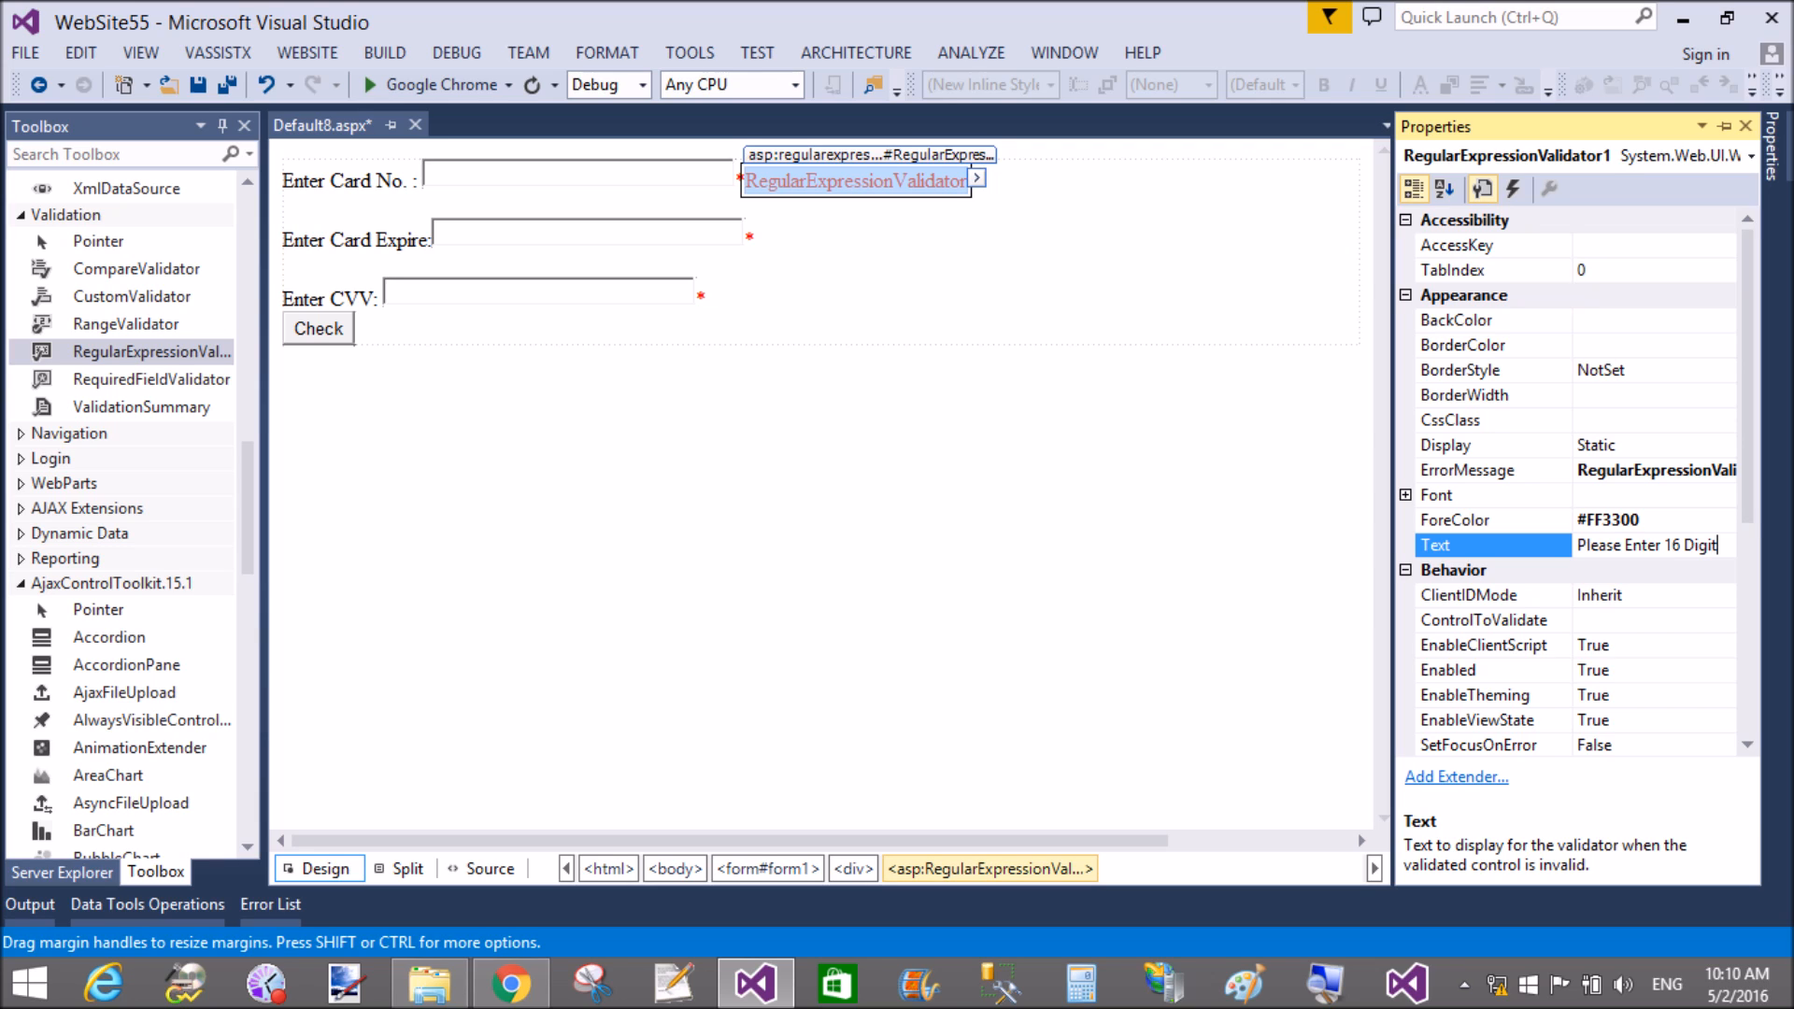
{"action": "left_click", "coordinate": [1649, 600]}
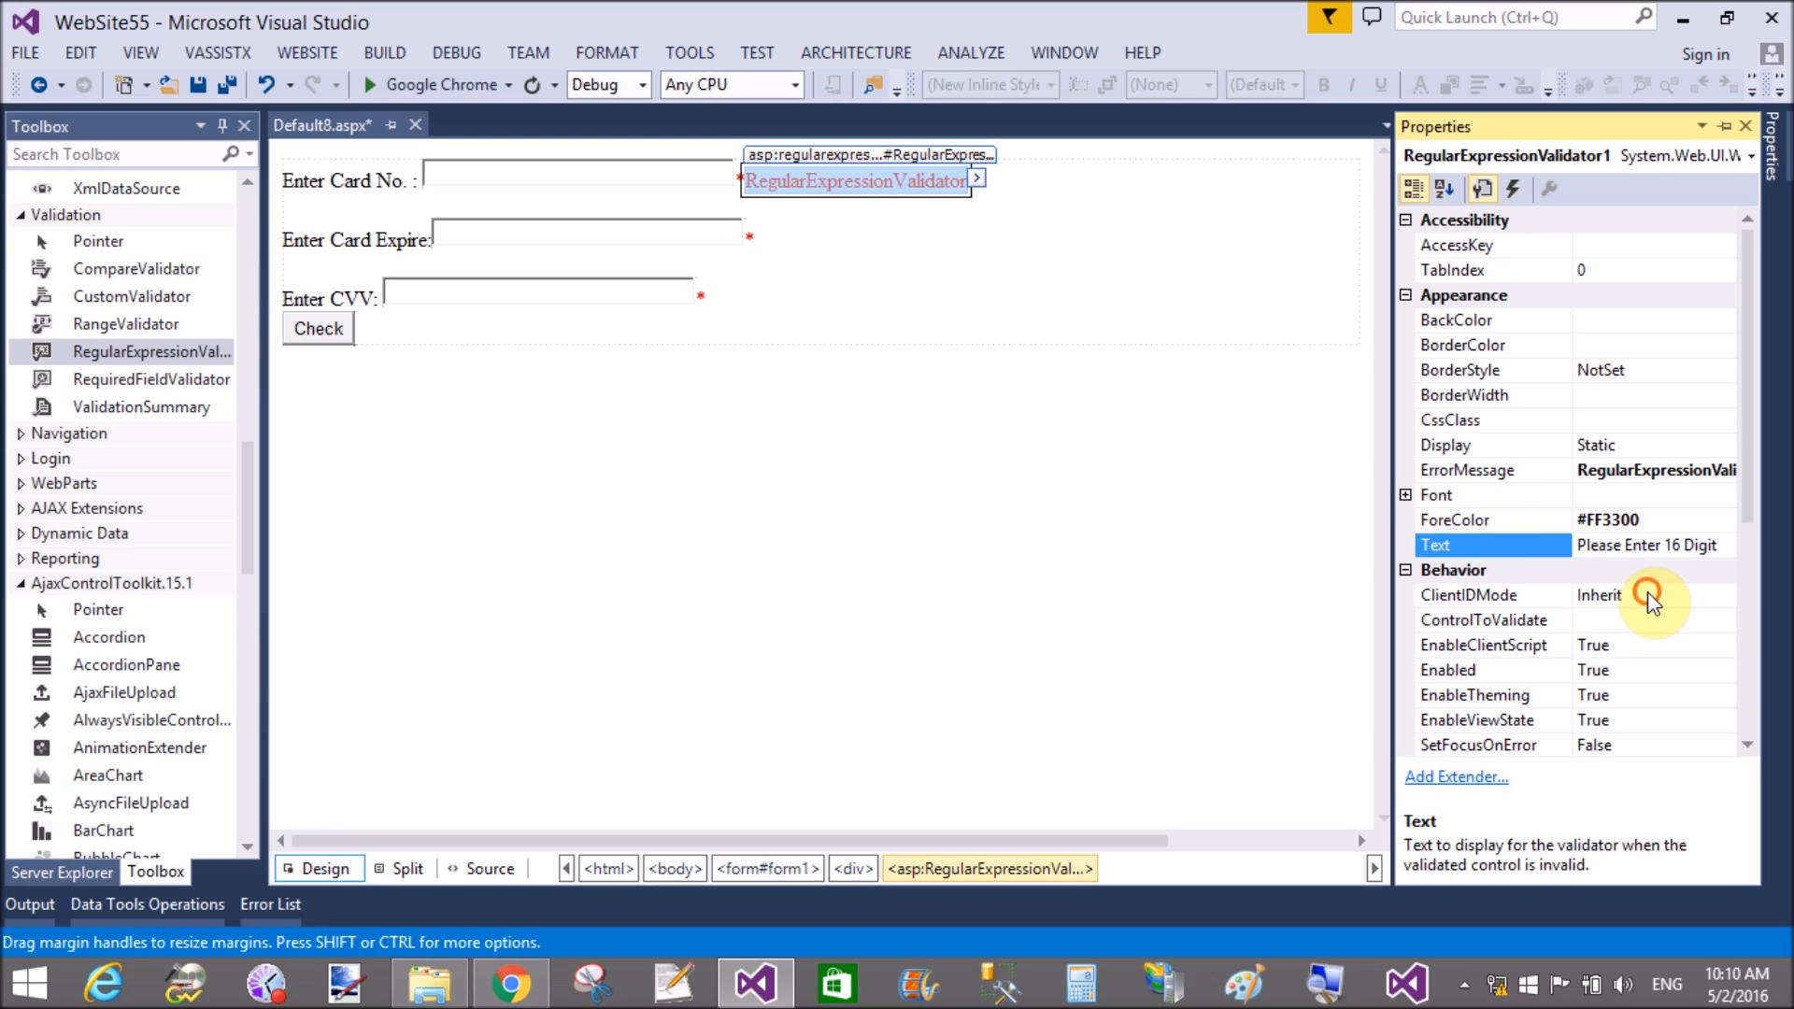
{"action": "left_click", "coordinate": [1487, 594]}
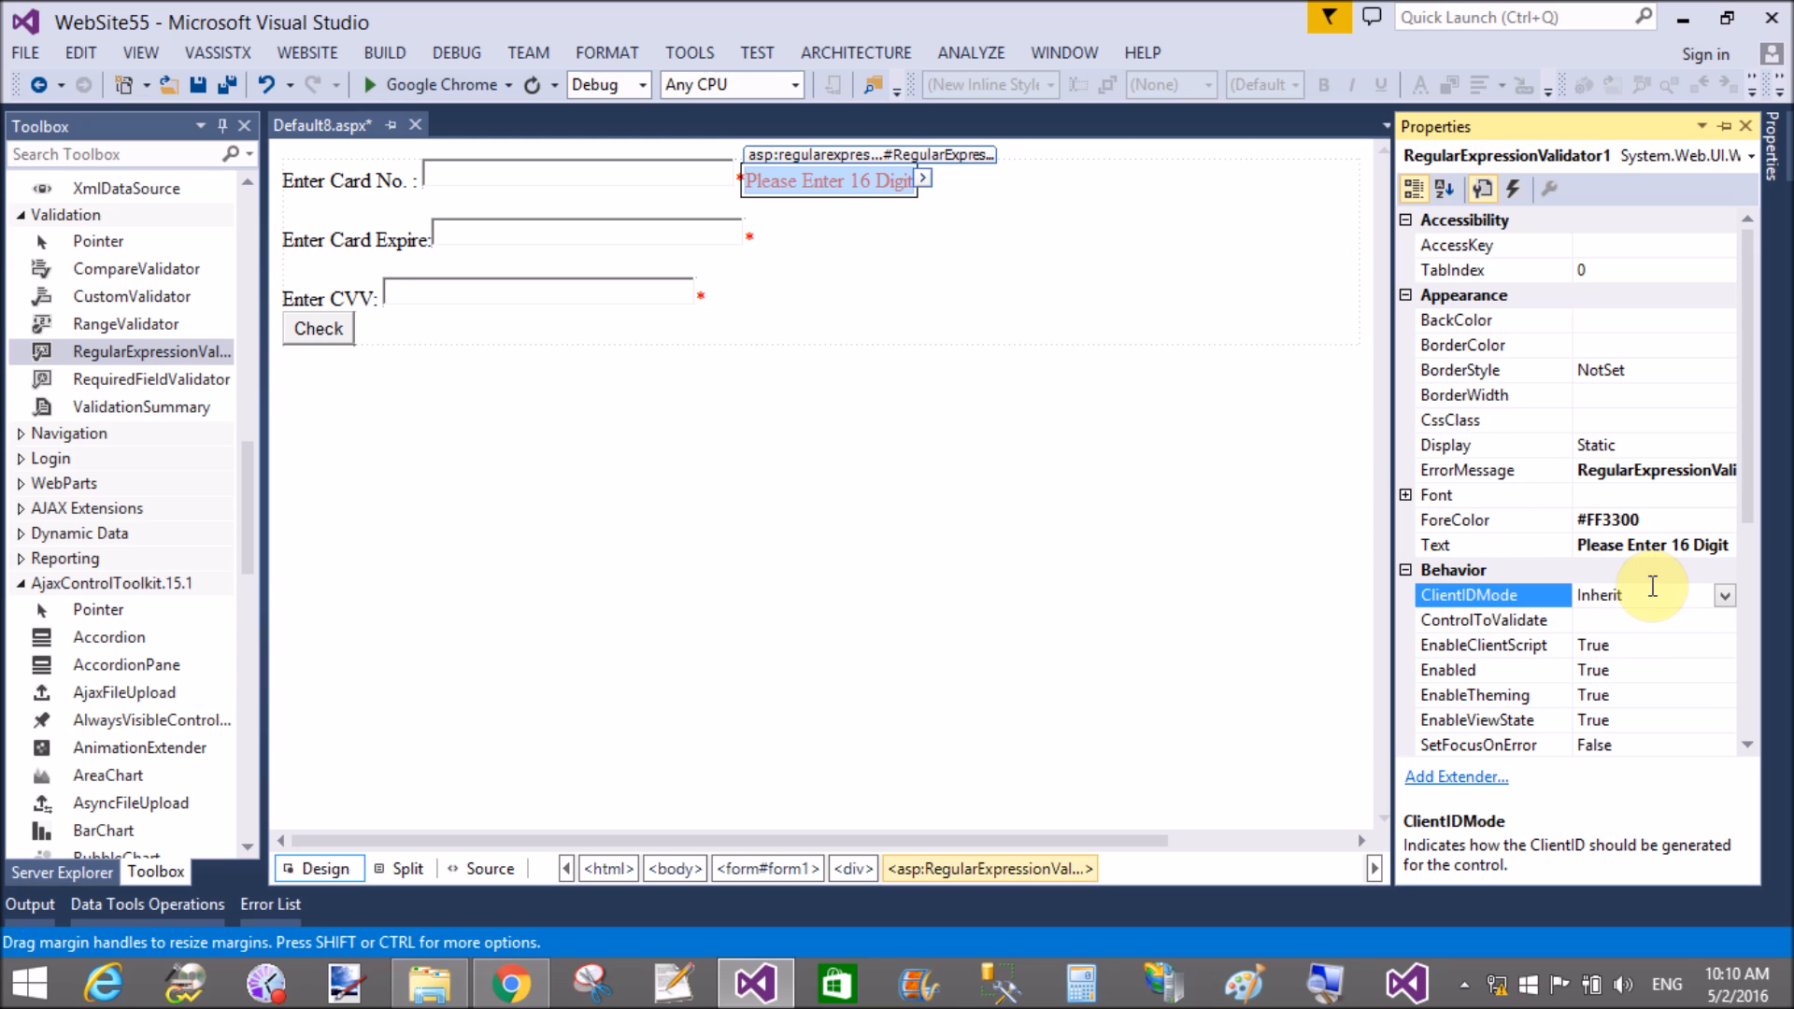
{"action": "left_click", "coordinate": [1487, 620]}
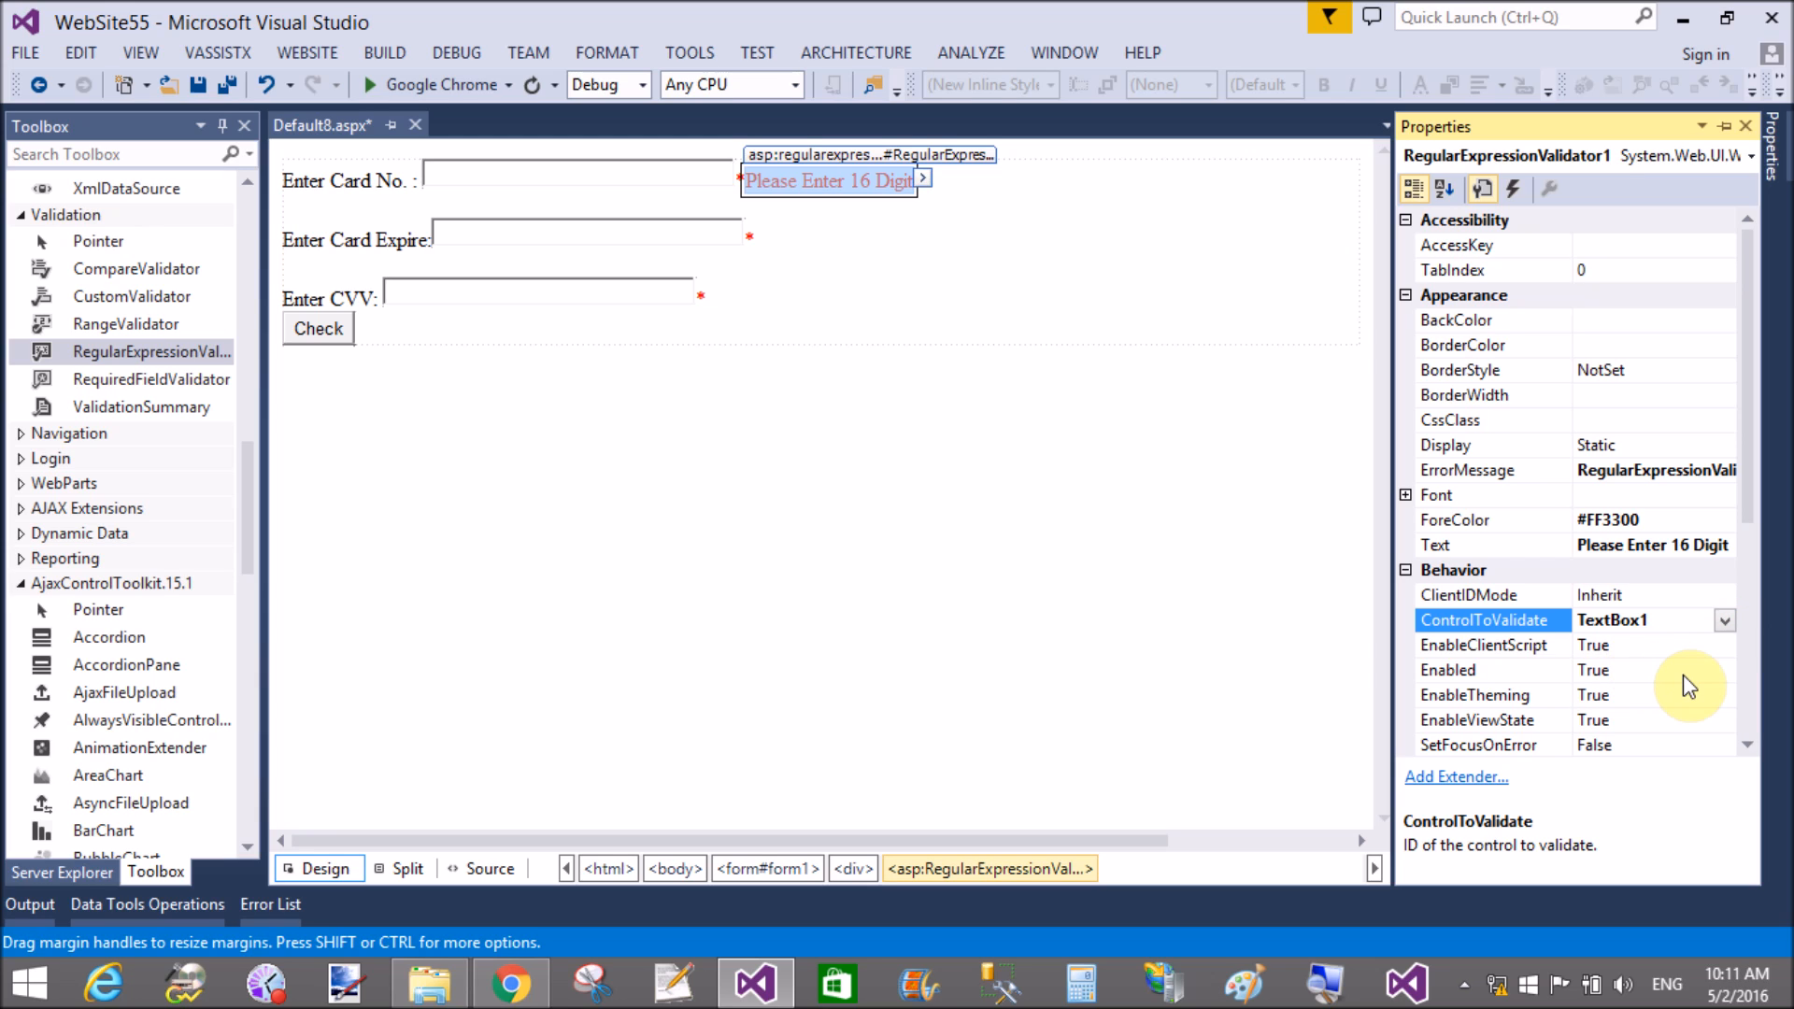
Step: Set its ValidationExpression to ^[\d]{16,16}$
{"action": "scroll", "scroll_direction": "down", "scroll_amount": 3}
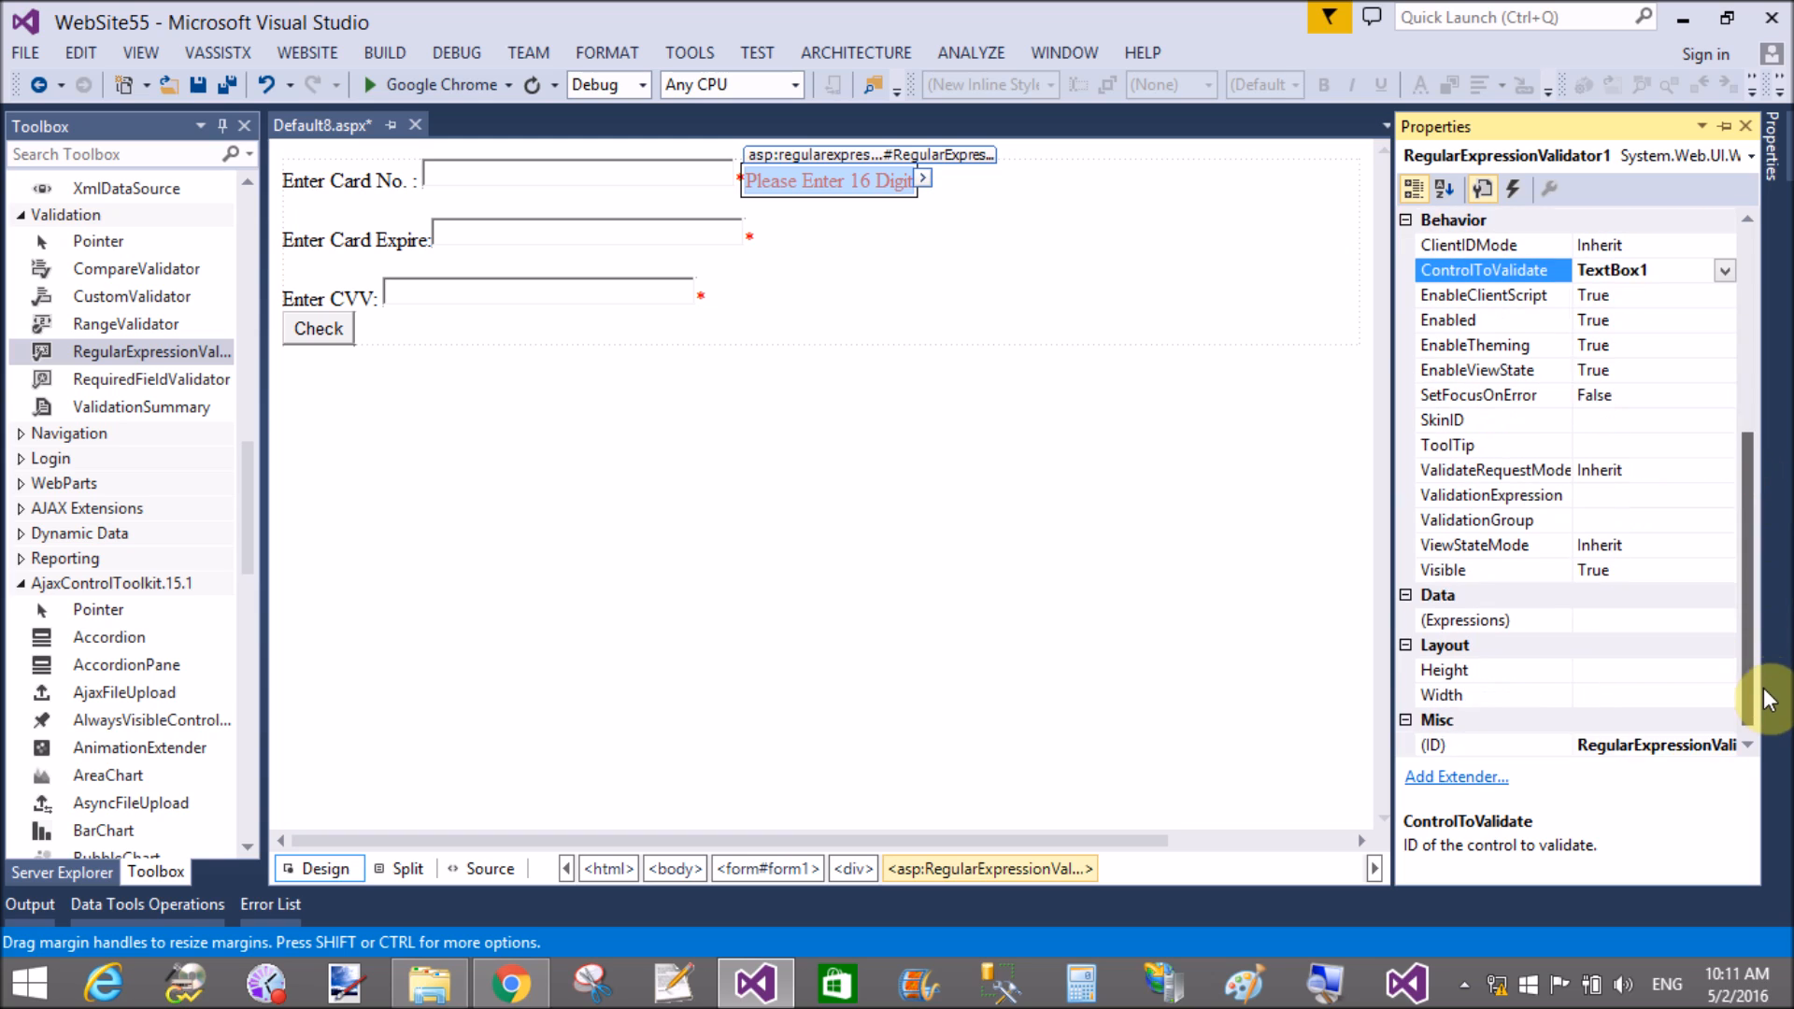
{"action": "scroll", "scroll_direction": "down", "scroll_amount": 3}
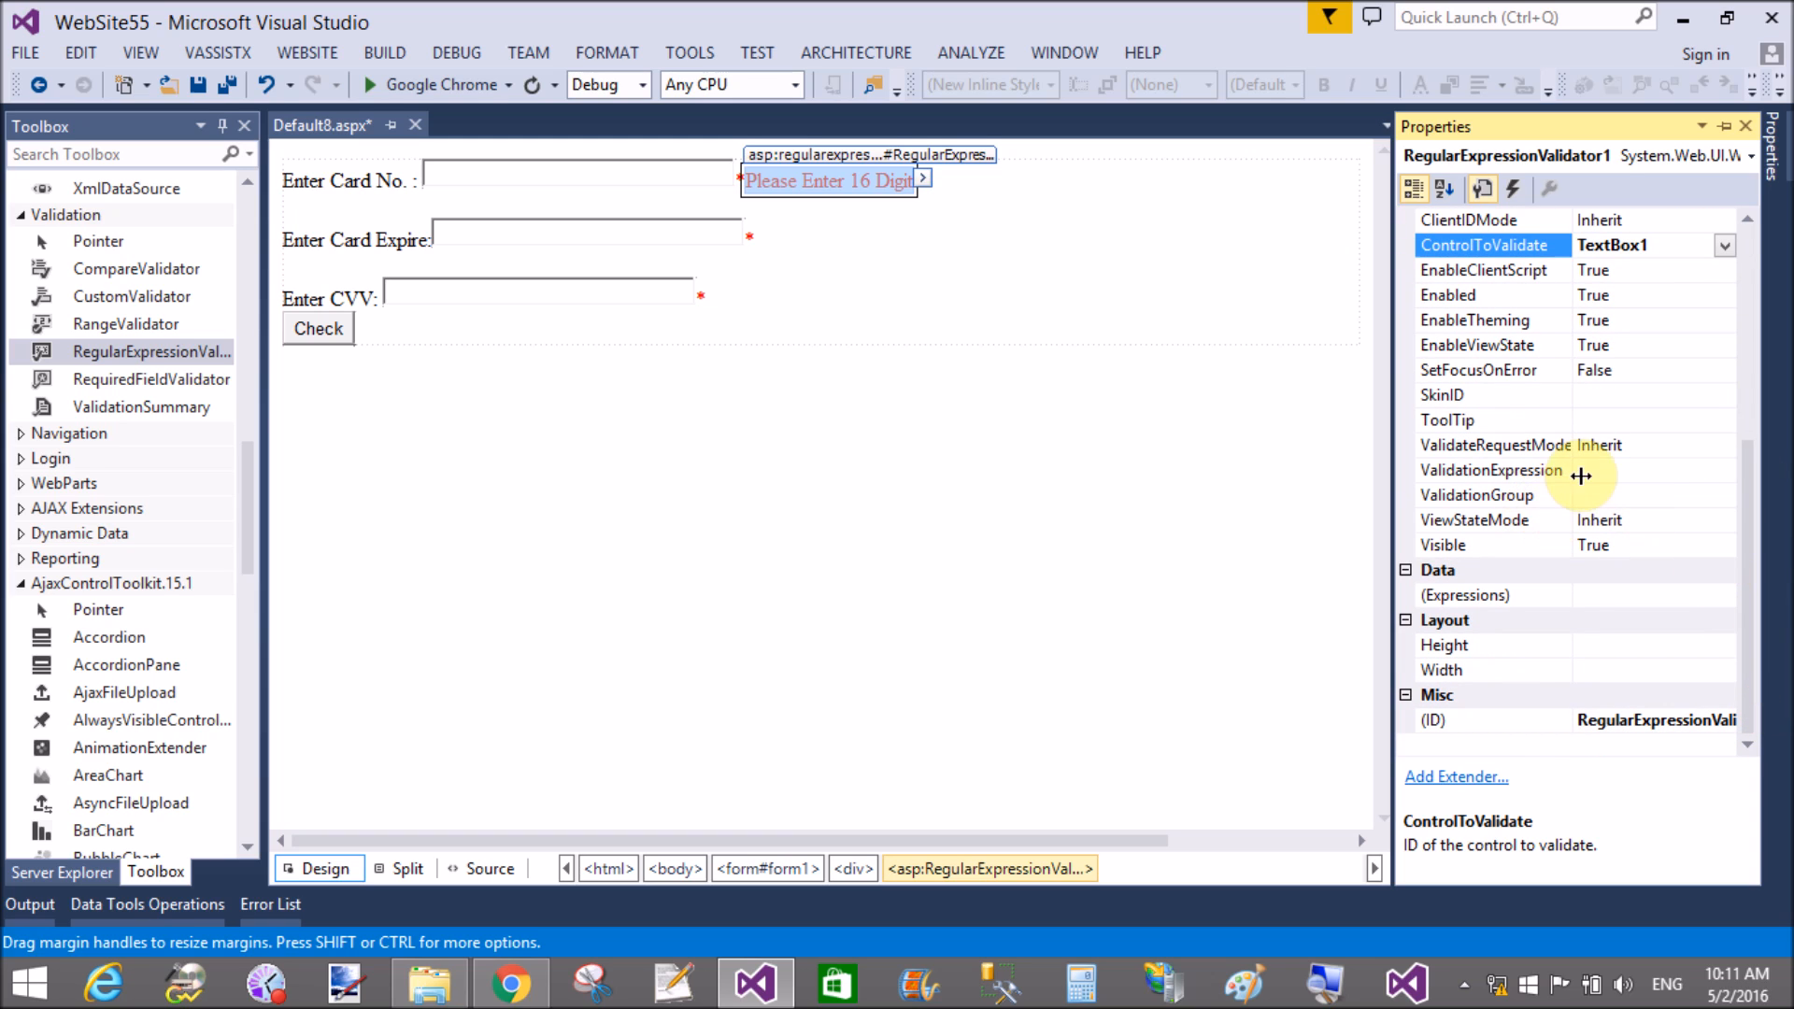
{"action": "left_click", "coordinate": [1492, 469]}
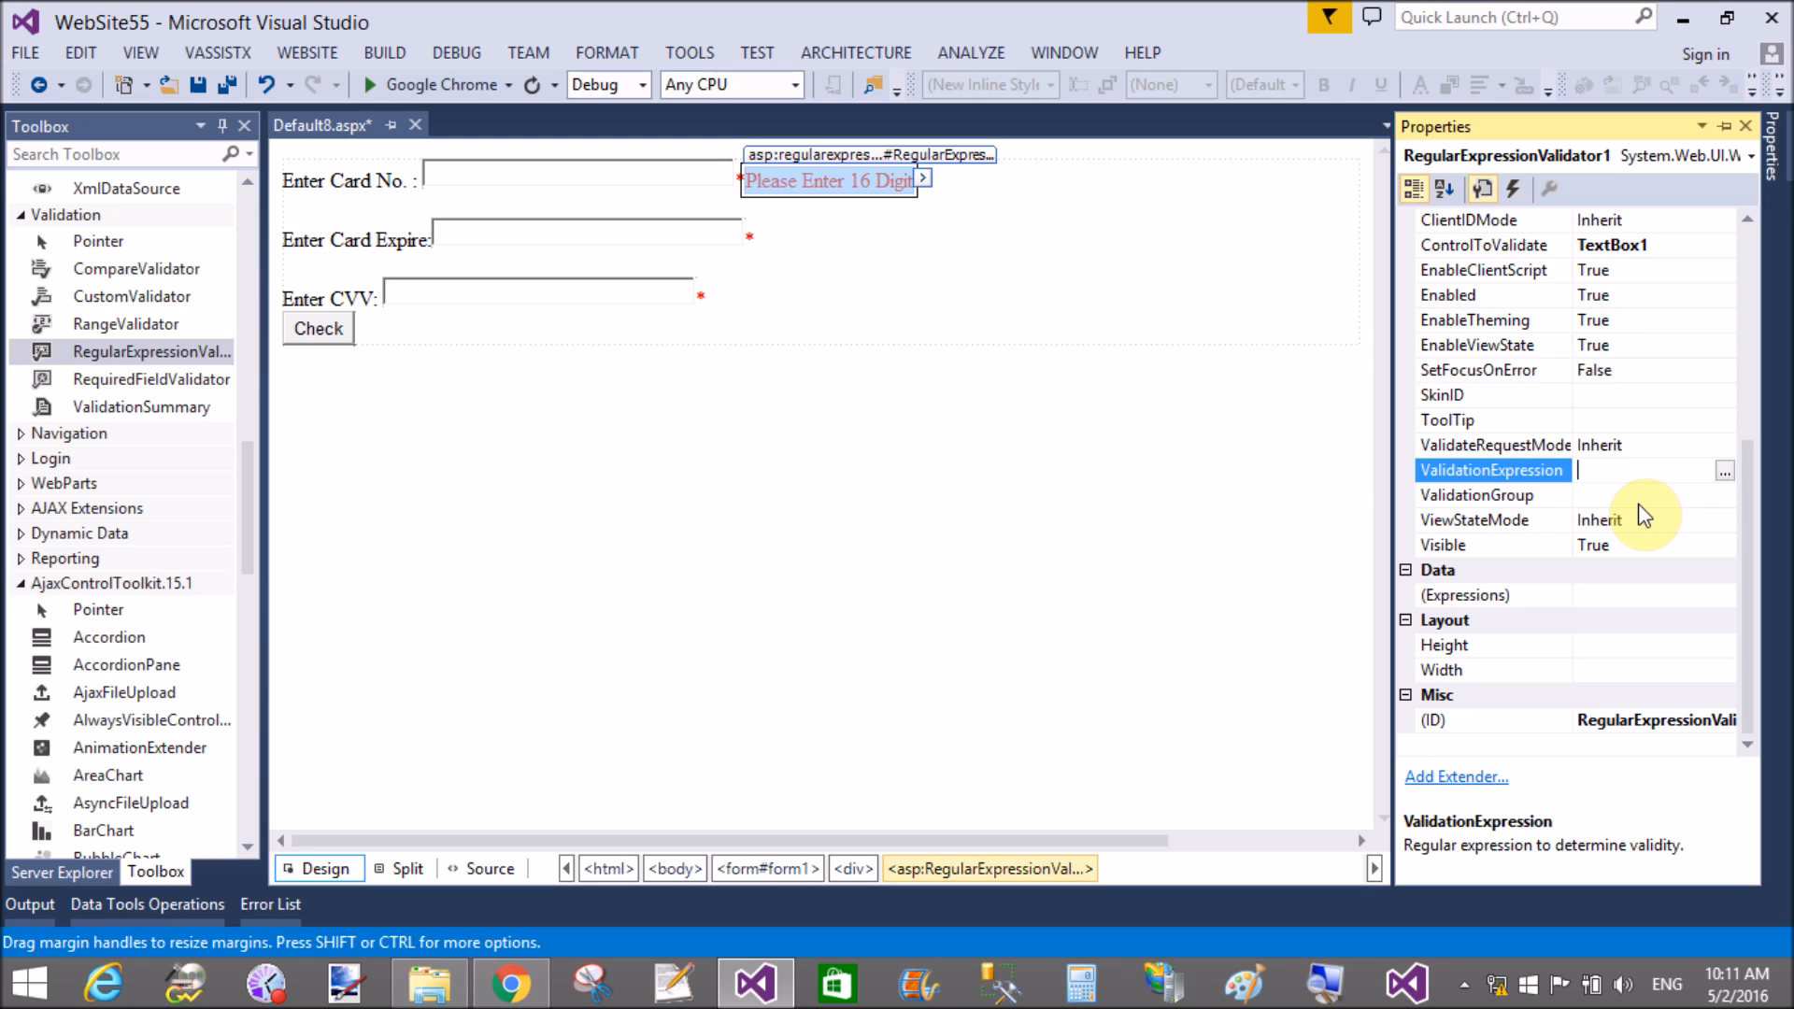
{"action": "type", "text": "^"}
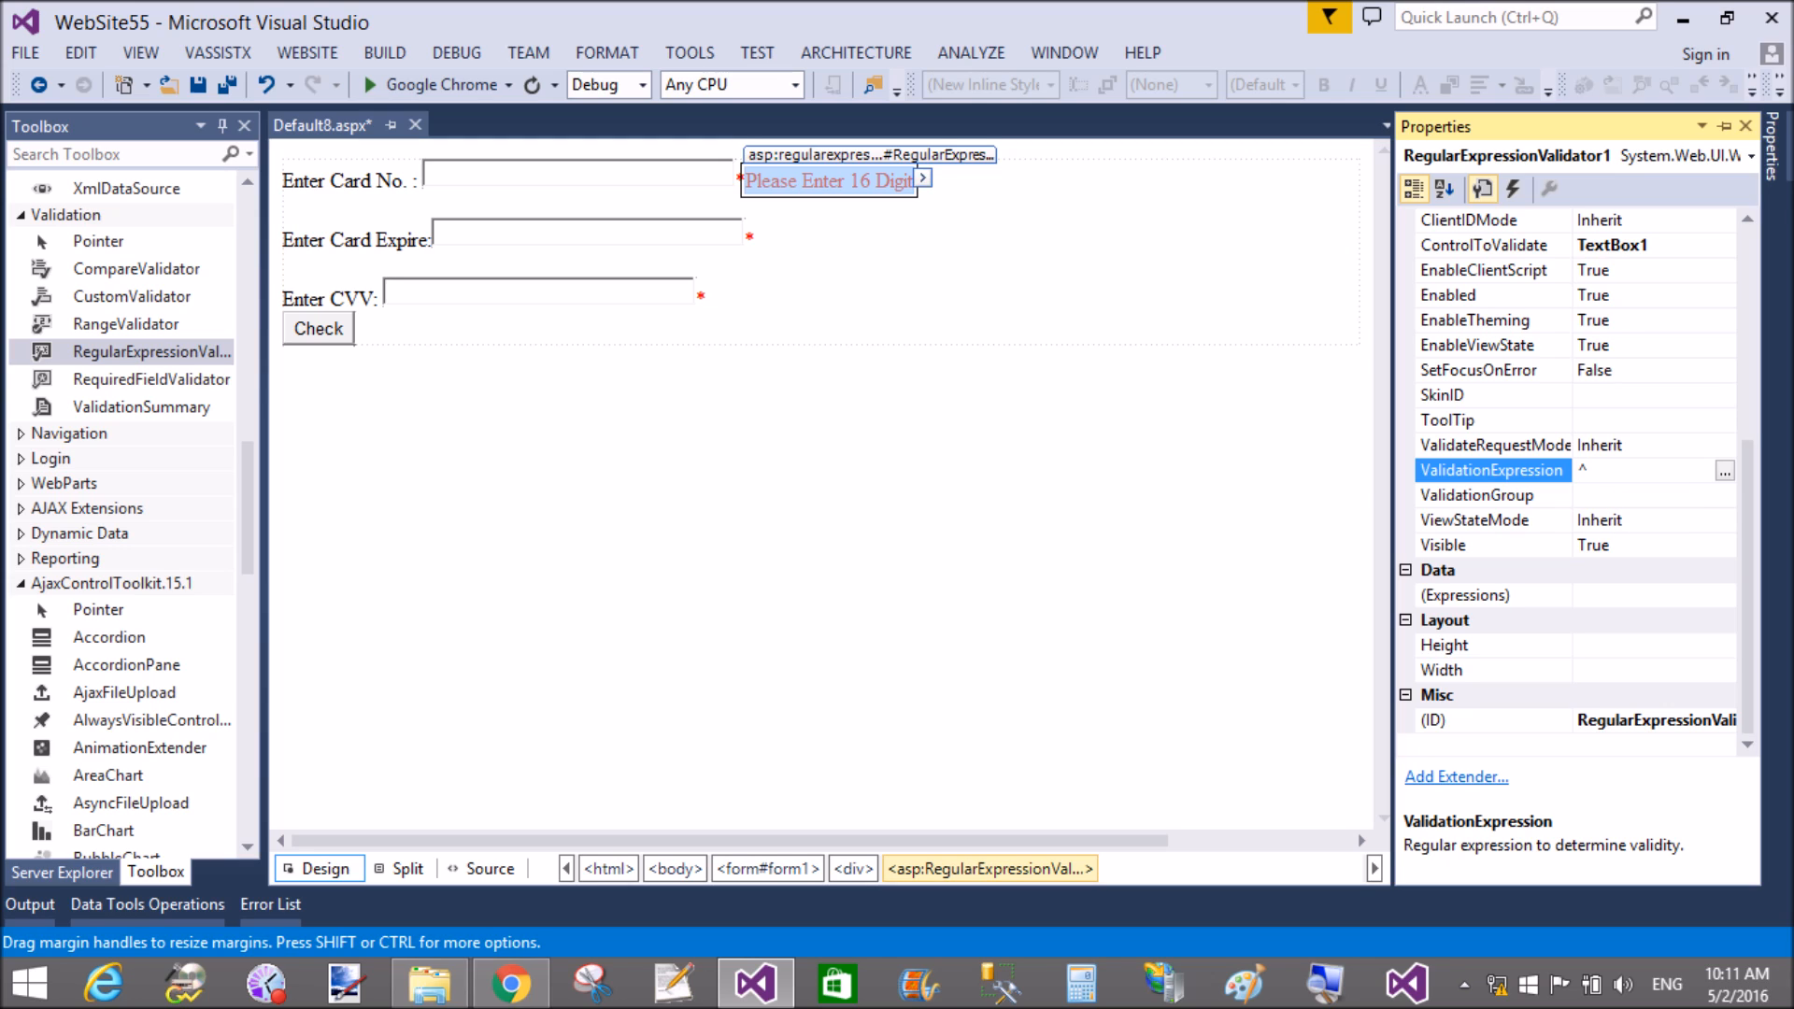
{"action": "type", "text": "[\\d"}
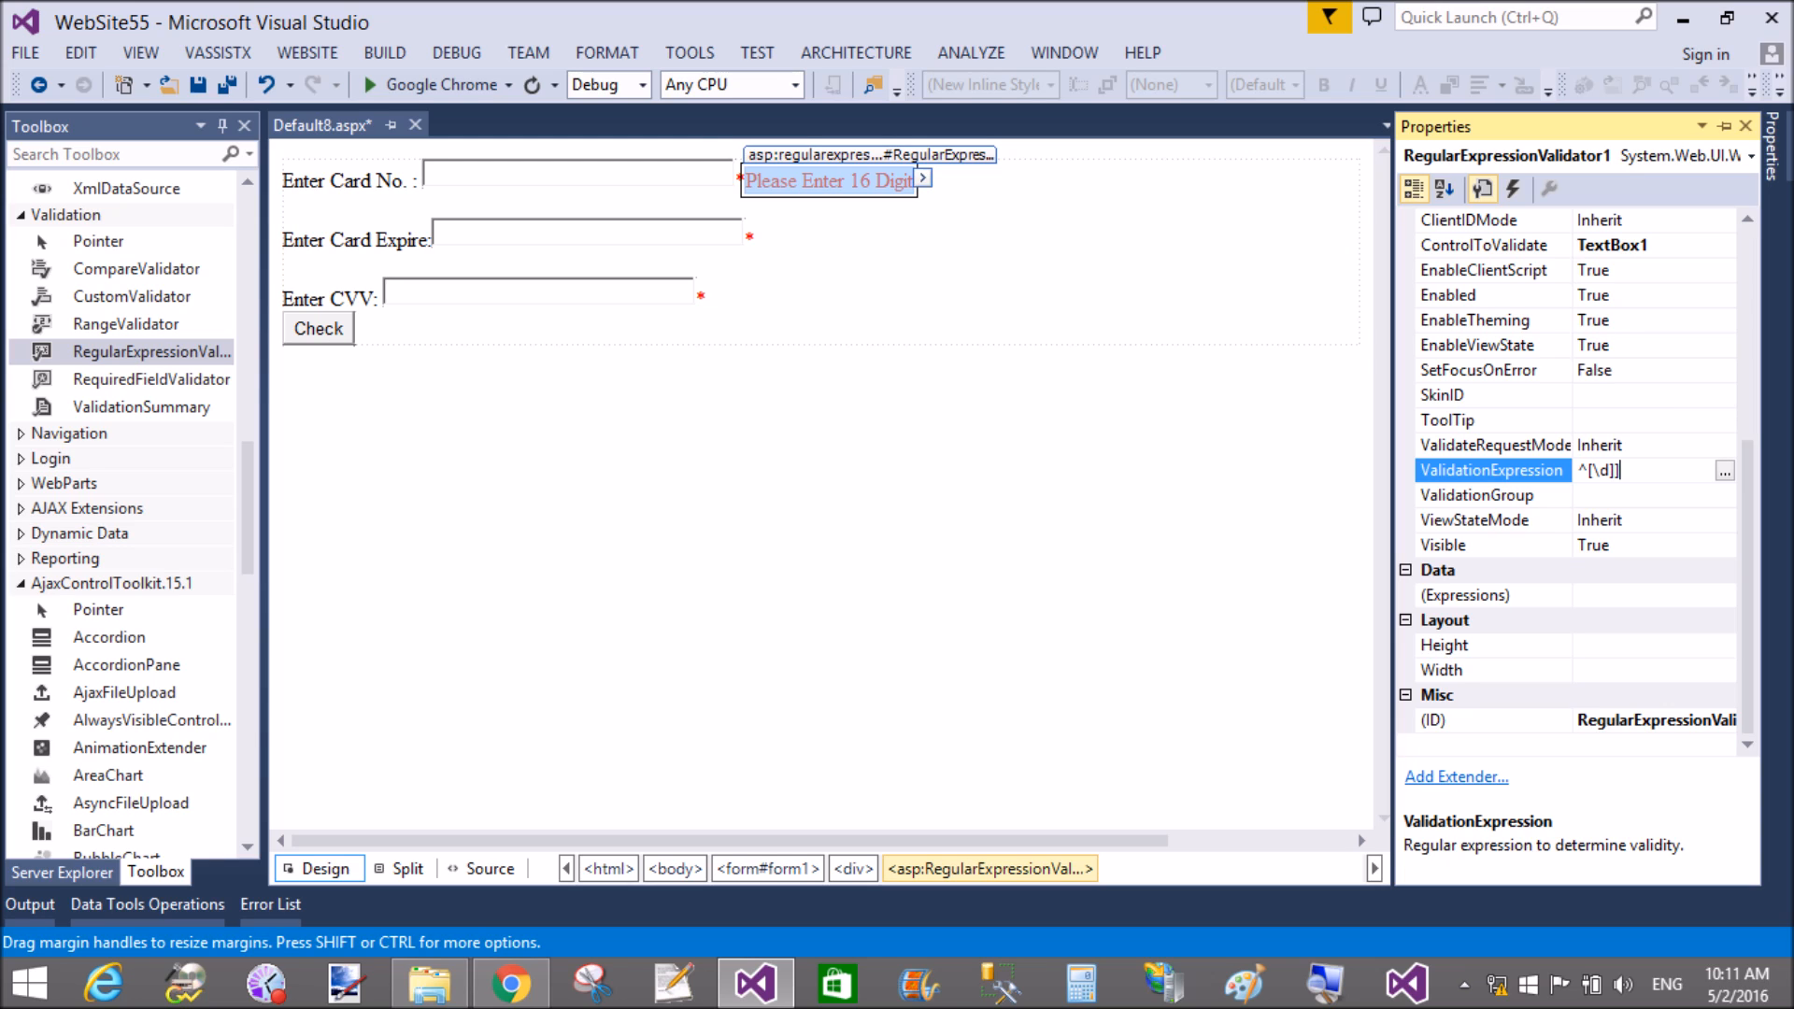
{"action": "key", "text": "Backspace"}
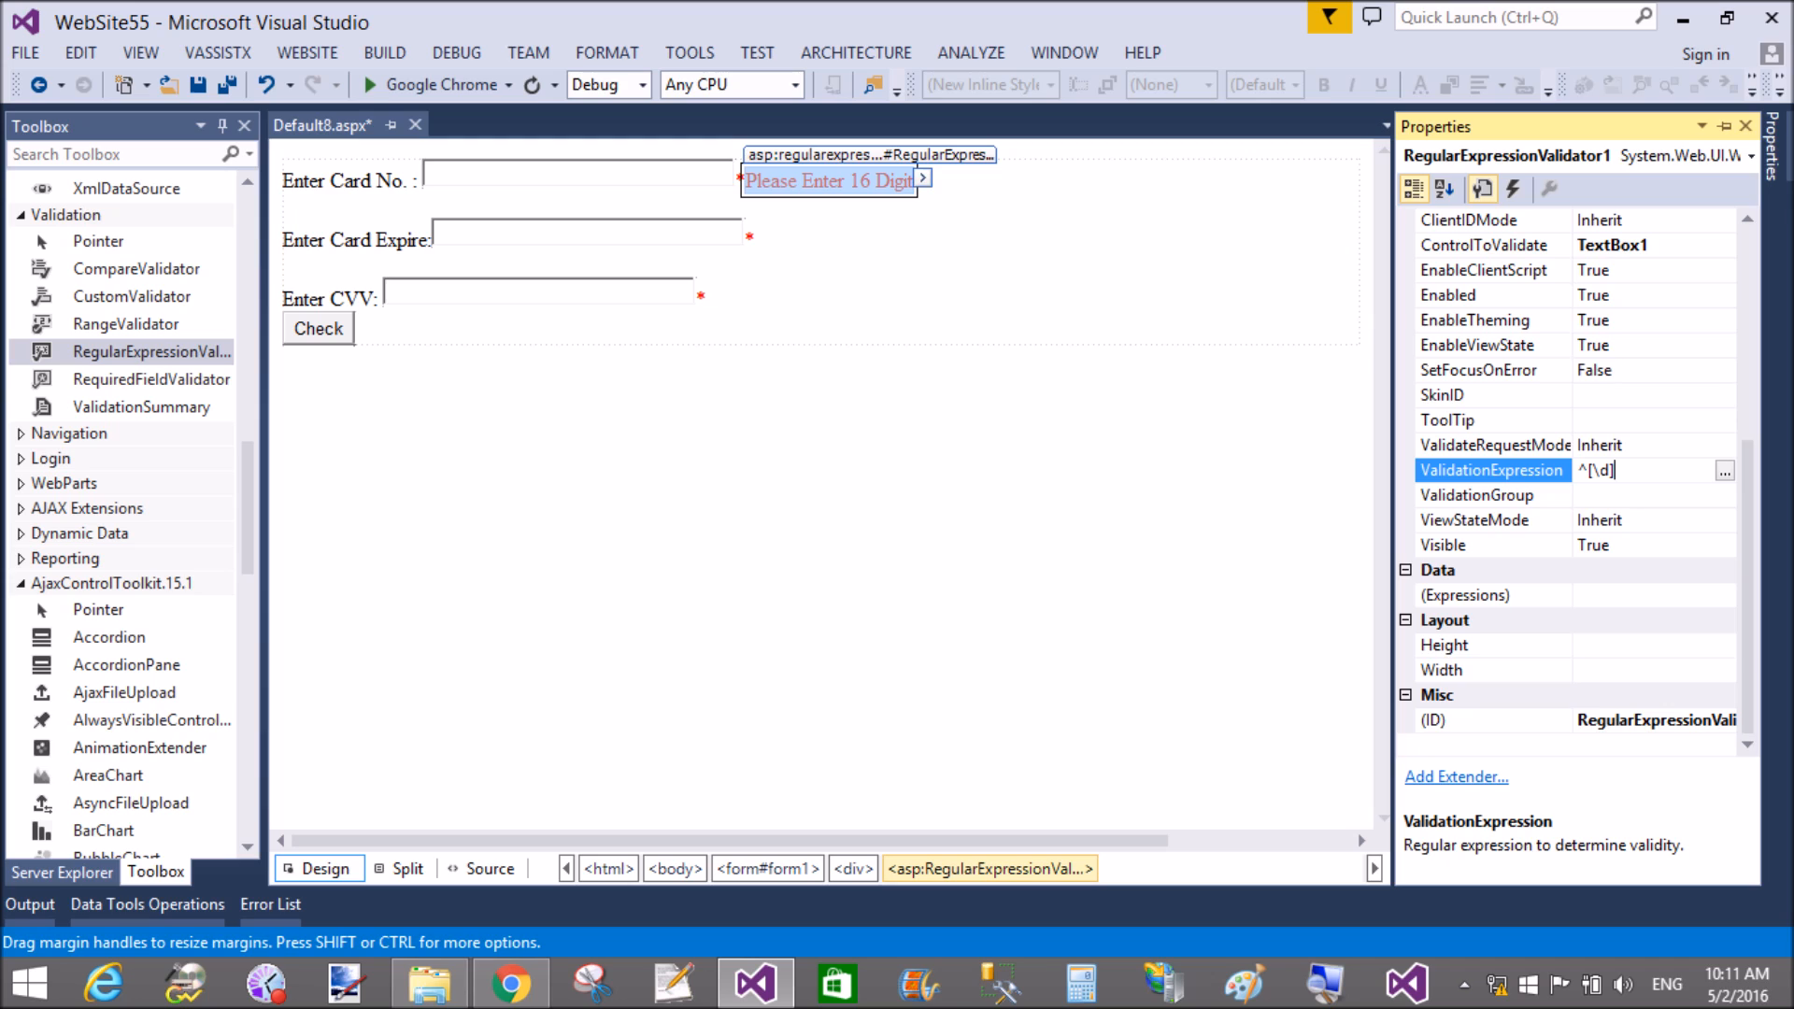
{"action": "type", "text": "{1"}
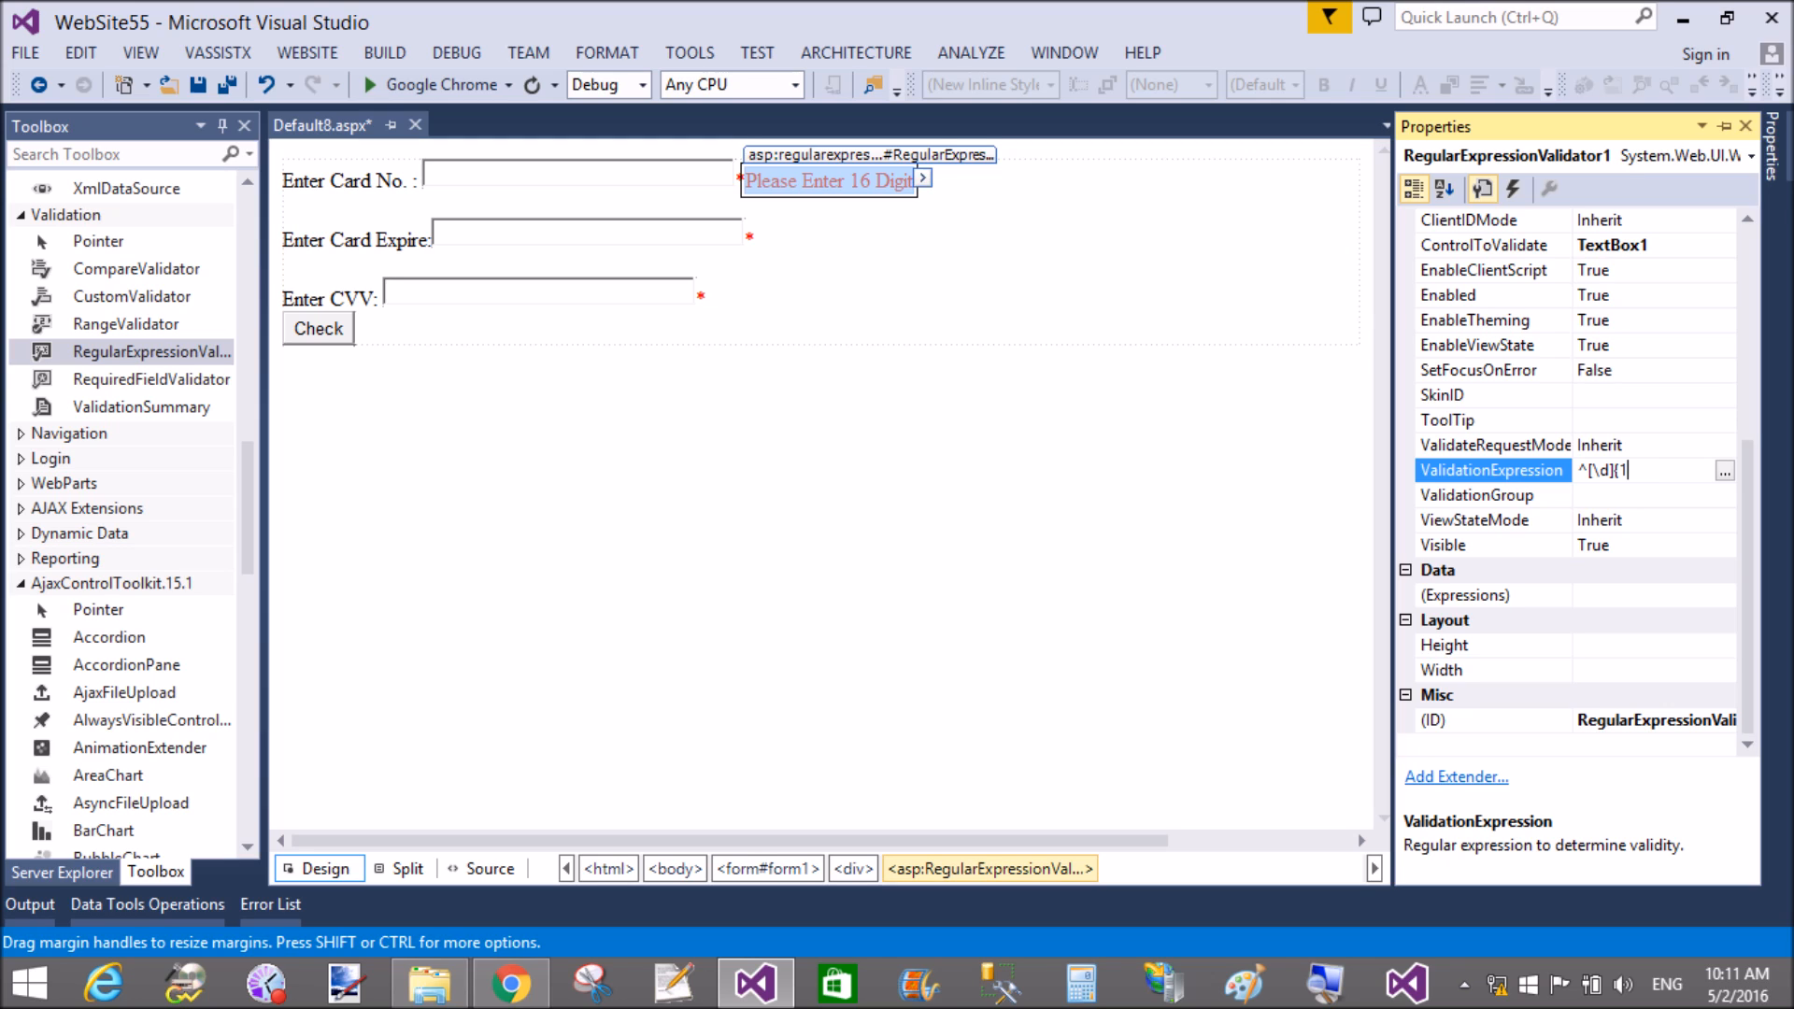
{"action": "type", "text": "6,16"}
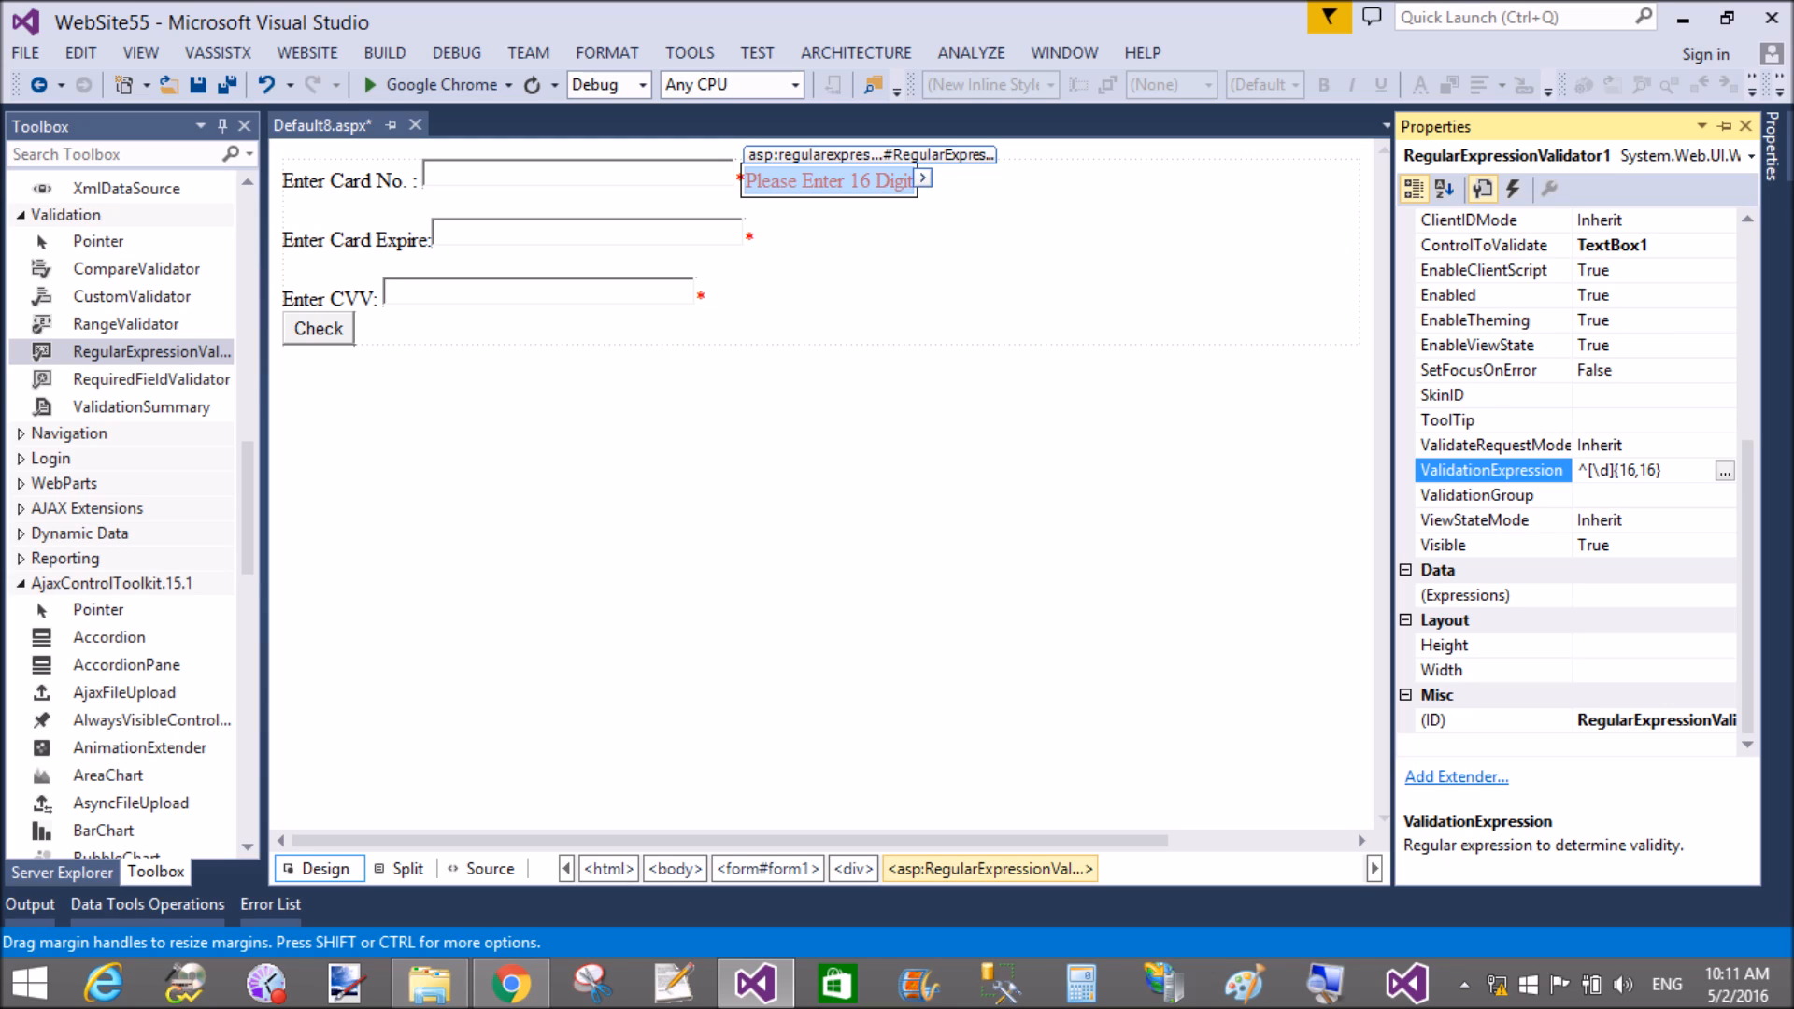
{"action": "type", "text": "$"}
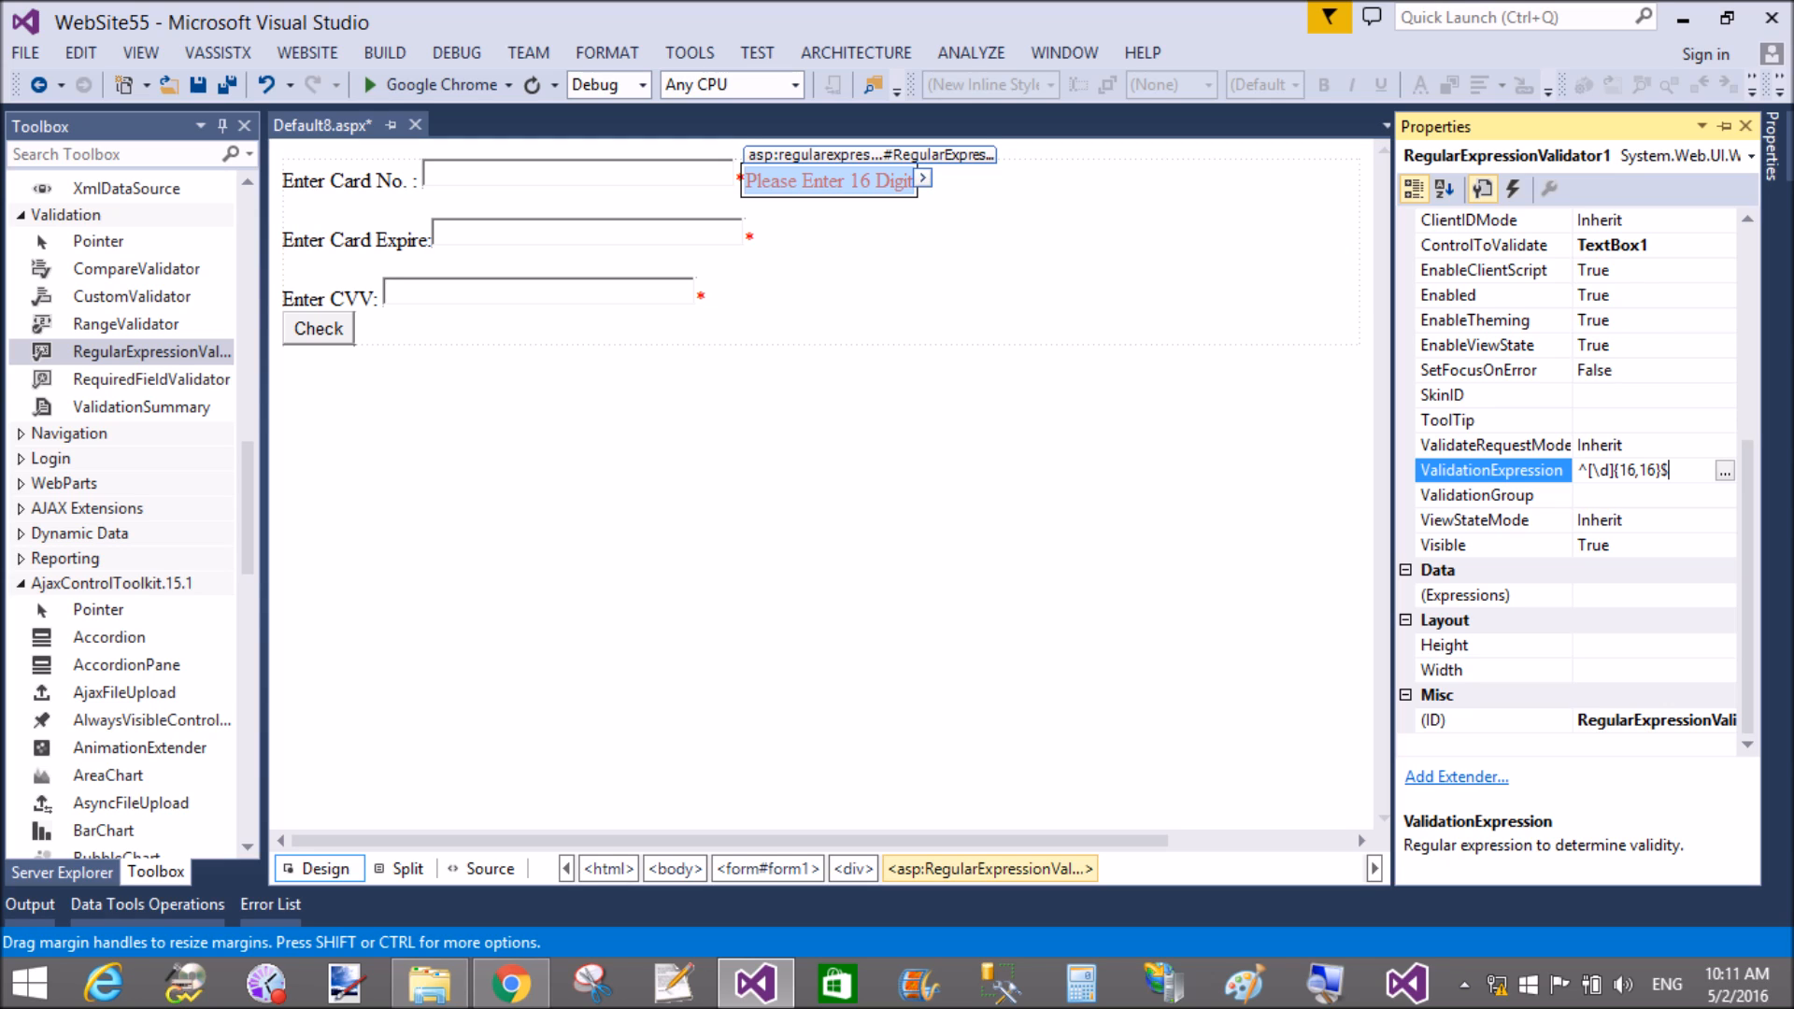
{"action": "left_click", "coordinate": [1487, 494]}
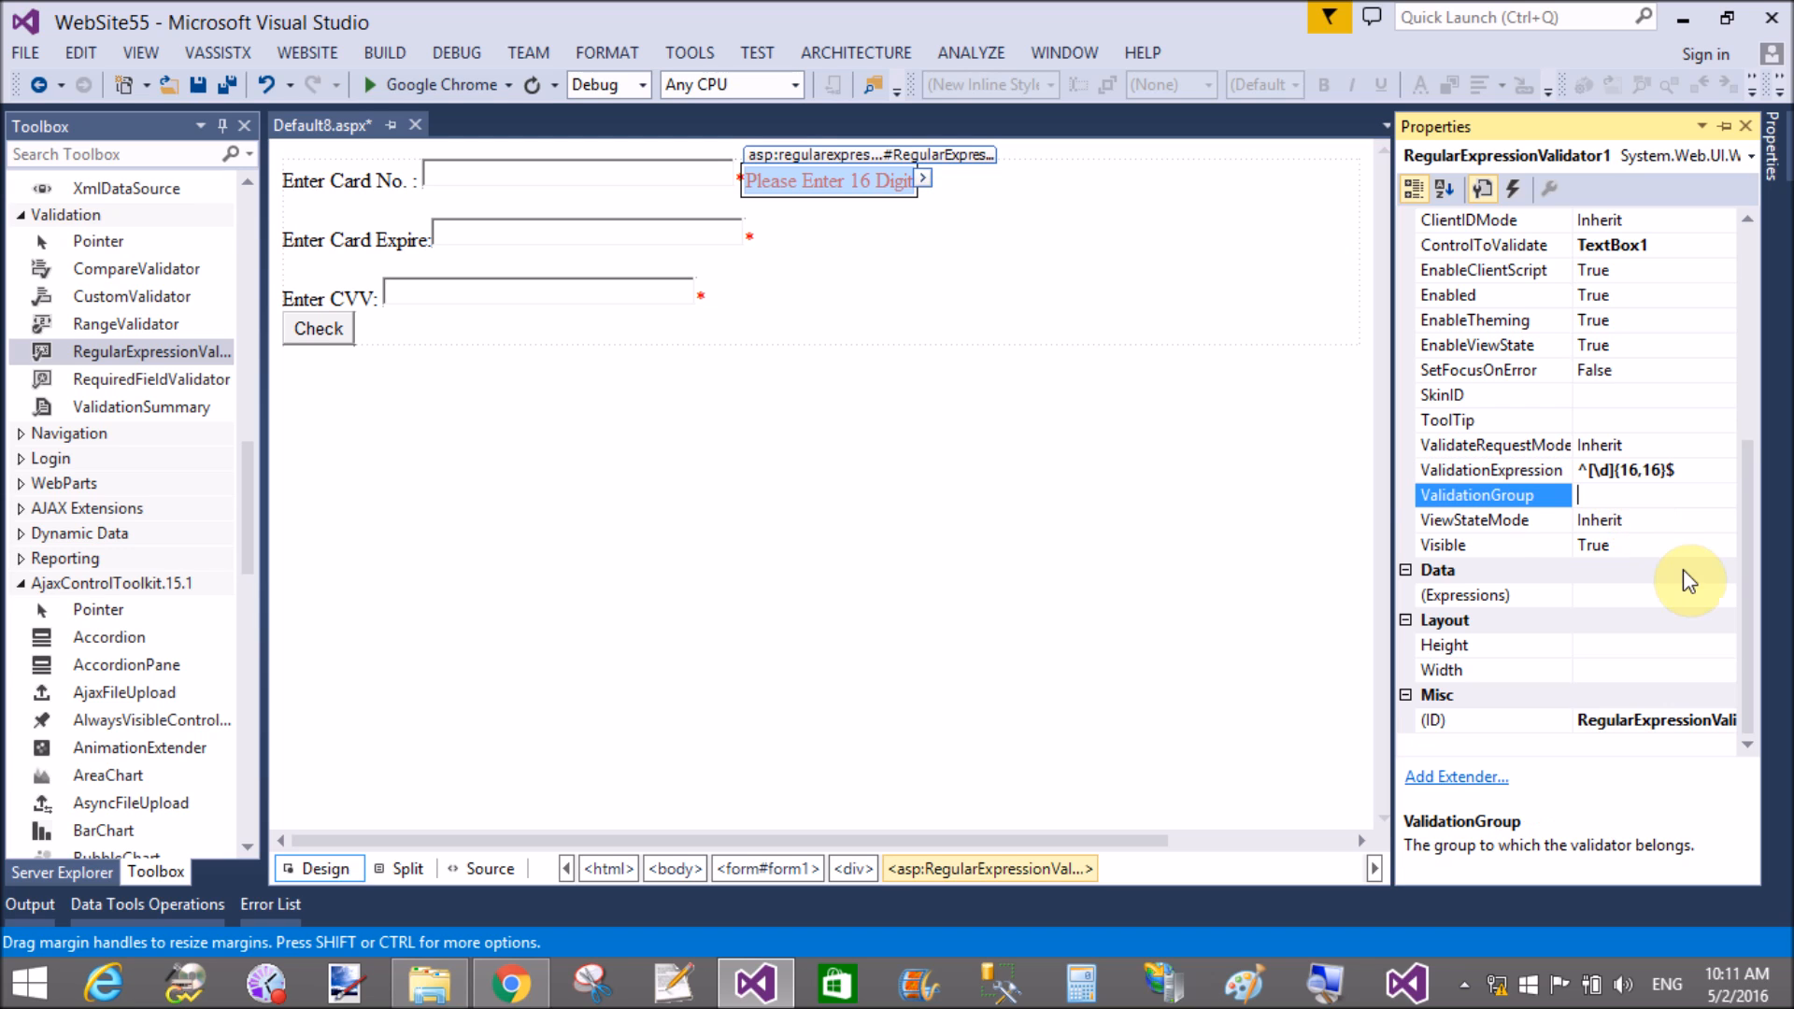
Step: Save the page and paste a copy of the 16-digit validator beside the expiry box tied to TextBox2
{"action": "left_click", "coordinate": [198, 84]}
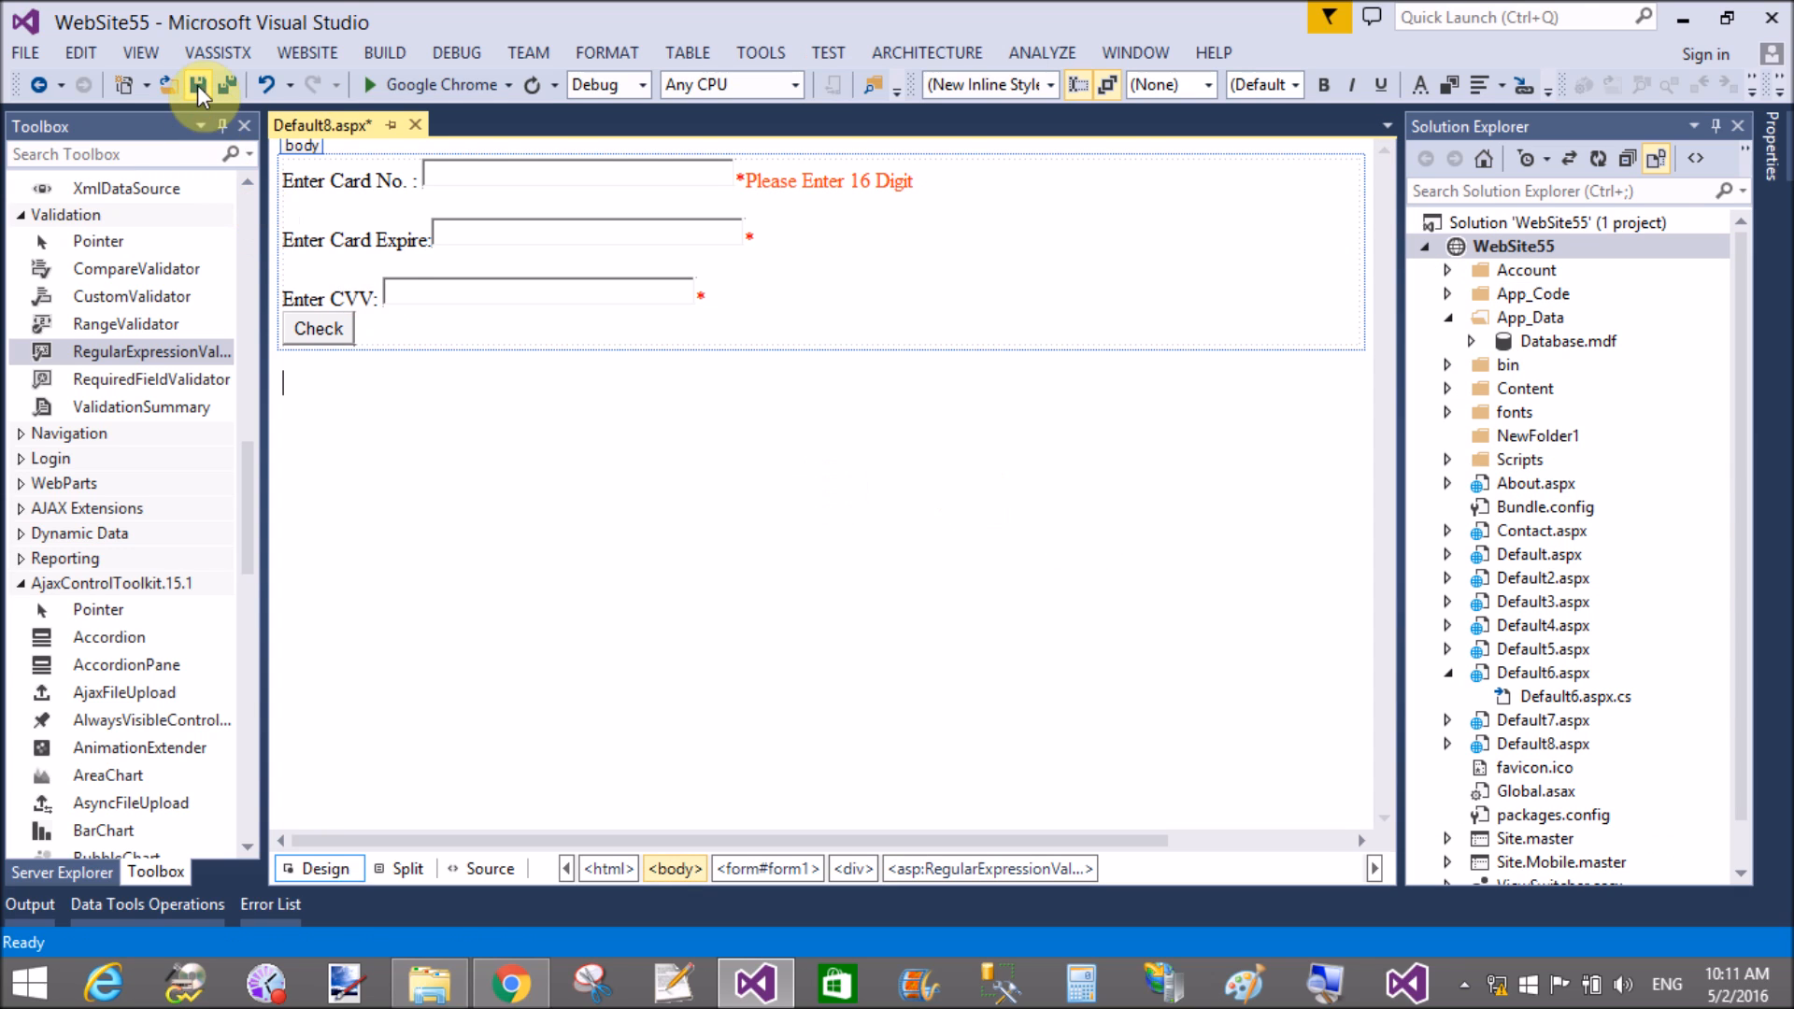
{"action": "left_click", "coordinate": [822, 181]}
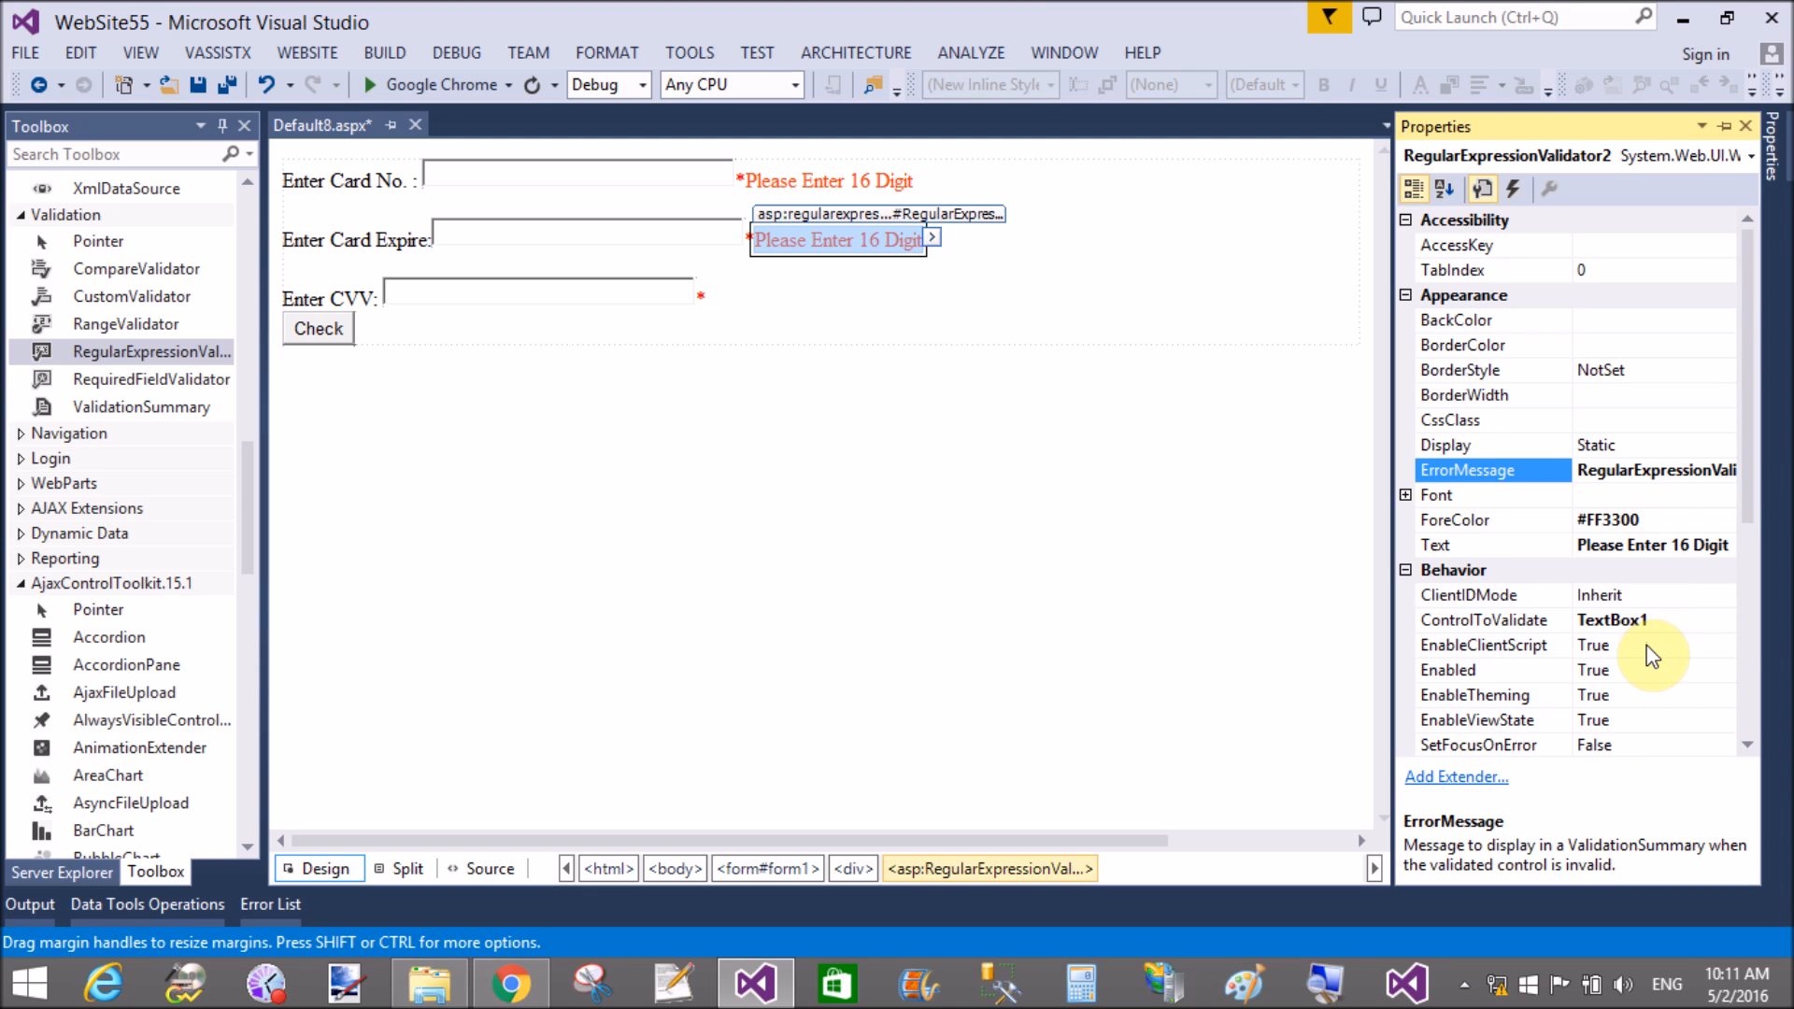
{"action": "left_click", "coordinate": [1488, 620]}
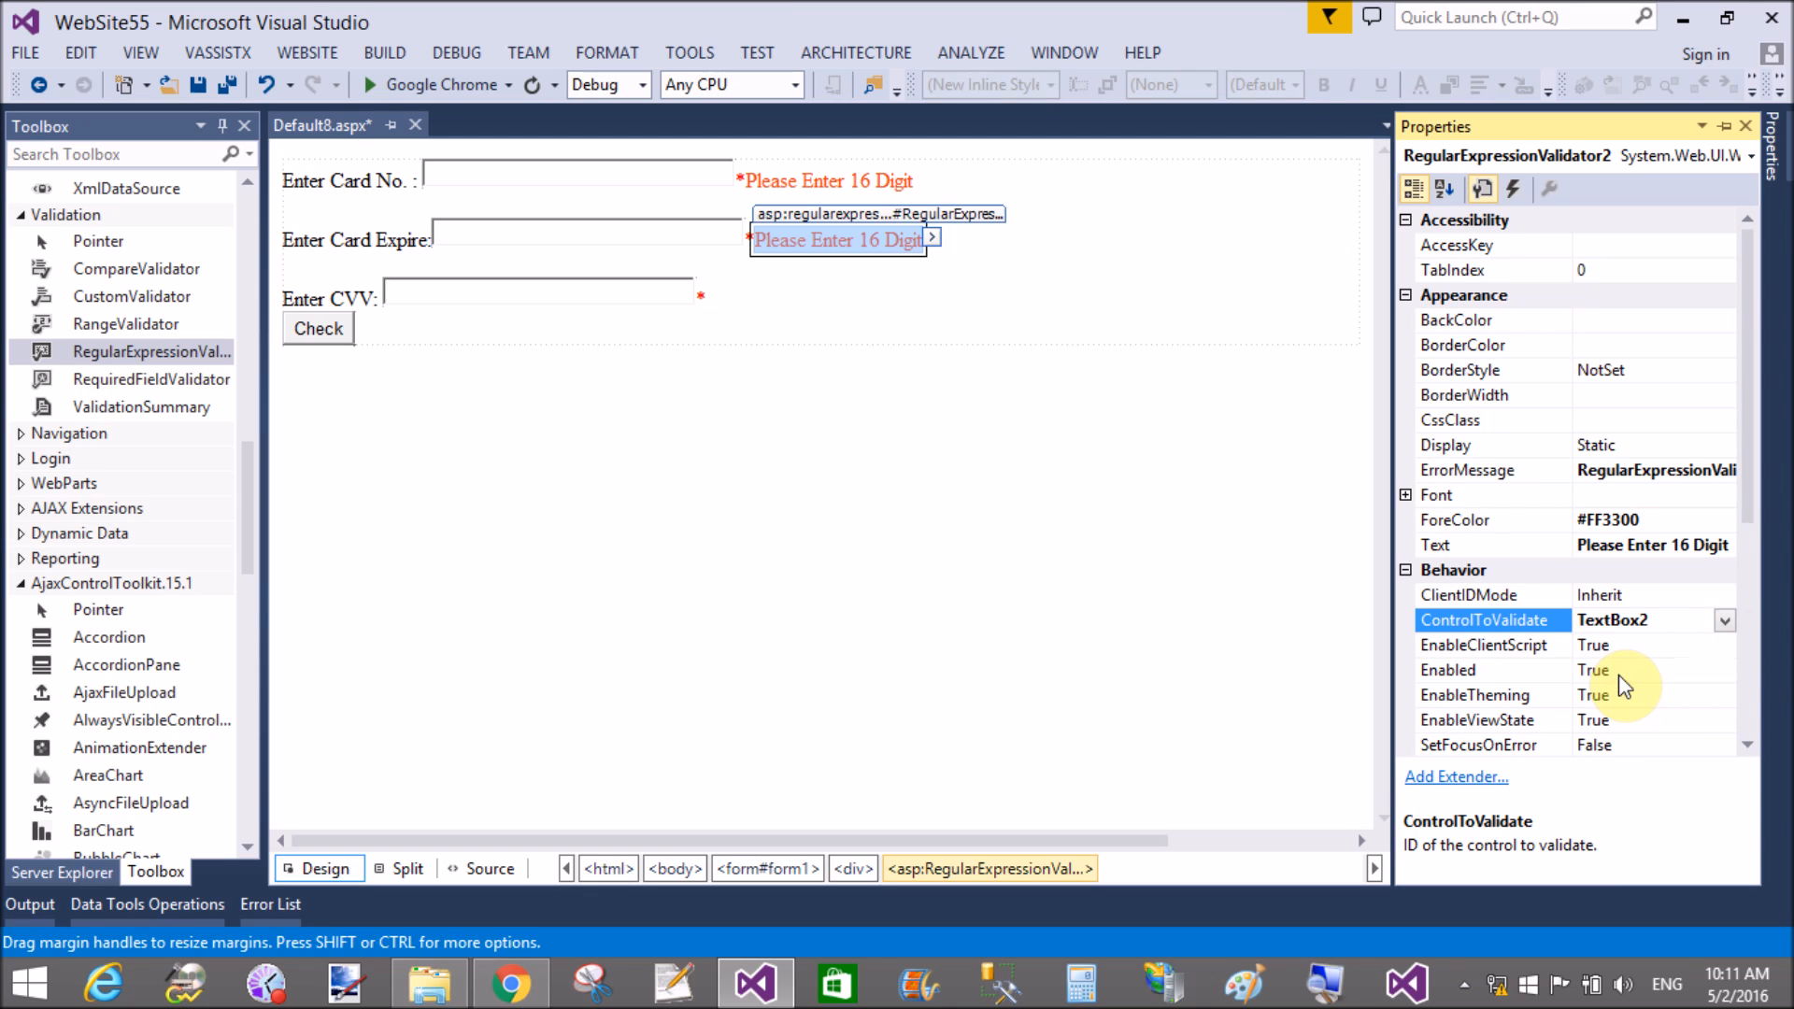
{"action": "scroll", "scroll_direction": "down", "scroll_amount": 3}
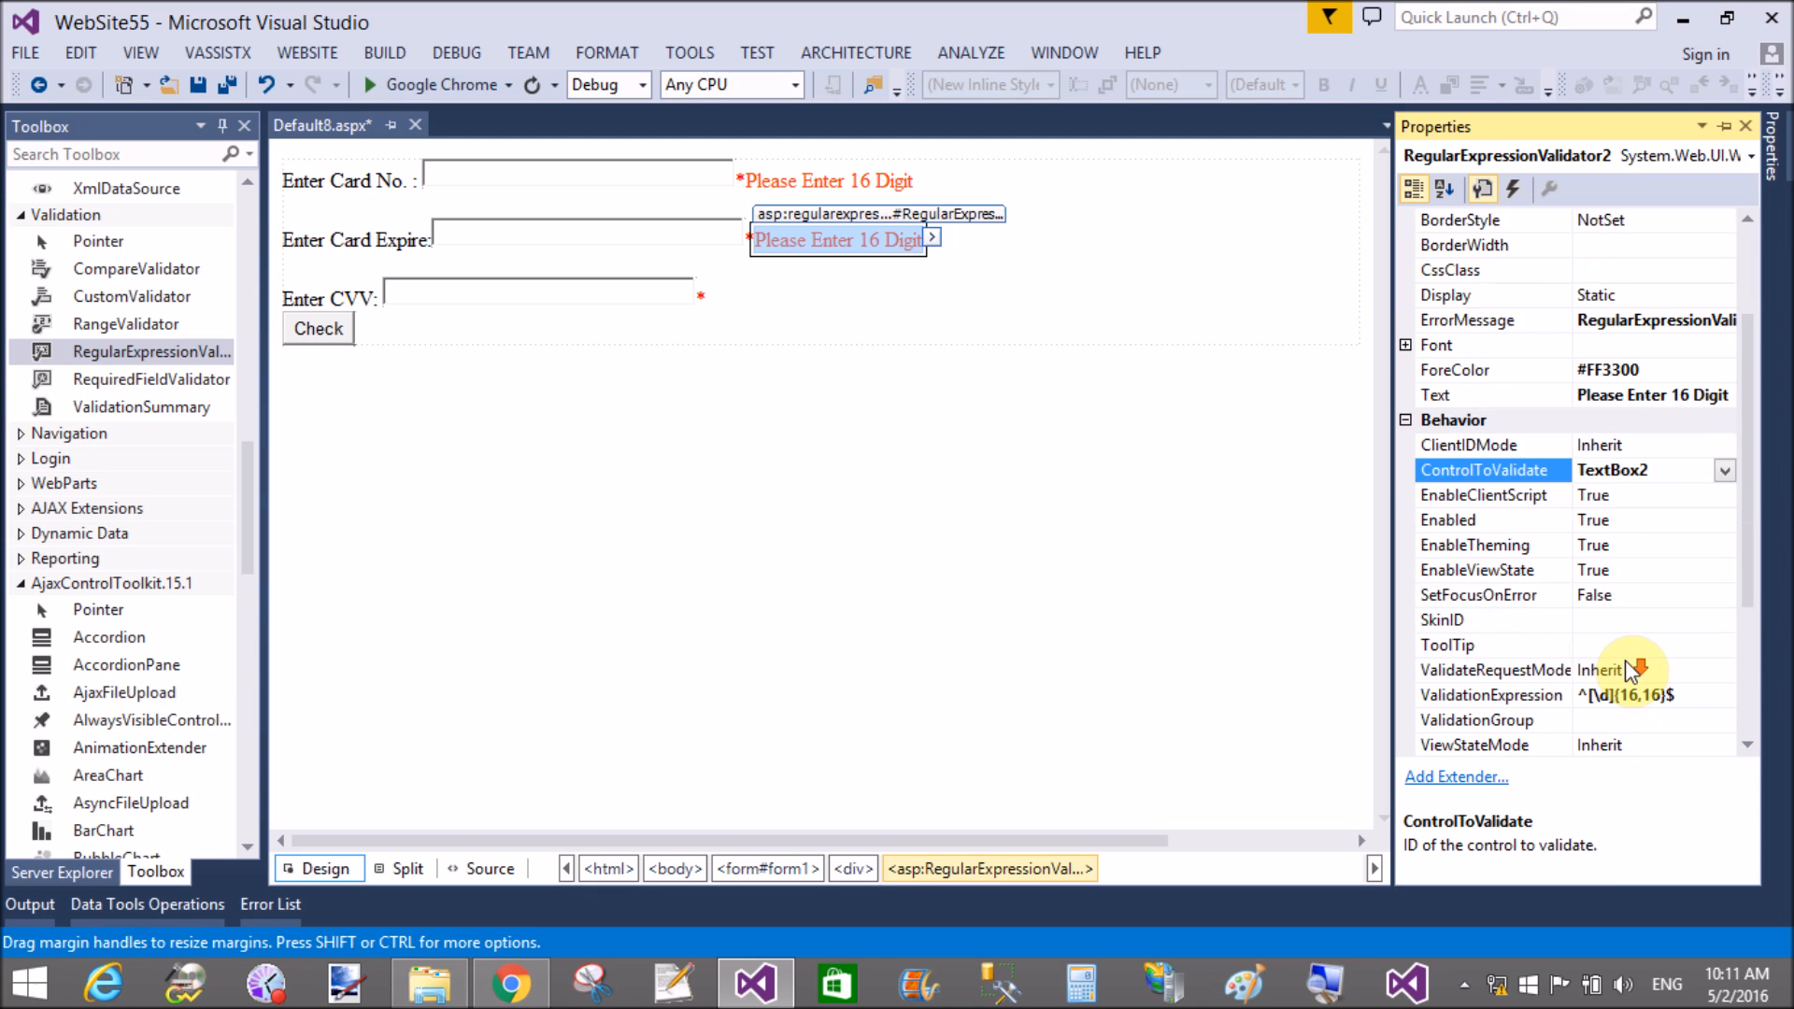
{"action": "mouse_move", "coordinate": [1676, 721]}
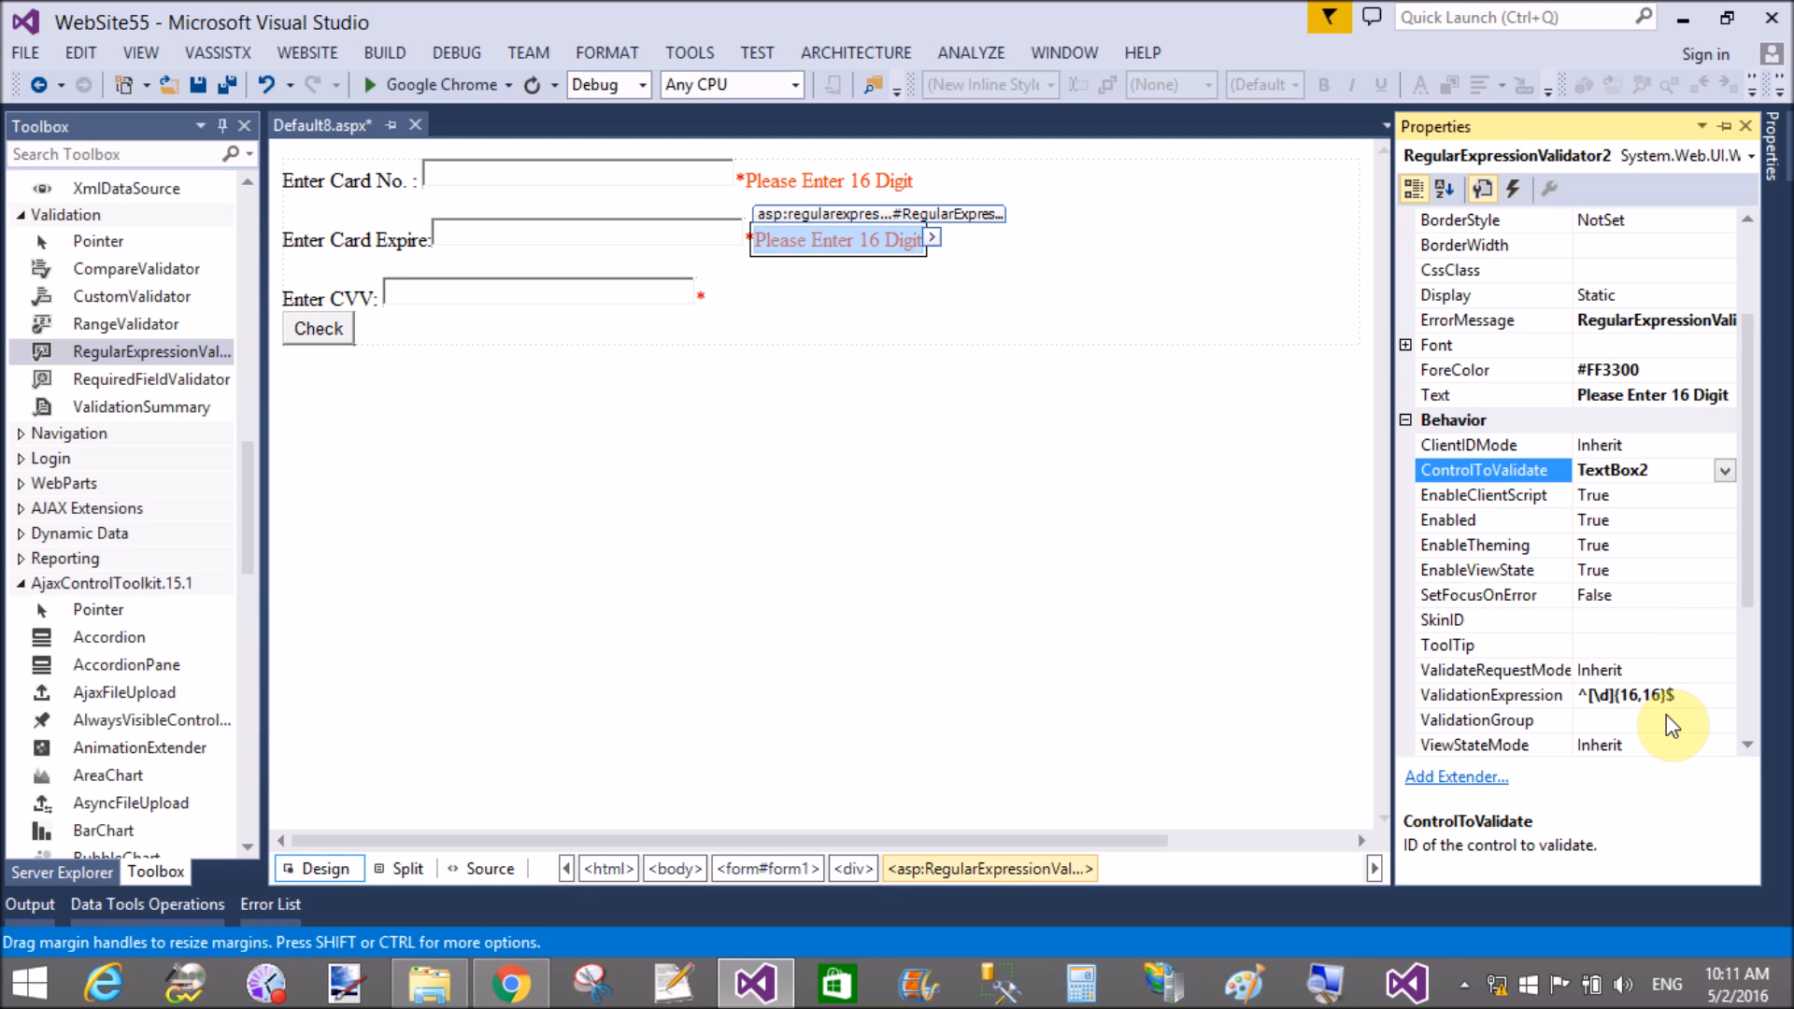
{"action": "mouse_move", "coordinate": [869, 286]}
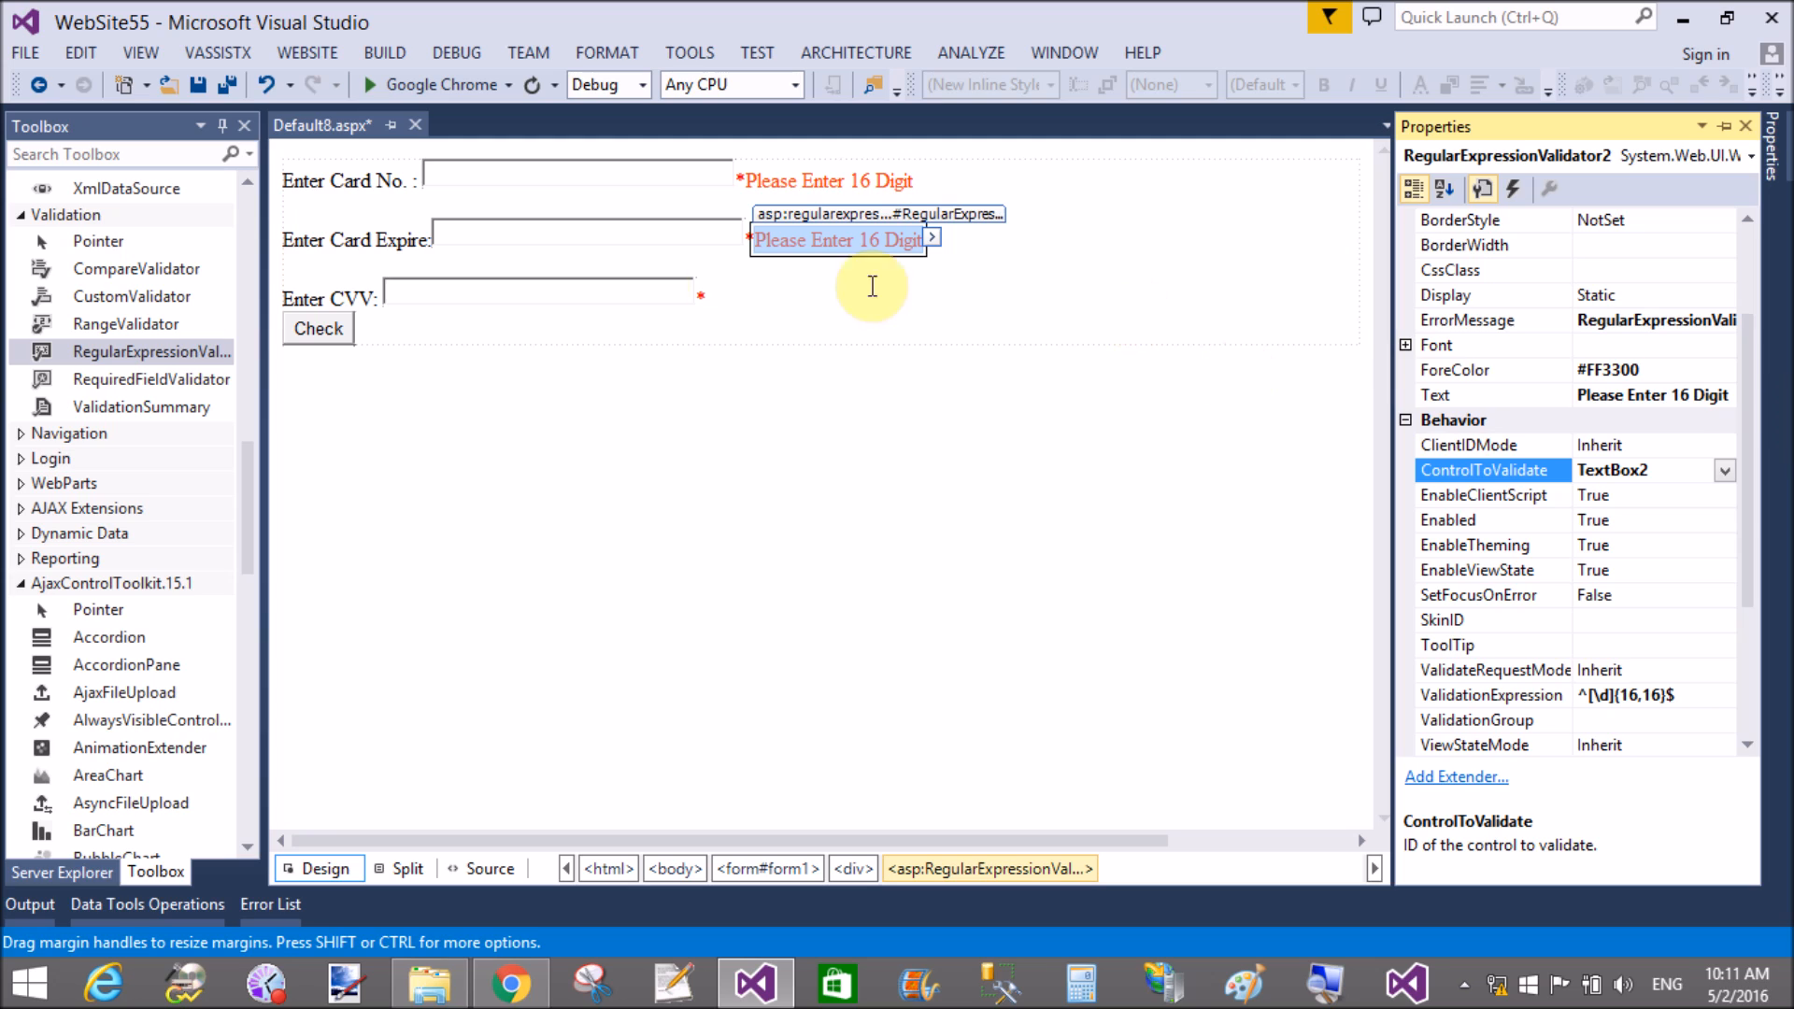
{"action": "mouse_move", "coordinate": [1680, 746]}
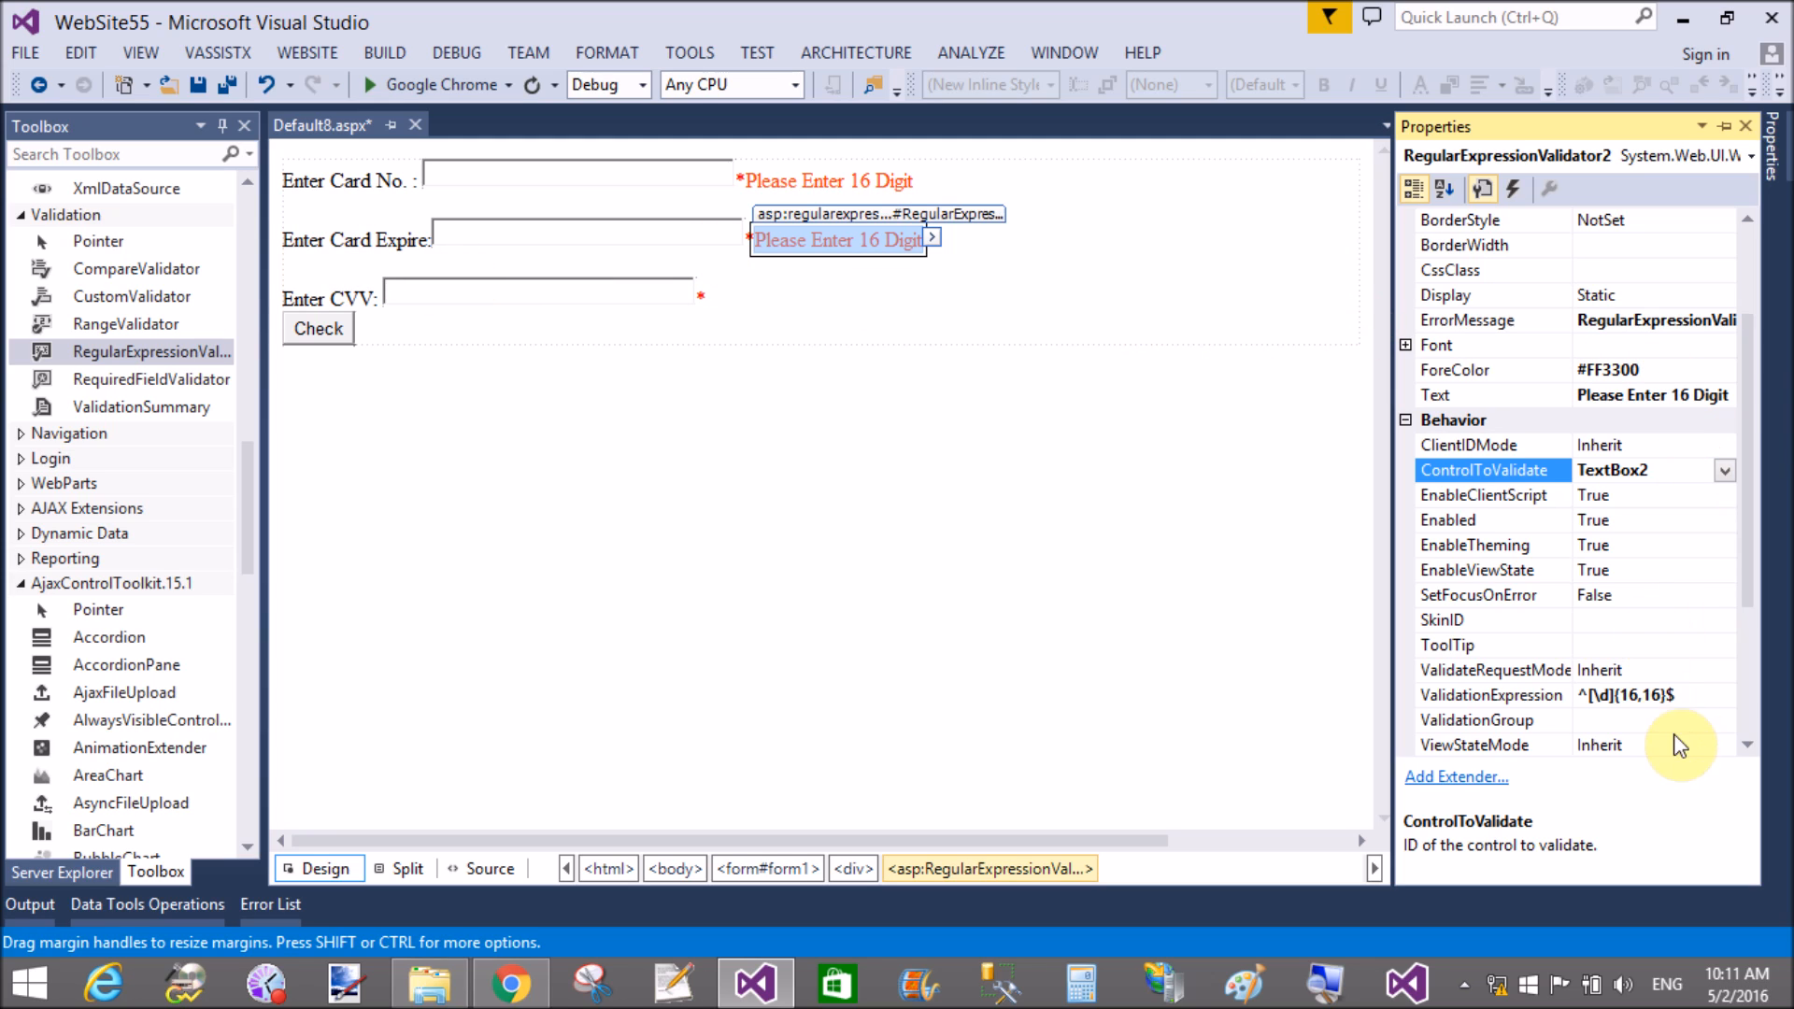
Step: Draft the month part ^((0[1-9])|(1[0-2]))\/((2009) of the expiry pattern in the scratch paragraph
{"action": "left_click", "coordinate": [1491, 695]}
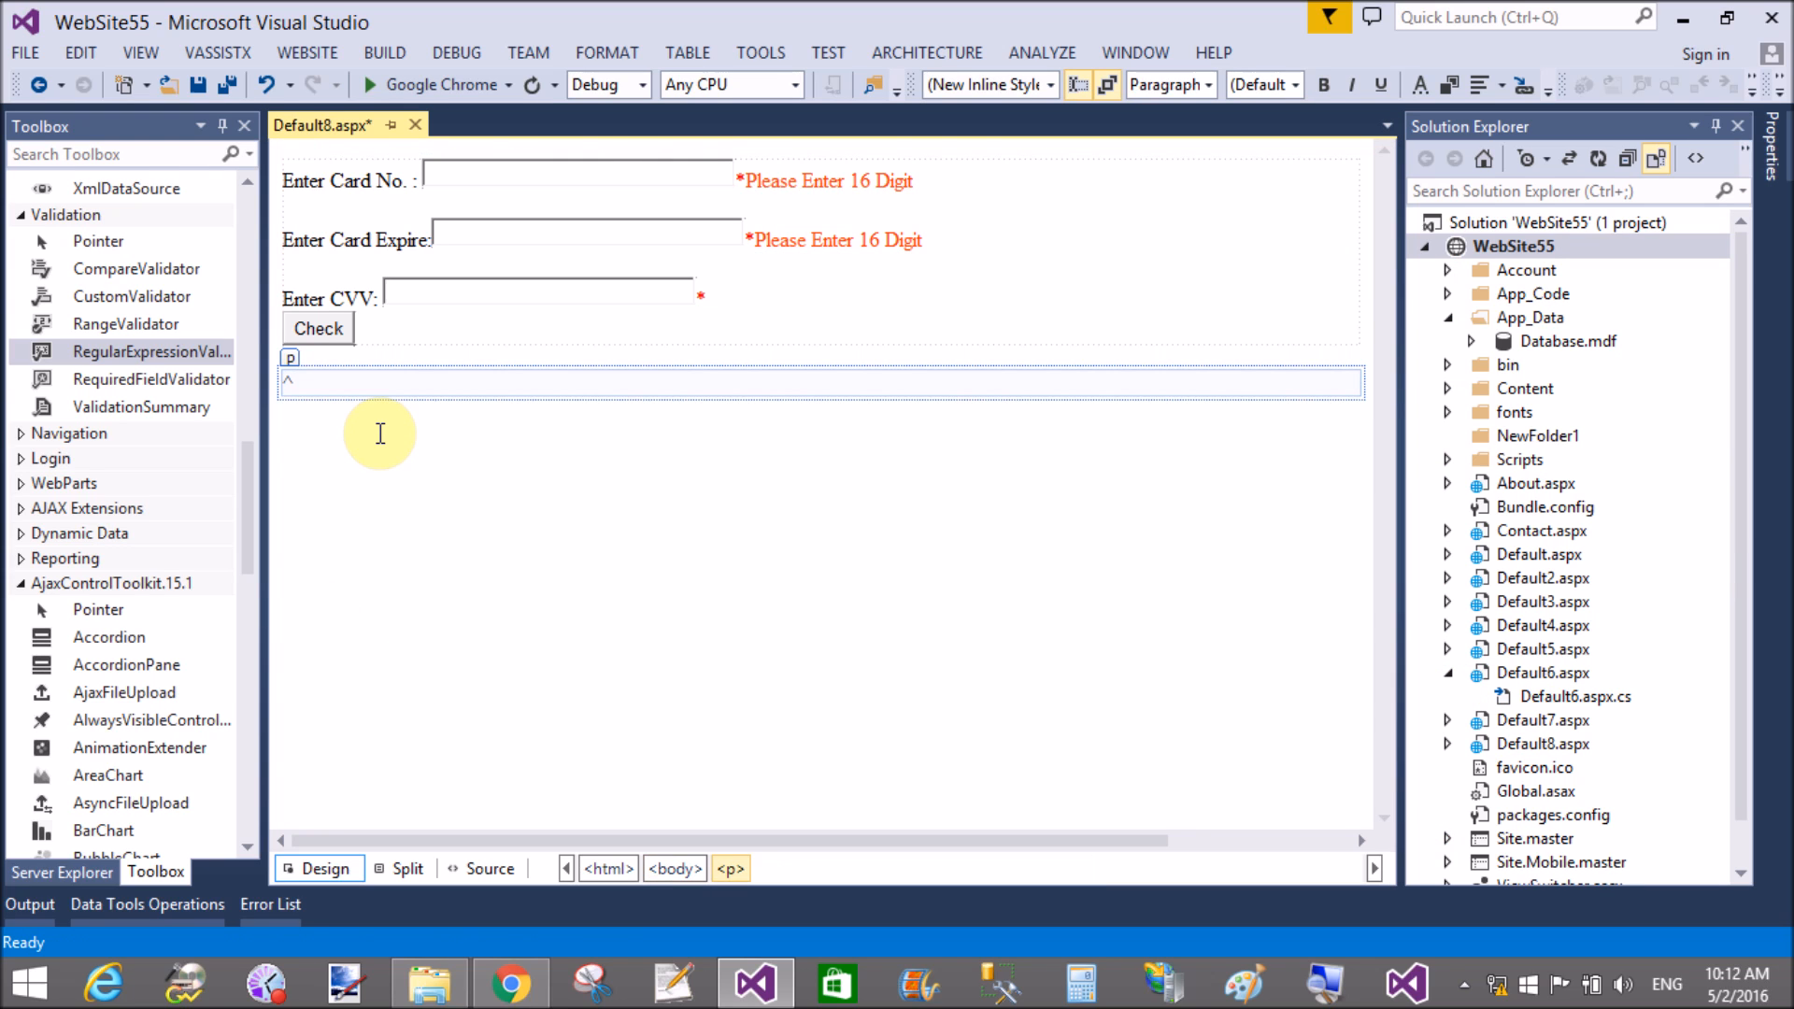
{"action": "type", "text": "["}
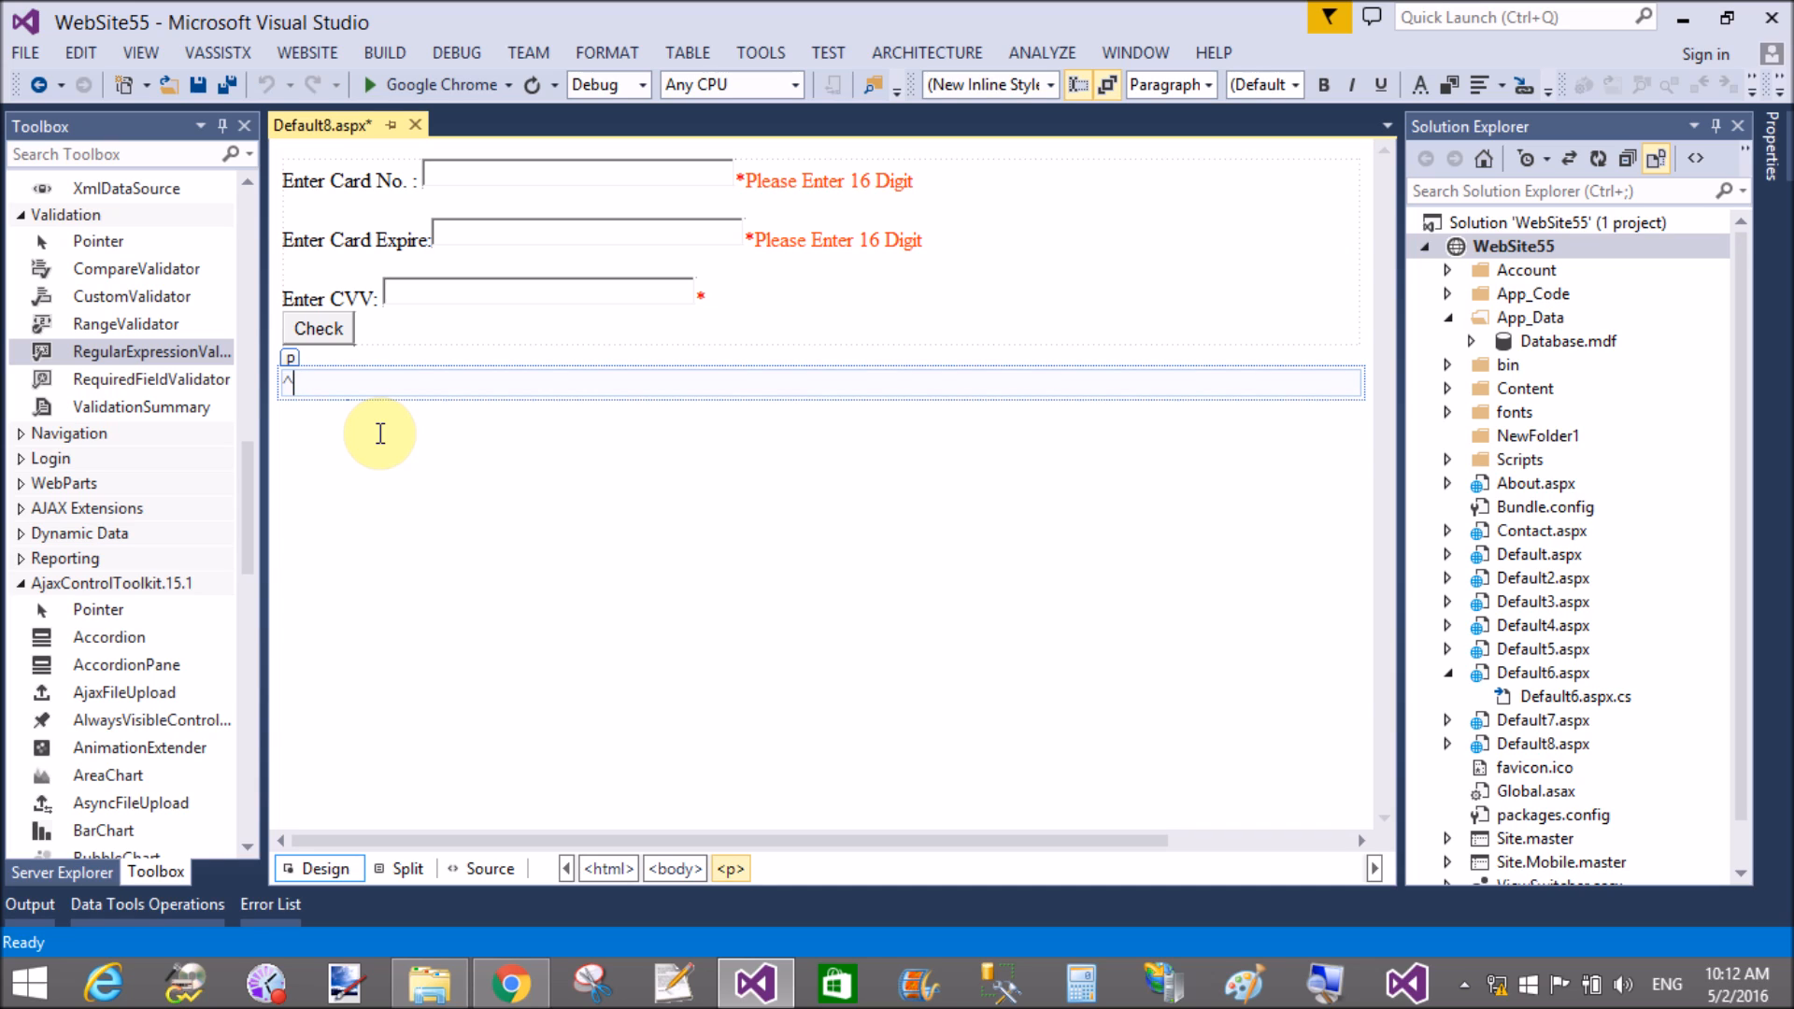
{"action": "type", "text": "(("}
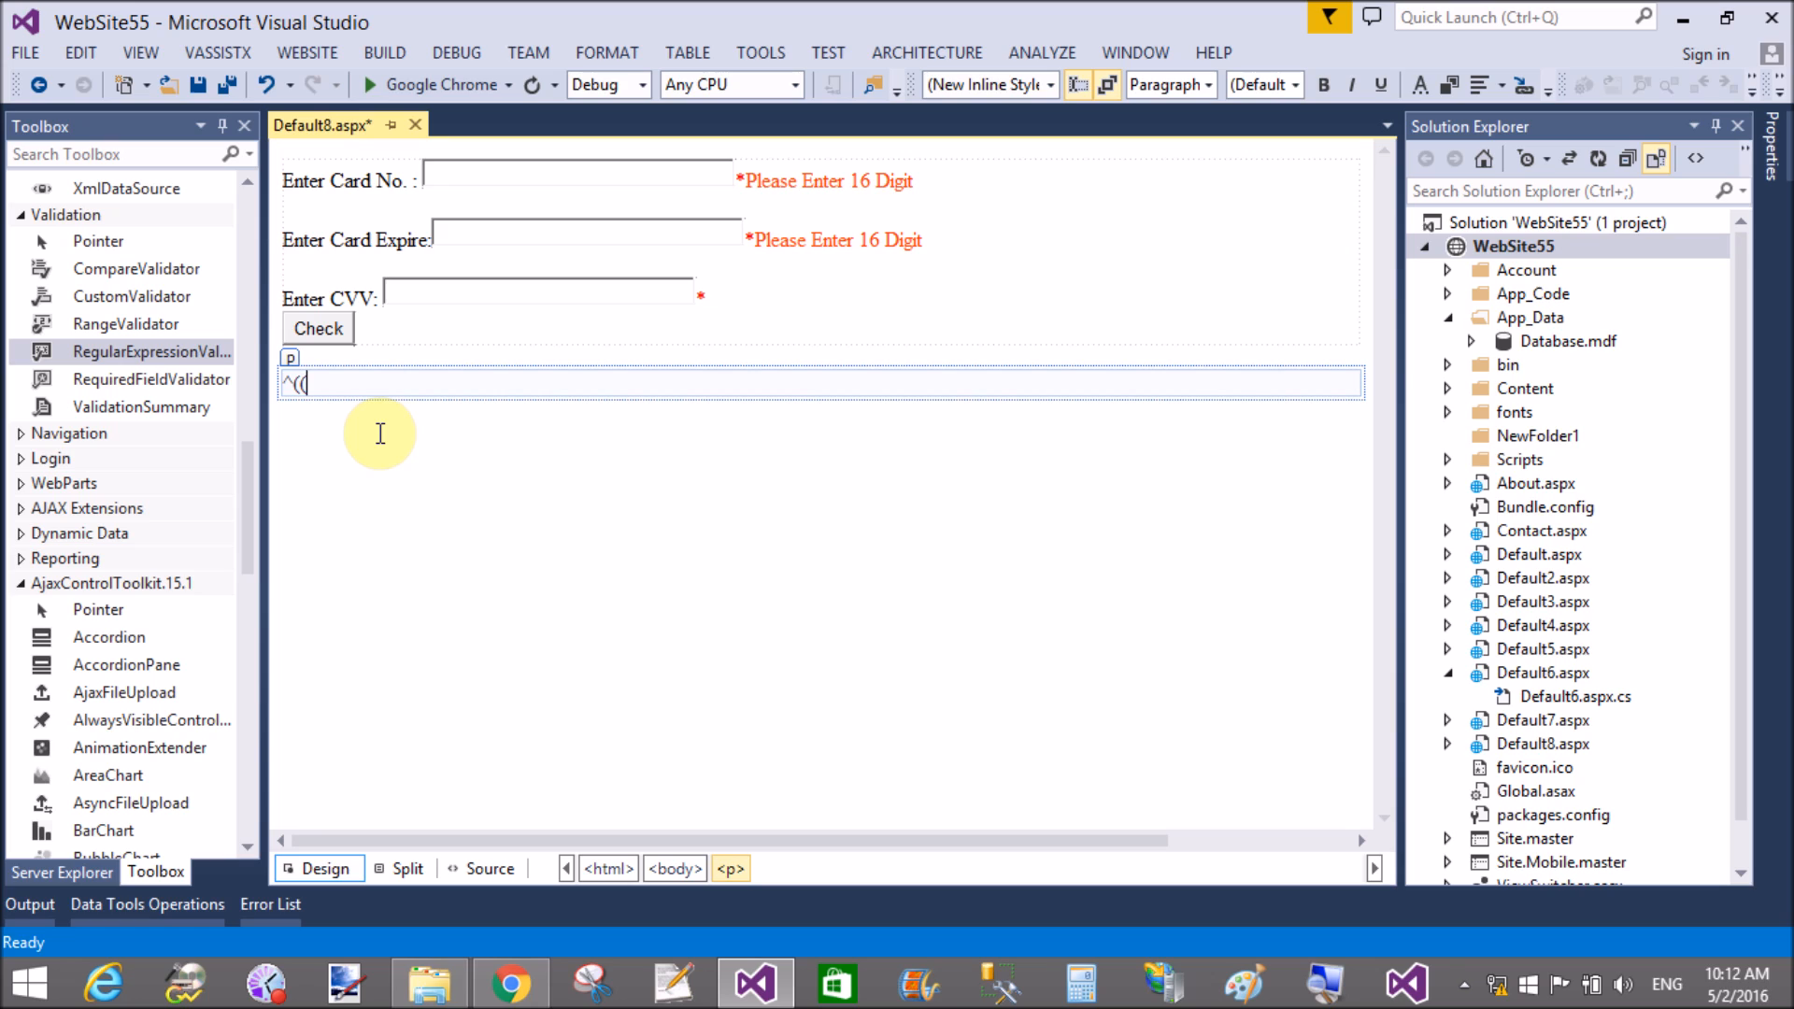
{"action": "type", "text": "0"}
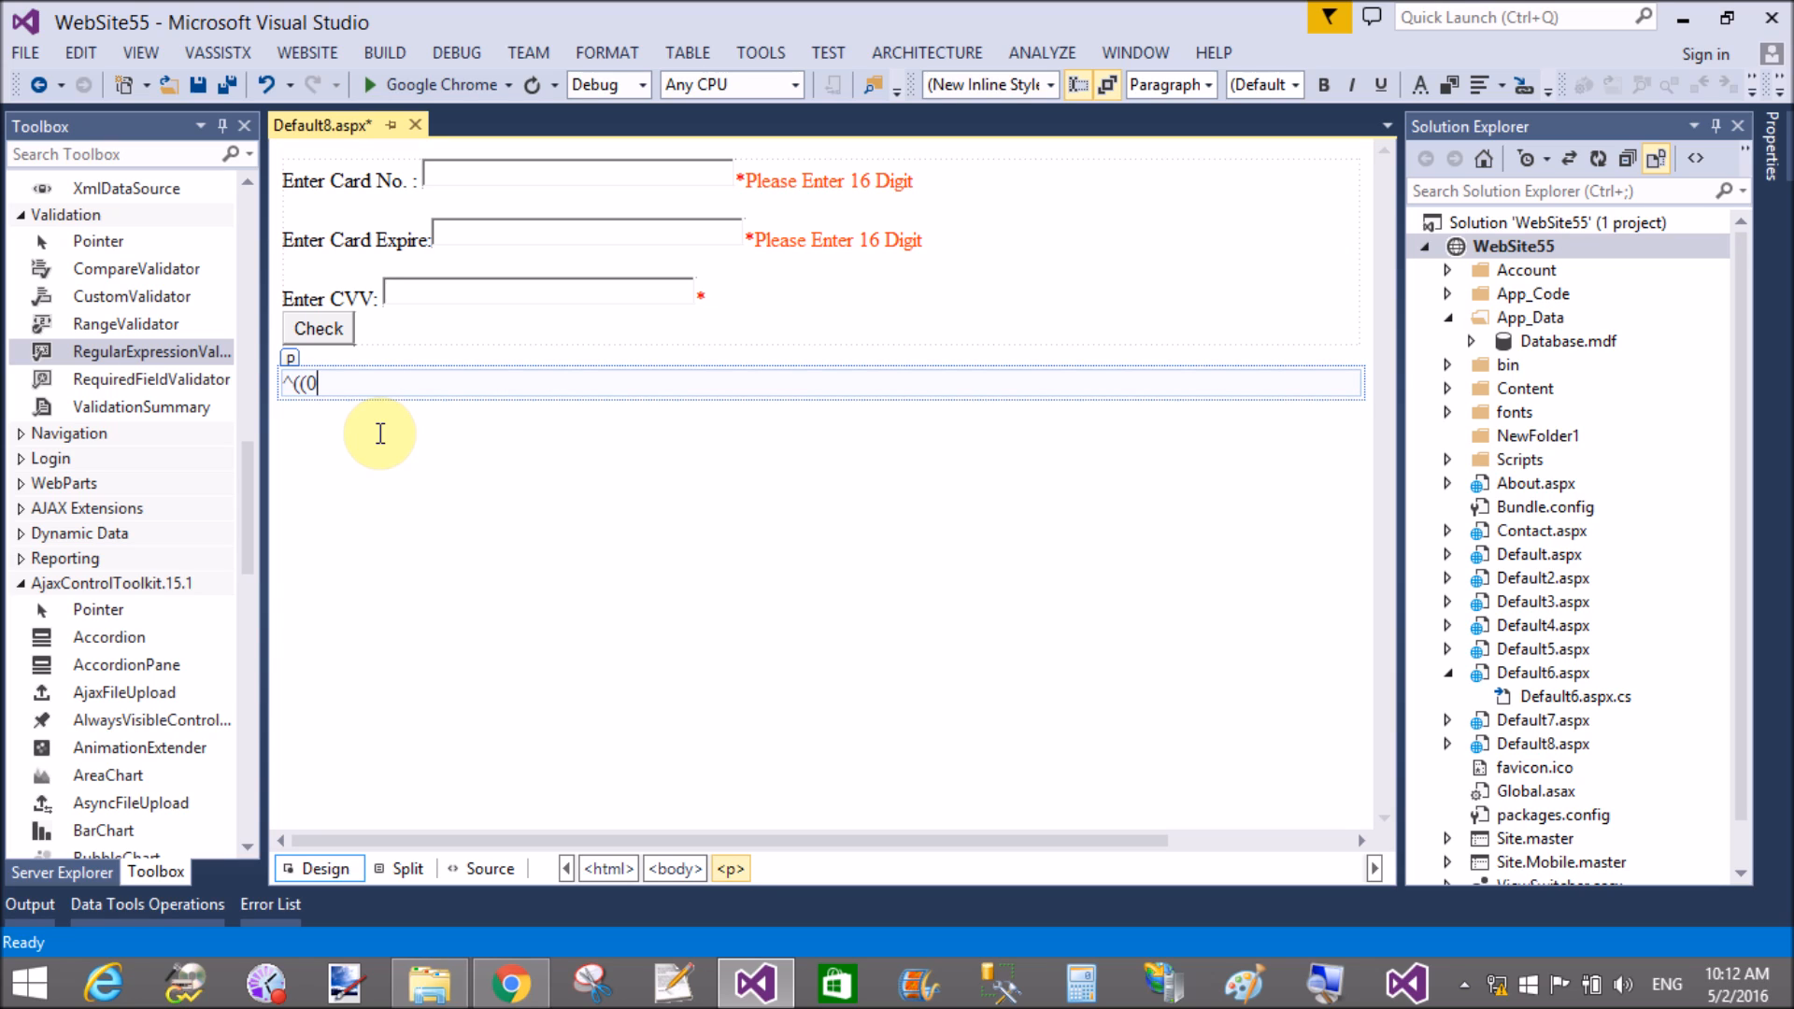
{"action": "type", "text": "["}
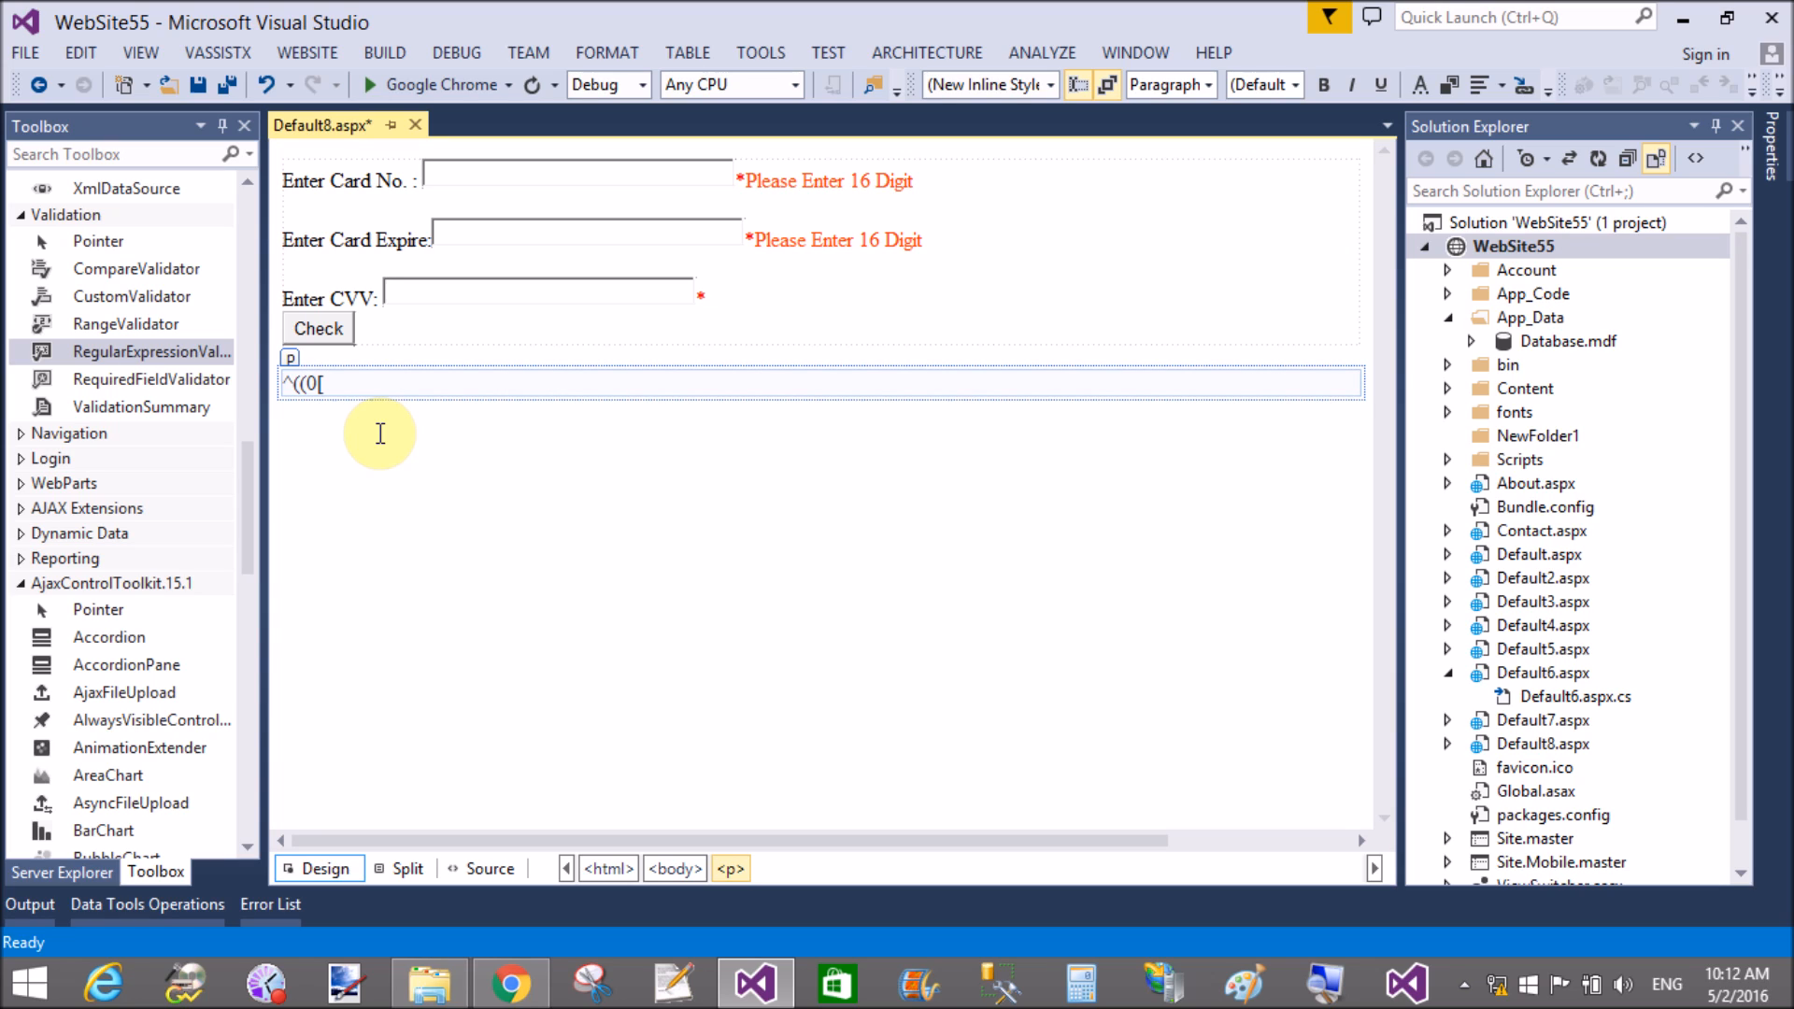
{"action": "type", "text": "1-9])|"}
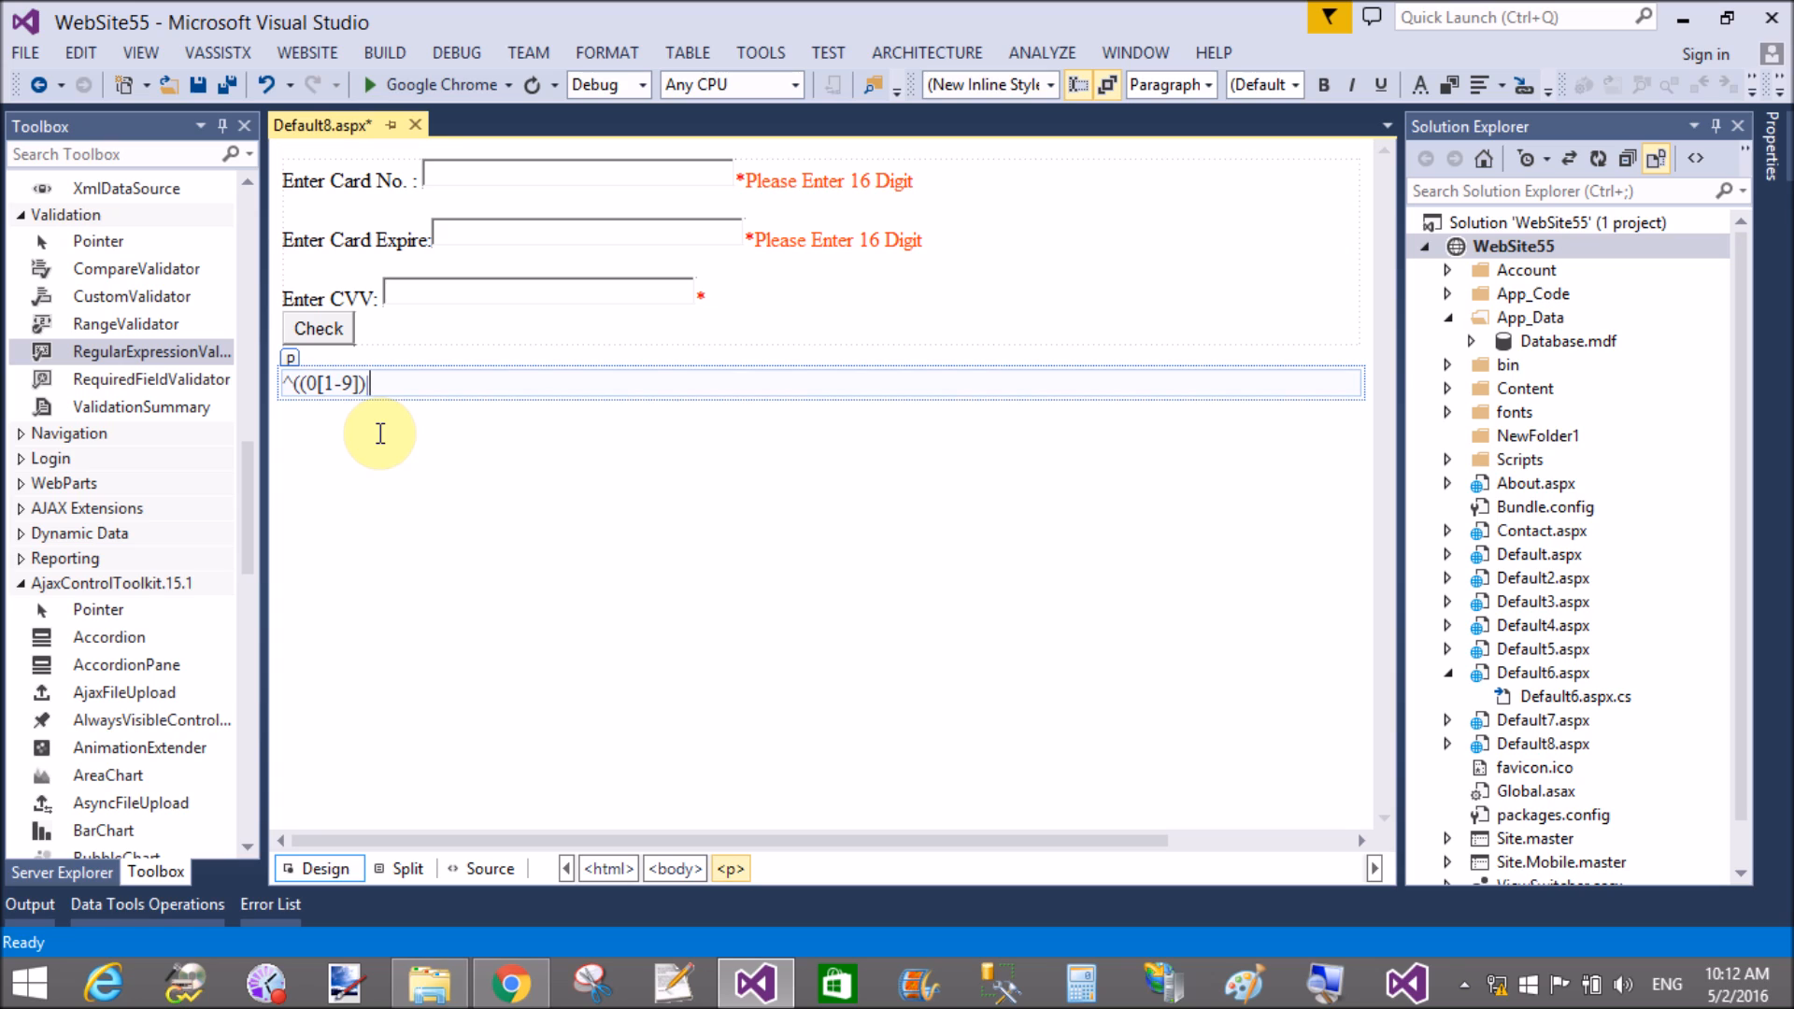
{"action": "type", "text": "("}
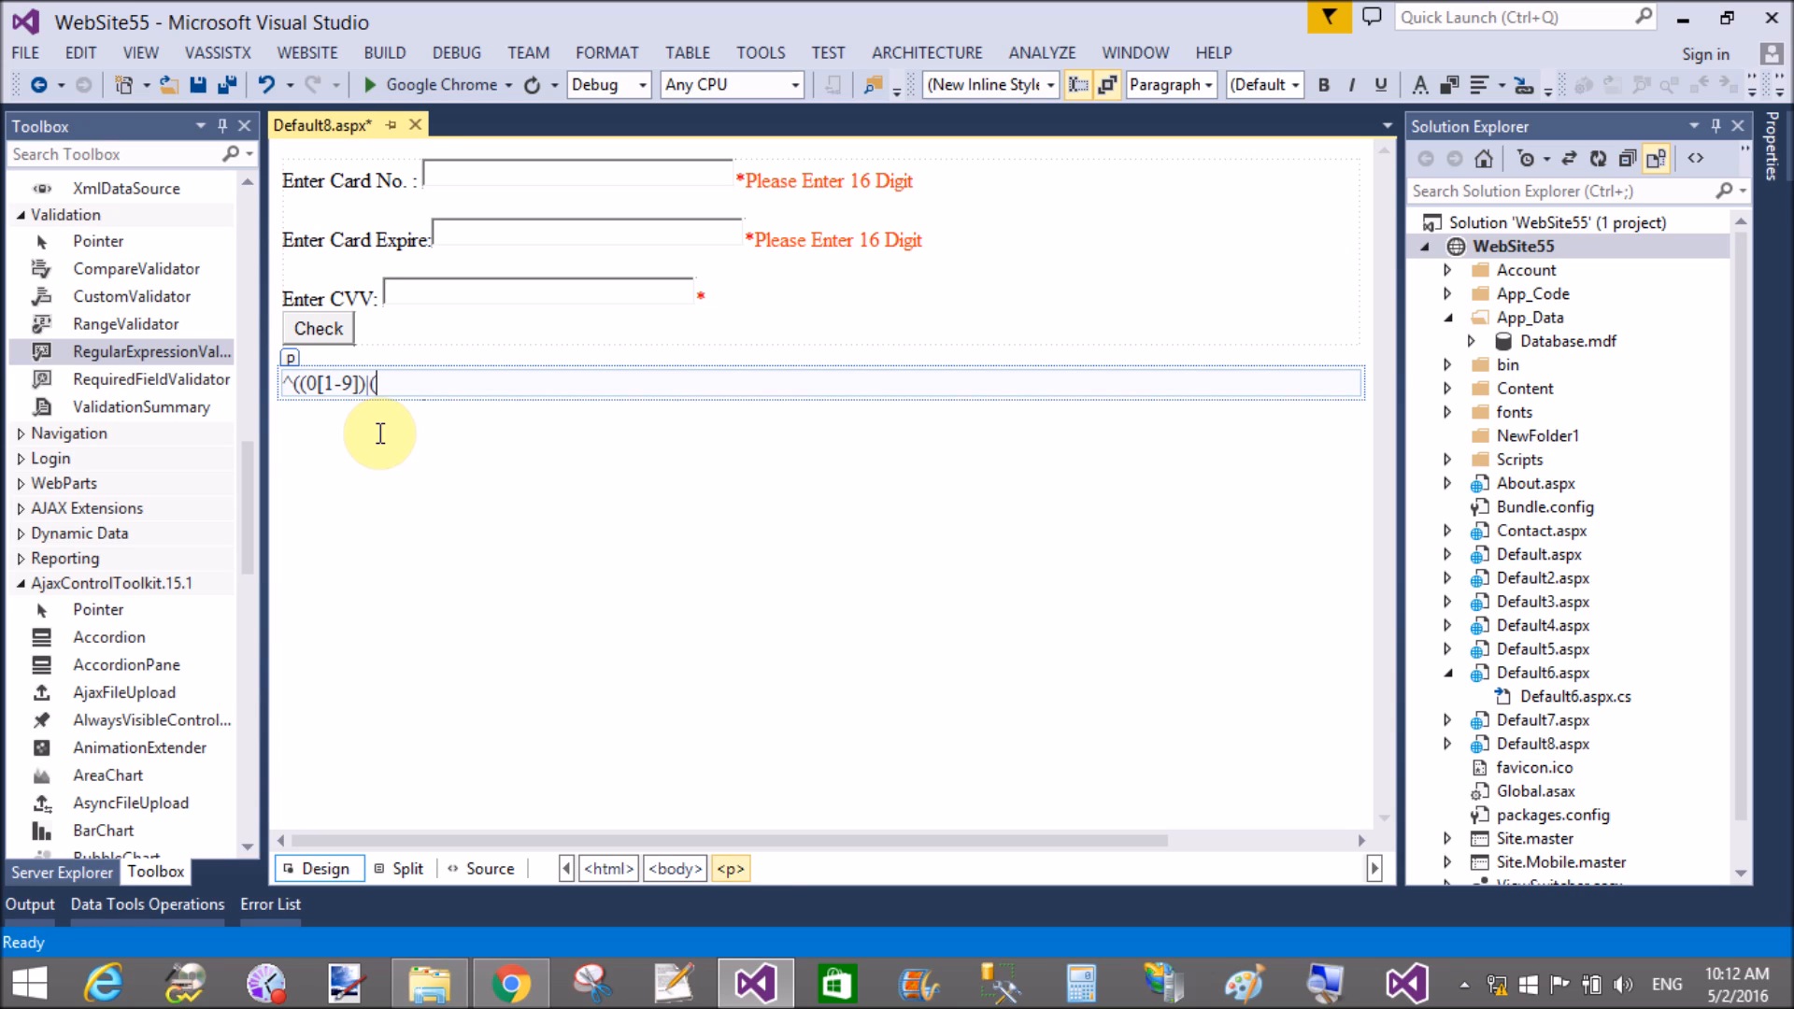
{"action": "mouse_move", "coordinate": [415, 430]}
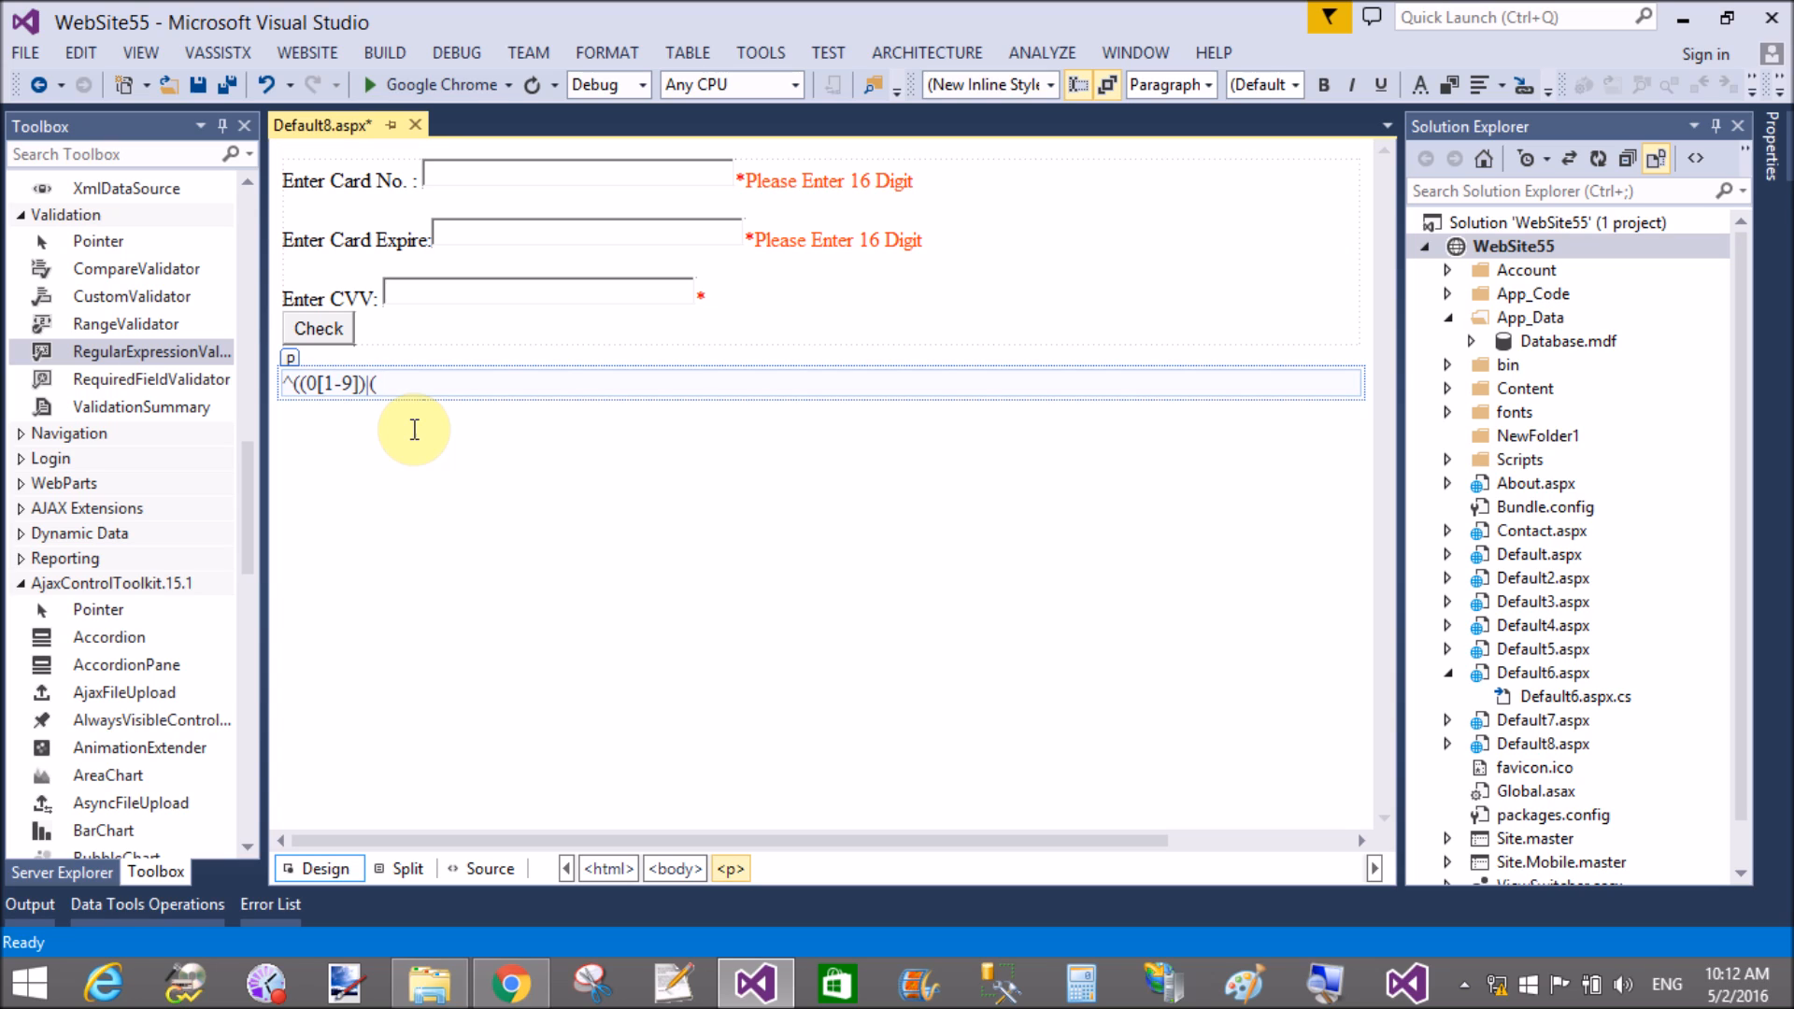
{"action": "type", "text": "1["}
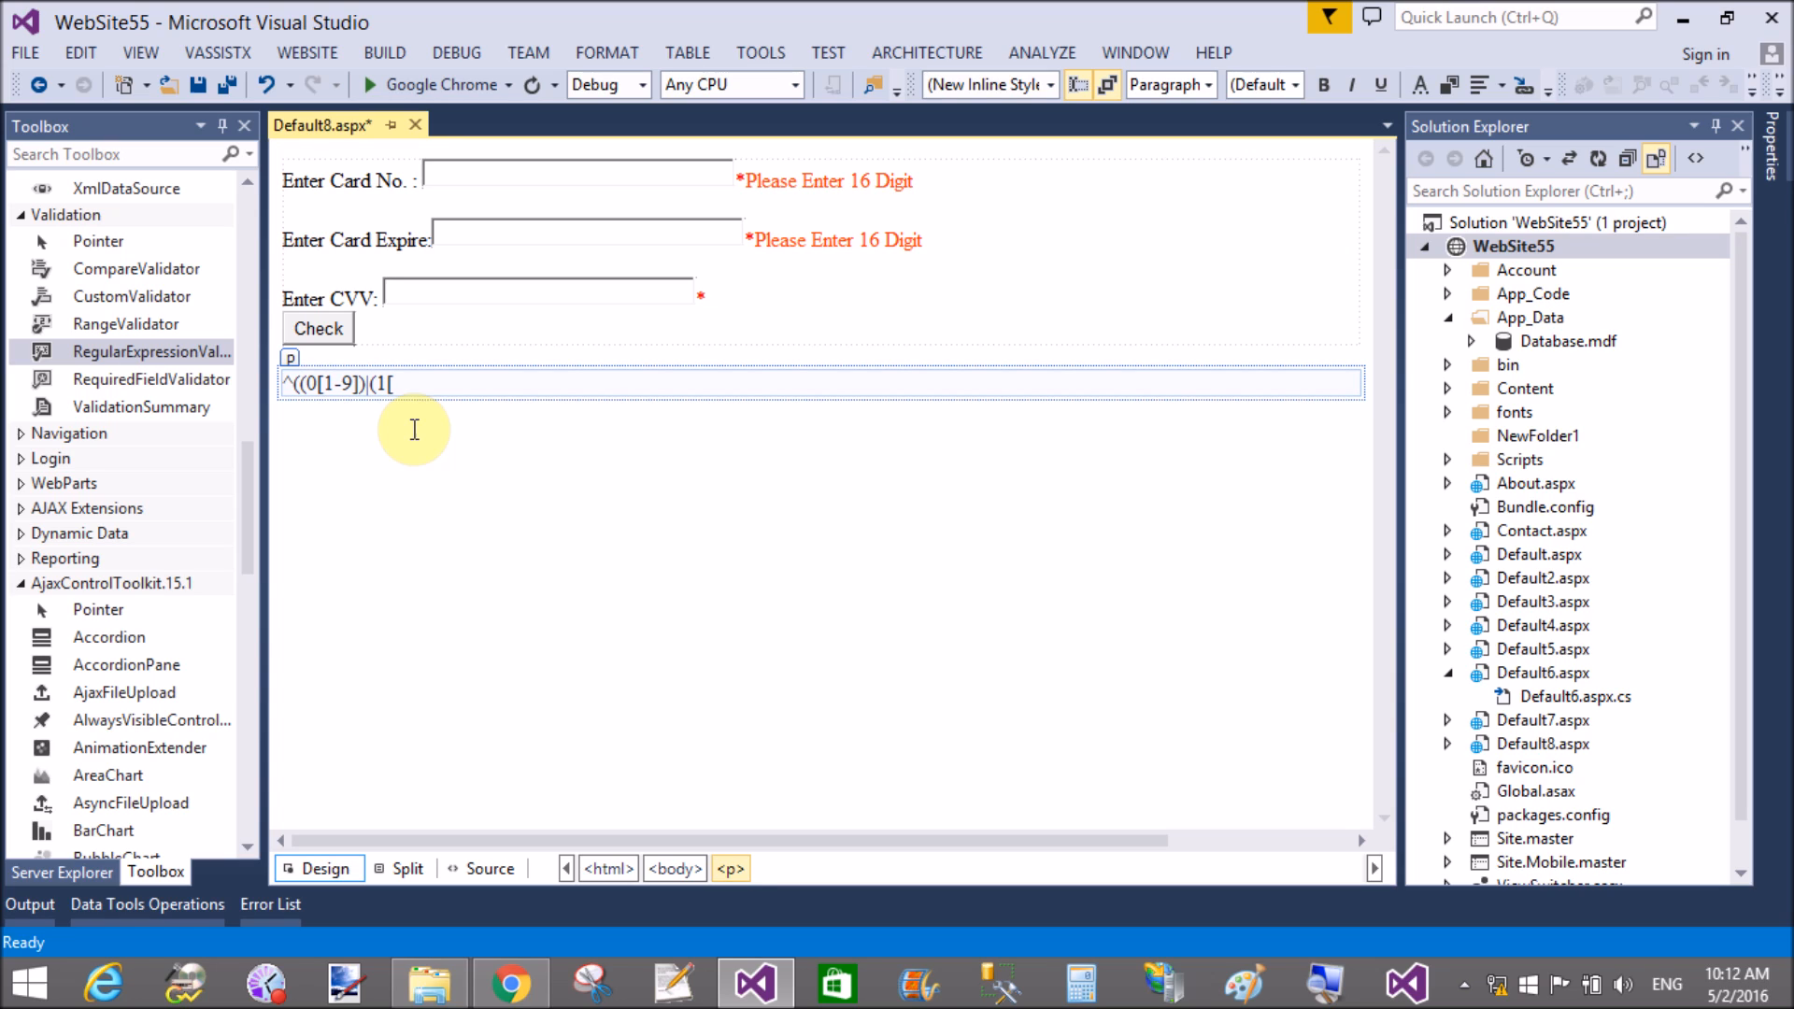
{"action": "type", "text": "0-2"}
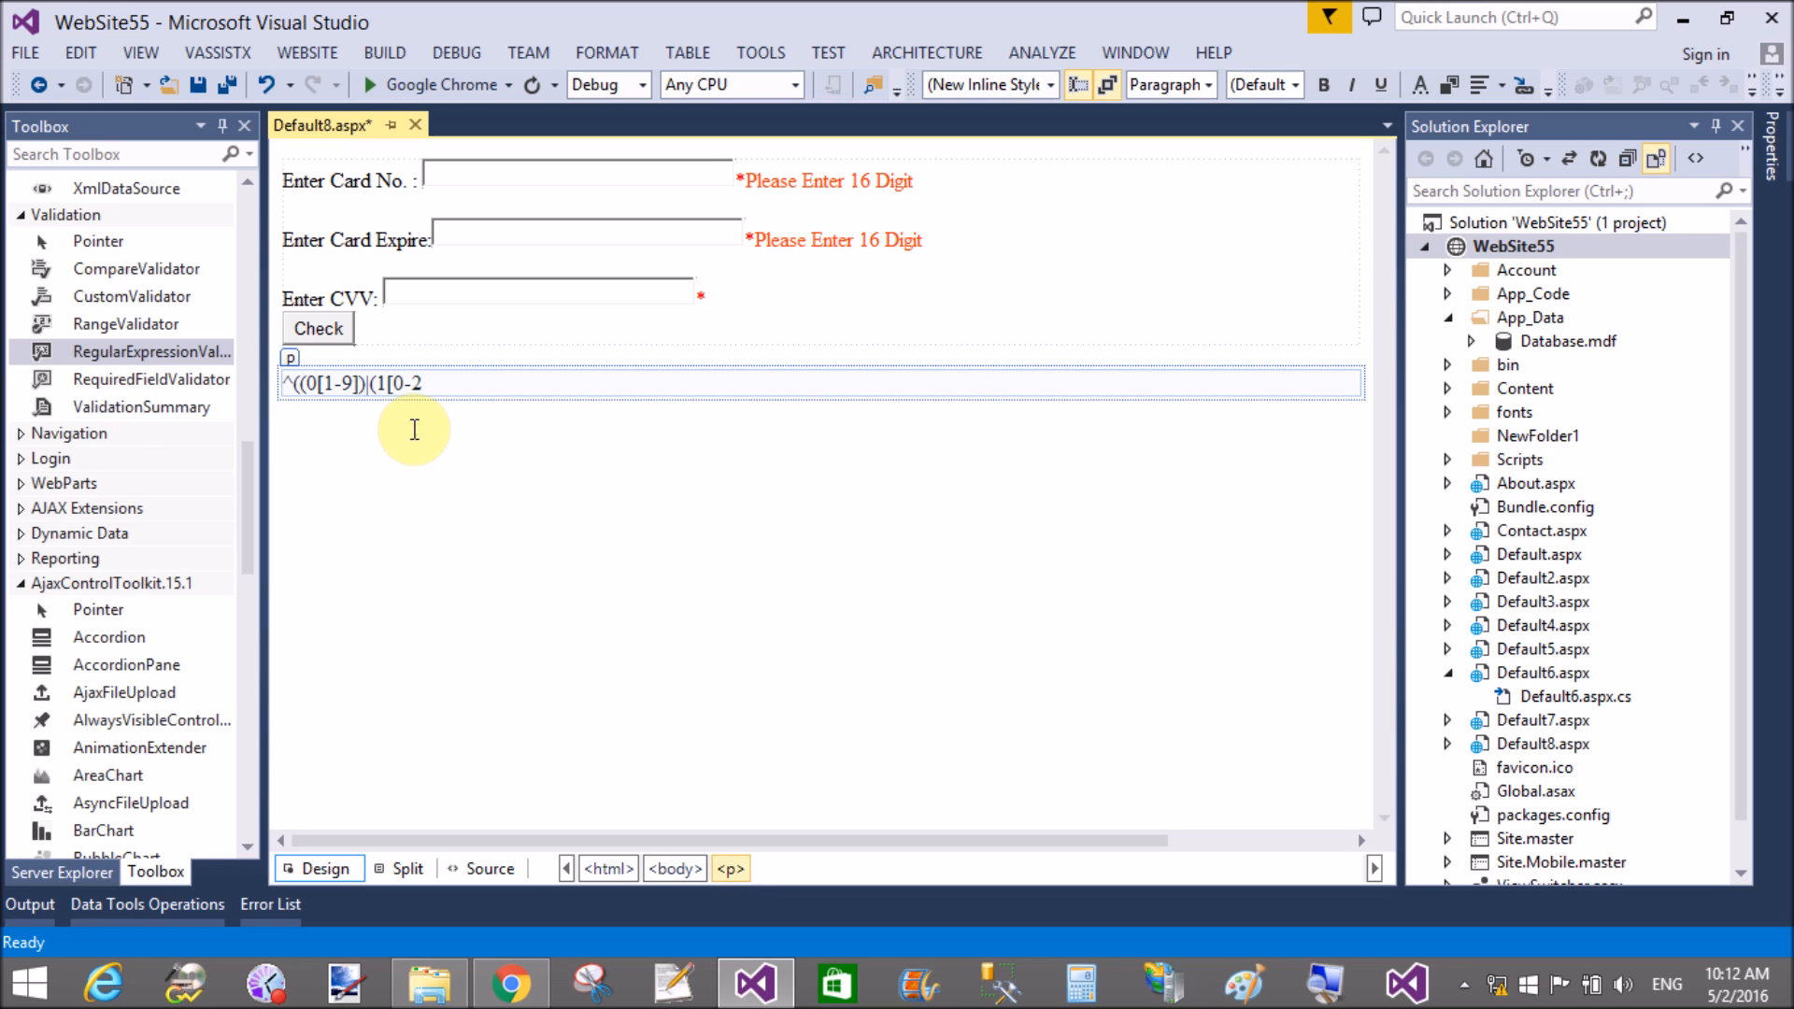
{"action": "type", "text": "]"}
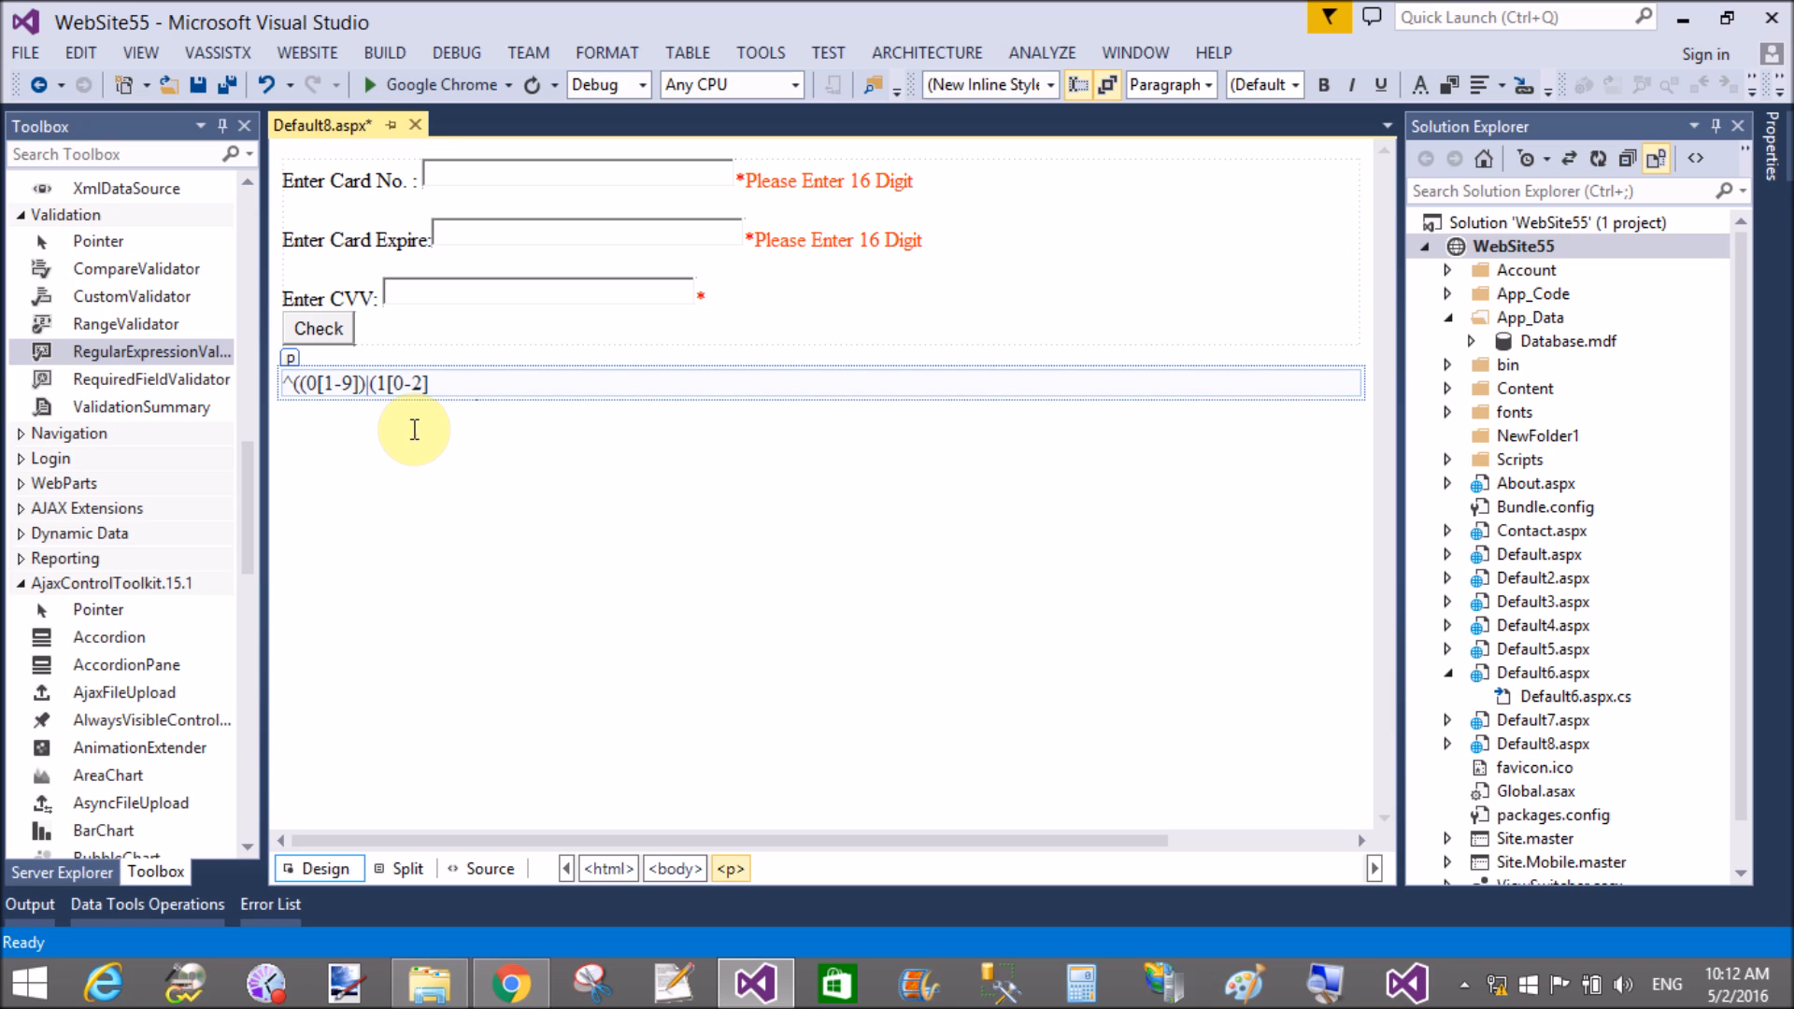
{"action": "type", "text": "))"}
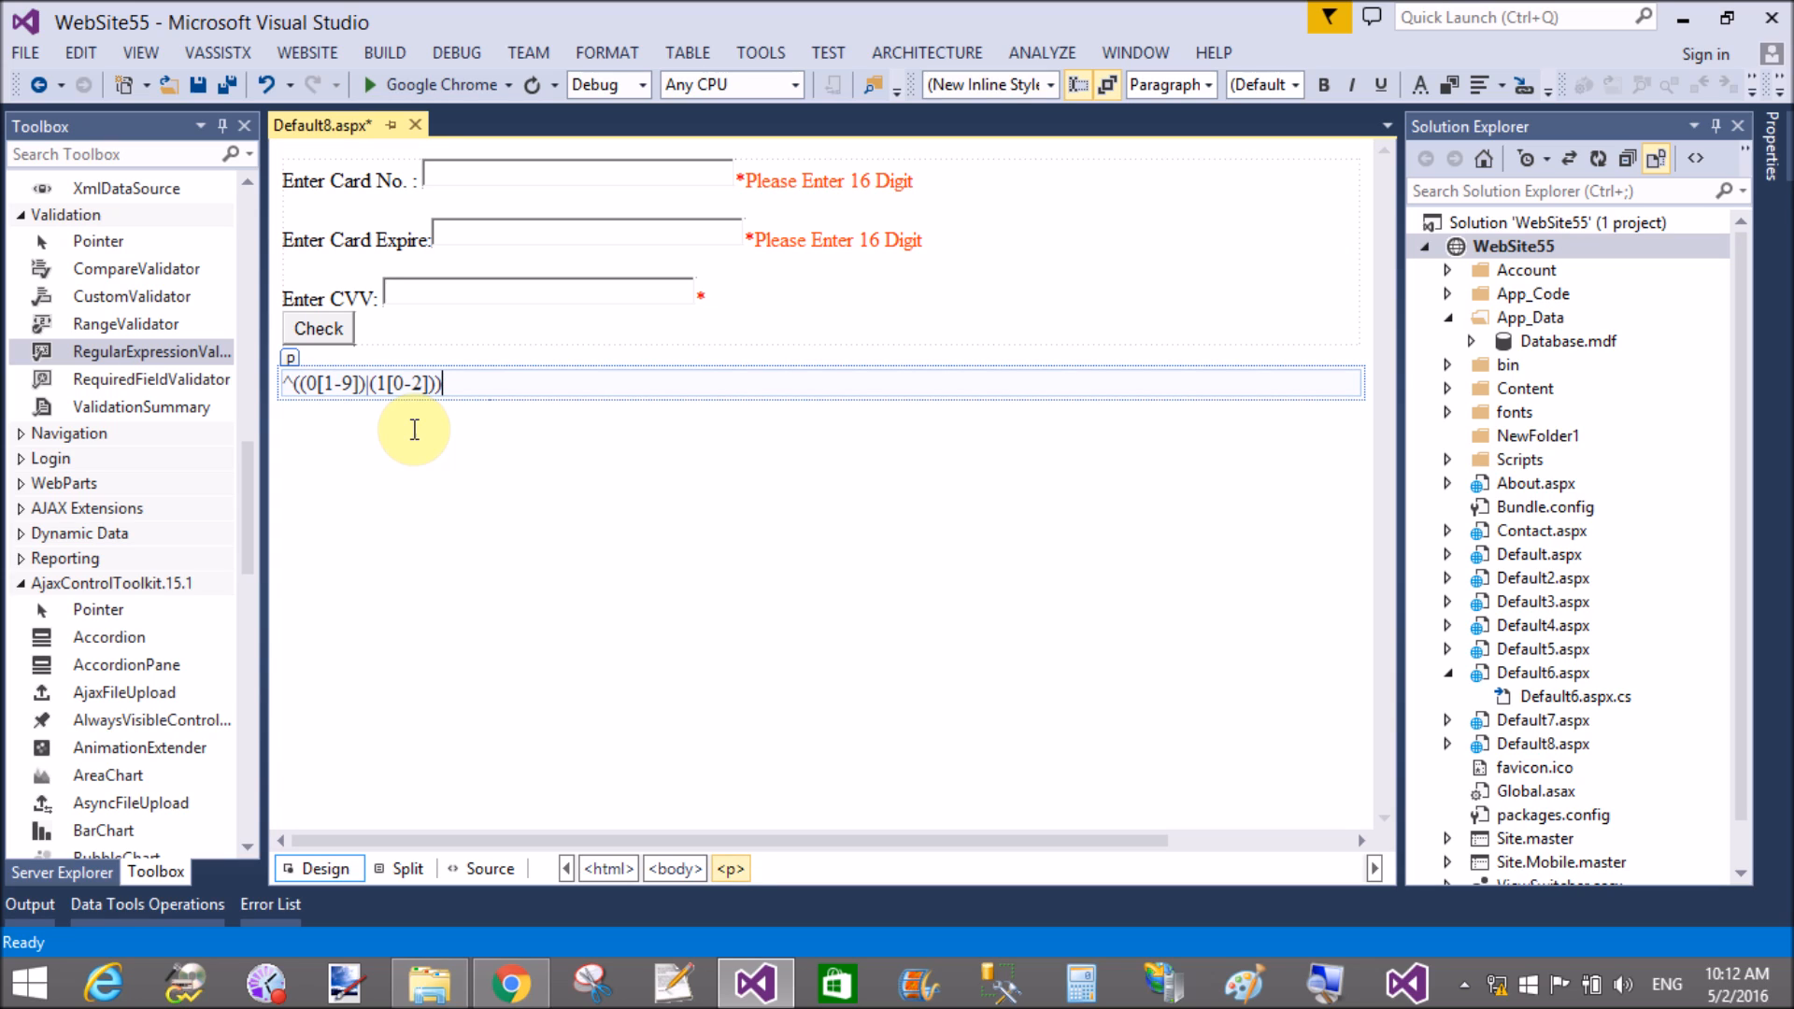
{"action": "type", "text": "\\"}
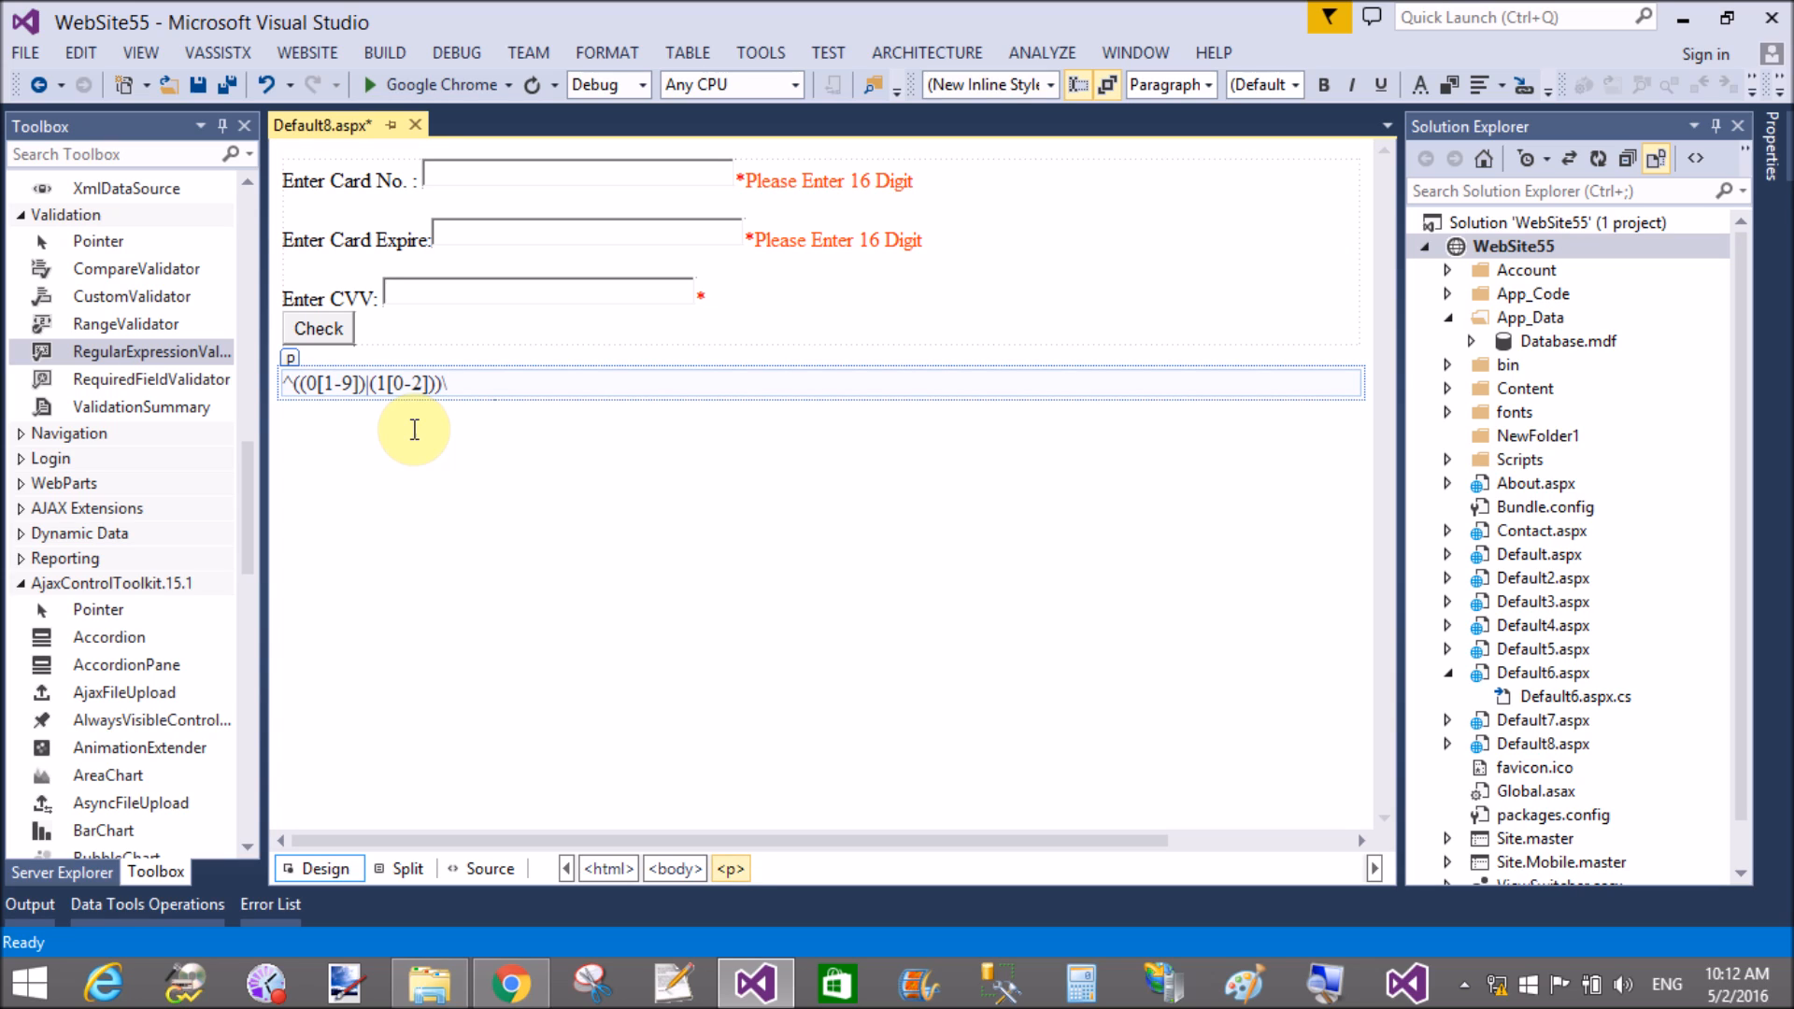
{"action": "type", "text": "/((2"}
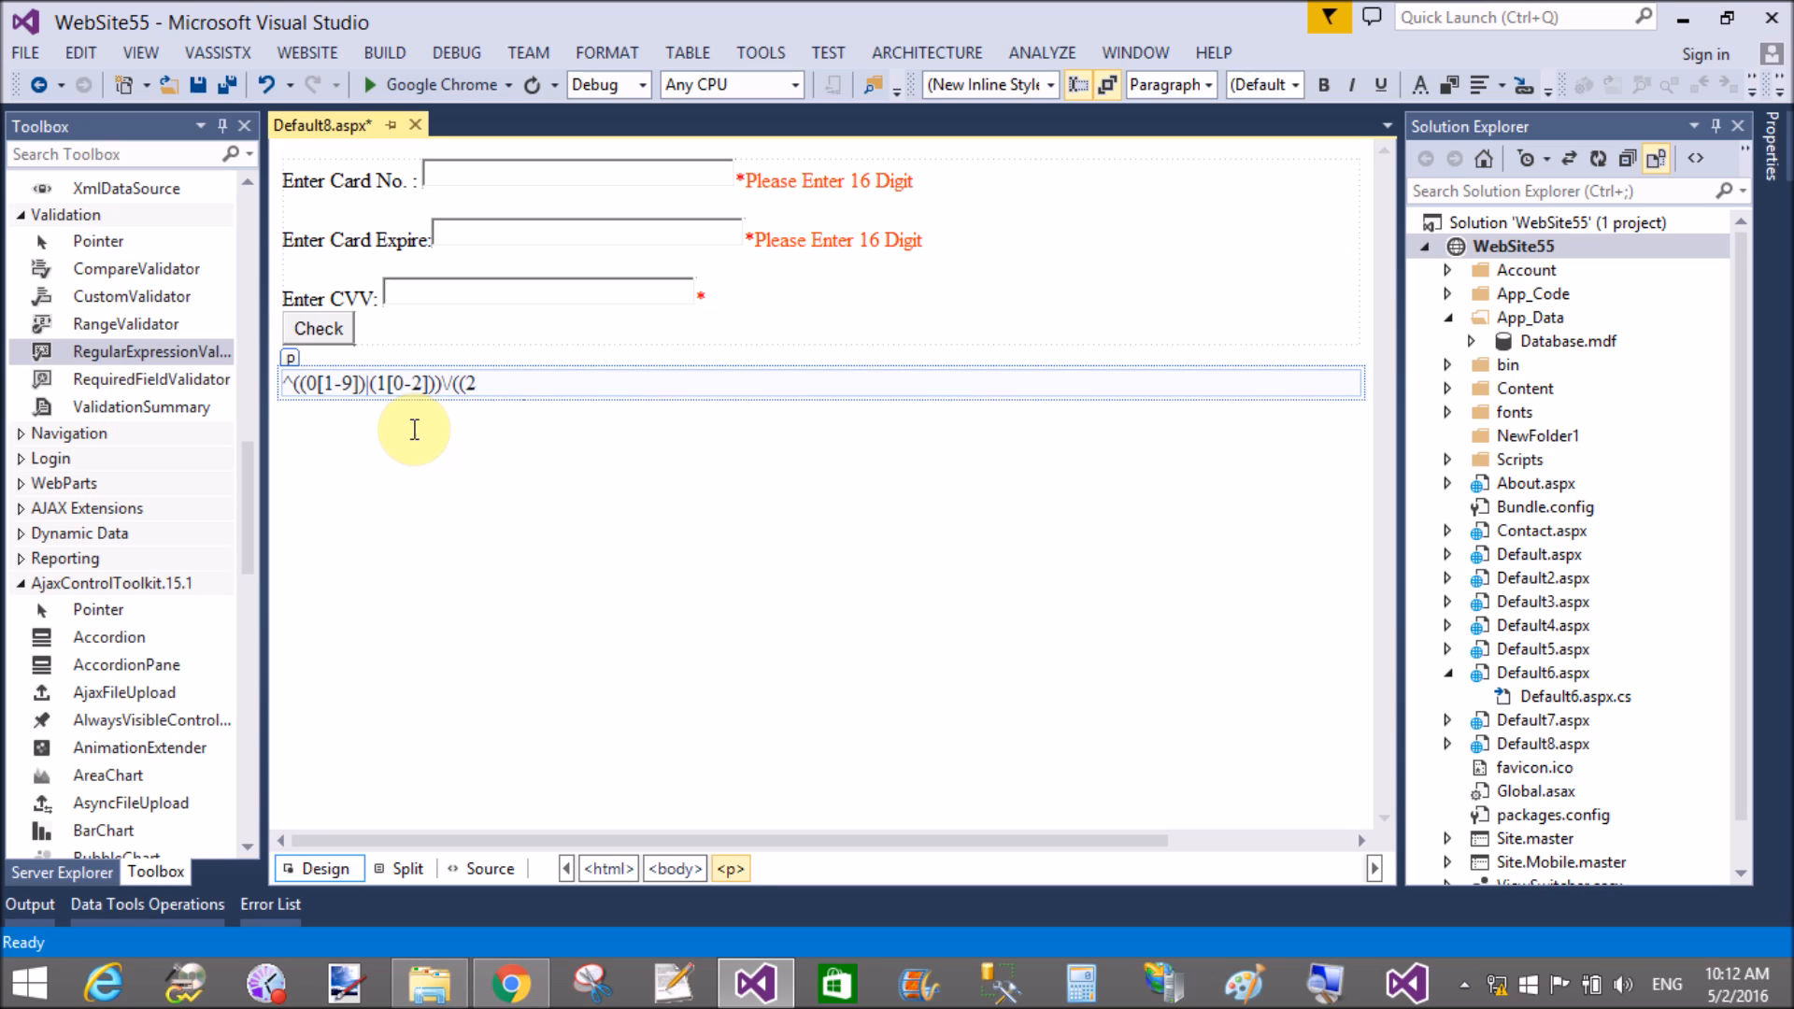
{"action": "type", "text": "009)"}
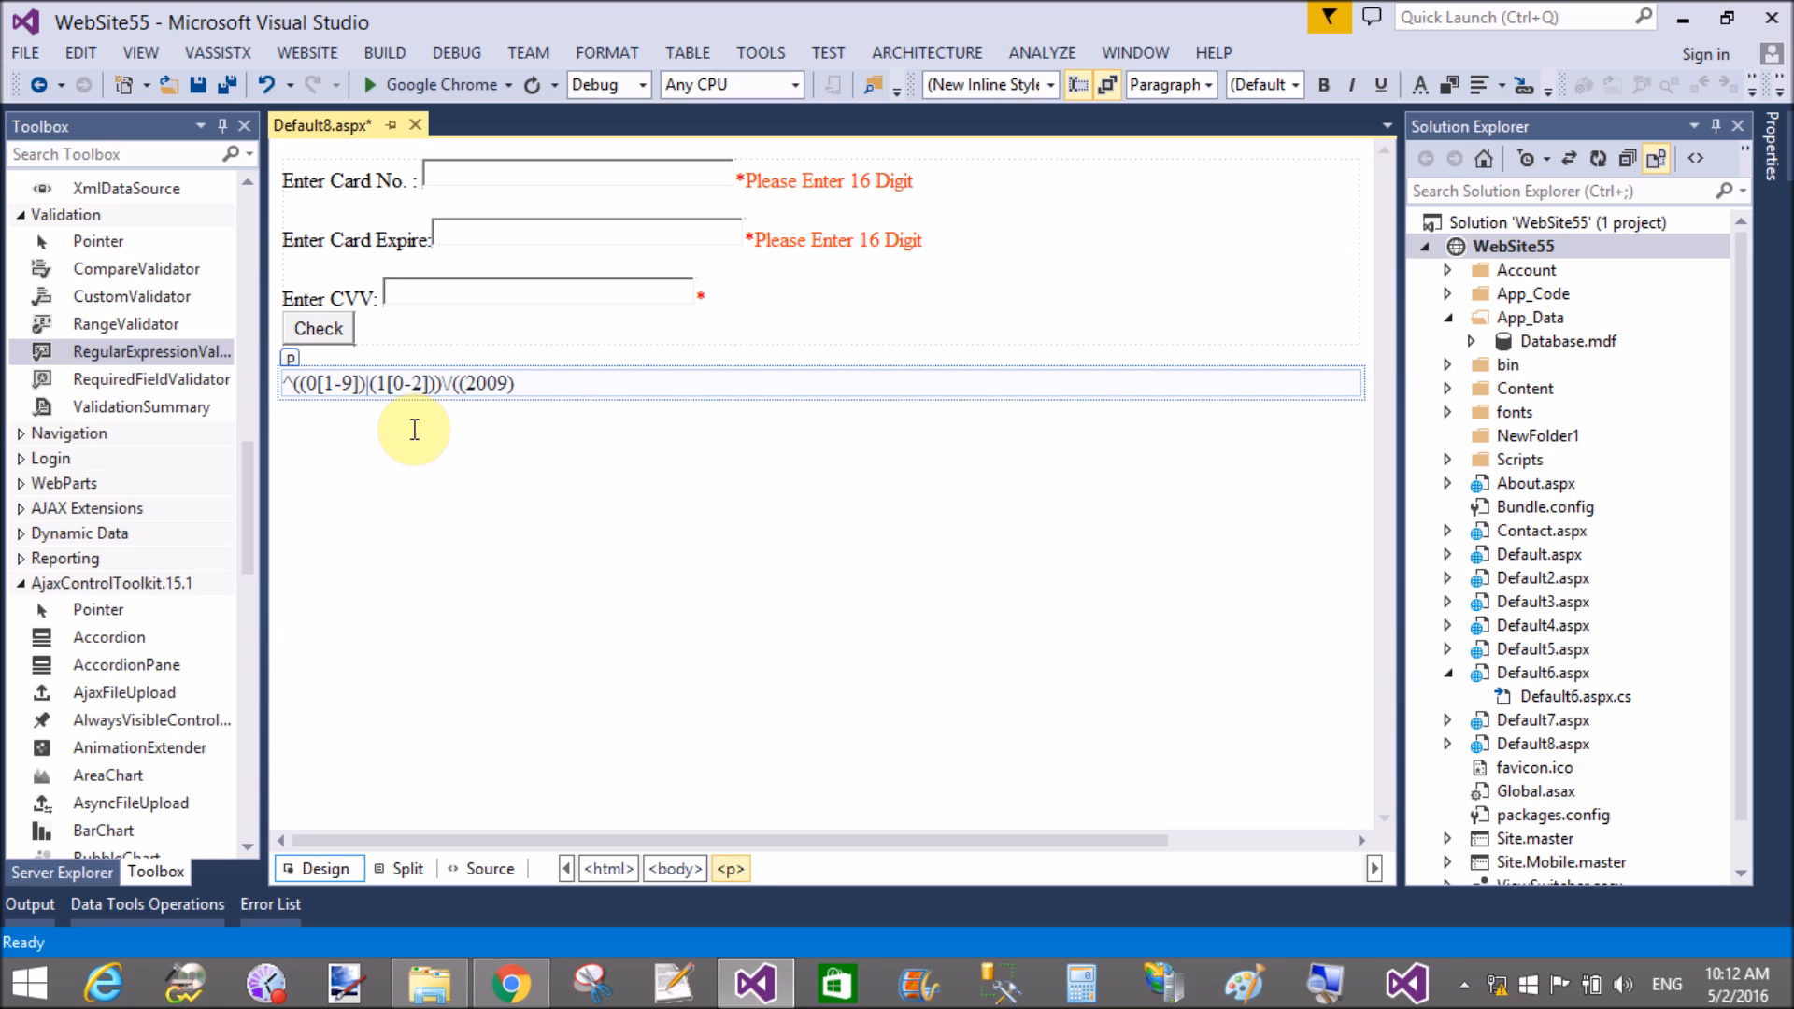
Step: Finish the year part |(20[1-2][0-9]))$ and cut the pattern off the page
{"action": "left_click", "coordinate": [515, 383]}
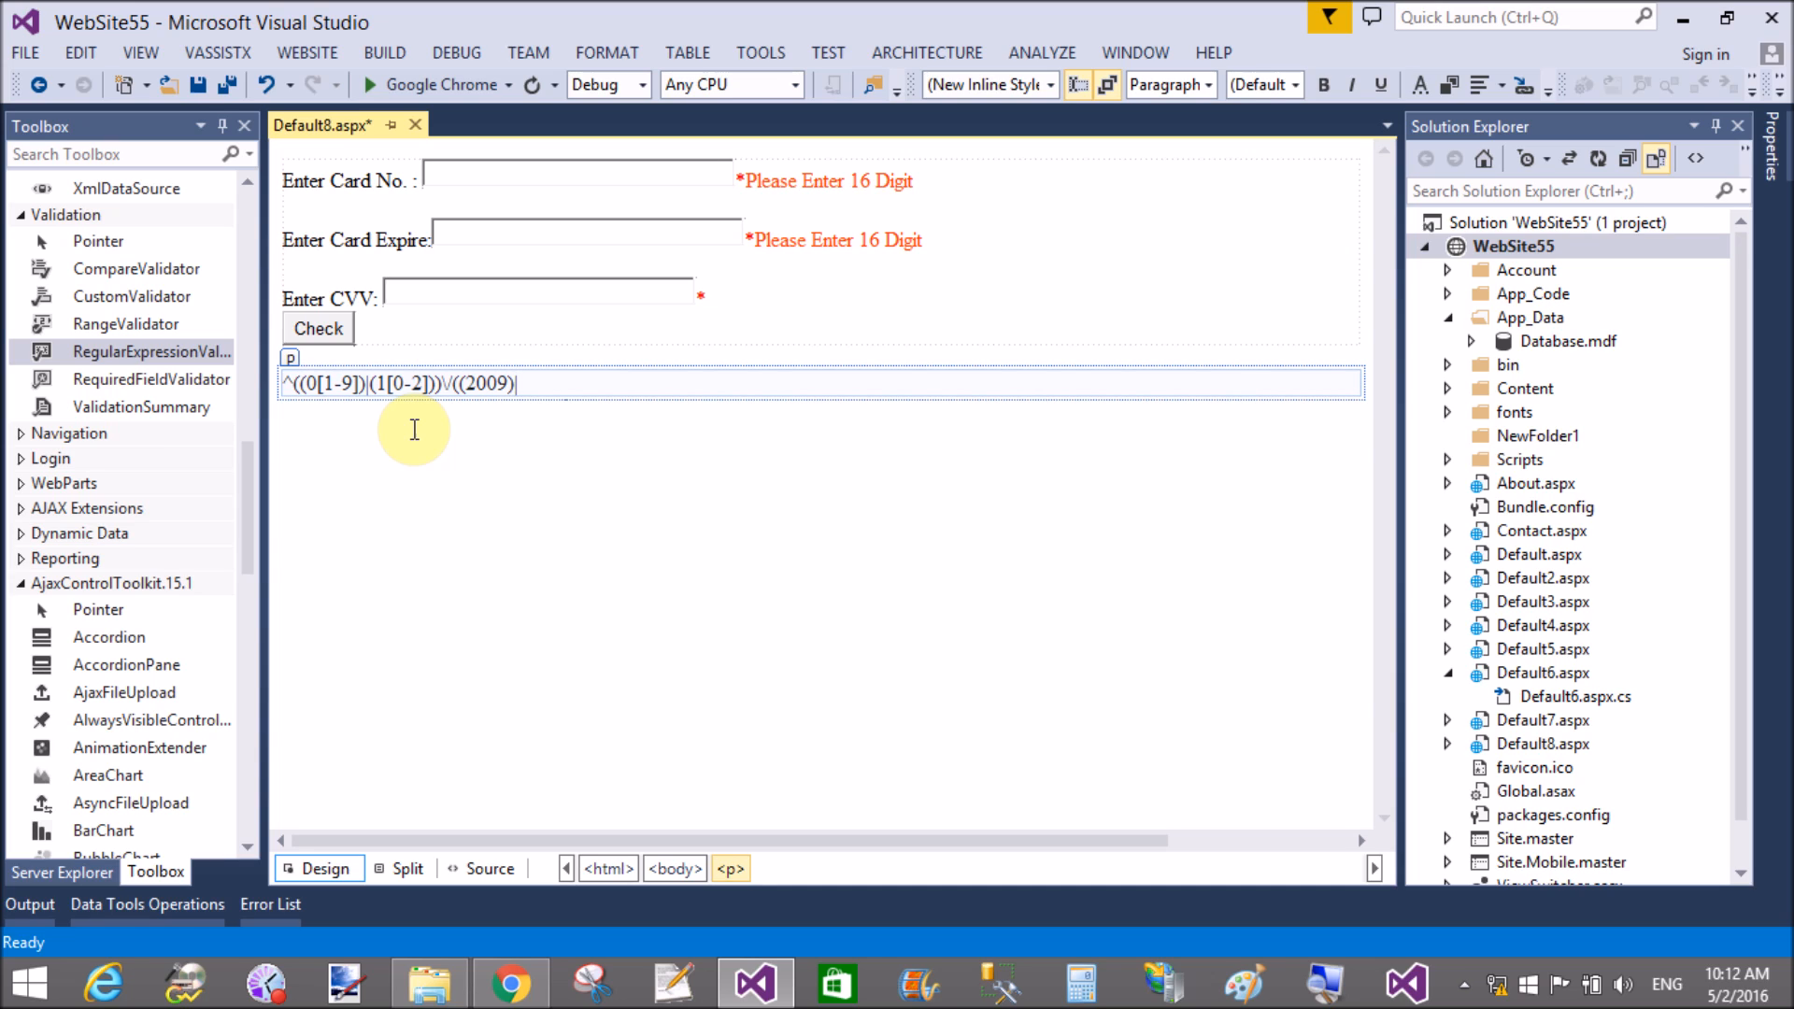
{"action": "type", "text": "("}
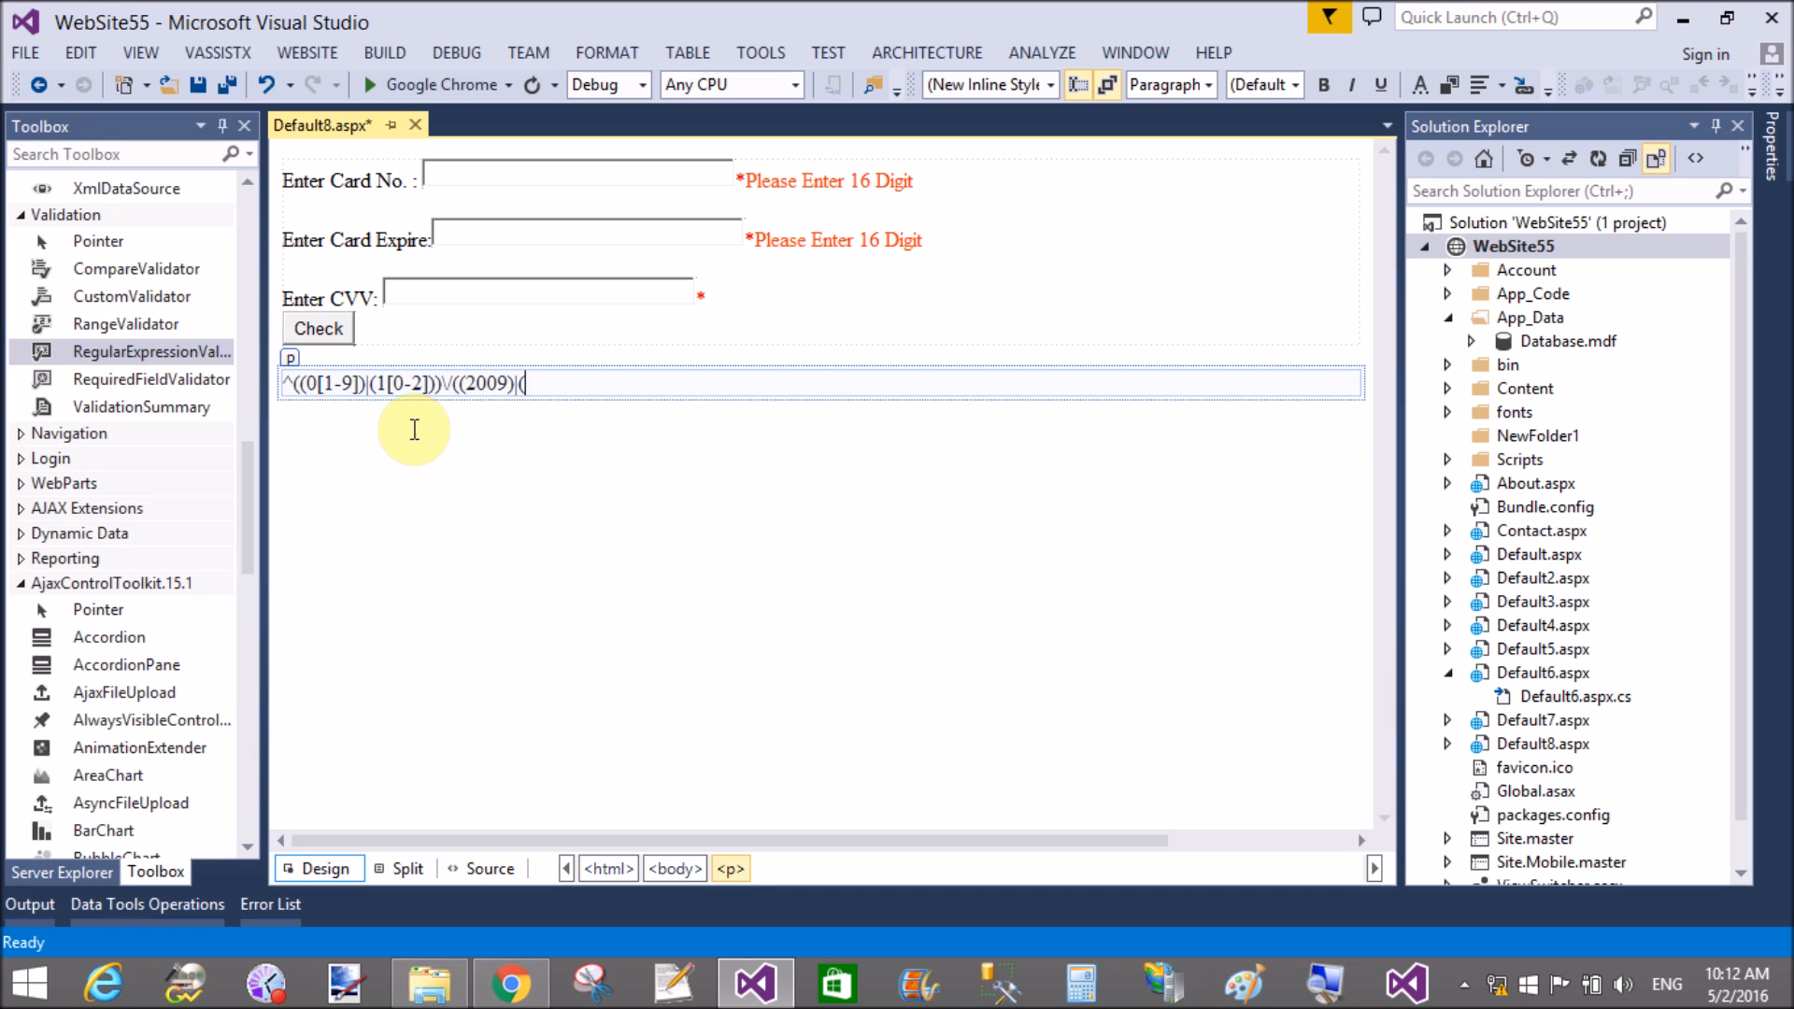
{"action": "type", "text": "20[1-2"}
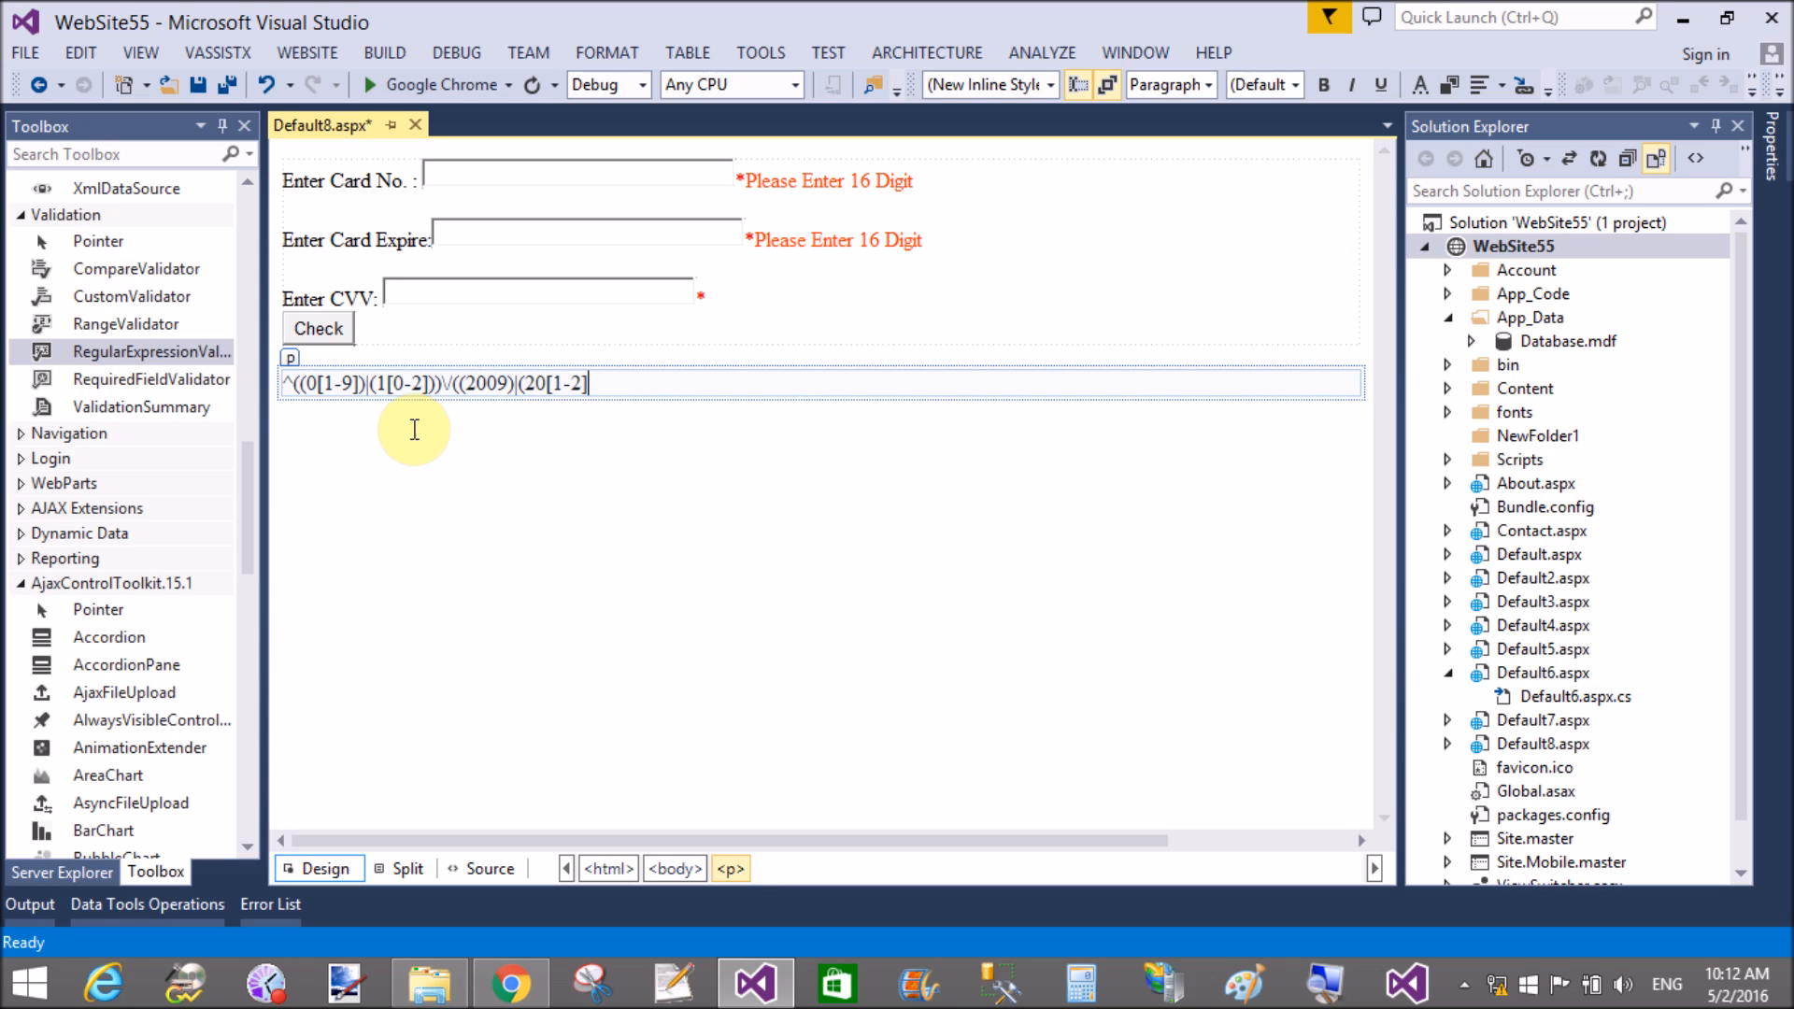
{"action": "type", "text": "["}
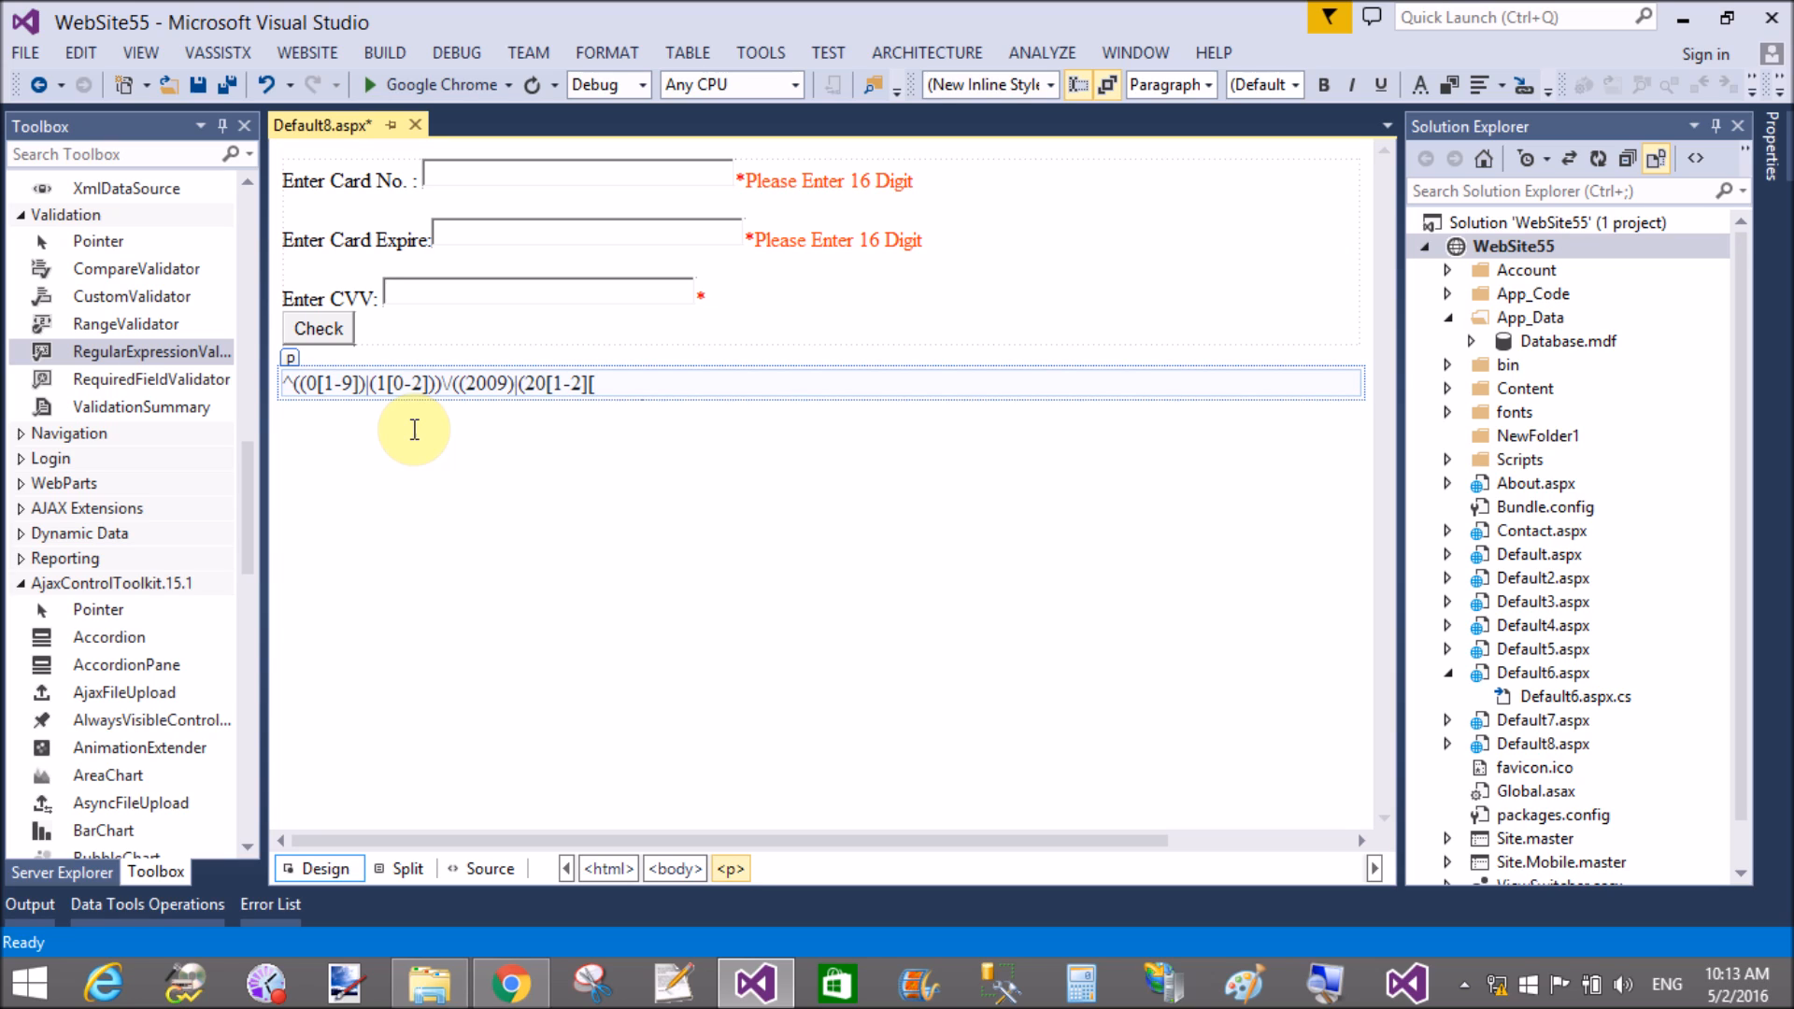
{"action": "type", "text": "0-9]"}
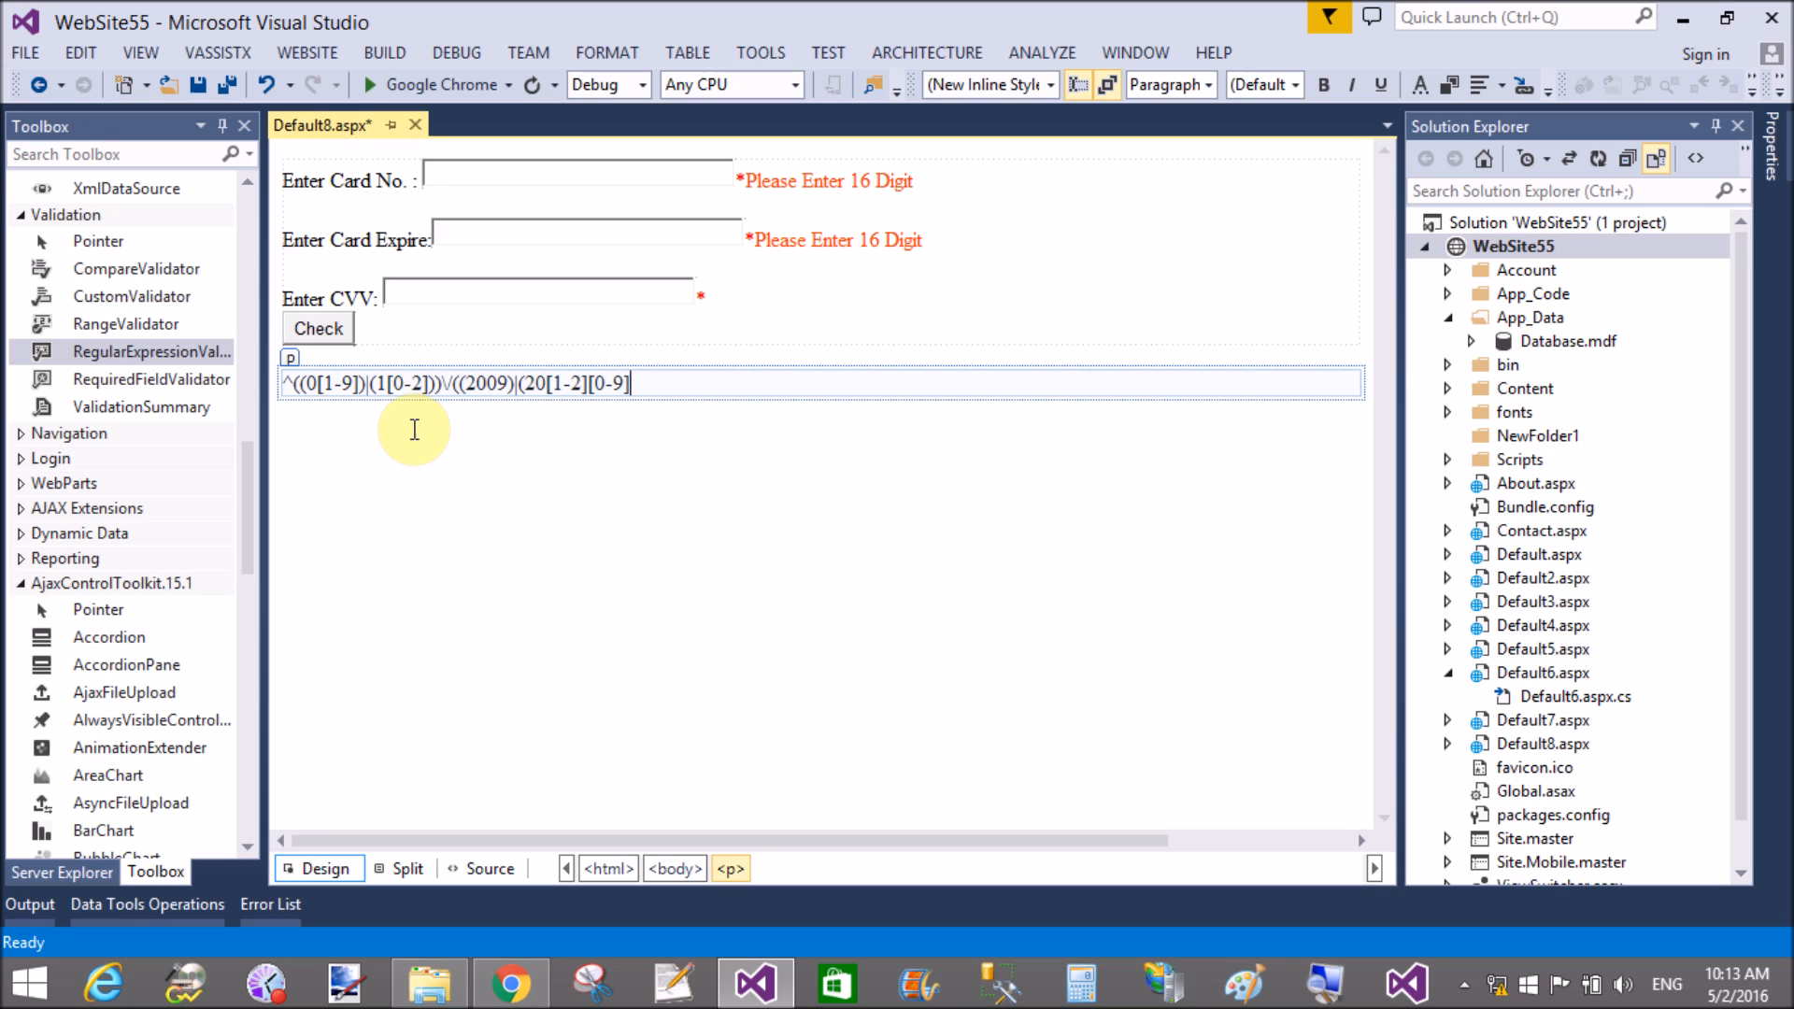
{"action": "type", "text": "))"}
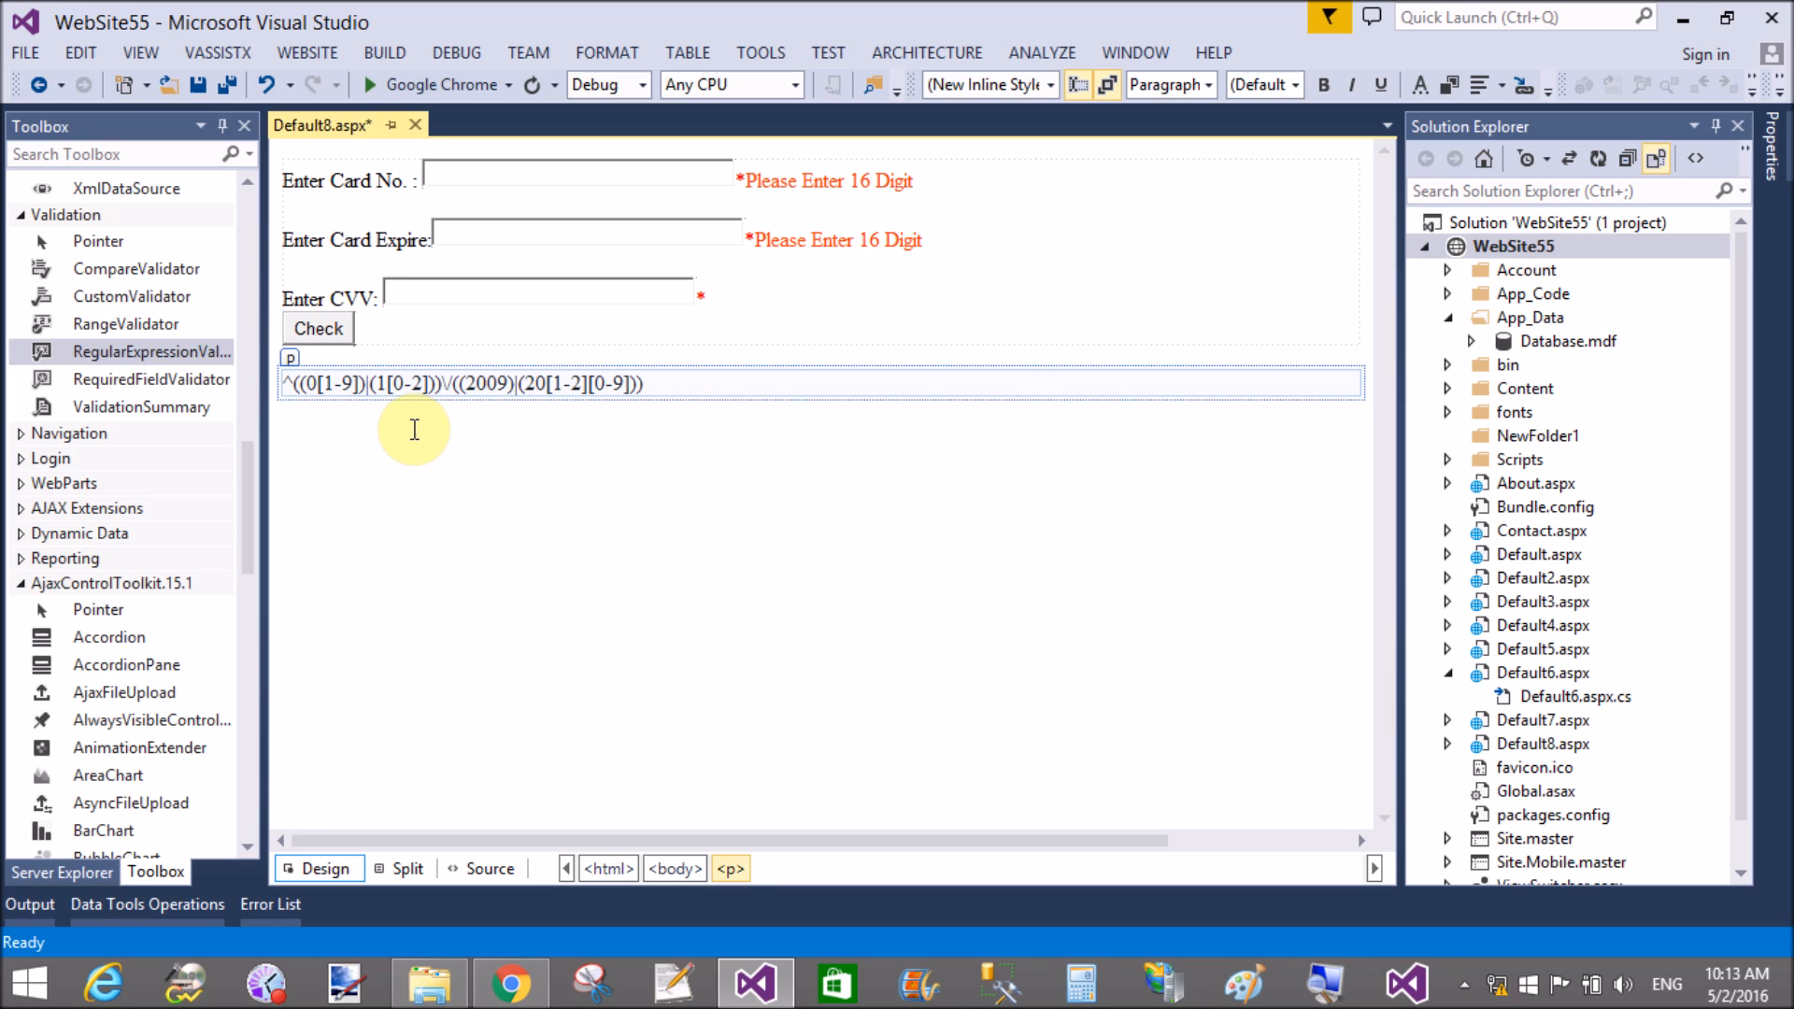
{"action": "type", "text": "$"}
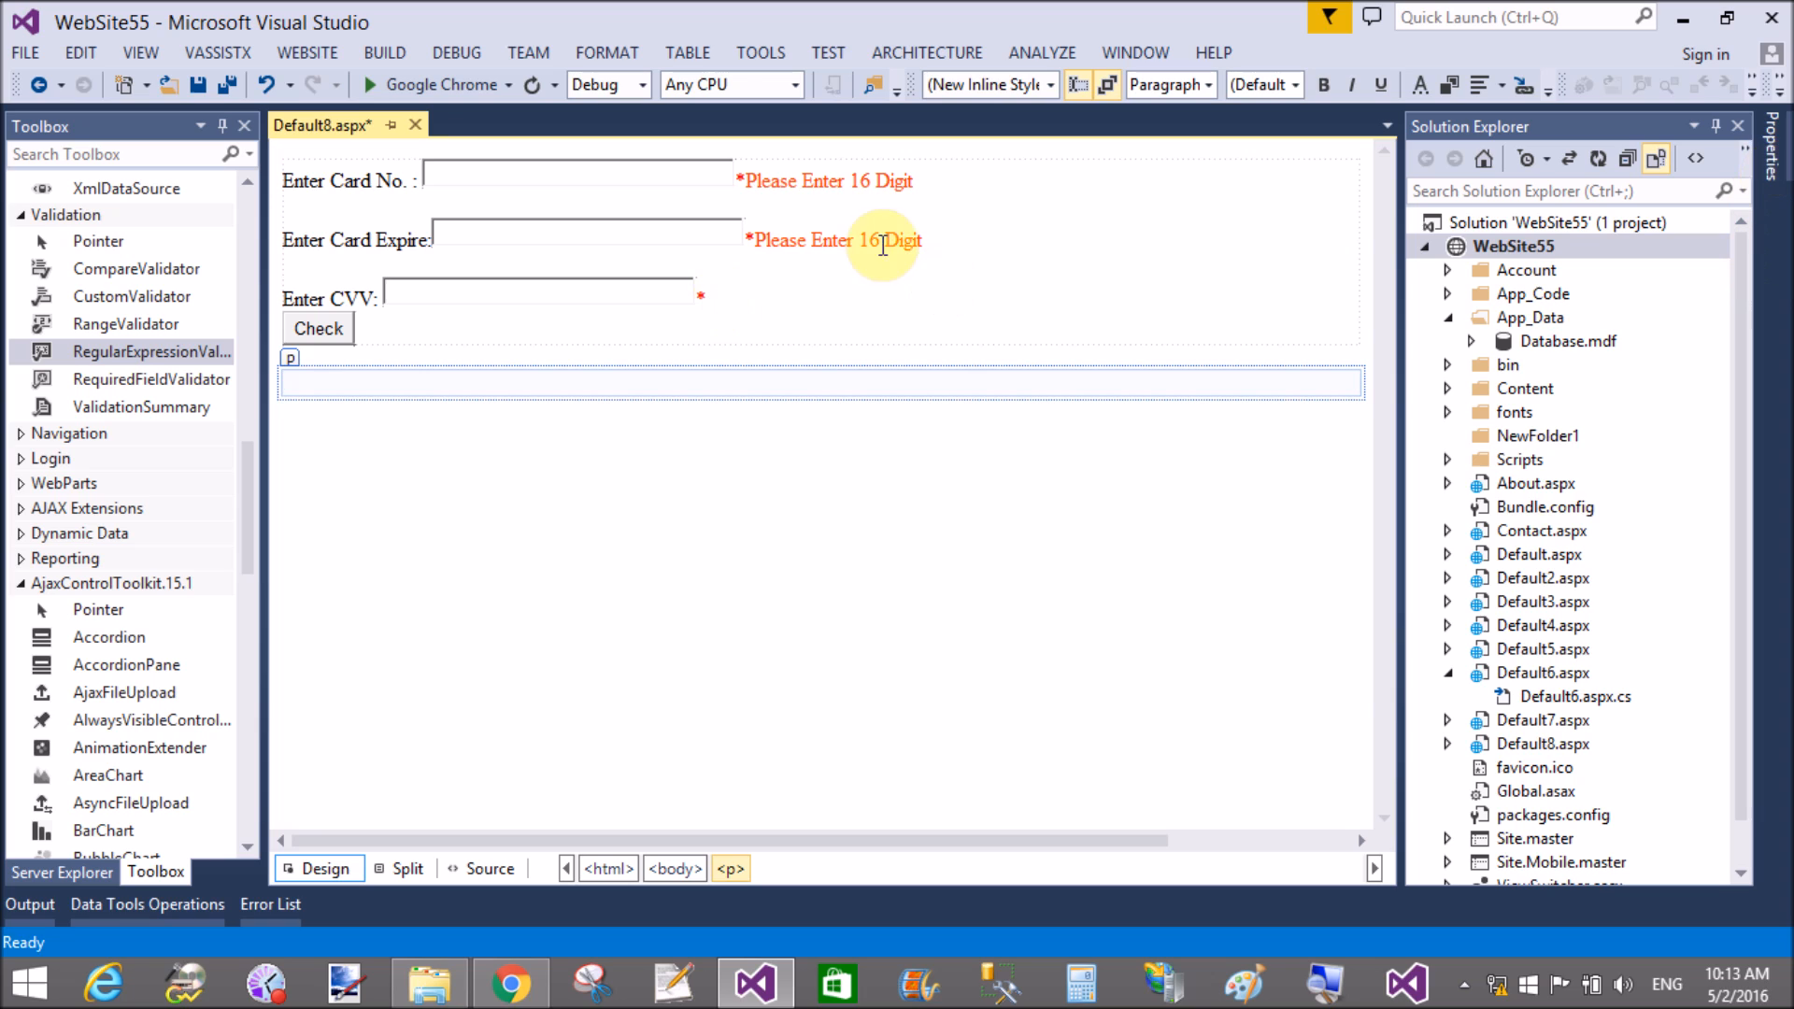
Step: Paste the mm/yyyy pattern into RegularExpressionValidator2 and set its text to Please Enter Correct format(mm/yyyy)
{"action": "left_click", "coordinate": [835, 241]}
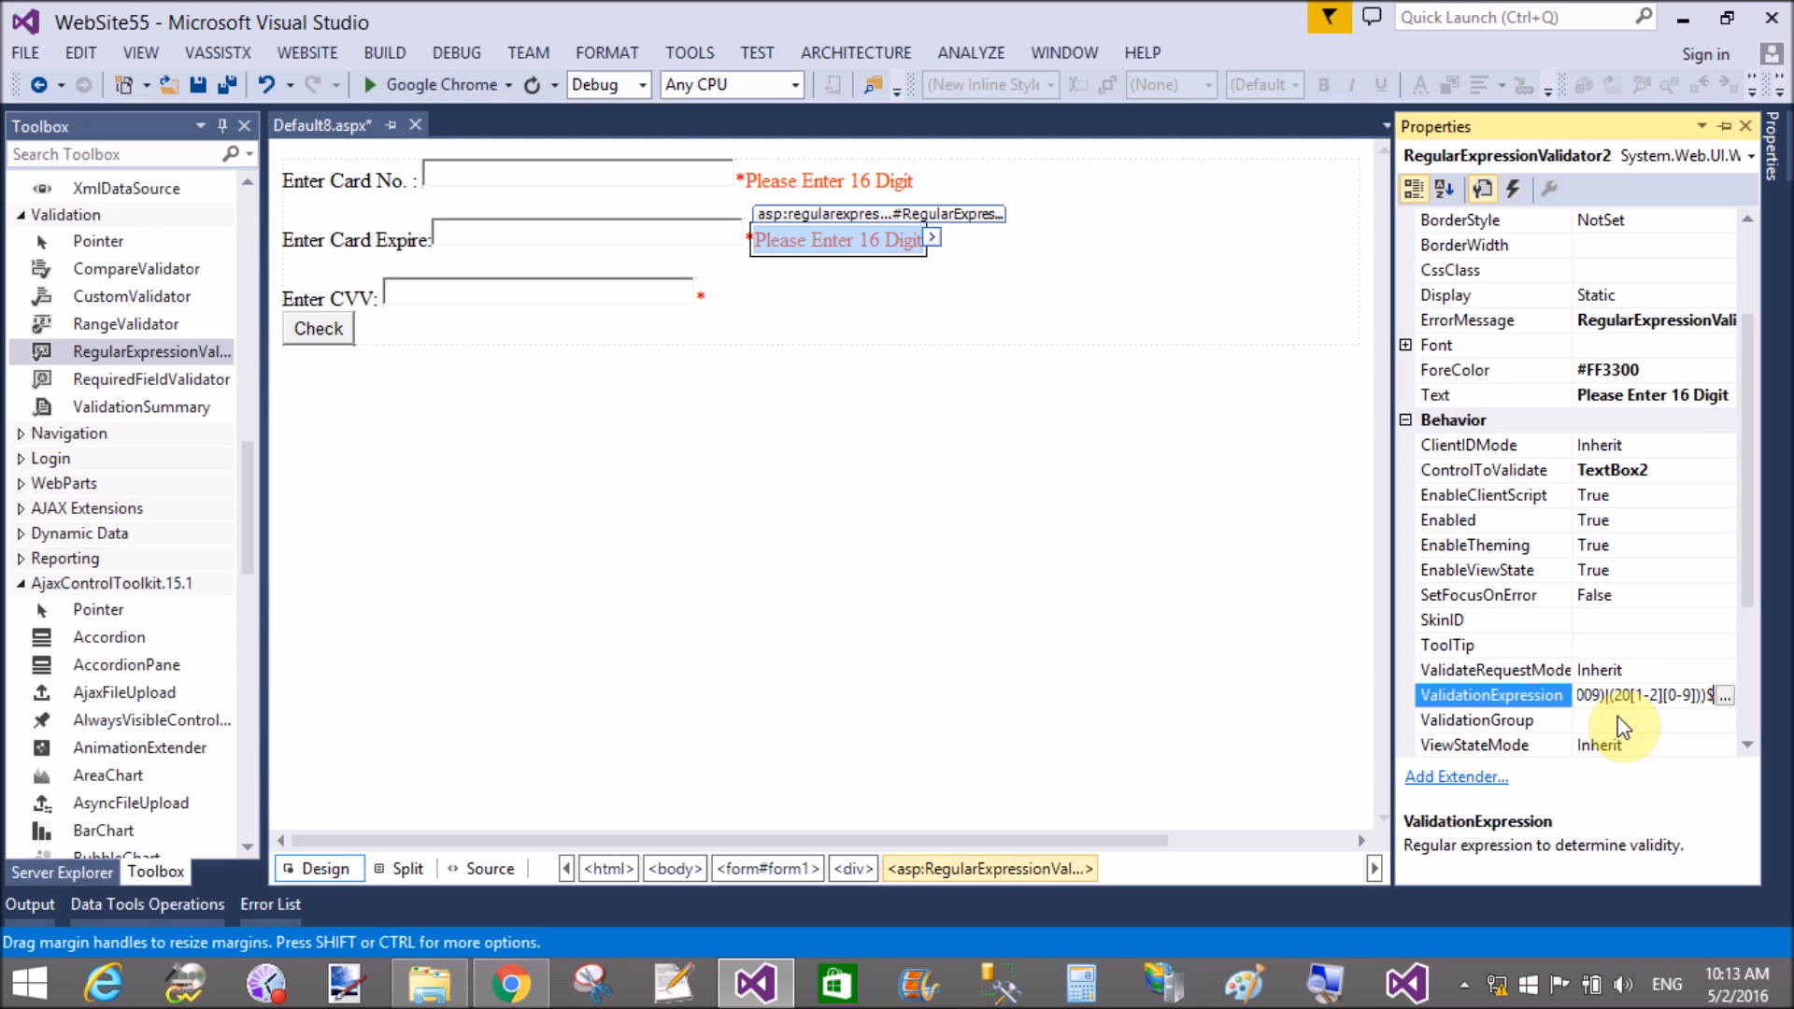
{"action": "left_click", "coordinate": [1493, 719]}
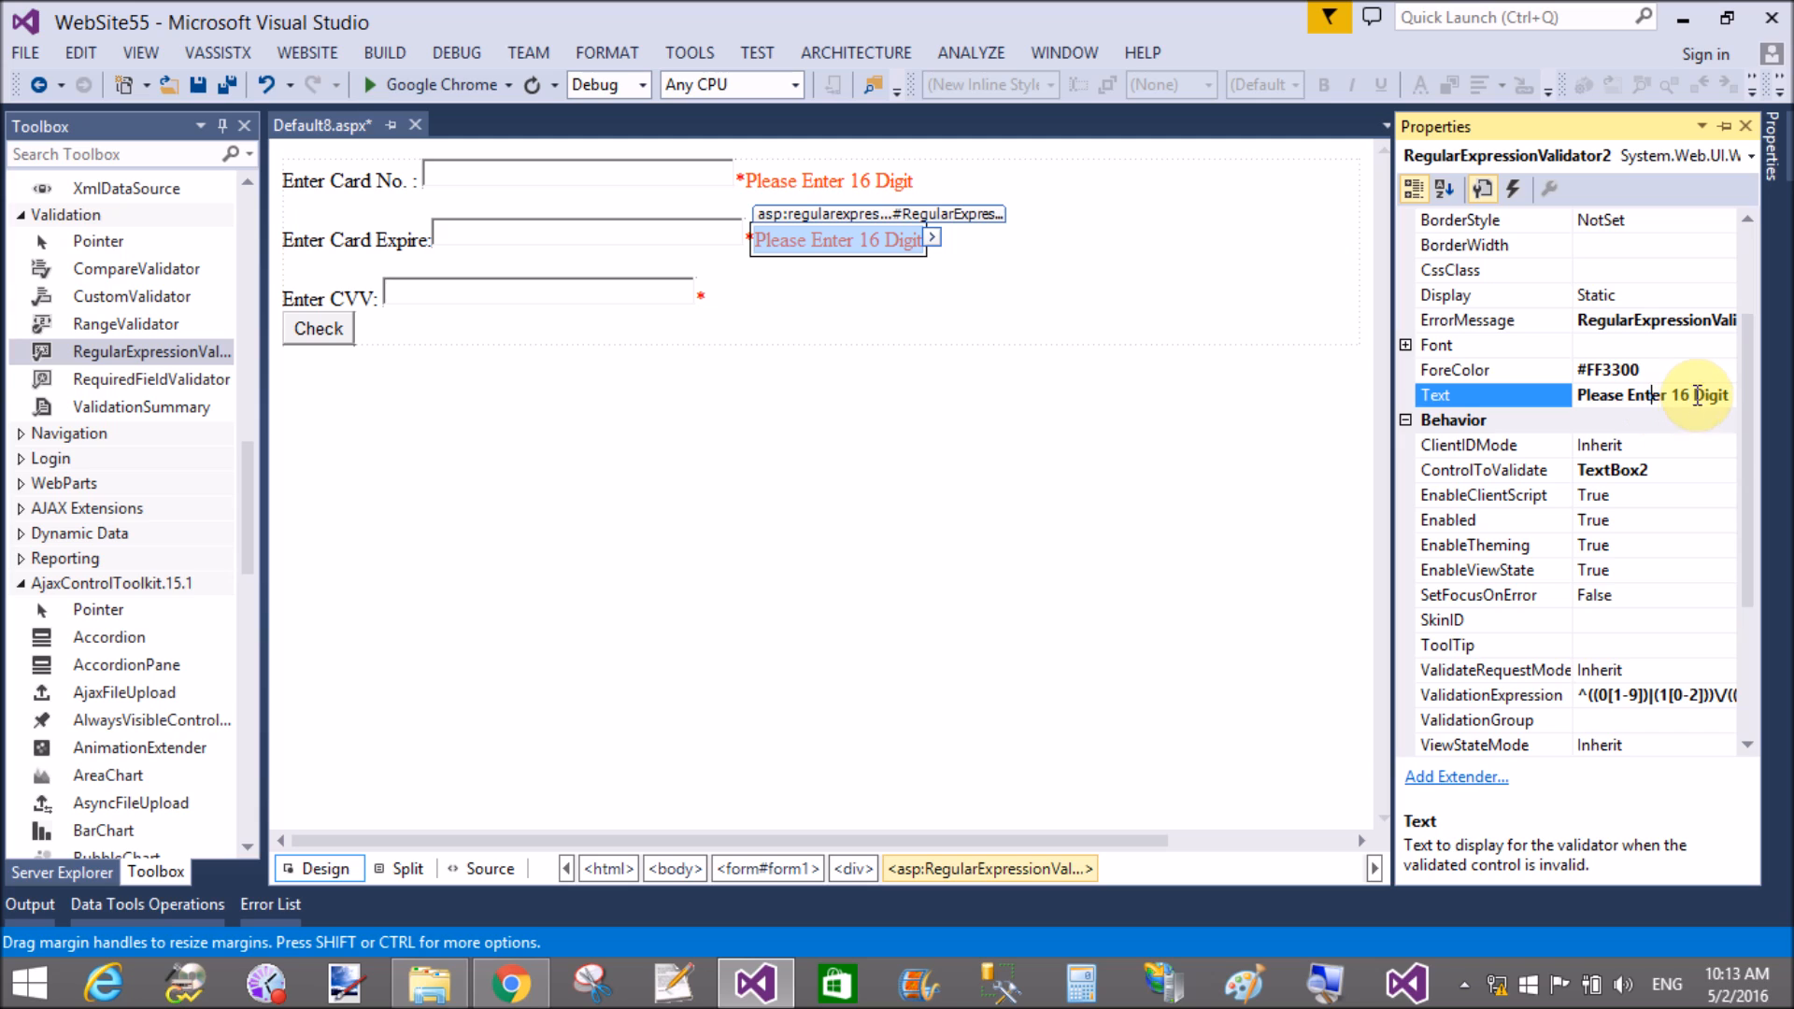
{"action": "double_click", "coordinate": [1678, 394]}
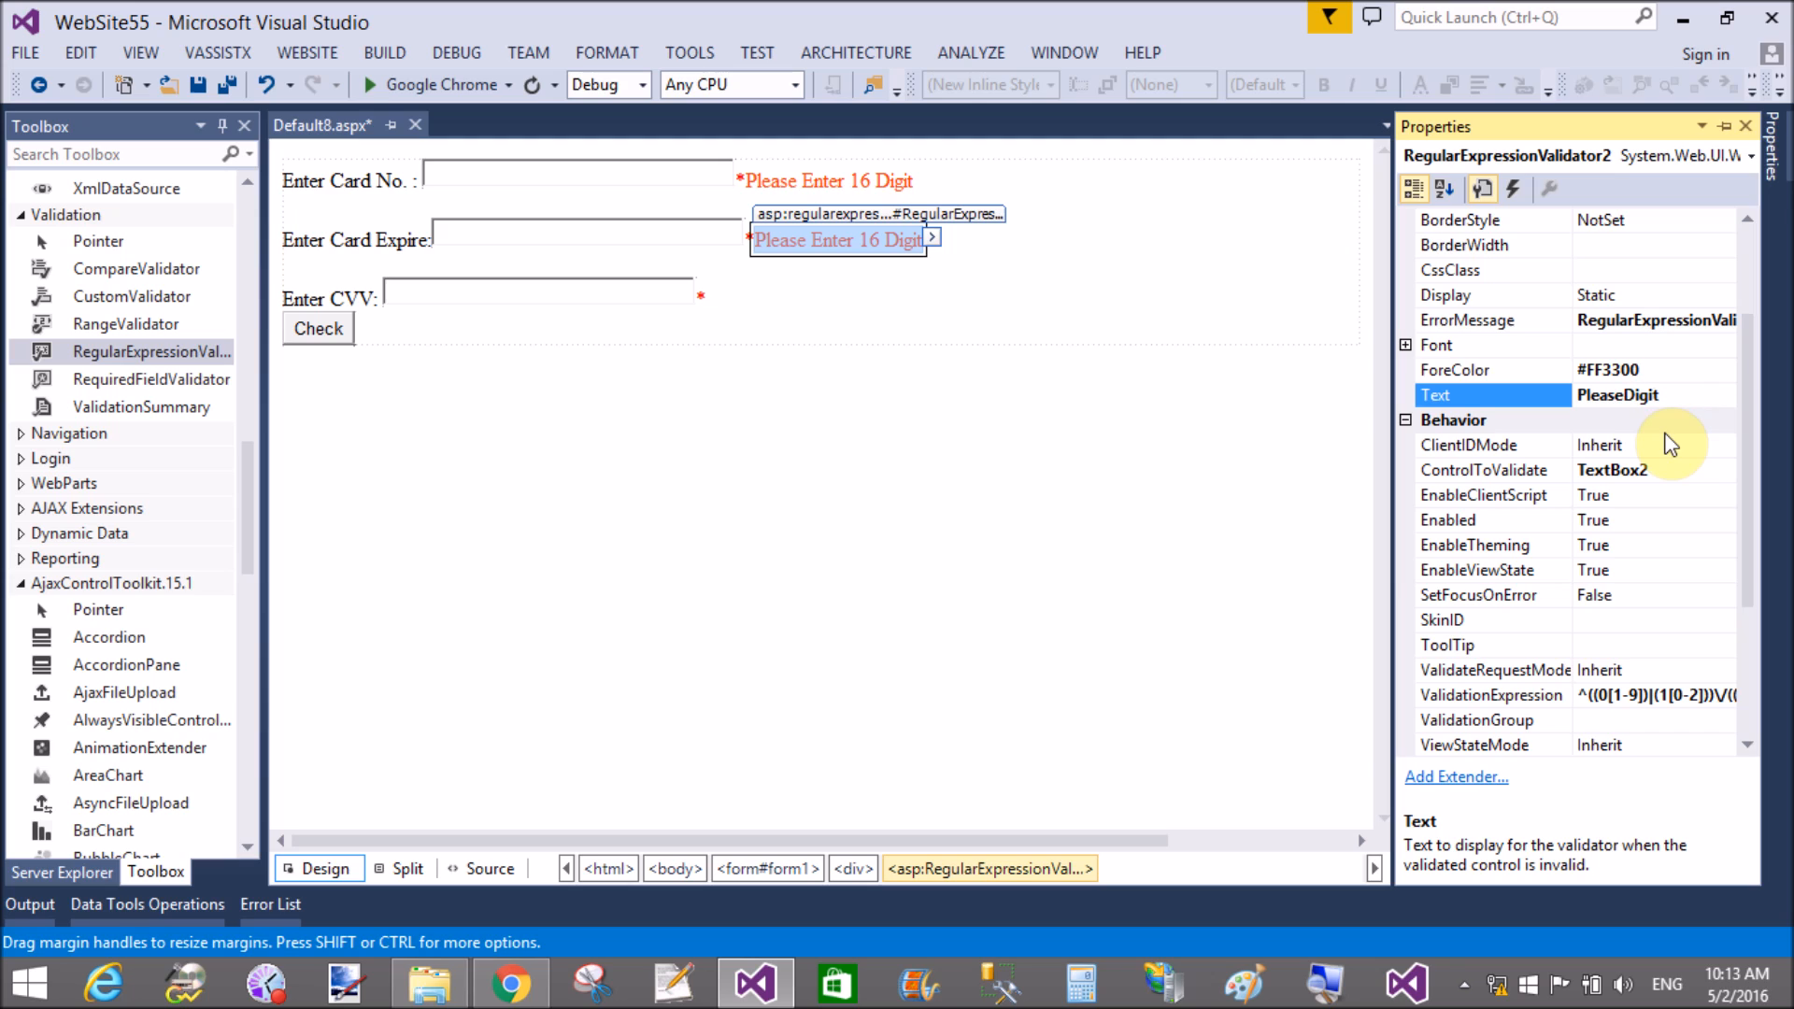
{"action": "type", "text": "Please c"}
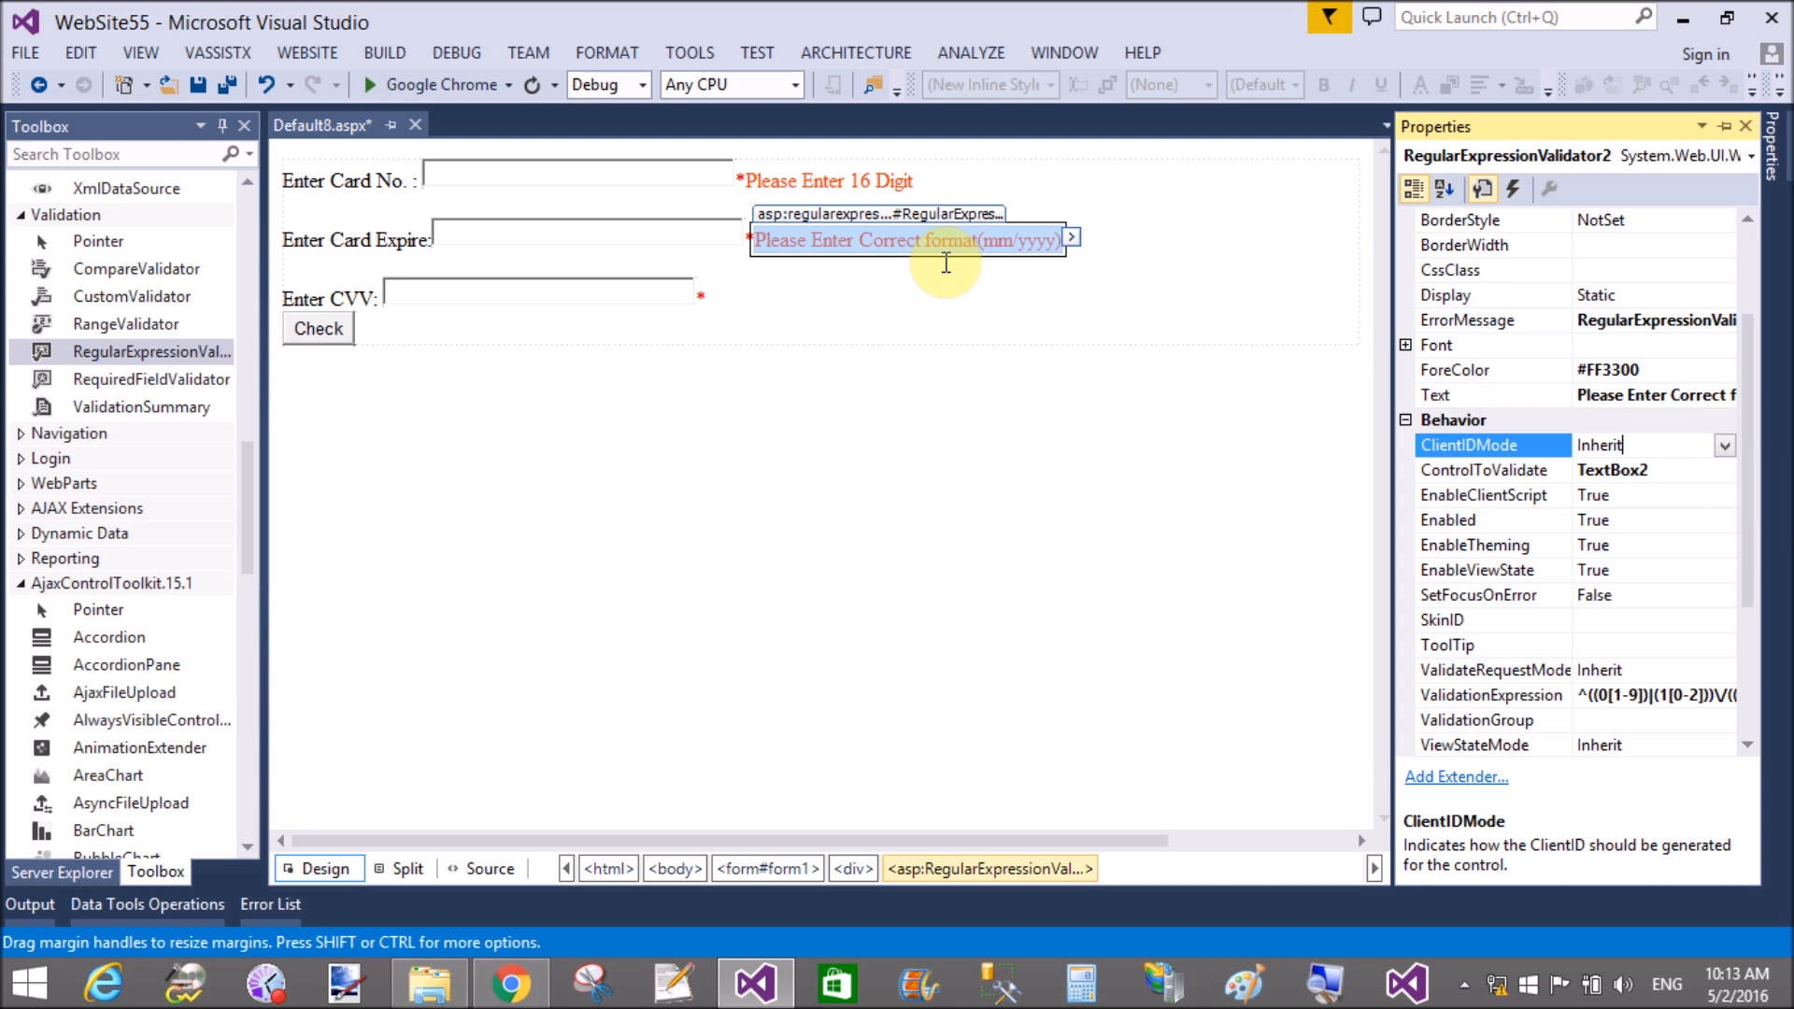
{"action": "mouse_move", "coordinate": [570, 317]}
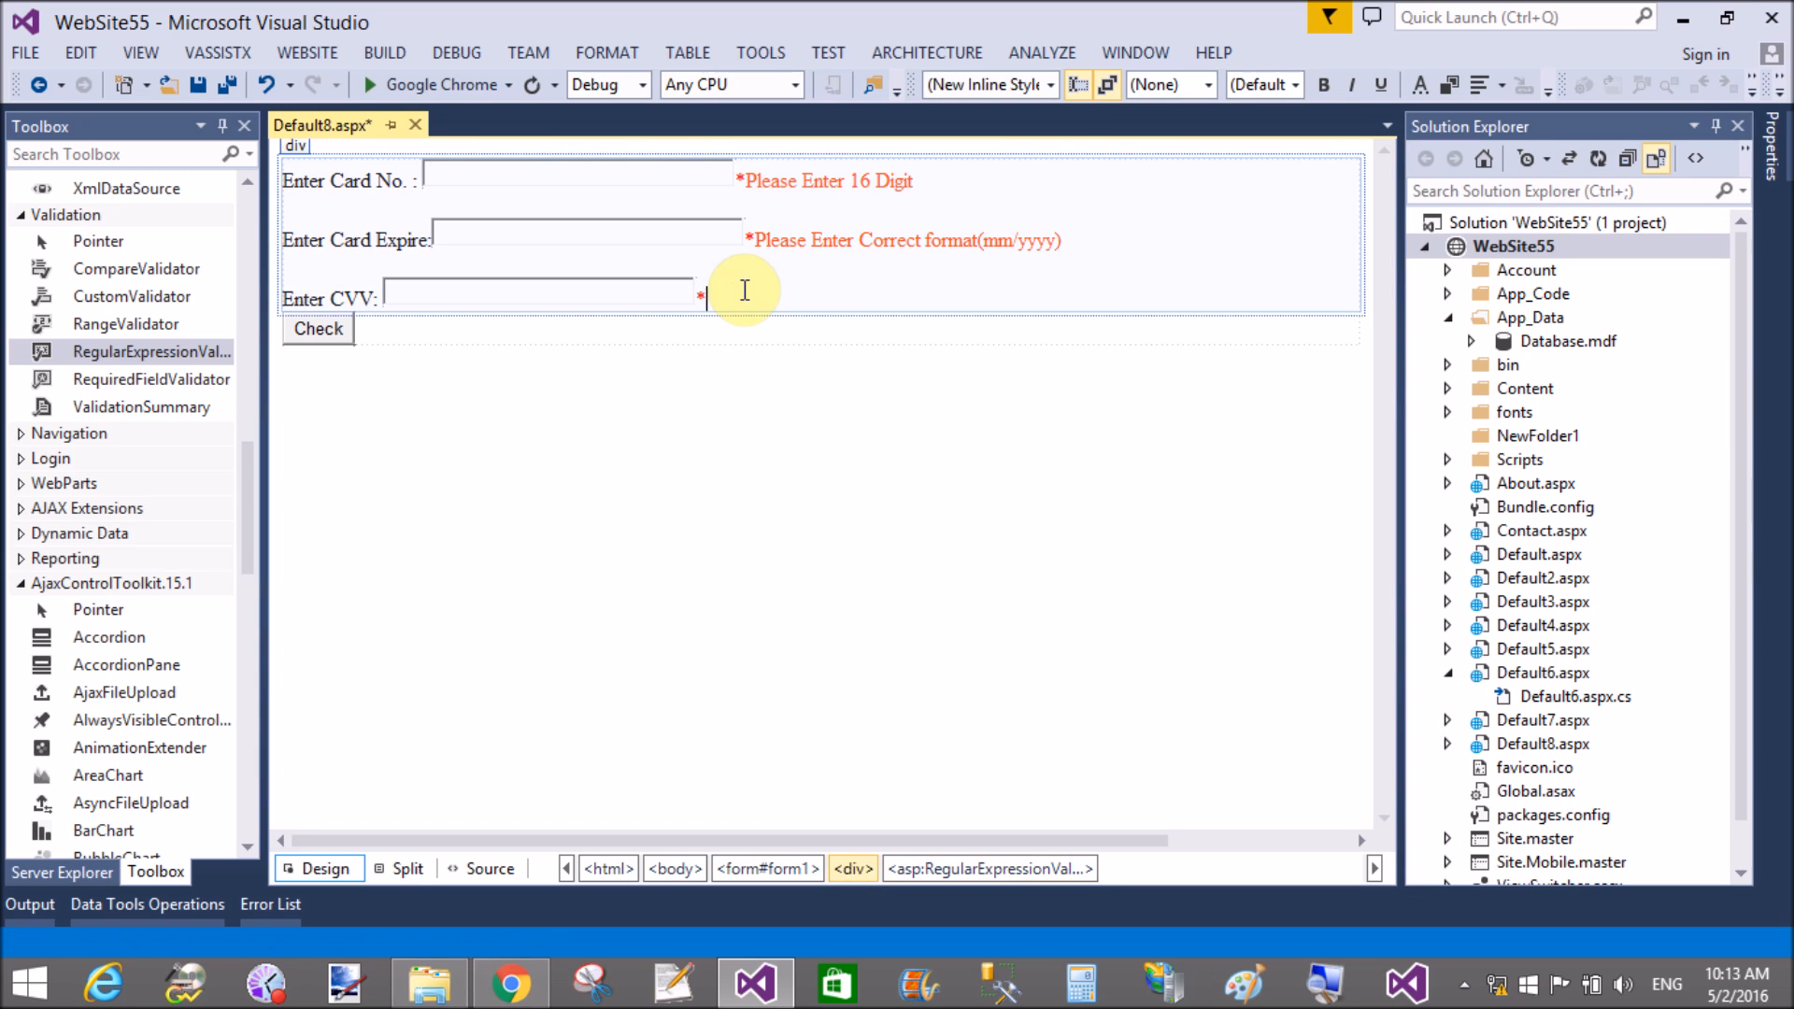
Step: Point the third validator at TextBox3 and change its message to Please Enter 3 Digit
{"action": "right_click", "coordinate": [744, 292]}
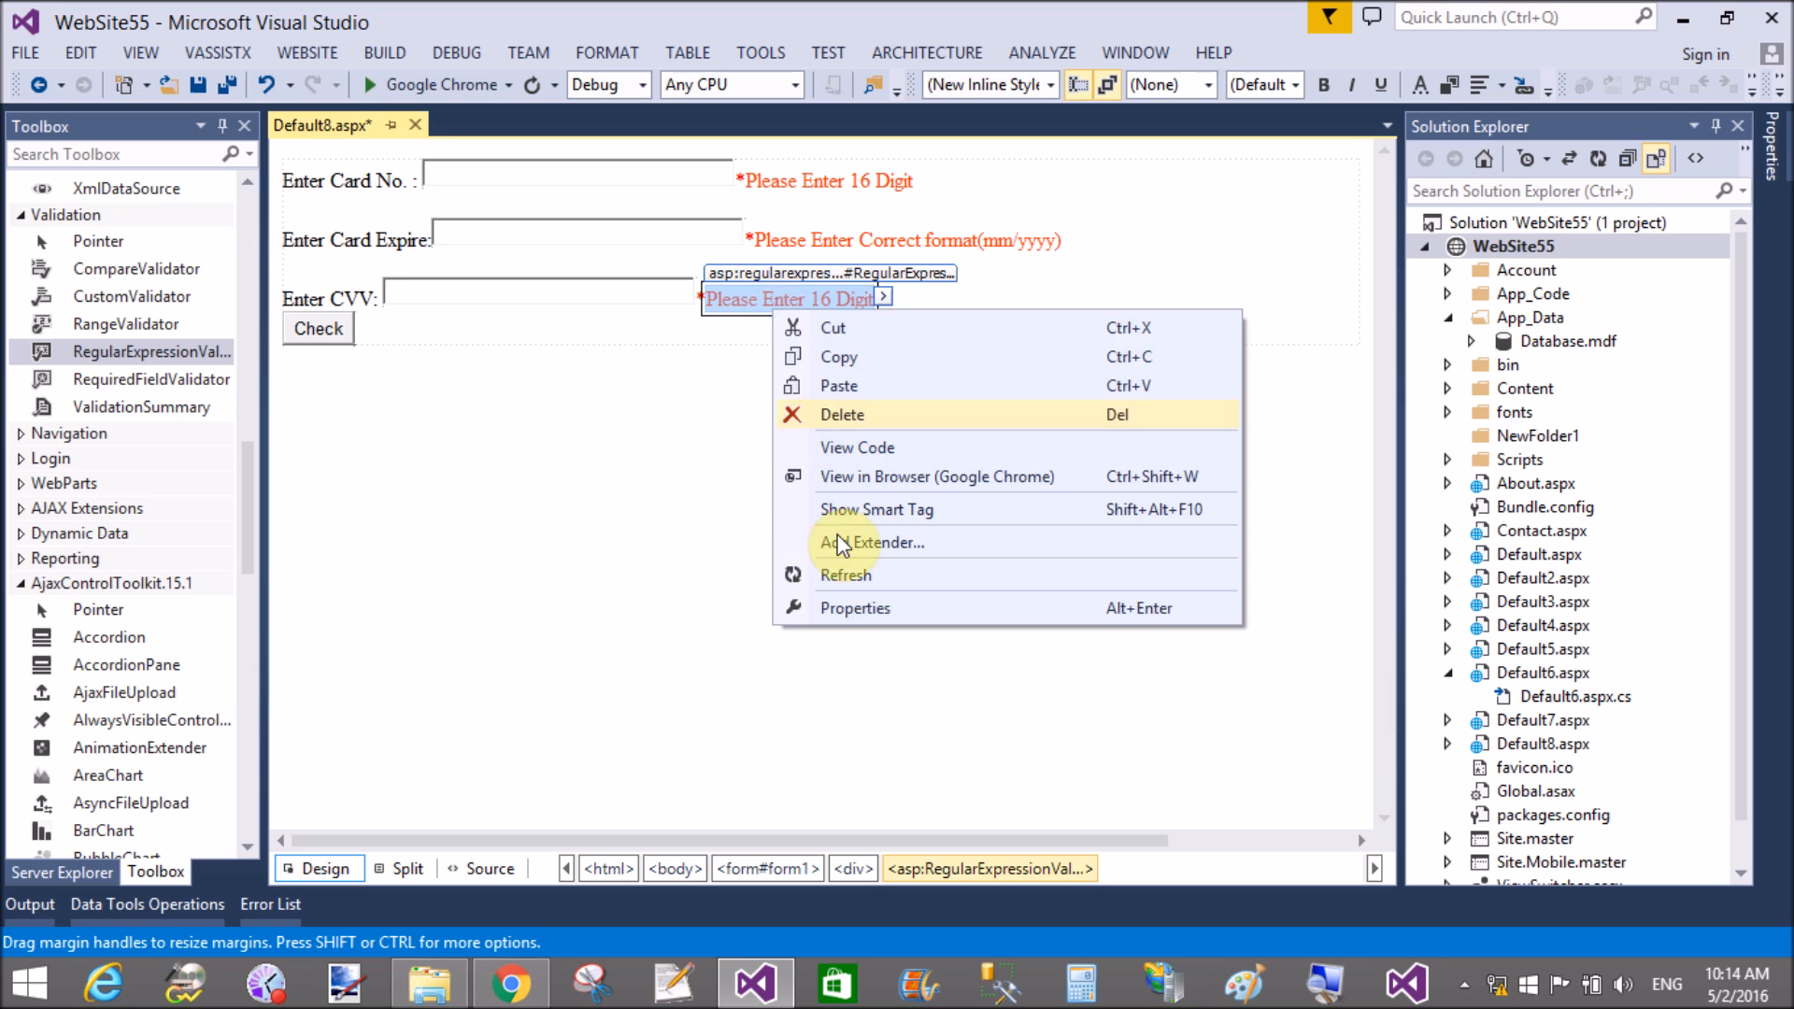
{"action": "left_click", "coordinate": [854, 608]}
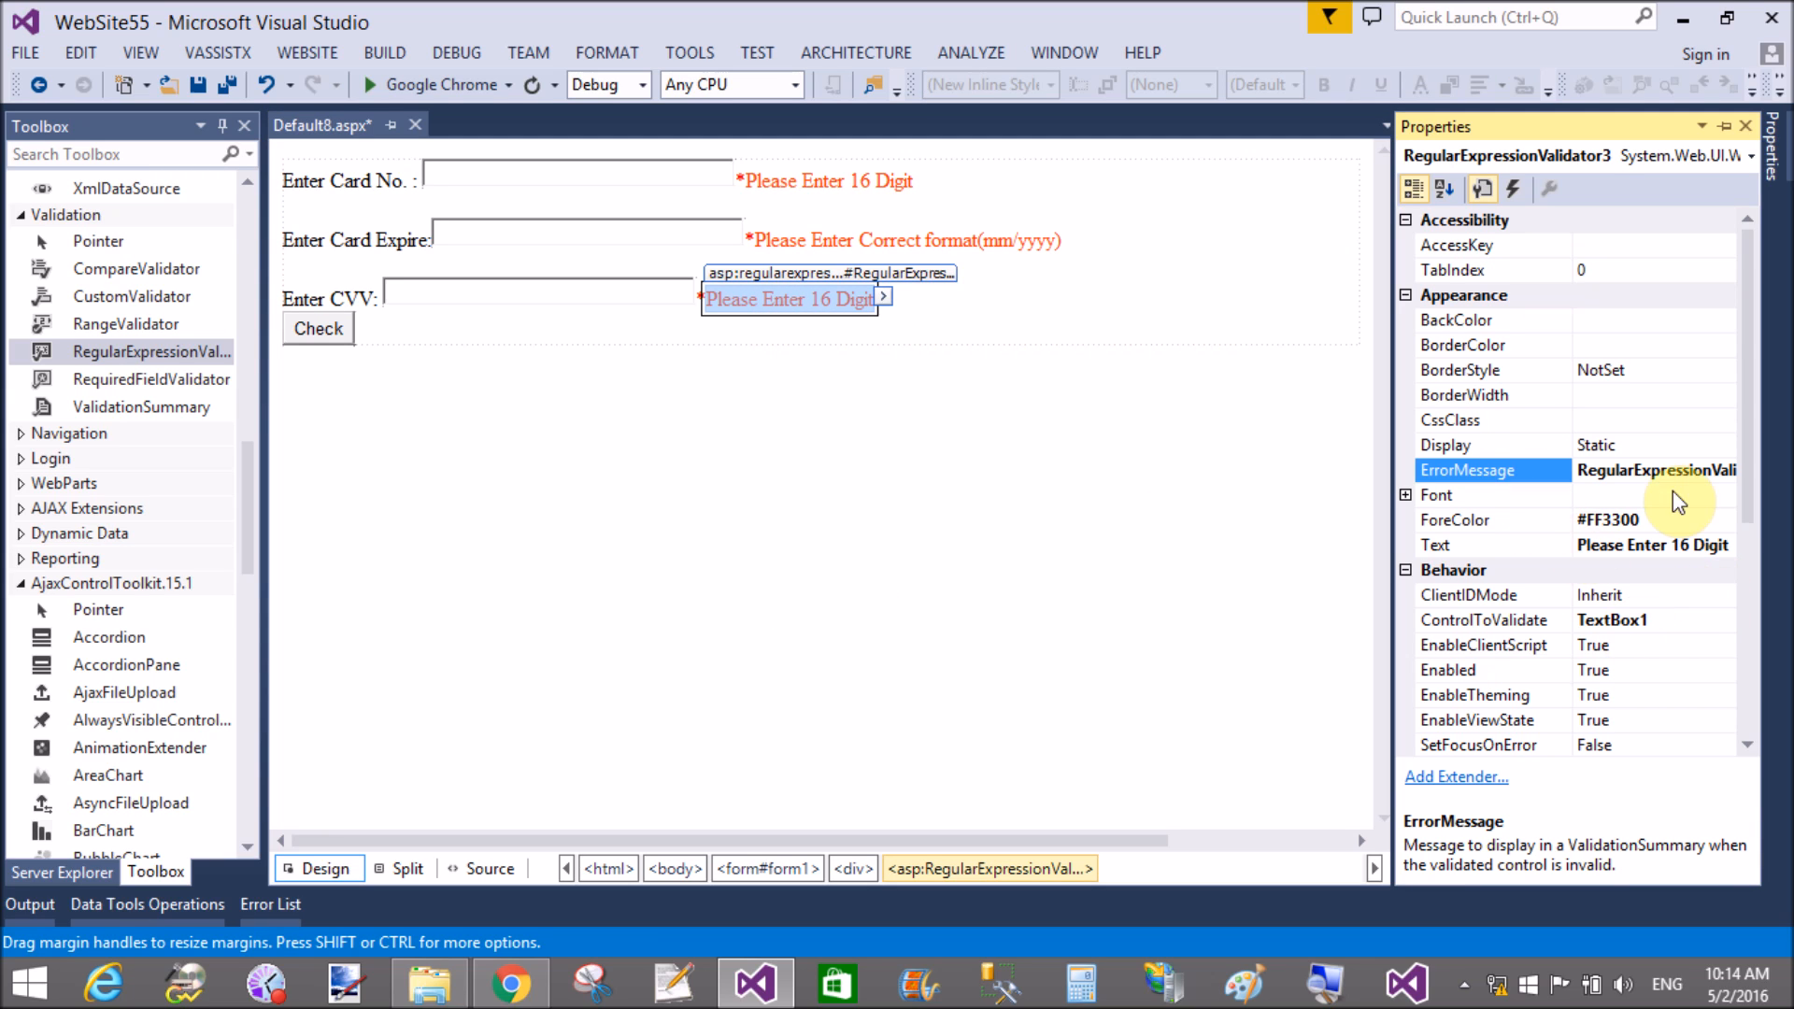
{"action": "left_click", "coordinate": [1721, 618]}
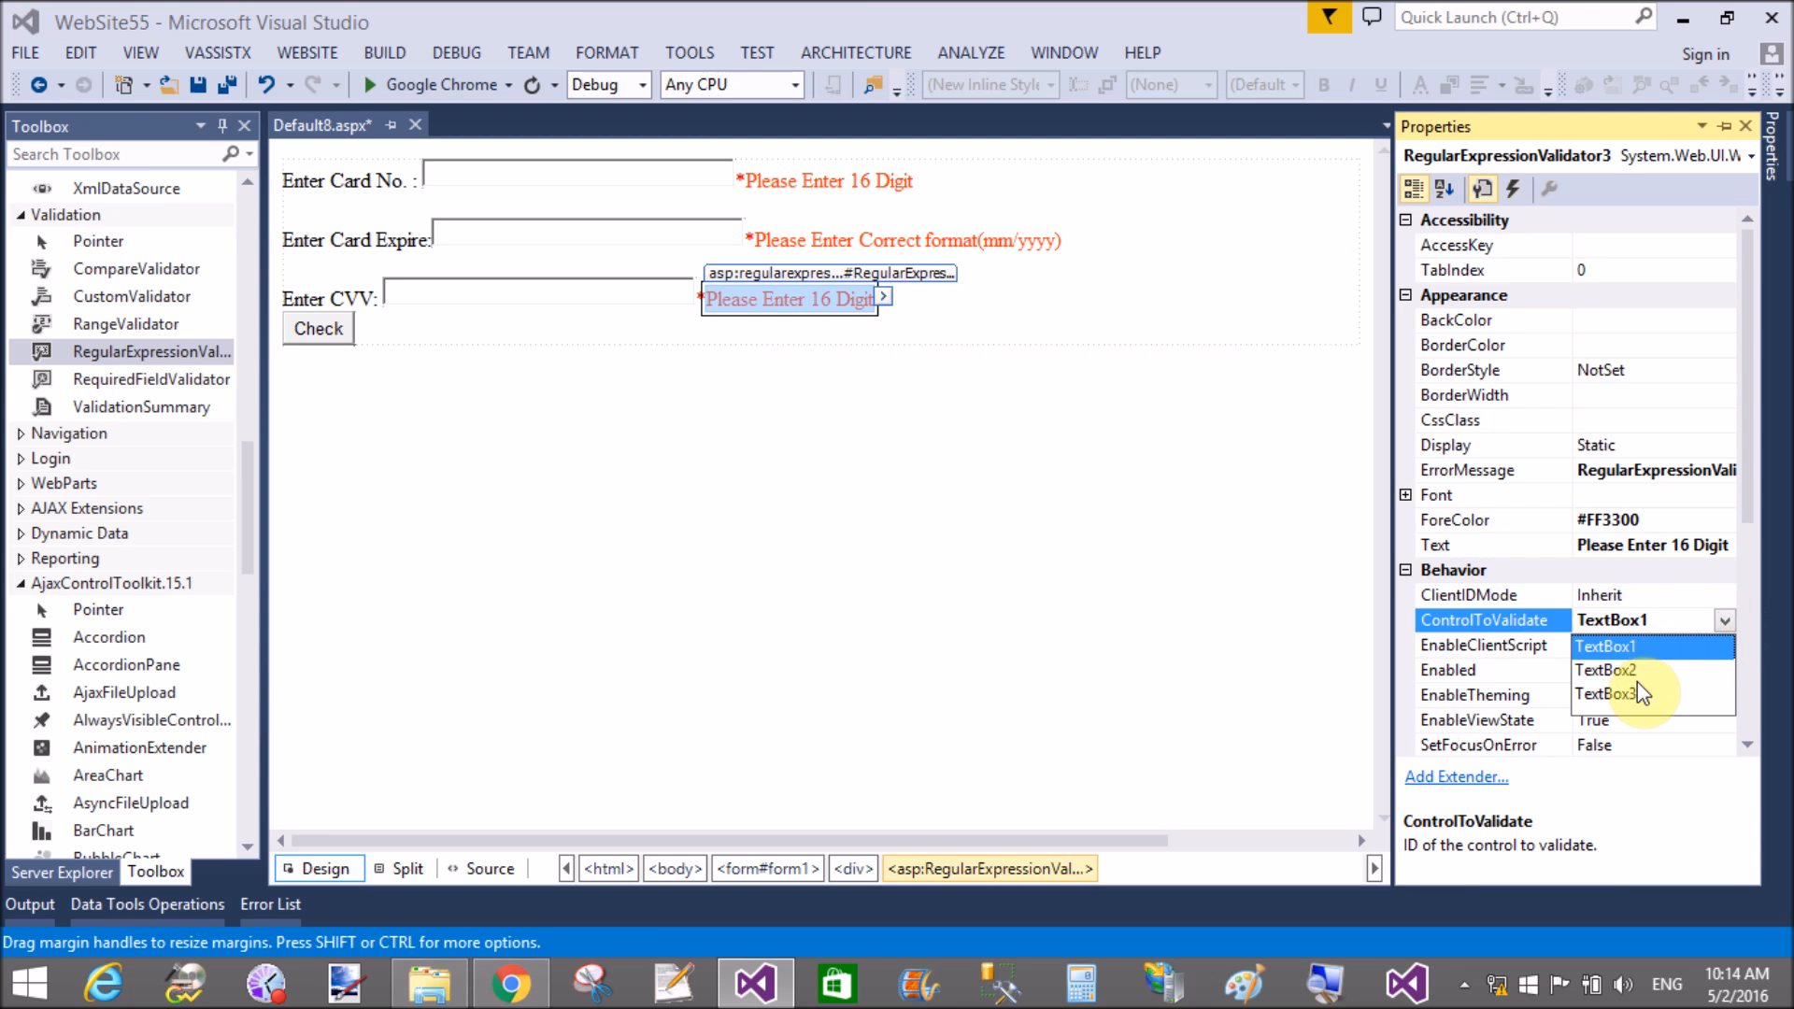
{"action": "left_click", "coordinate": [1613, 695]}
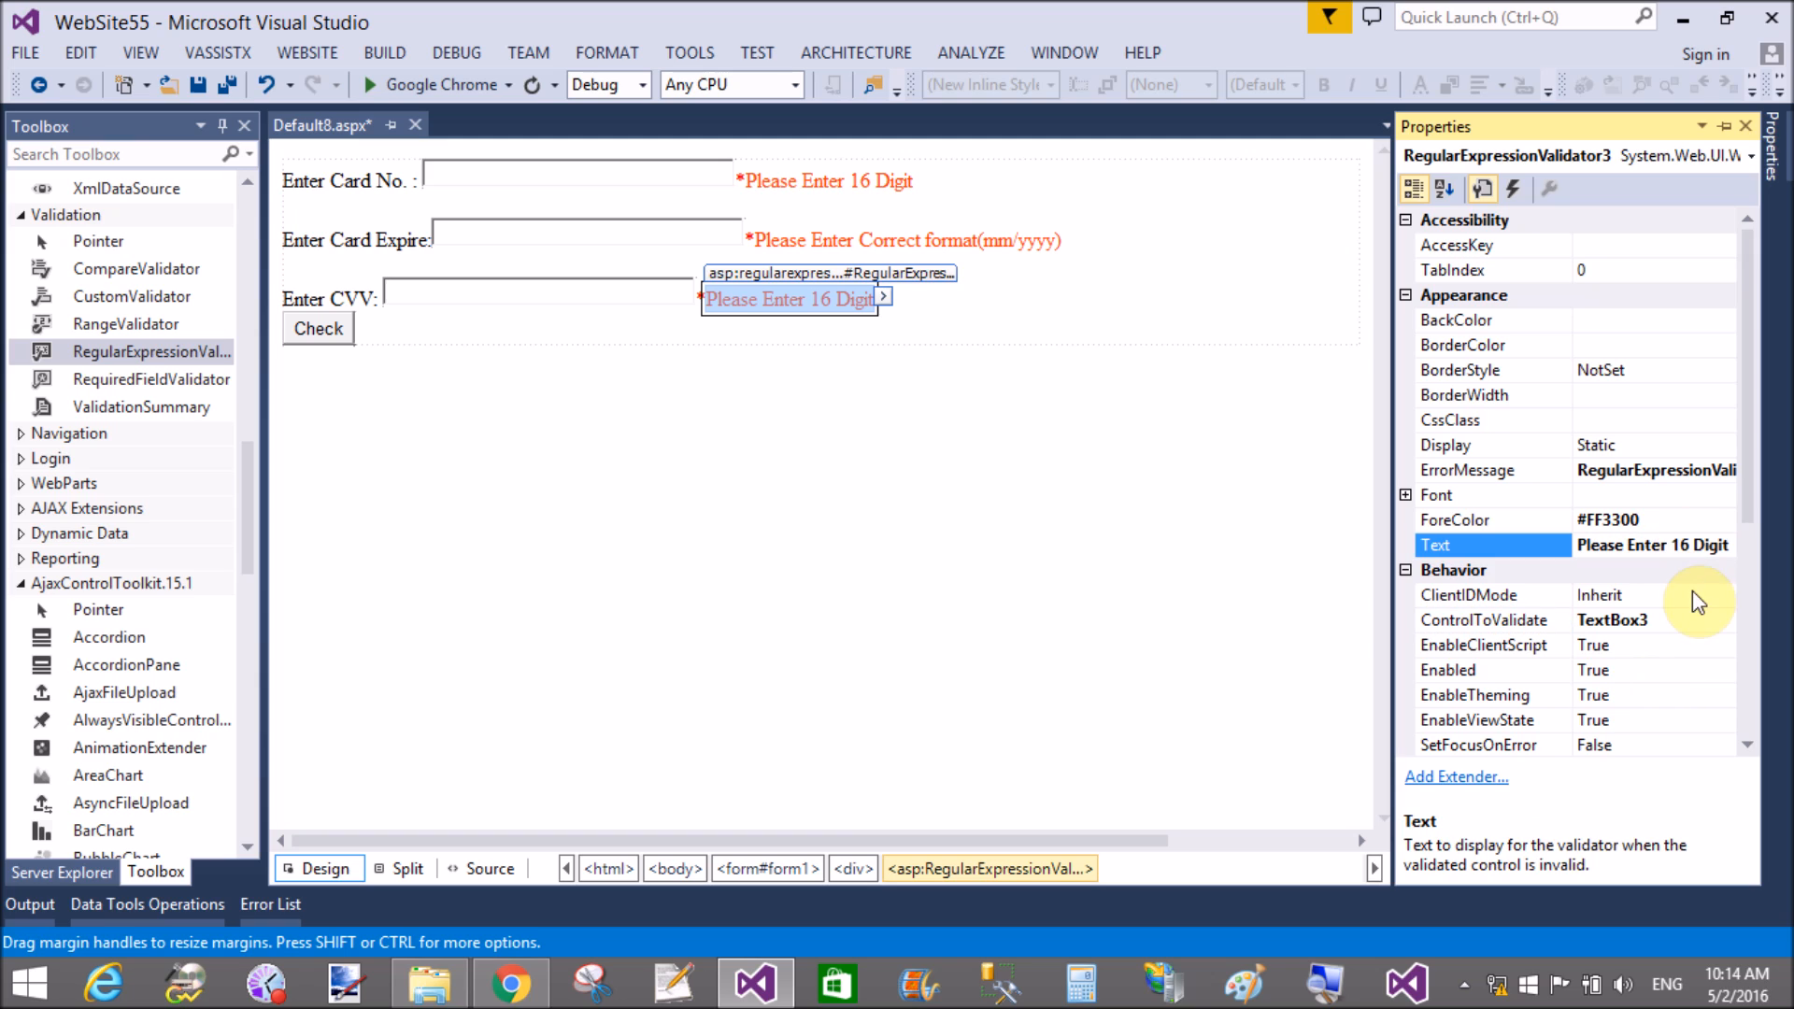
{"action": "type", "text": "3"}
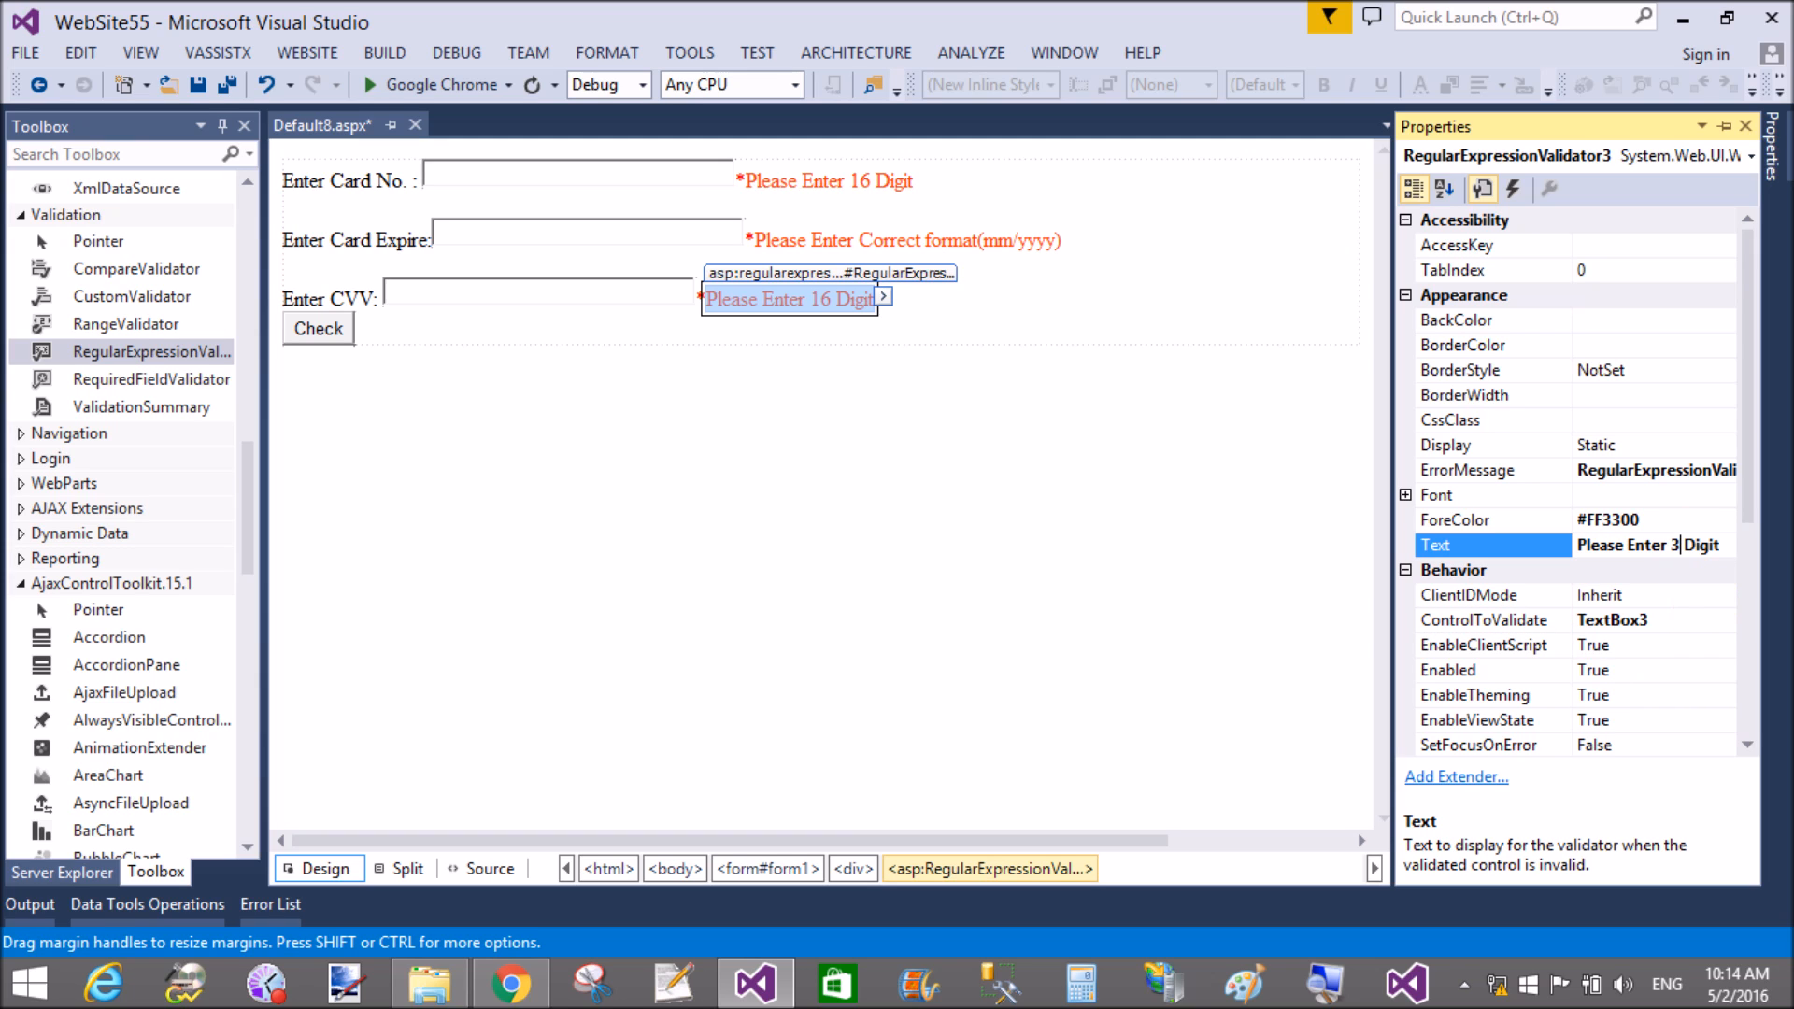
{"action": "scroll", "scroll_direction": "down", "scroll_amount": 3}
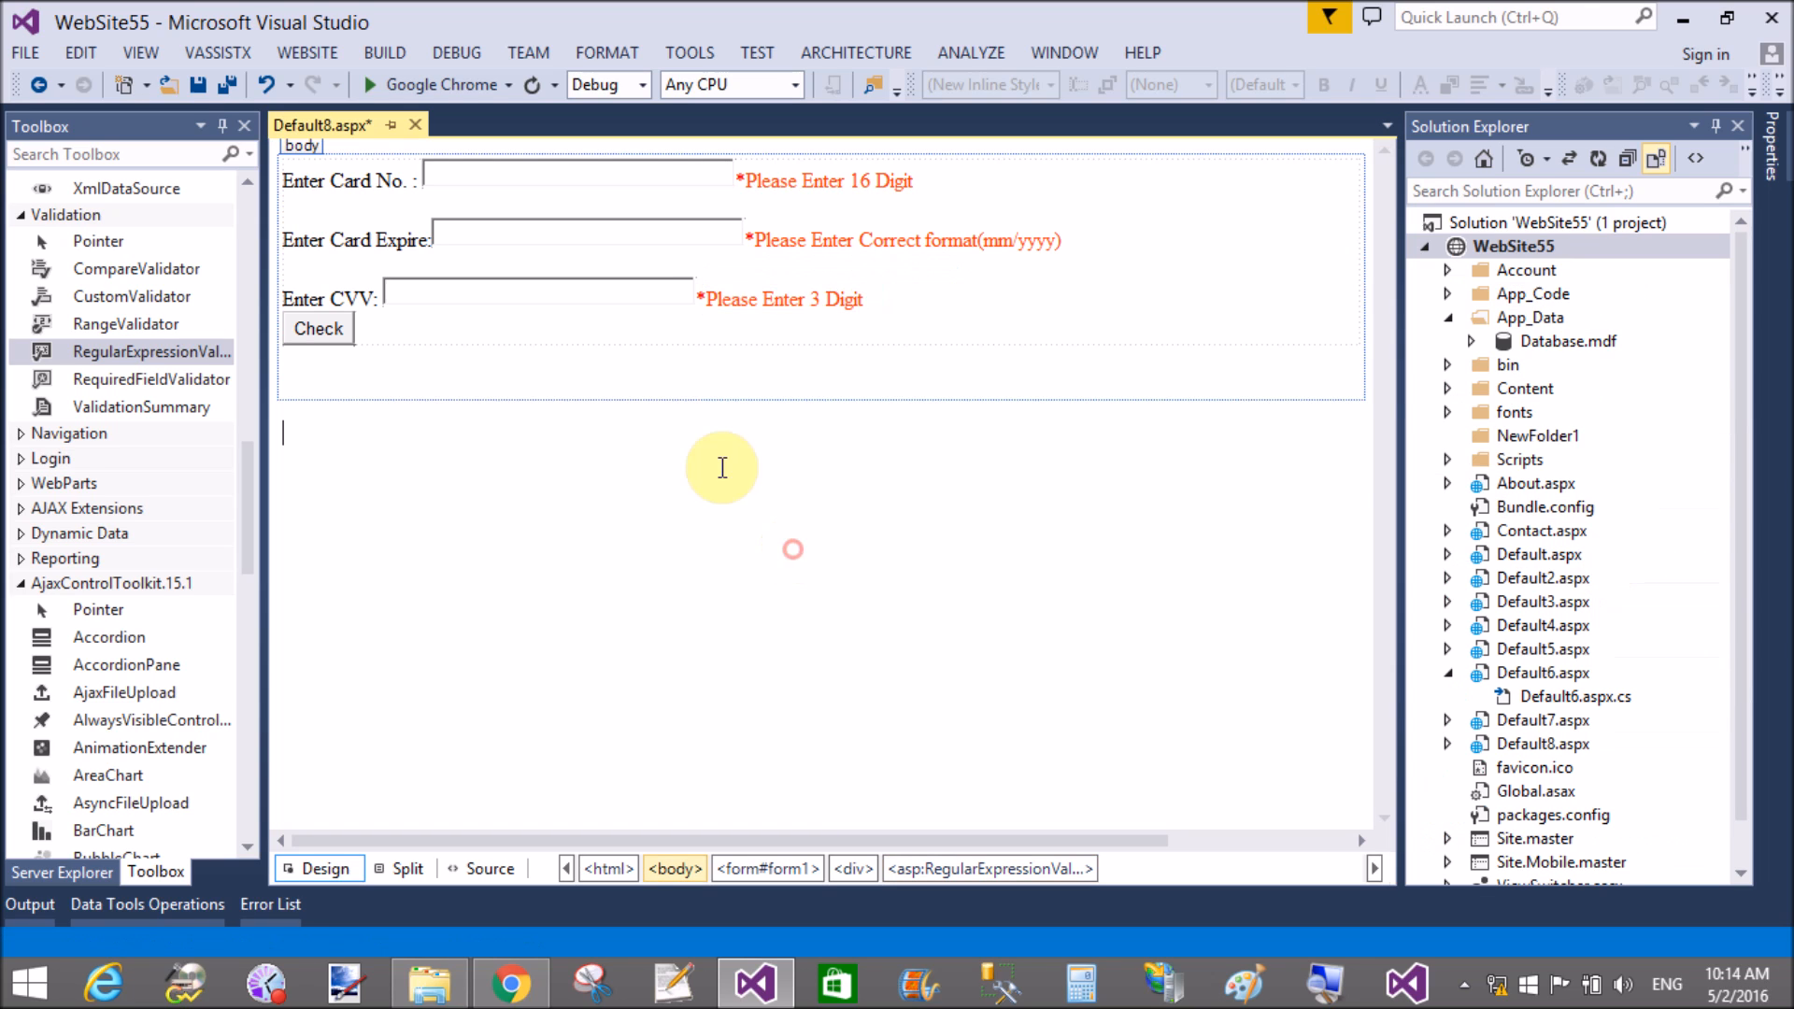
Step: Run Default8.aspx in Google Chrome showing the three empty fields and Check button
{"action": "key", "text": "ctrl+s"}
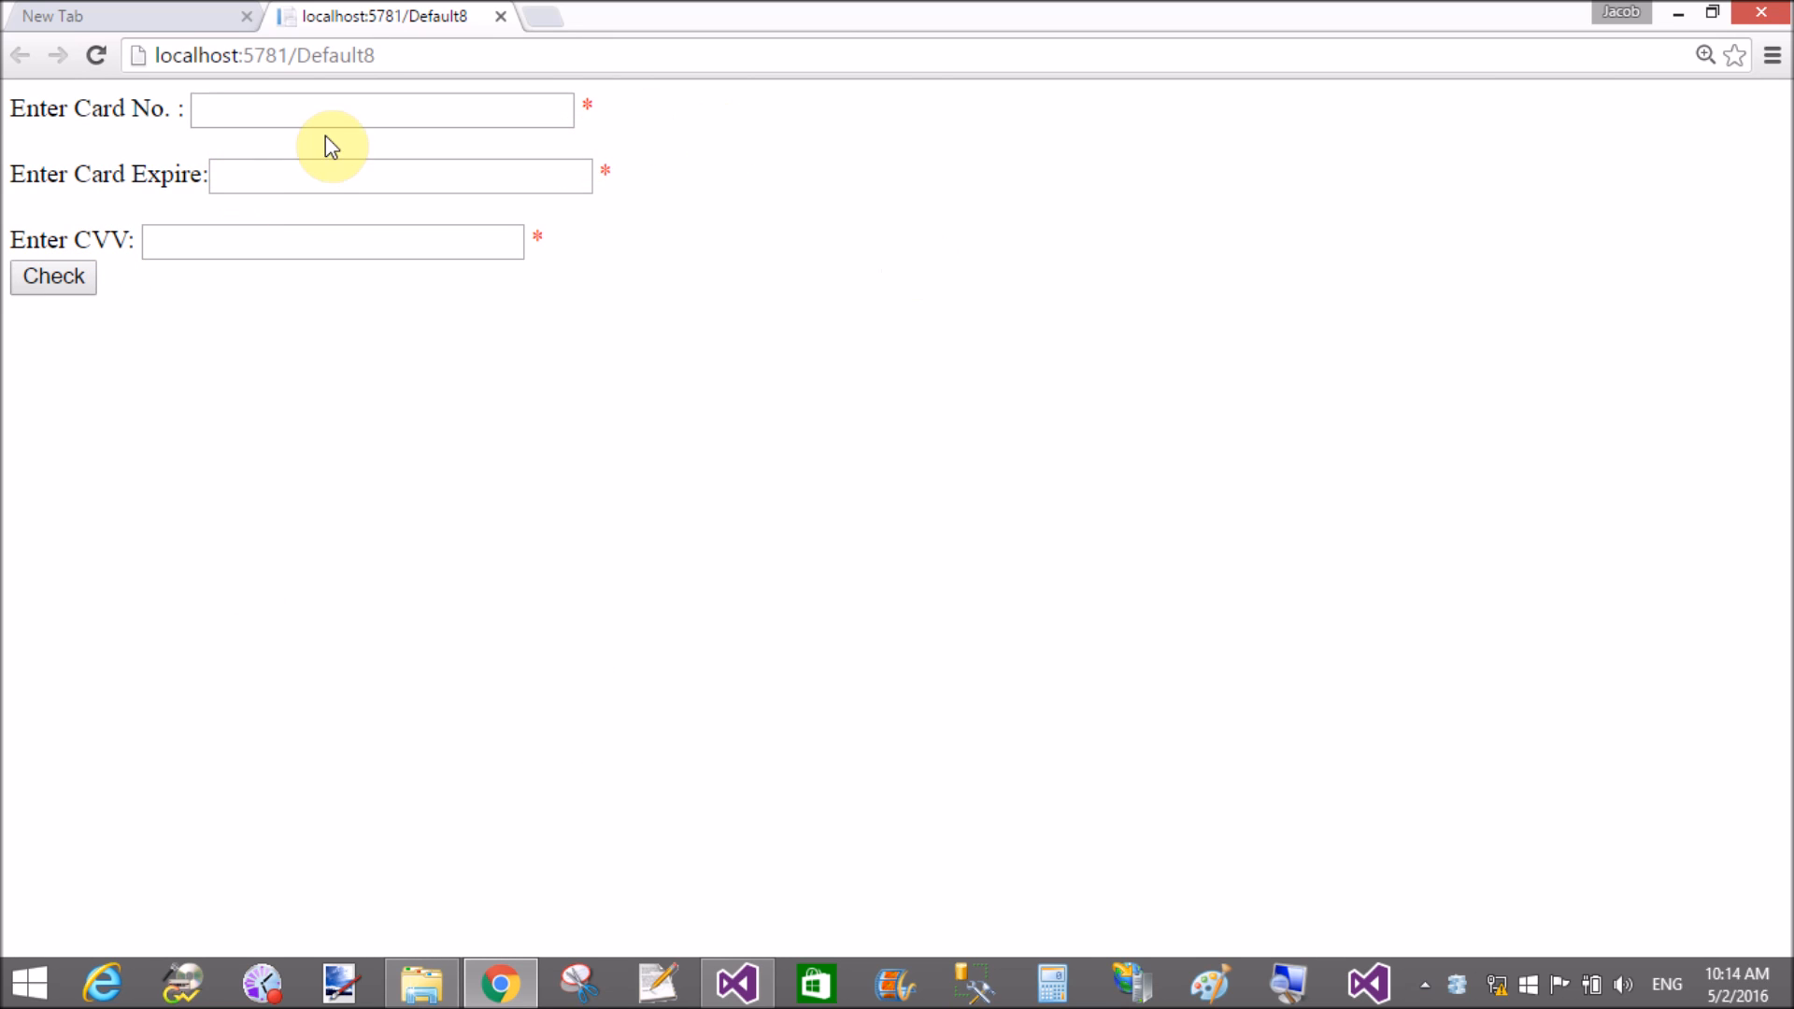
Step: Enter junk text in Card No. and Check it to raise the 16-digit error
{"action": "left_click", "coordinate": [381, 110]}
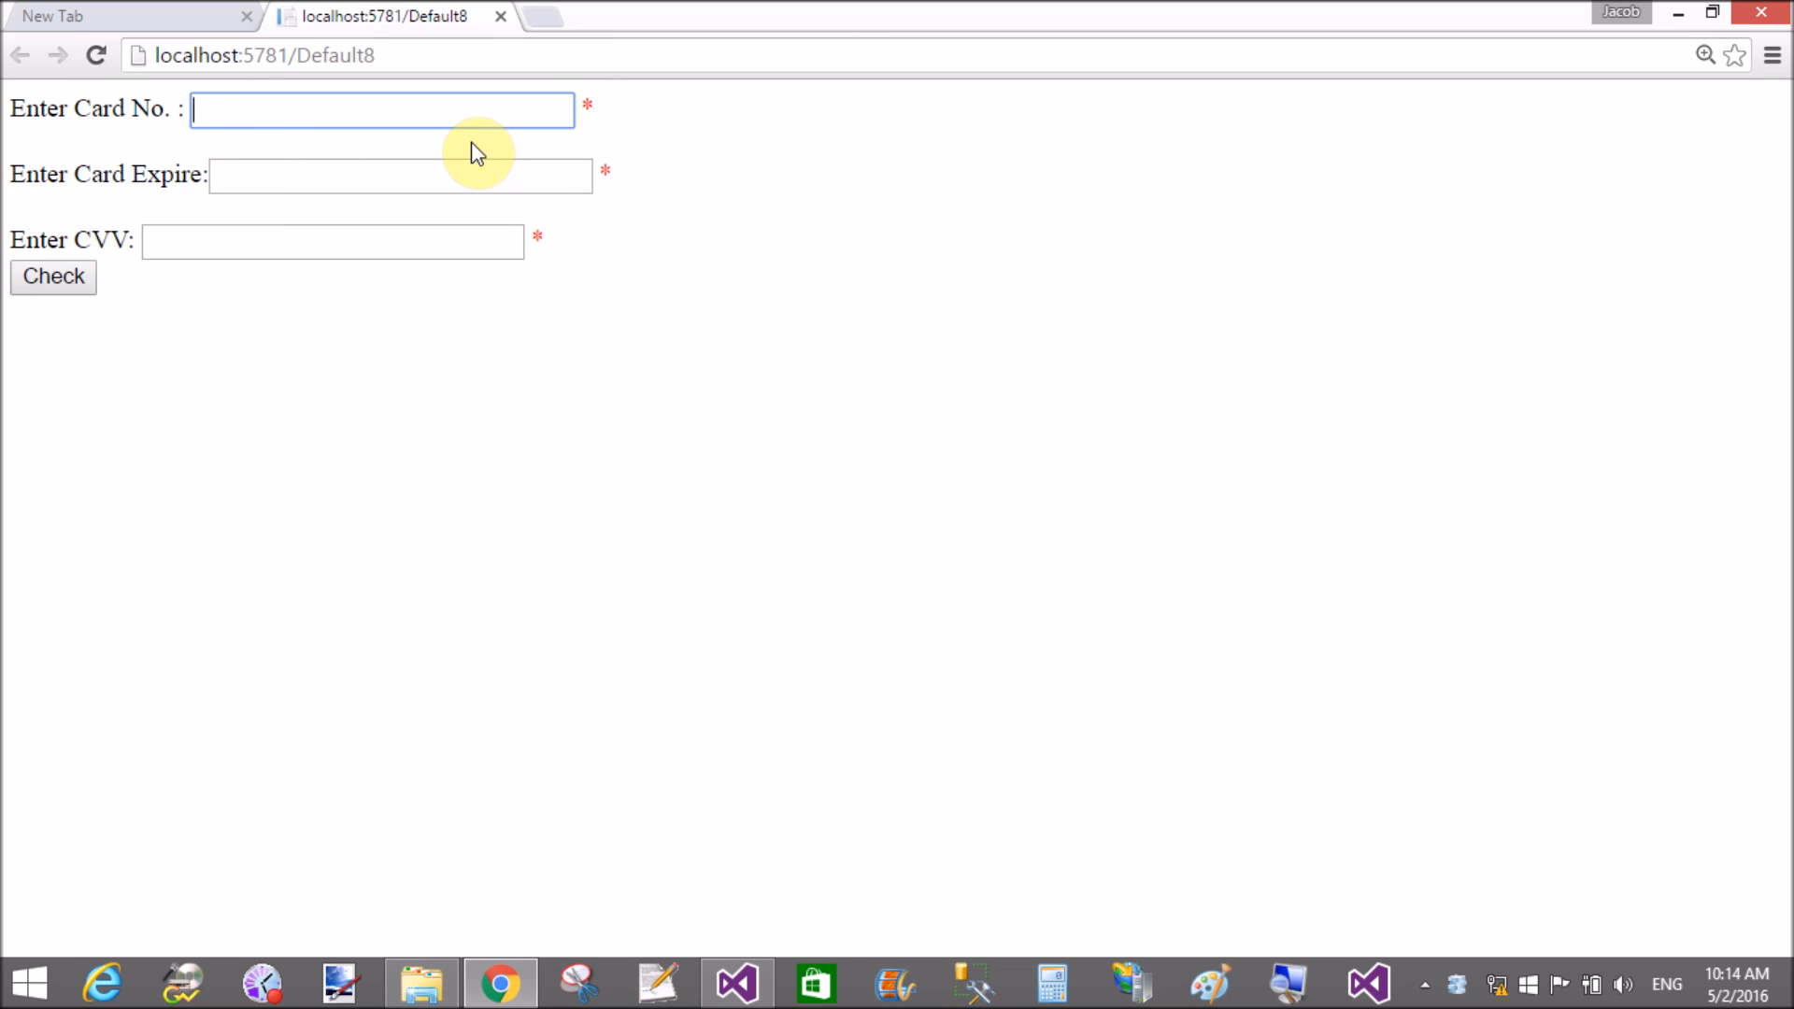
{"action": "type", "text": "fggg"}
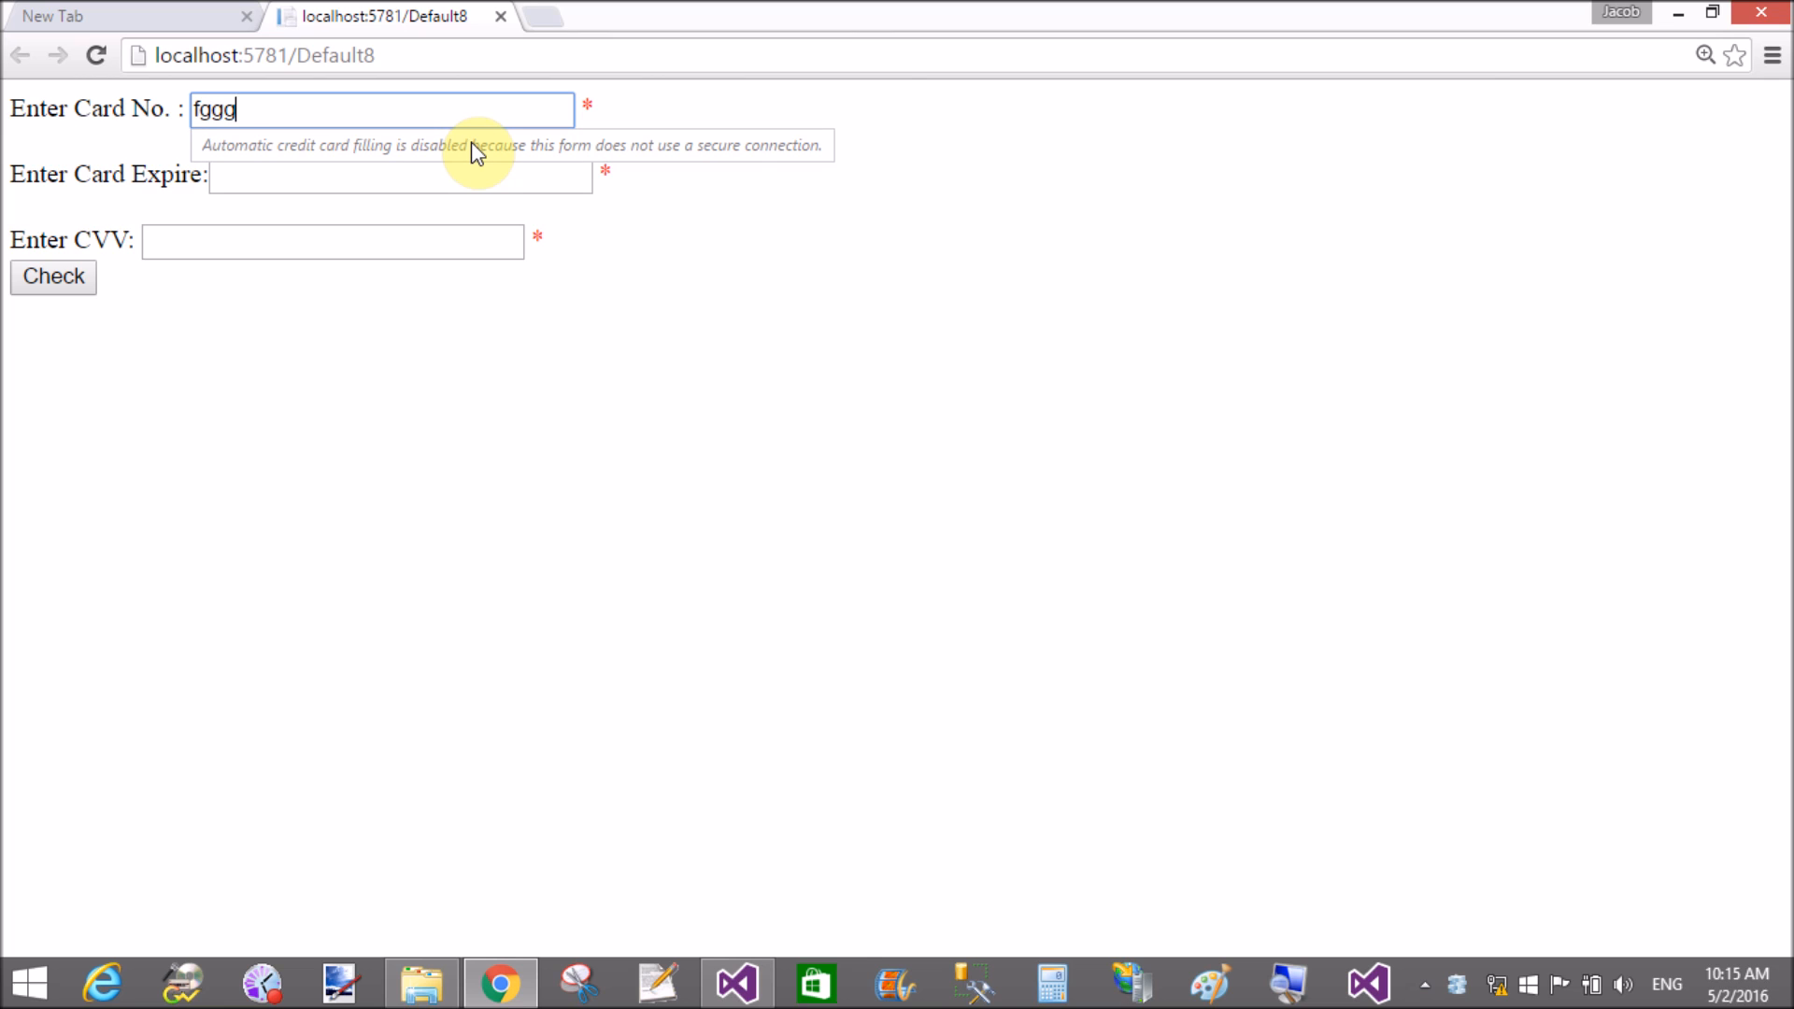
{"action": "type", "text": "gggggg"}
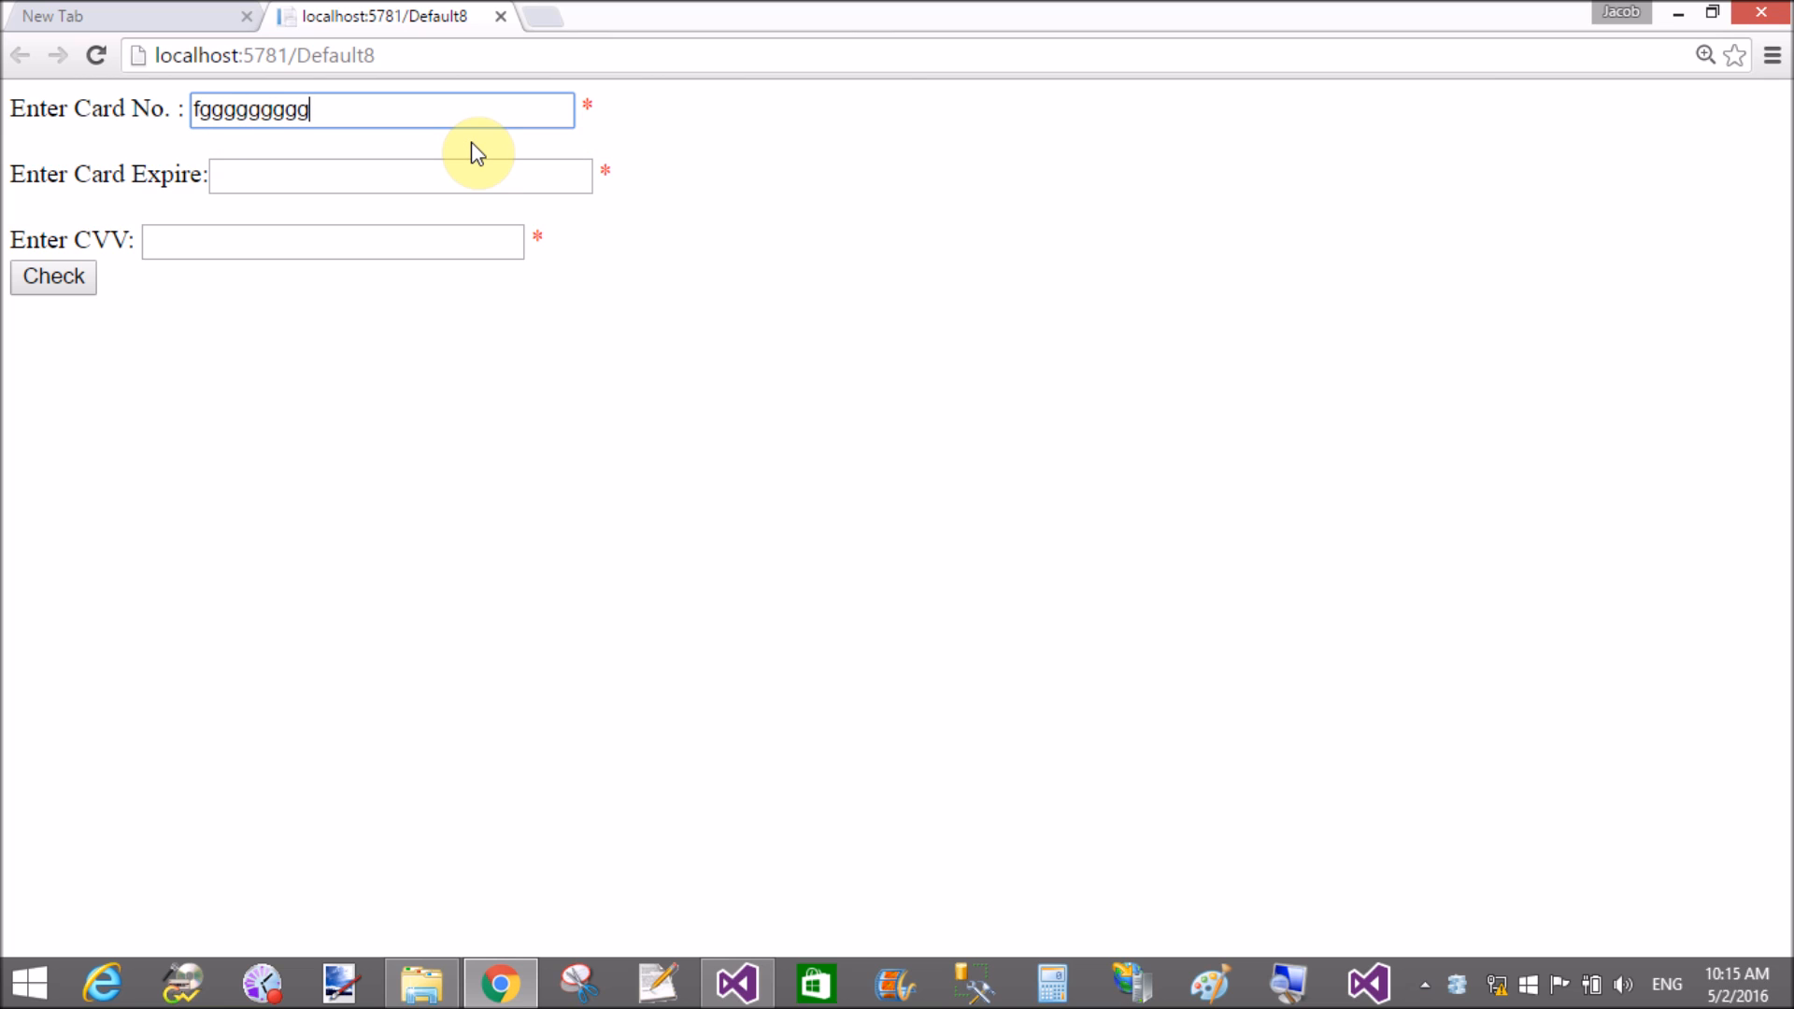
{"action": "type", "text": "654567"}
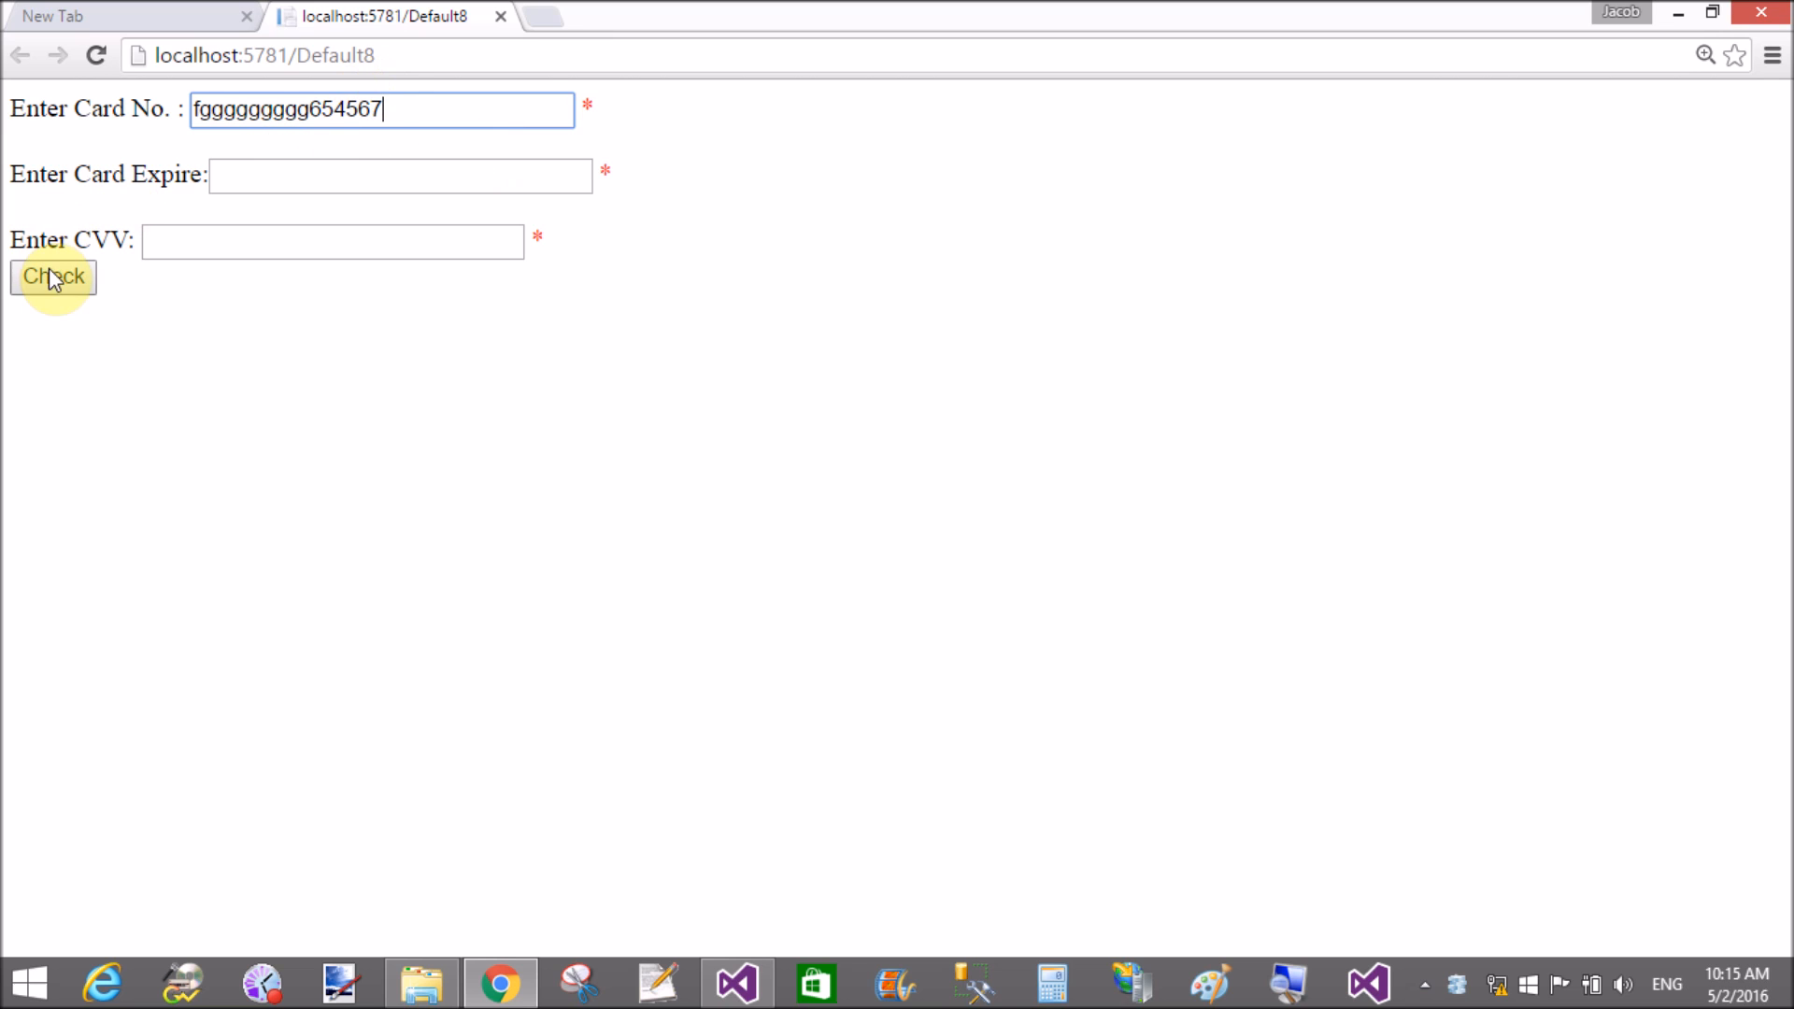
{"action": "left_click", "coordinate": [52, 276]}
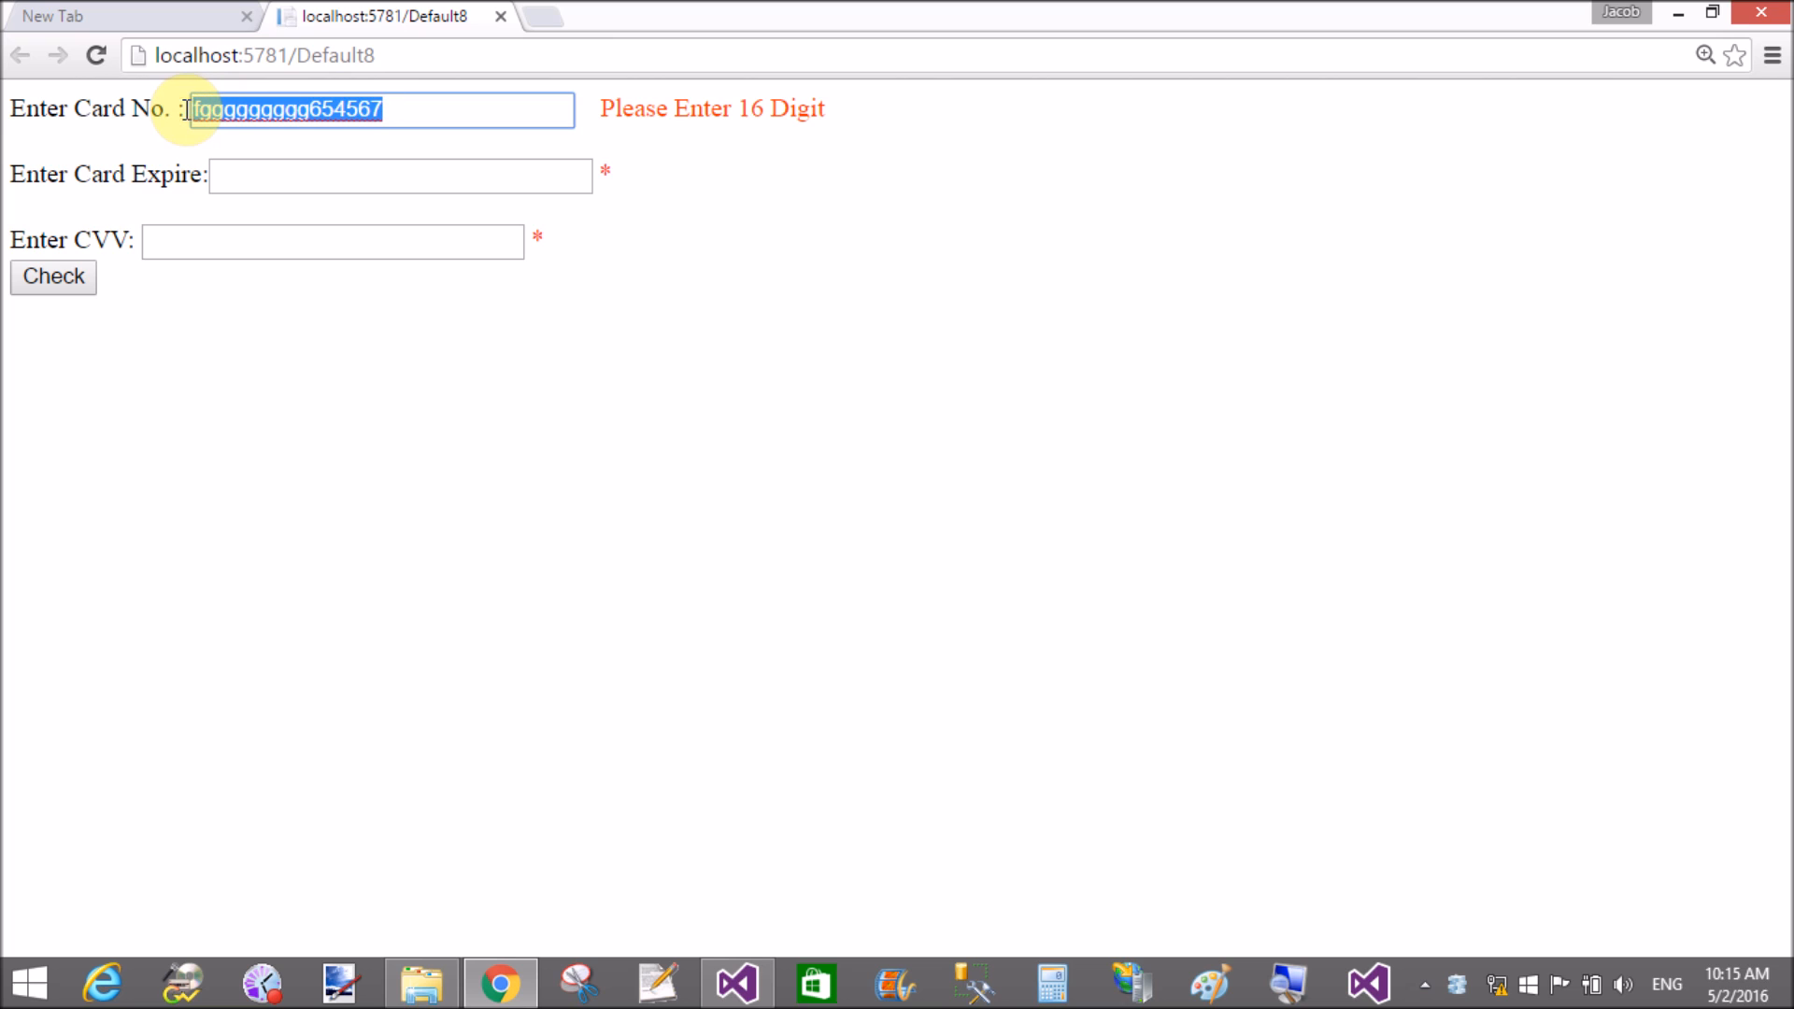
{"action": "type", "text": "123456"}
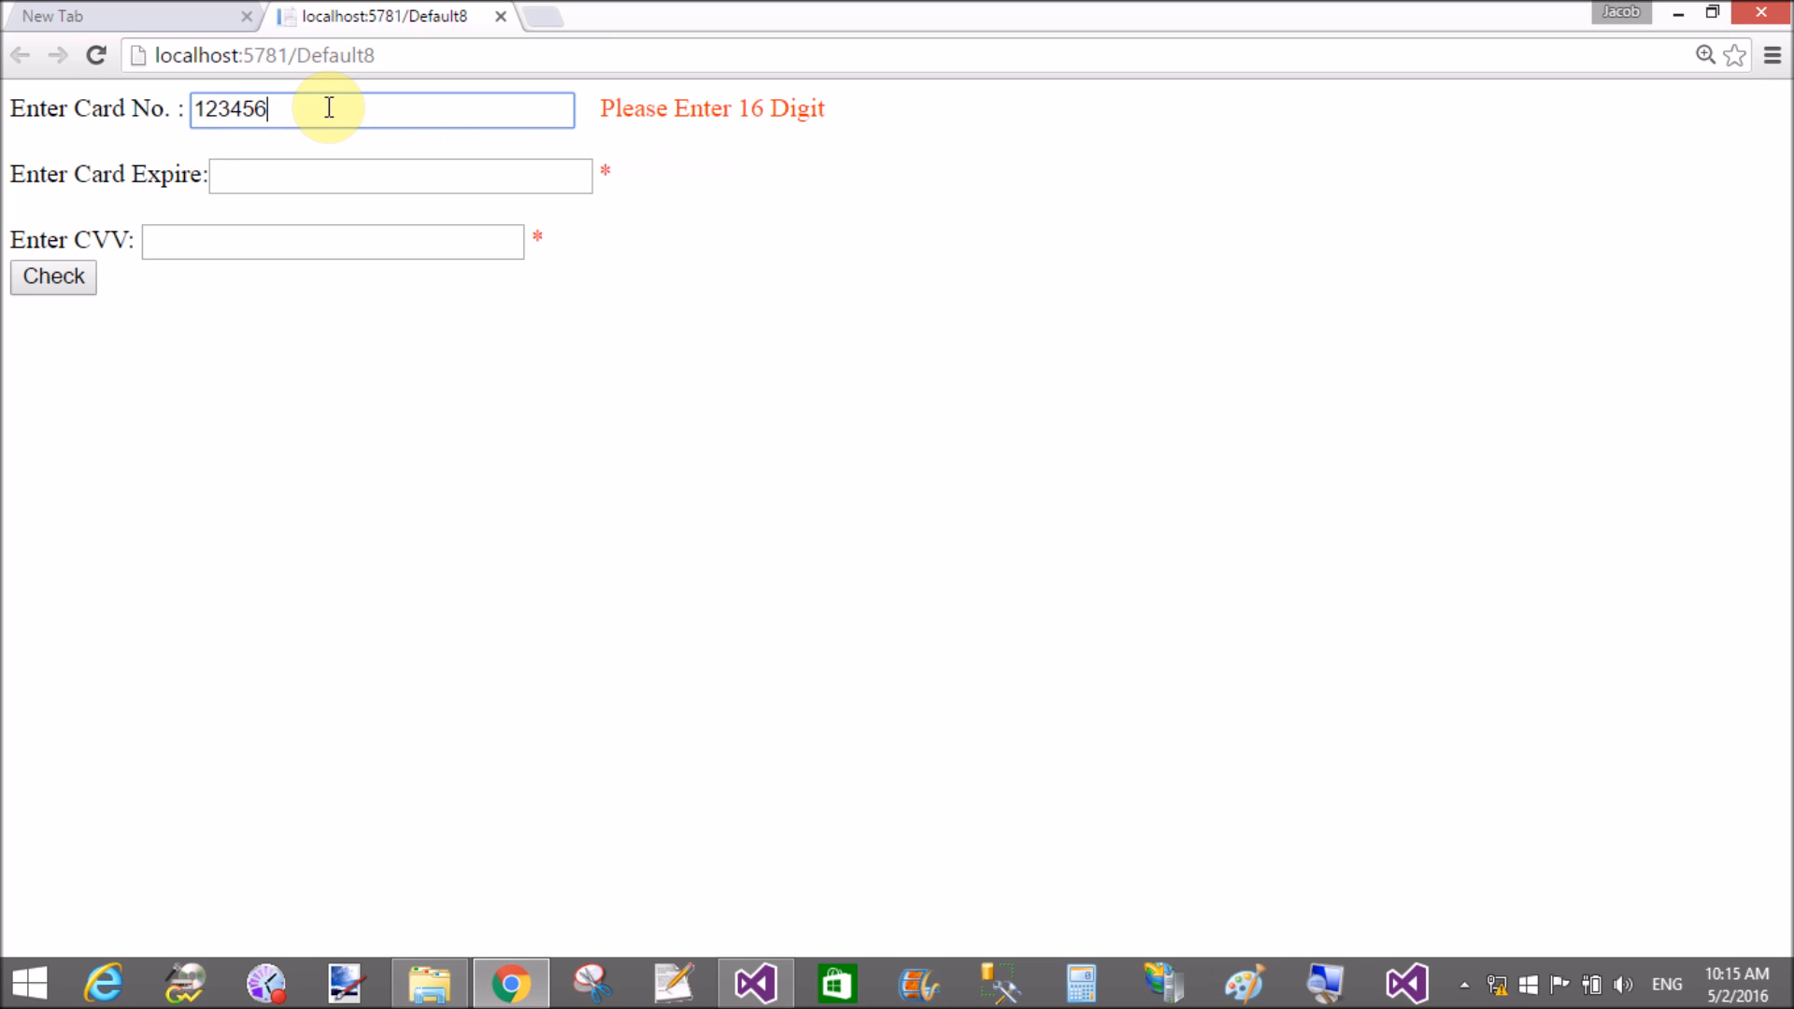
{"action": "type", "text": "78901"}
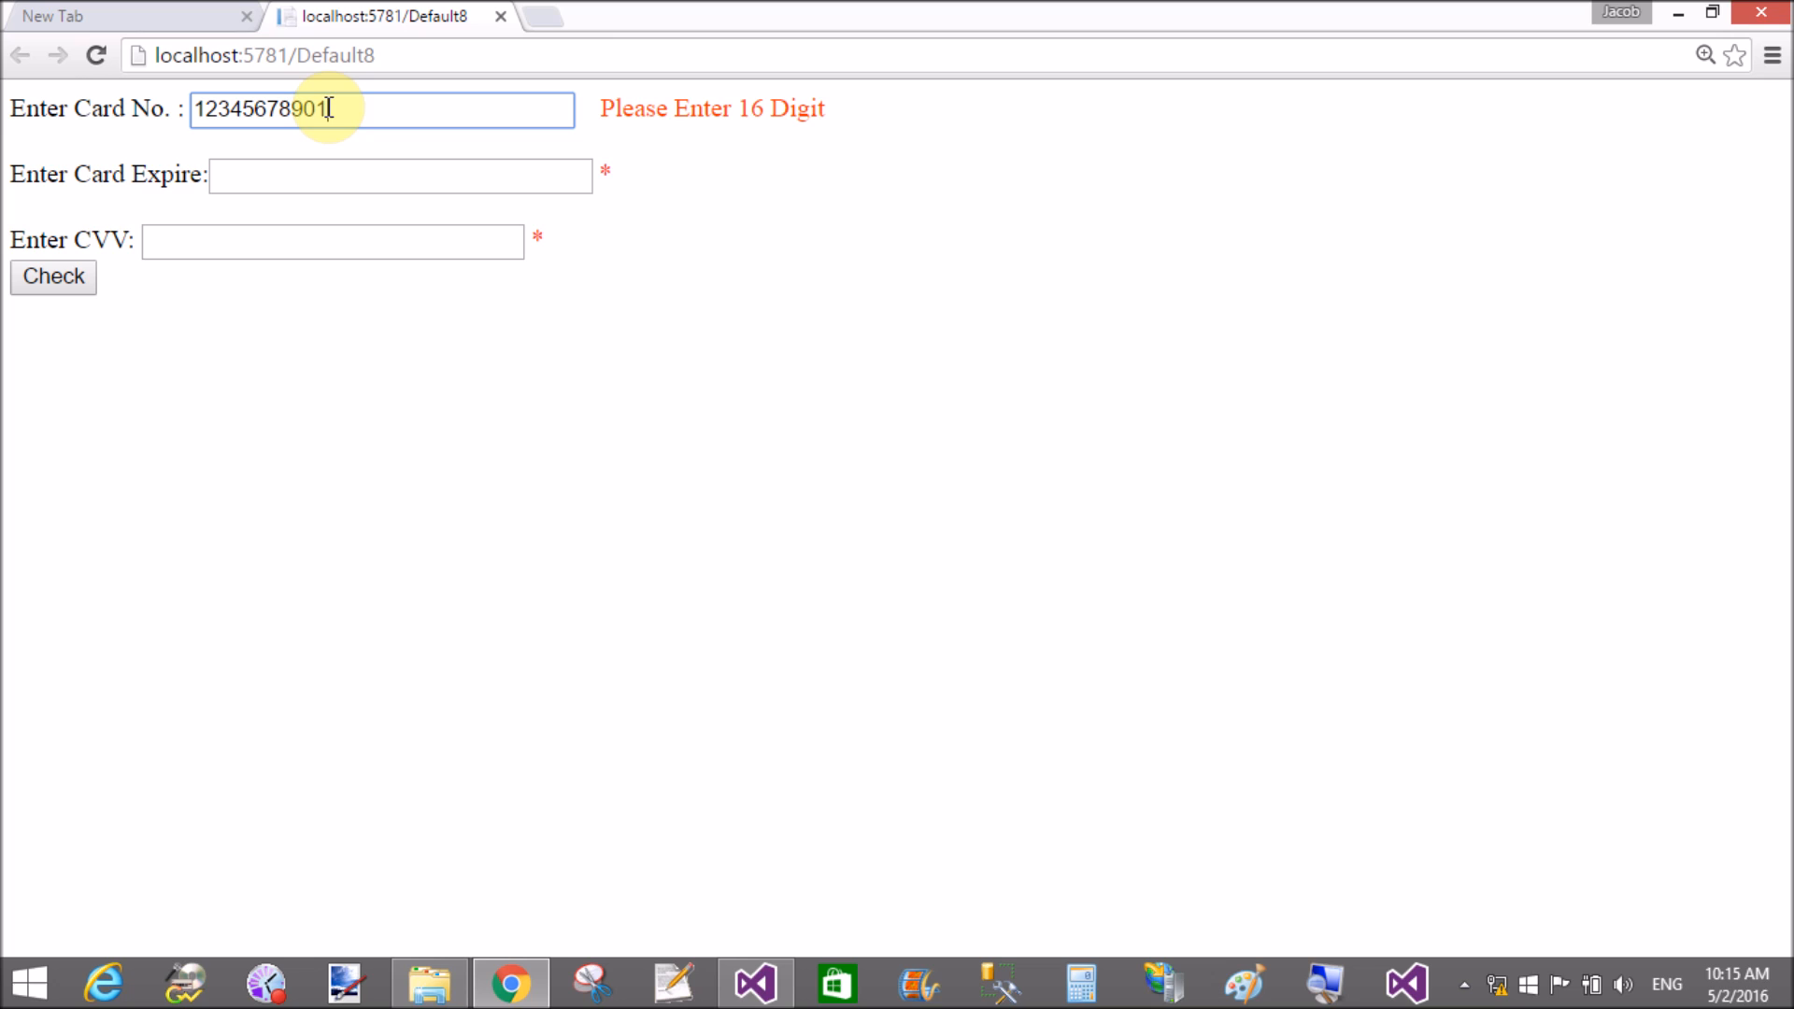
{"action": "type", "text": "23456"}
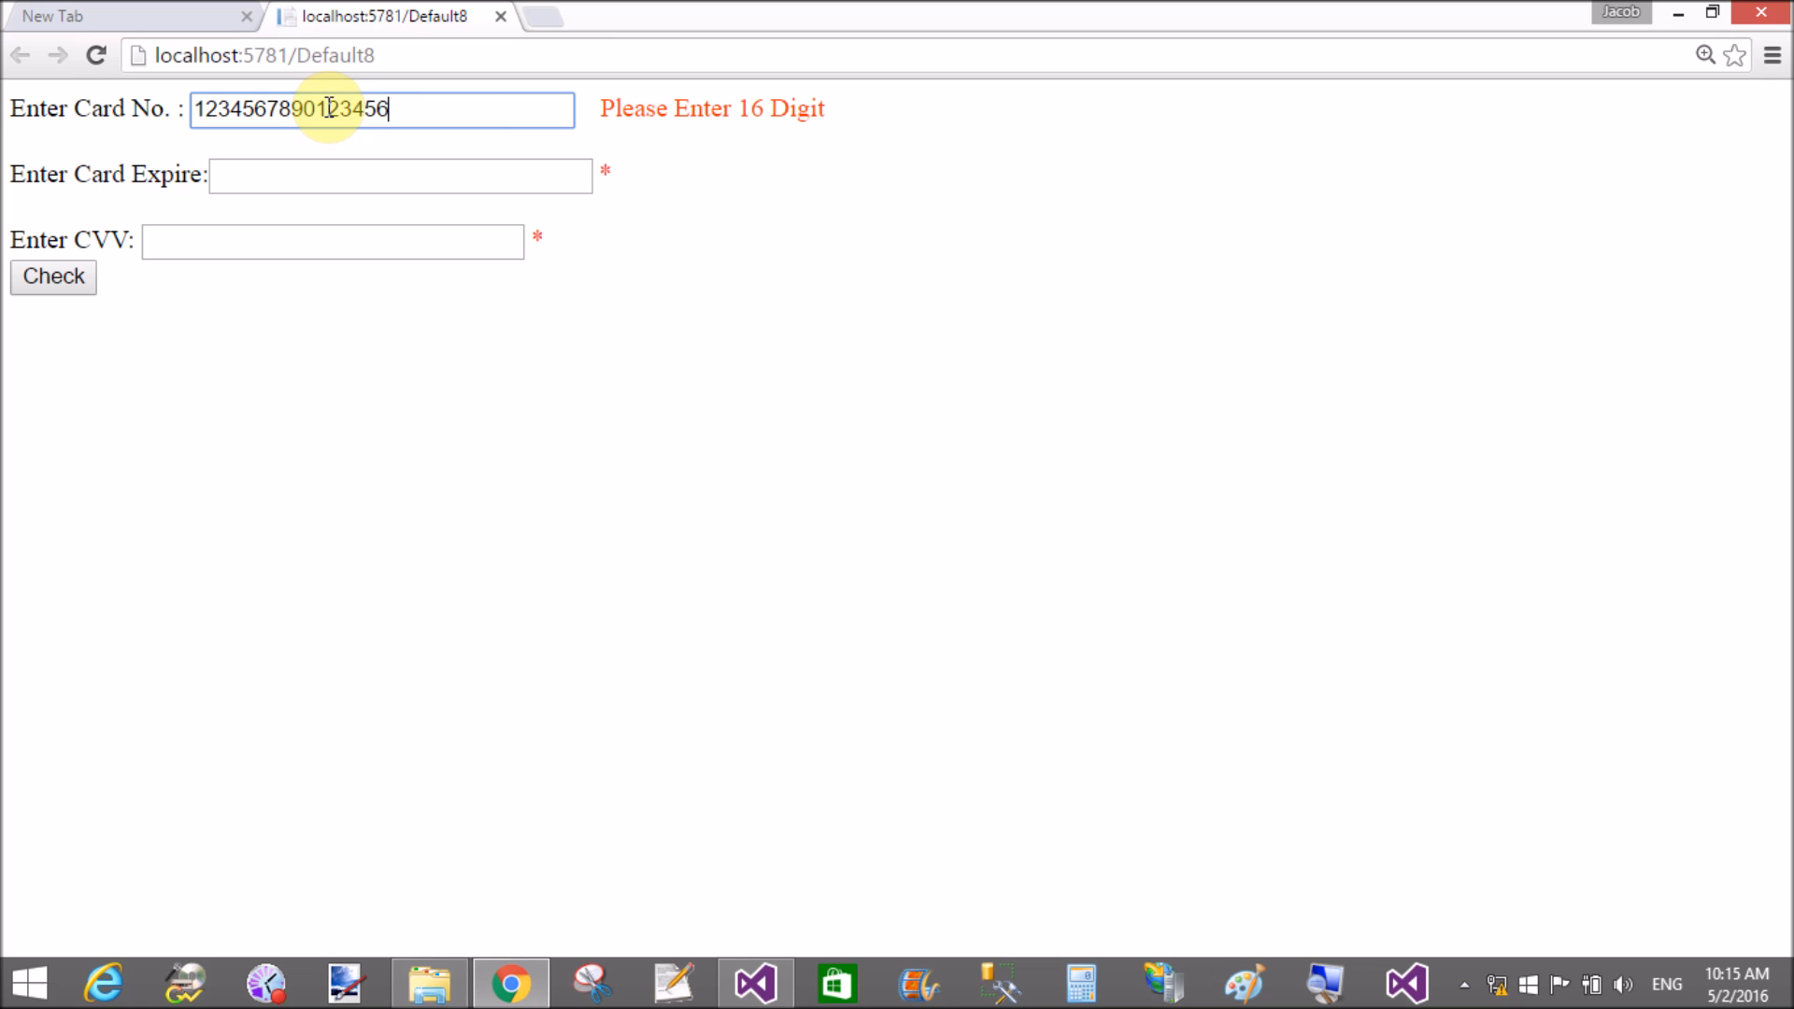
{"action": "type", "text": "7"}
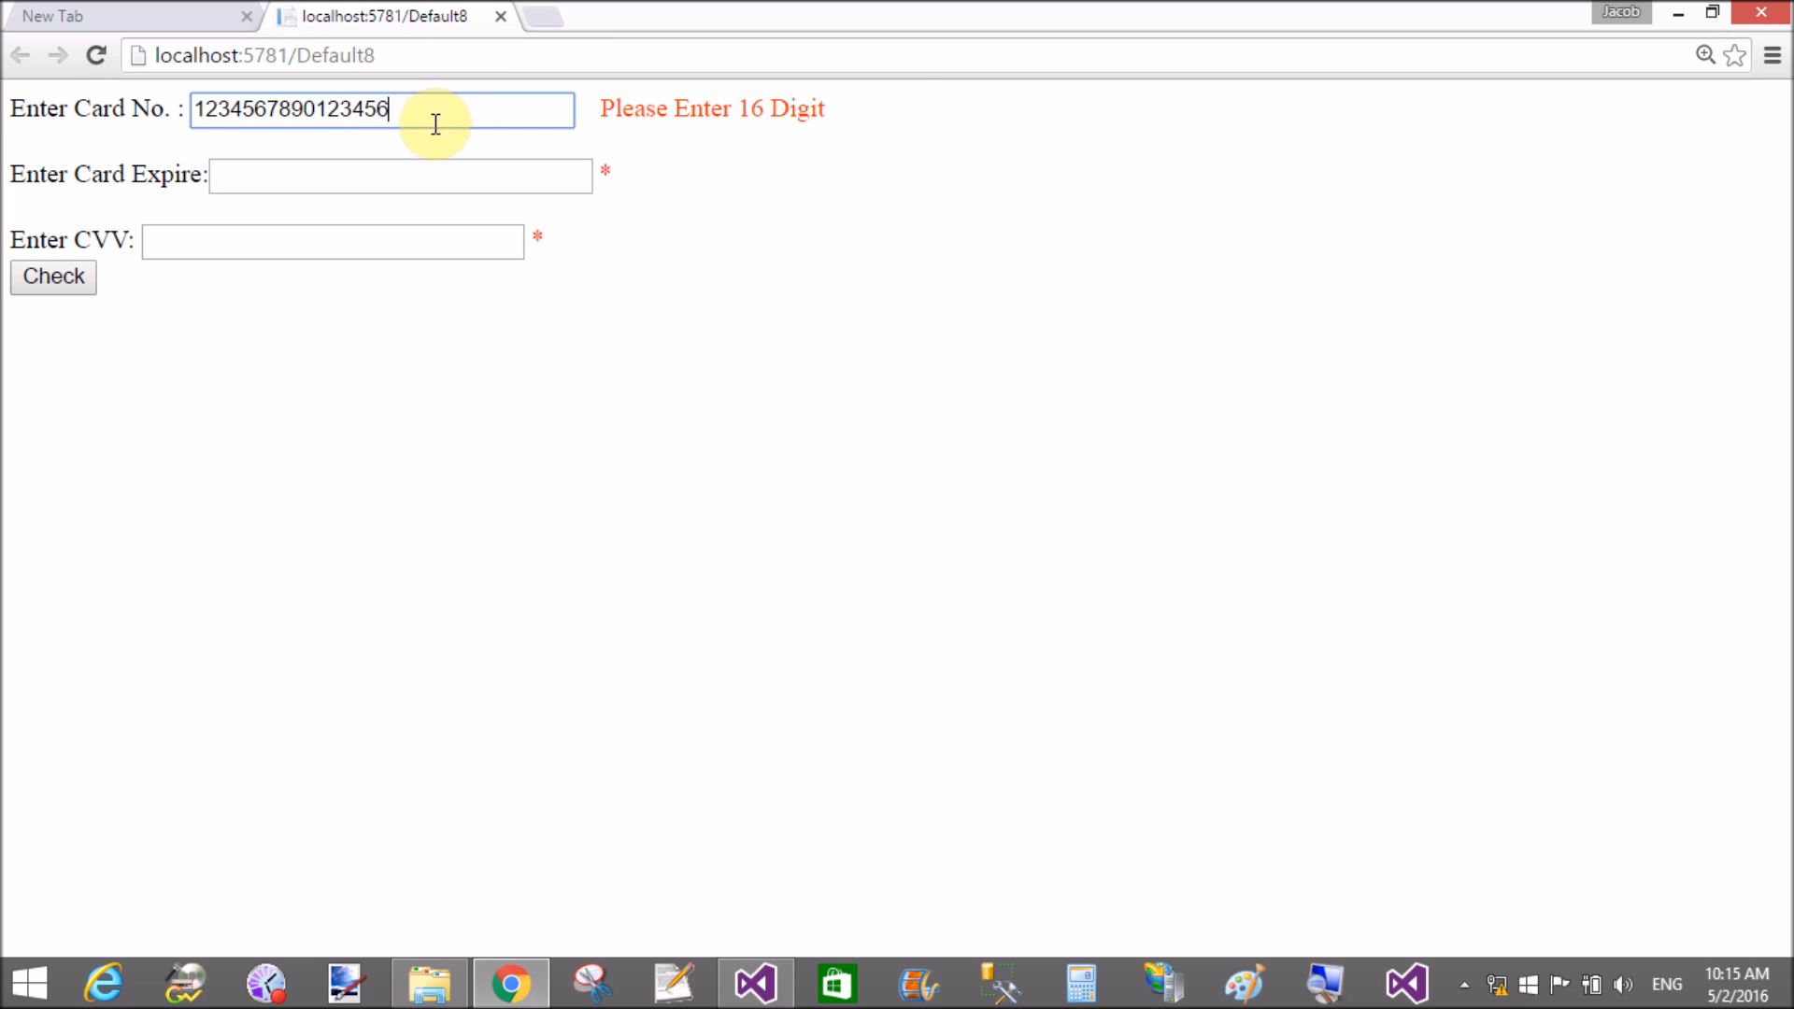
{"action": "left_click", "coordinate": [400, 176]}
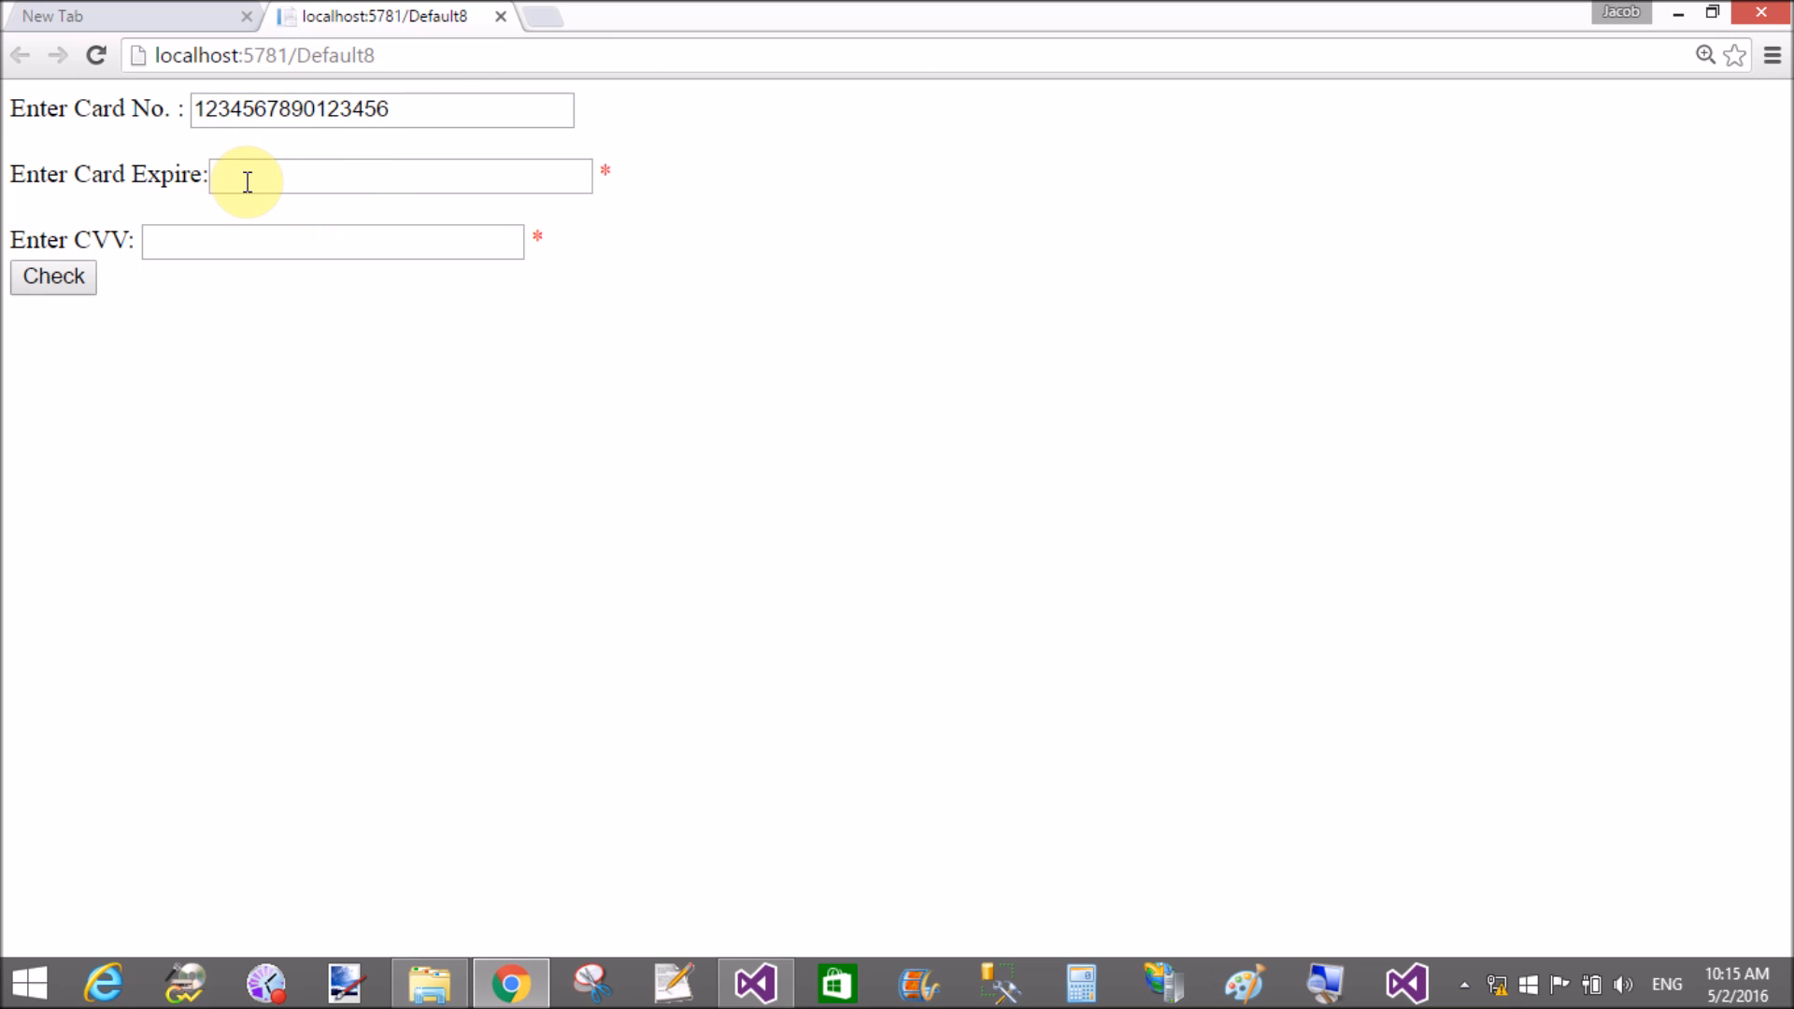
Step: Enter the short expiry 04/13 to raise the expiry format error
{"action": "left_click", "coordinate": [400, 176]}
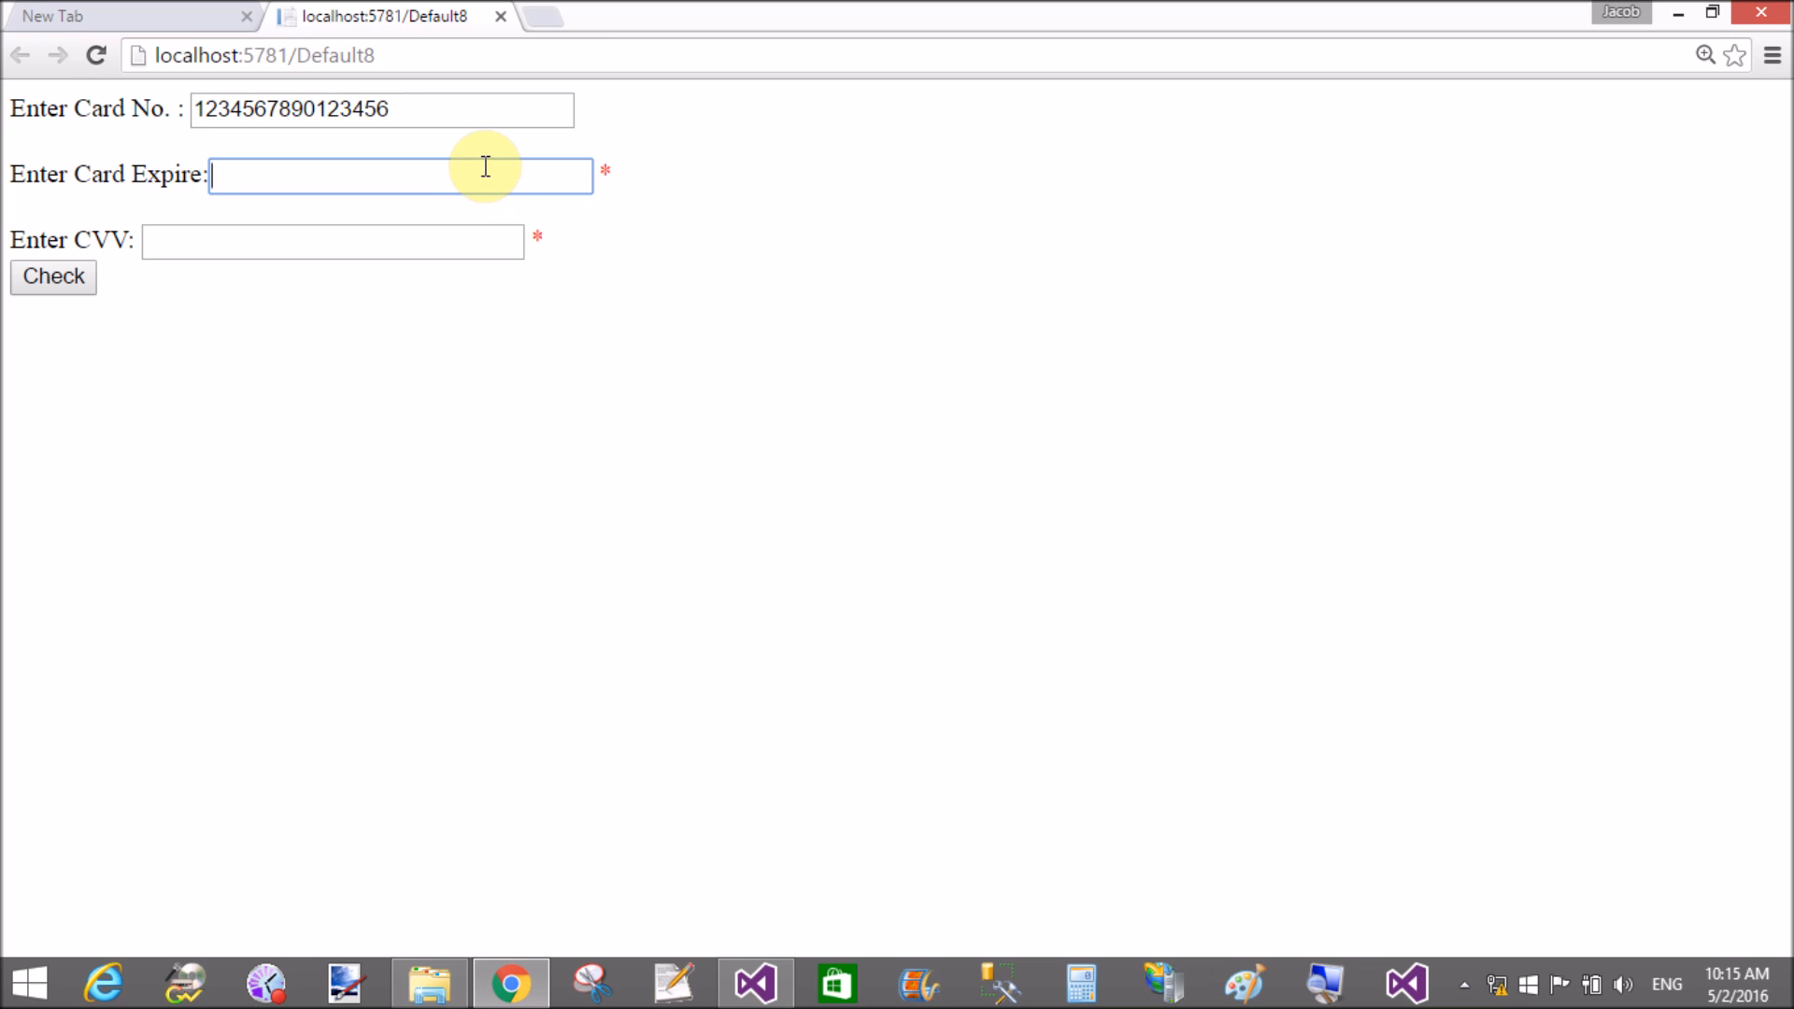
{"action": "mouse_move", "coordinate": [301, 183]}
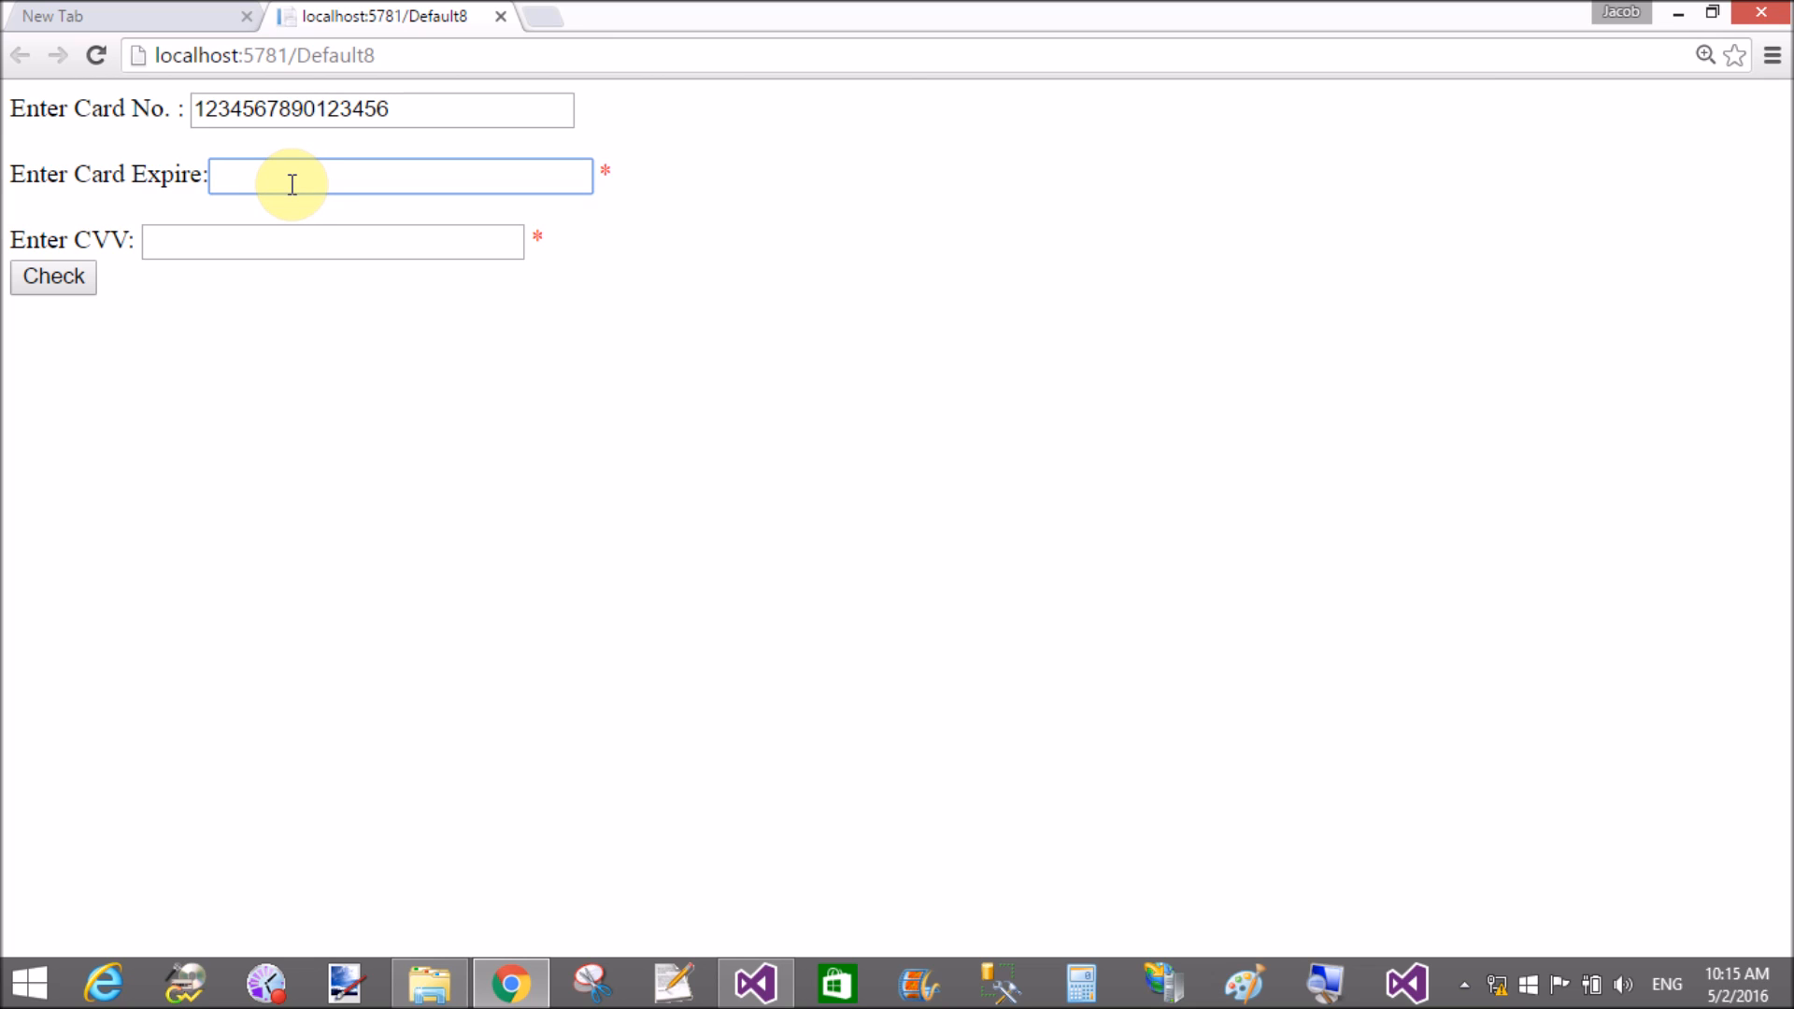
{"action": "type", "text": "0"}
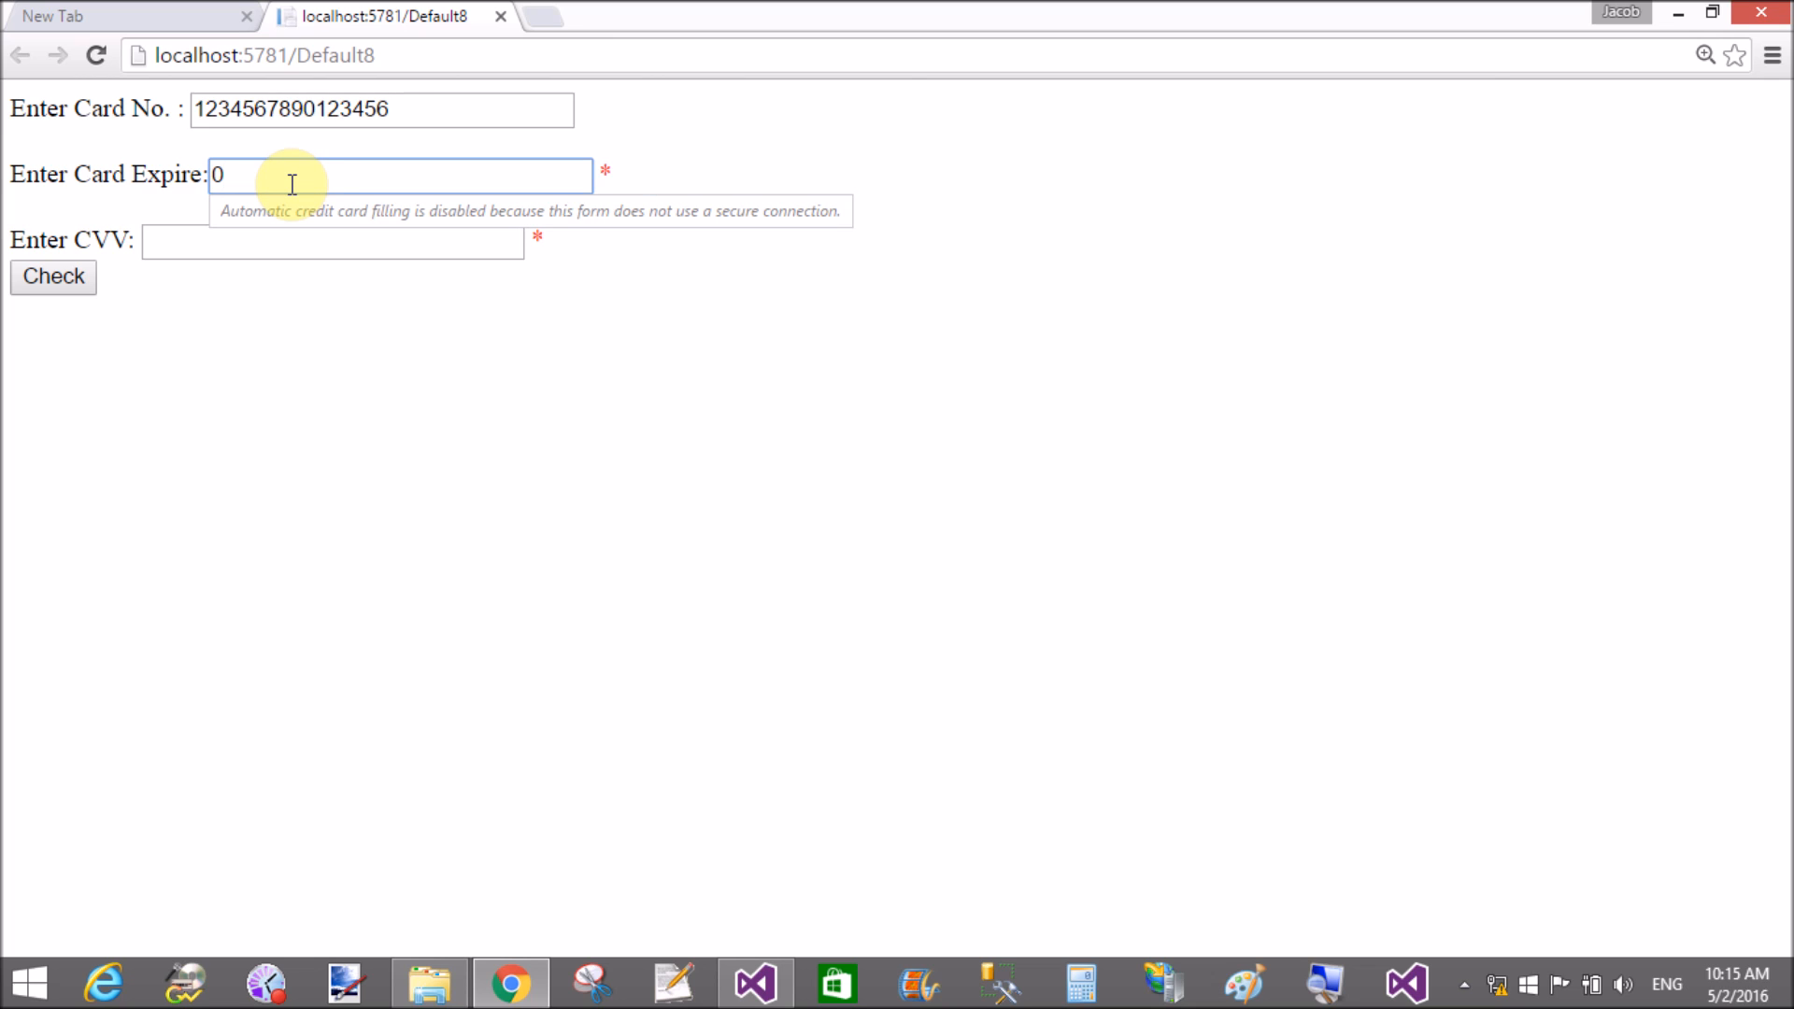
{"action": "type", "text": "4/"}
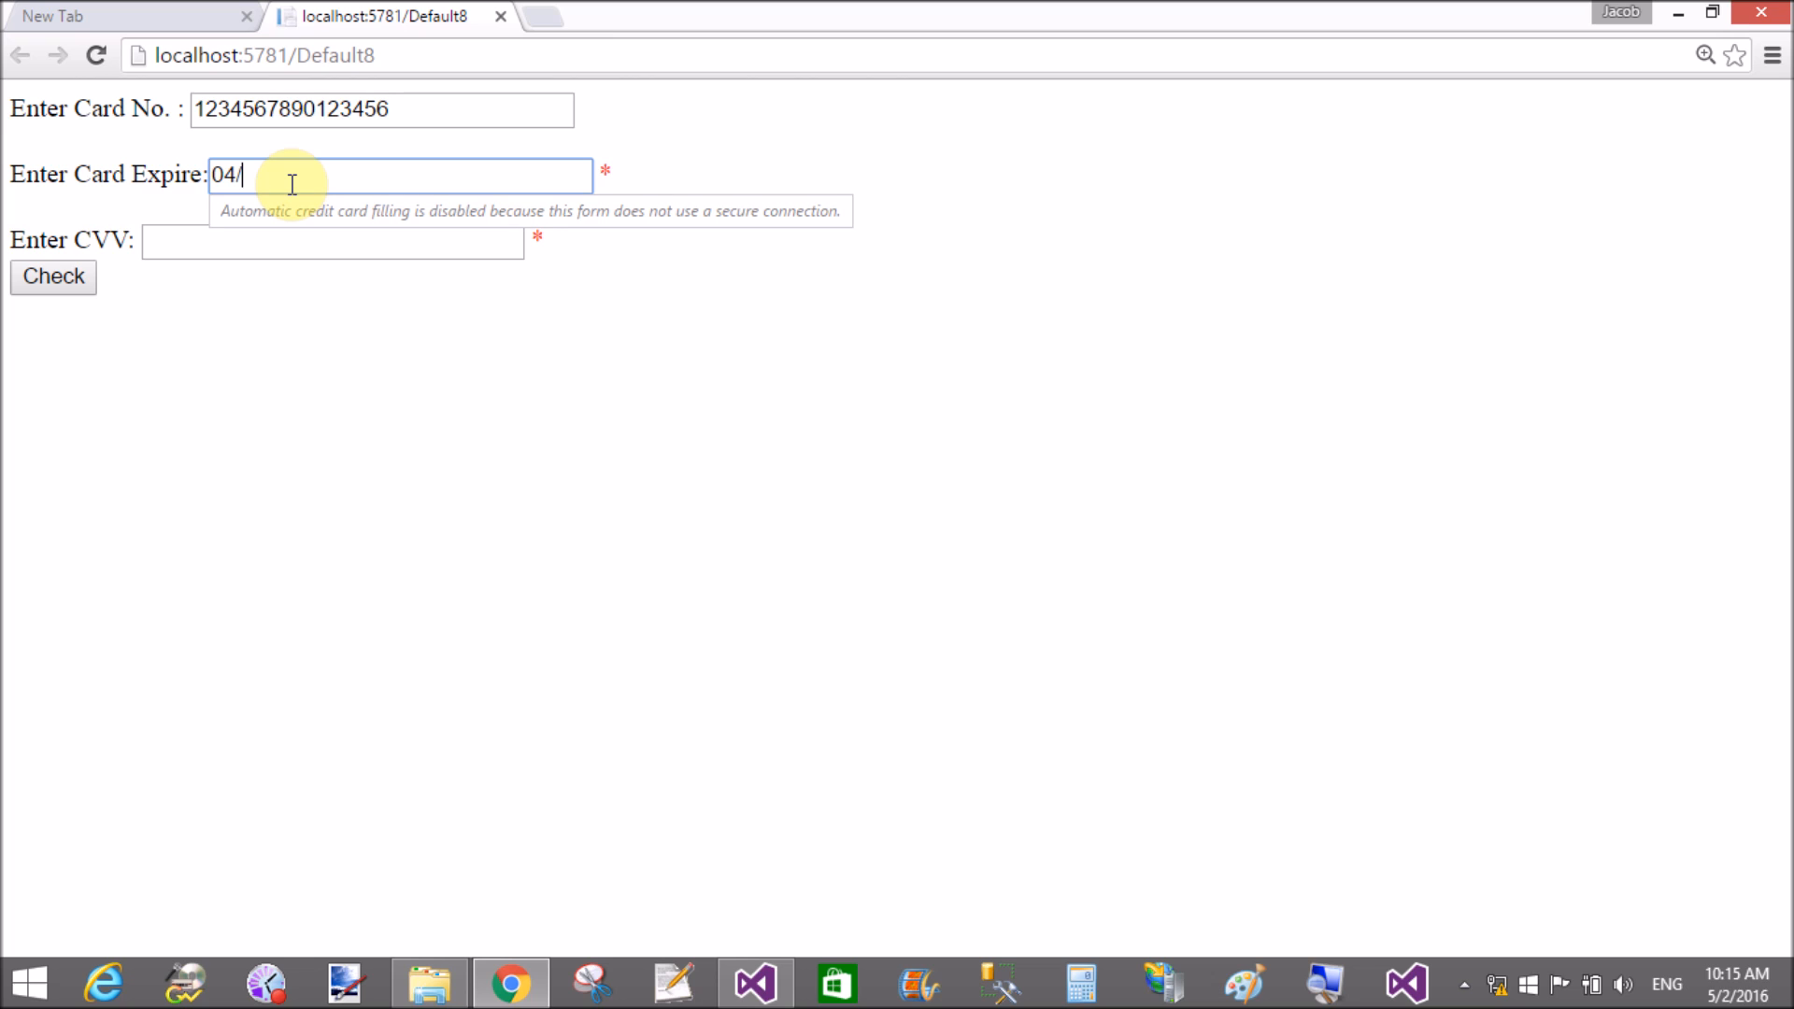
{"action": "type", "text": "13"}
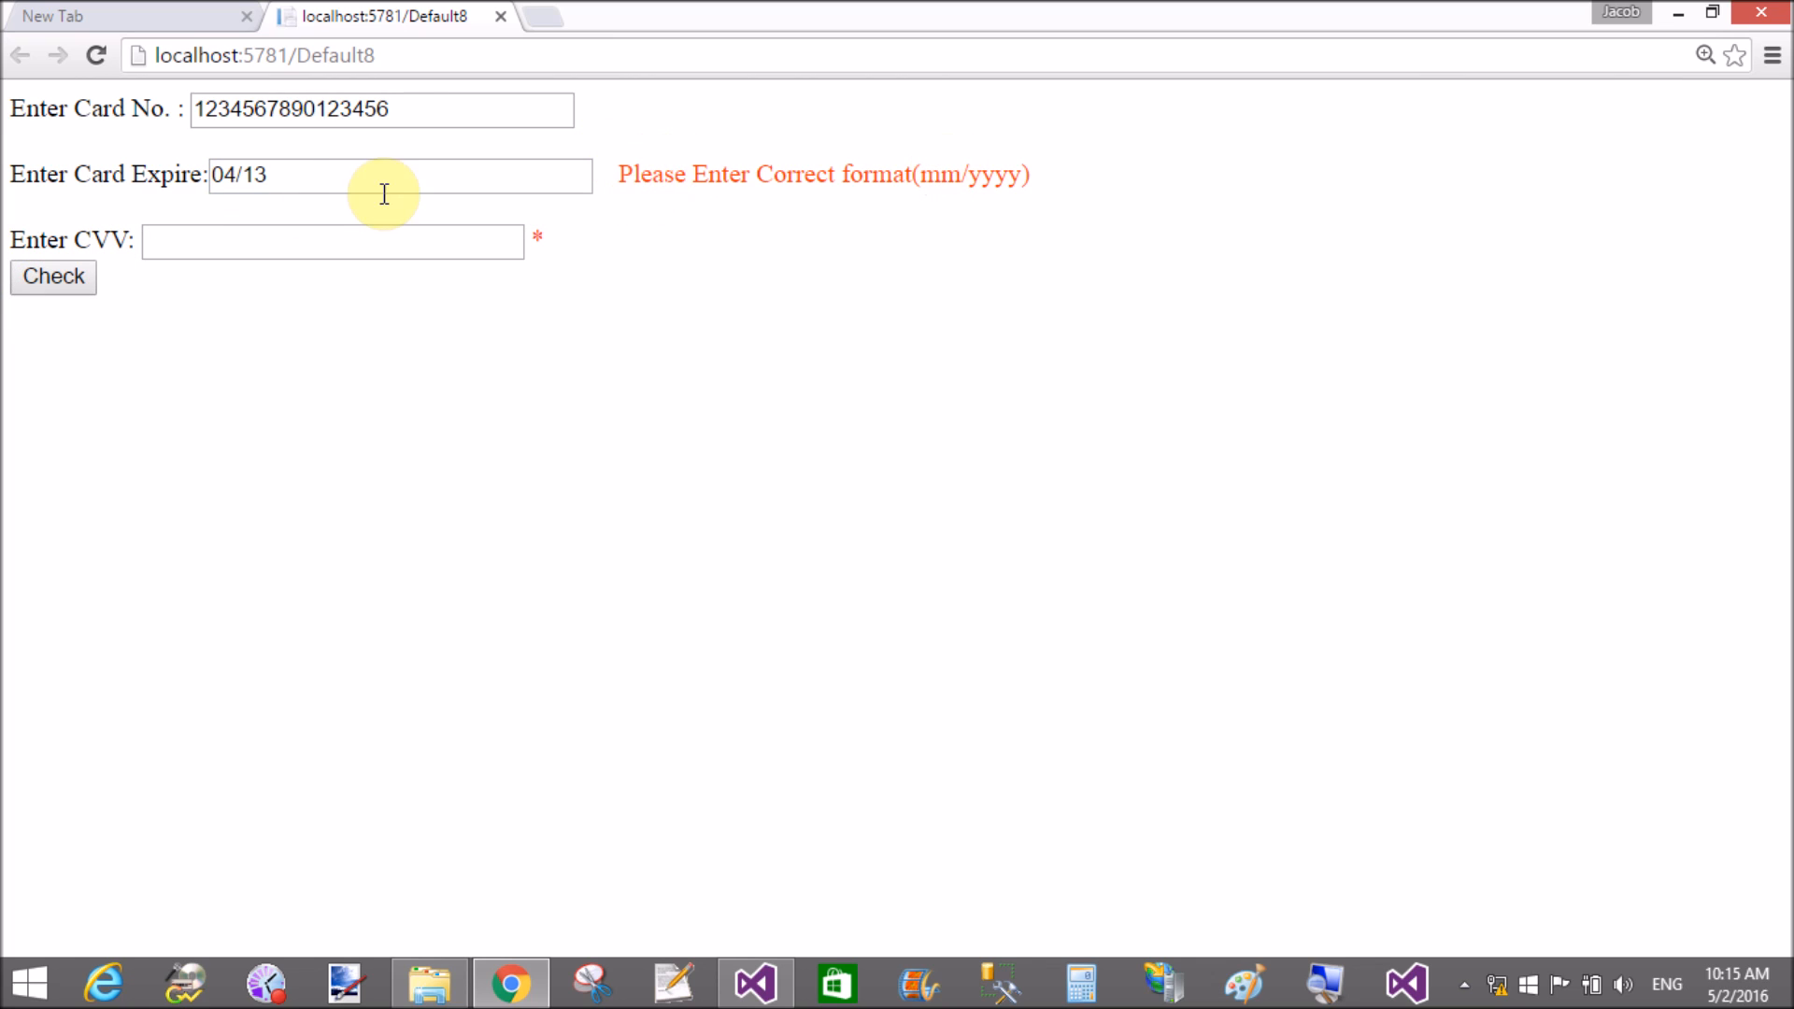
Step: Correct the expiry to 04/2013, enter the CVV, and Check the completed form
{"action": "left_click", "coordinate": [400, 176]}
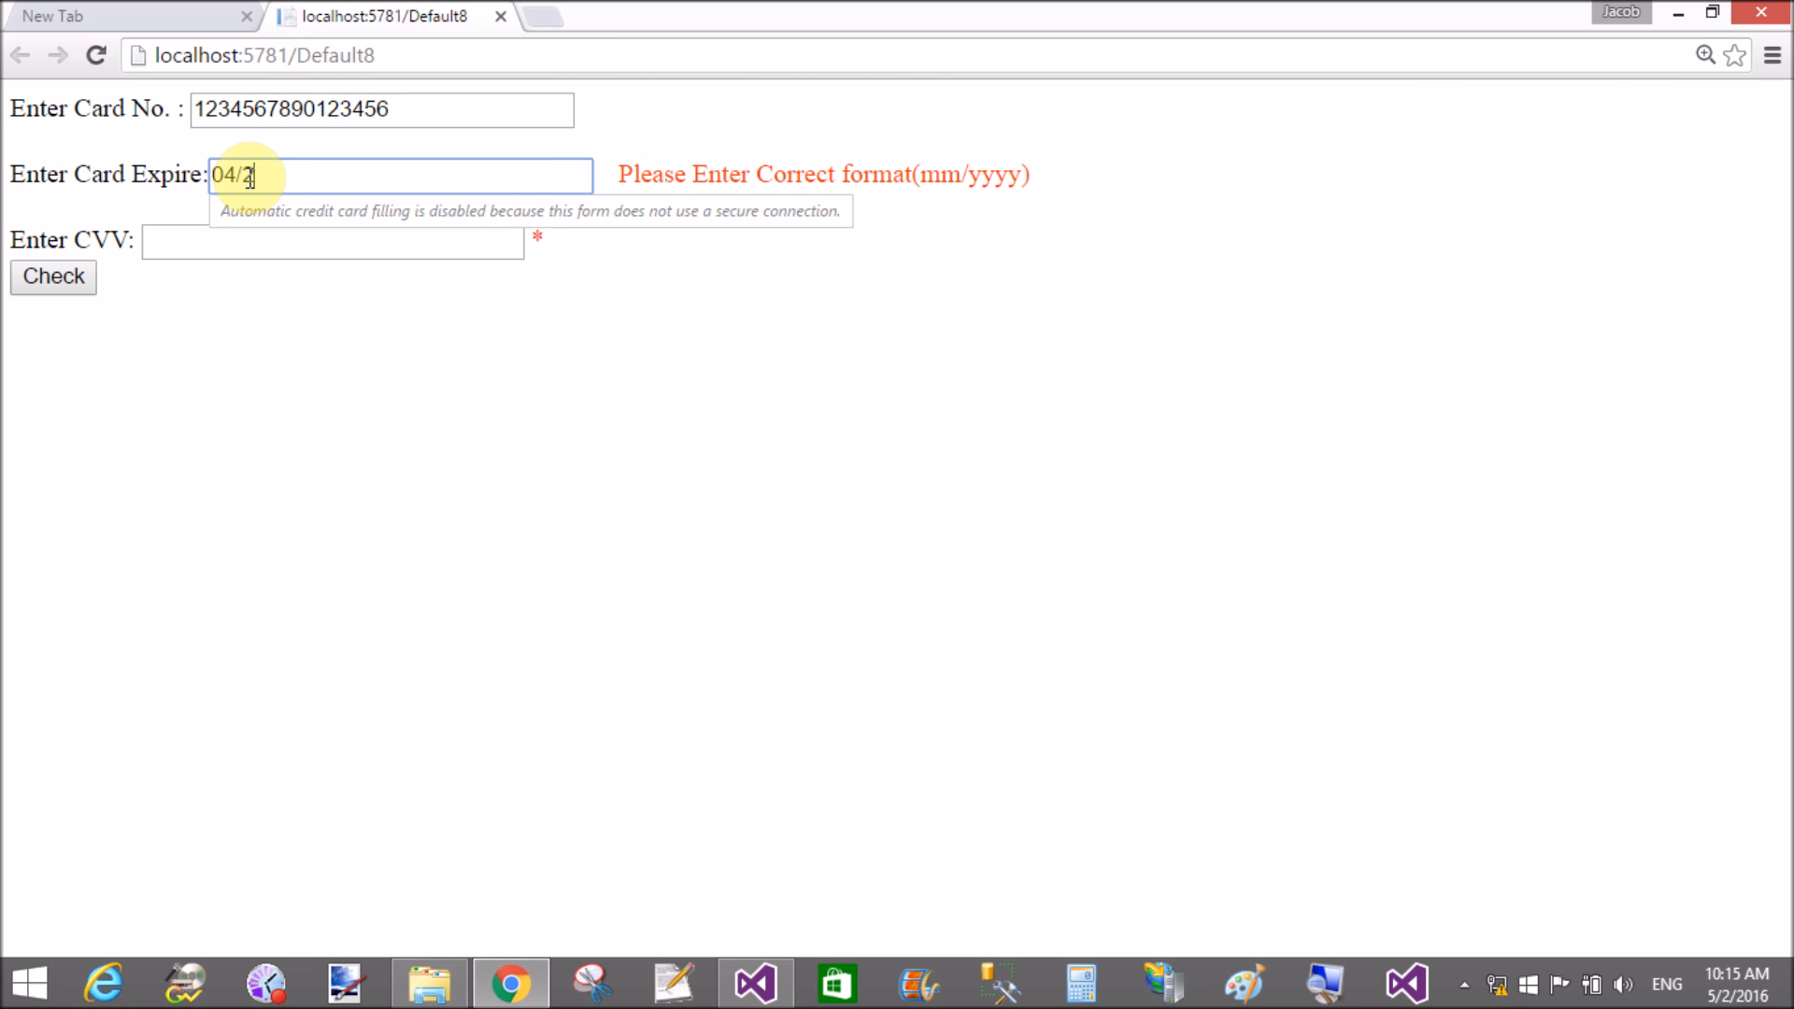
{"action": "type", "text": "013"}
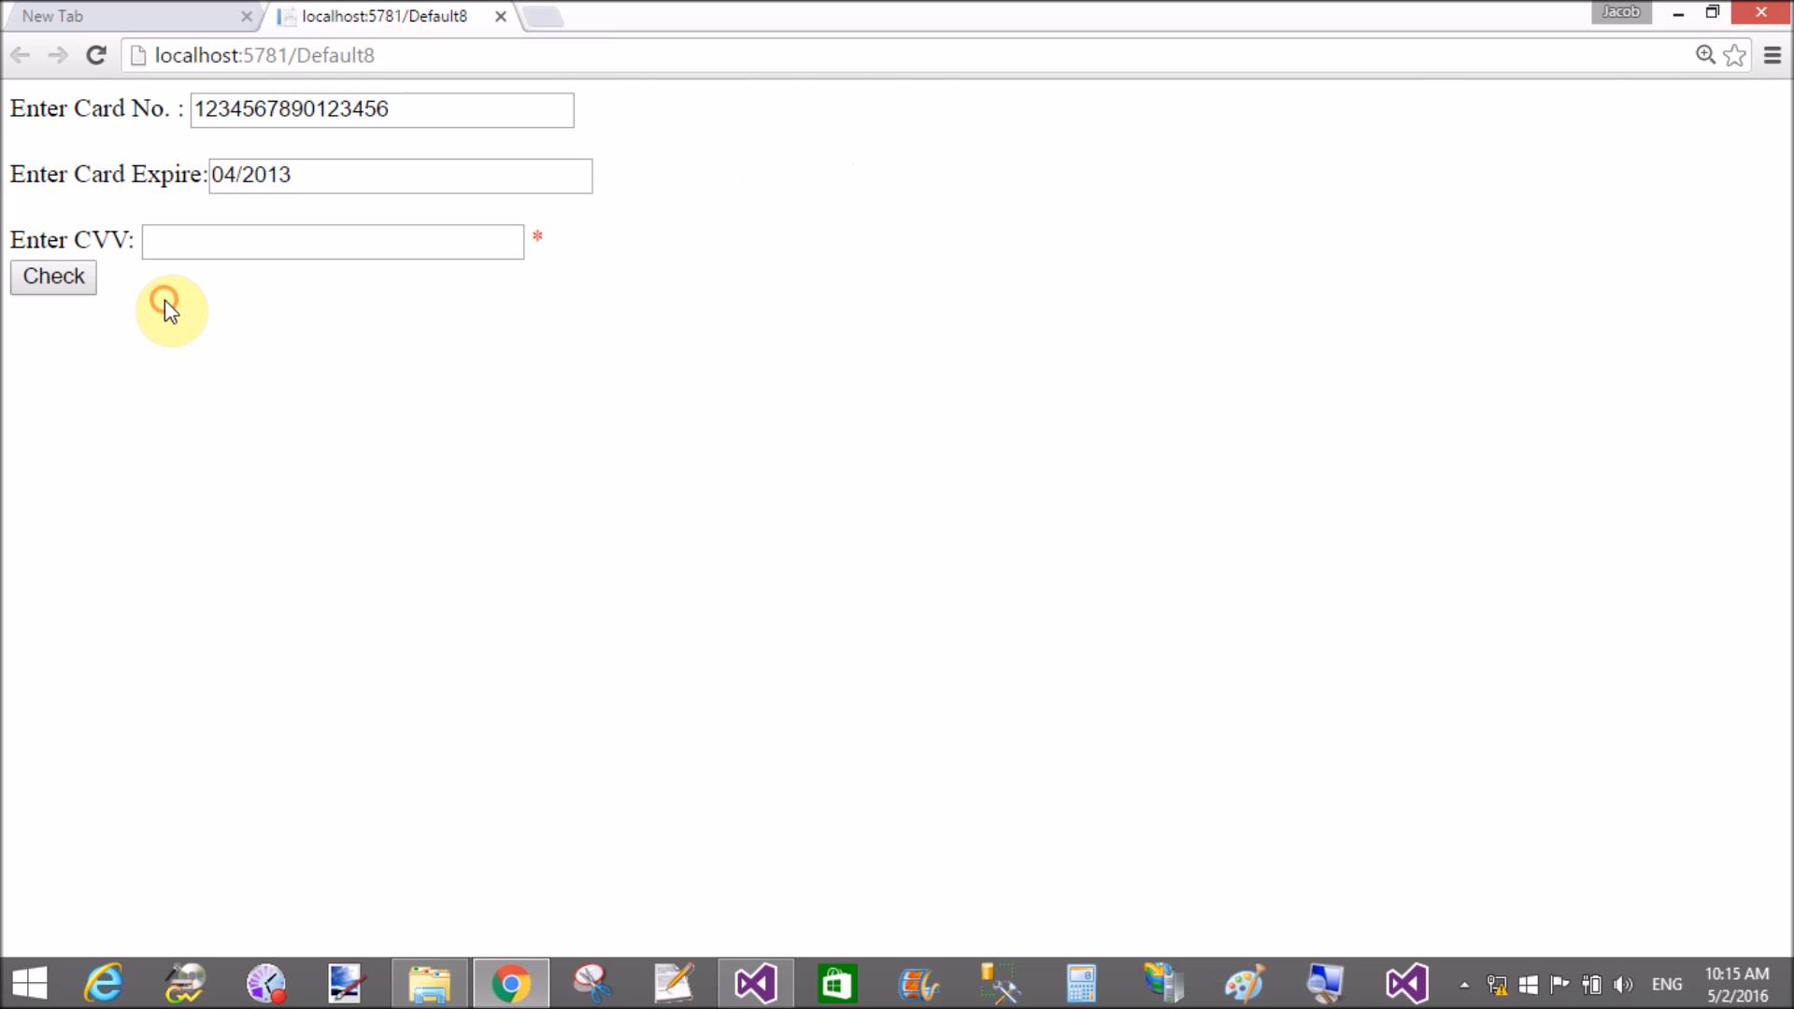
{"action": "type", "text": "4567"}
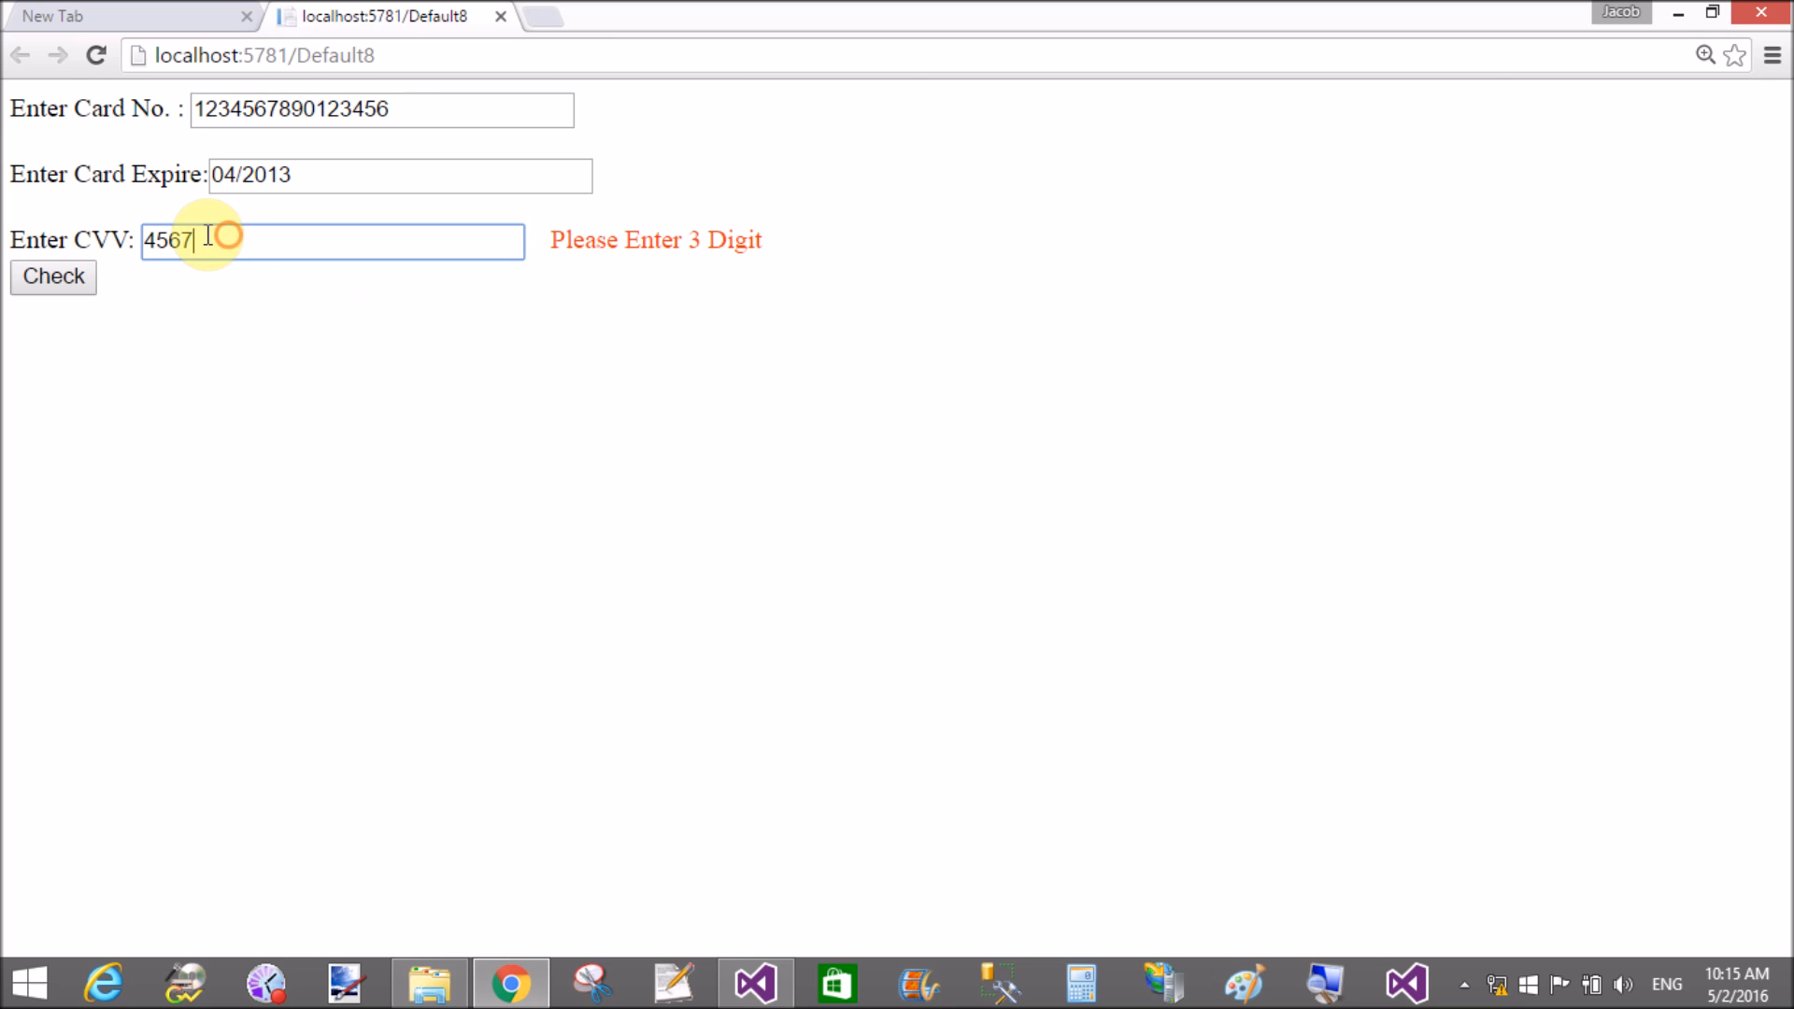
{"action": "left_click", "coordinate": [52, 276]}
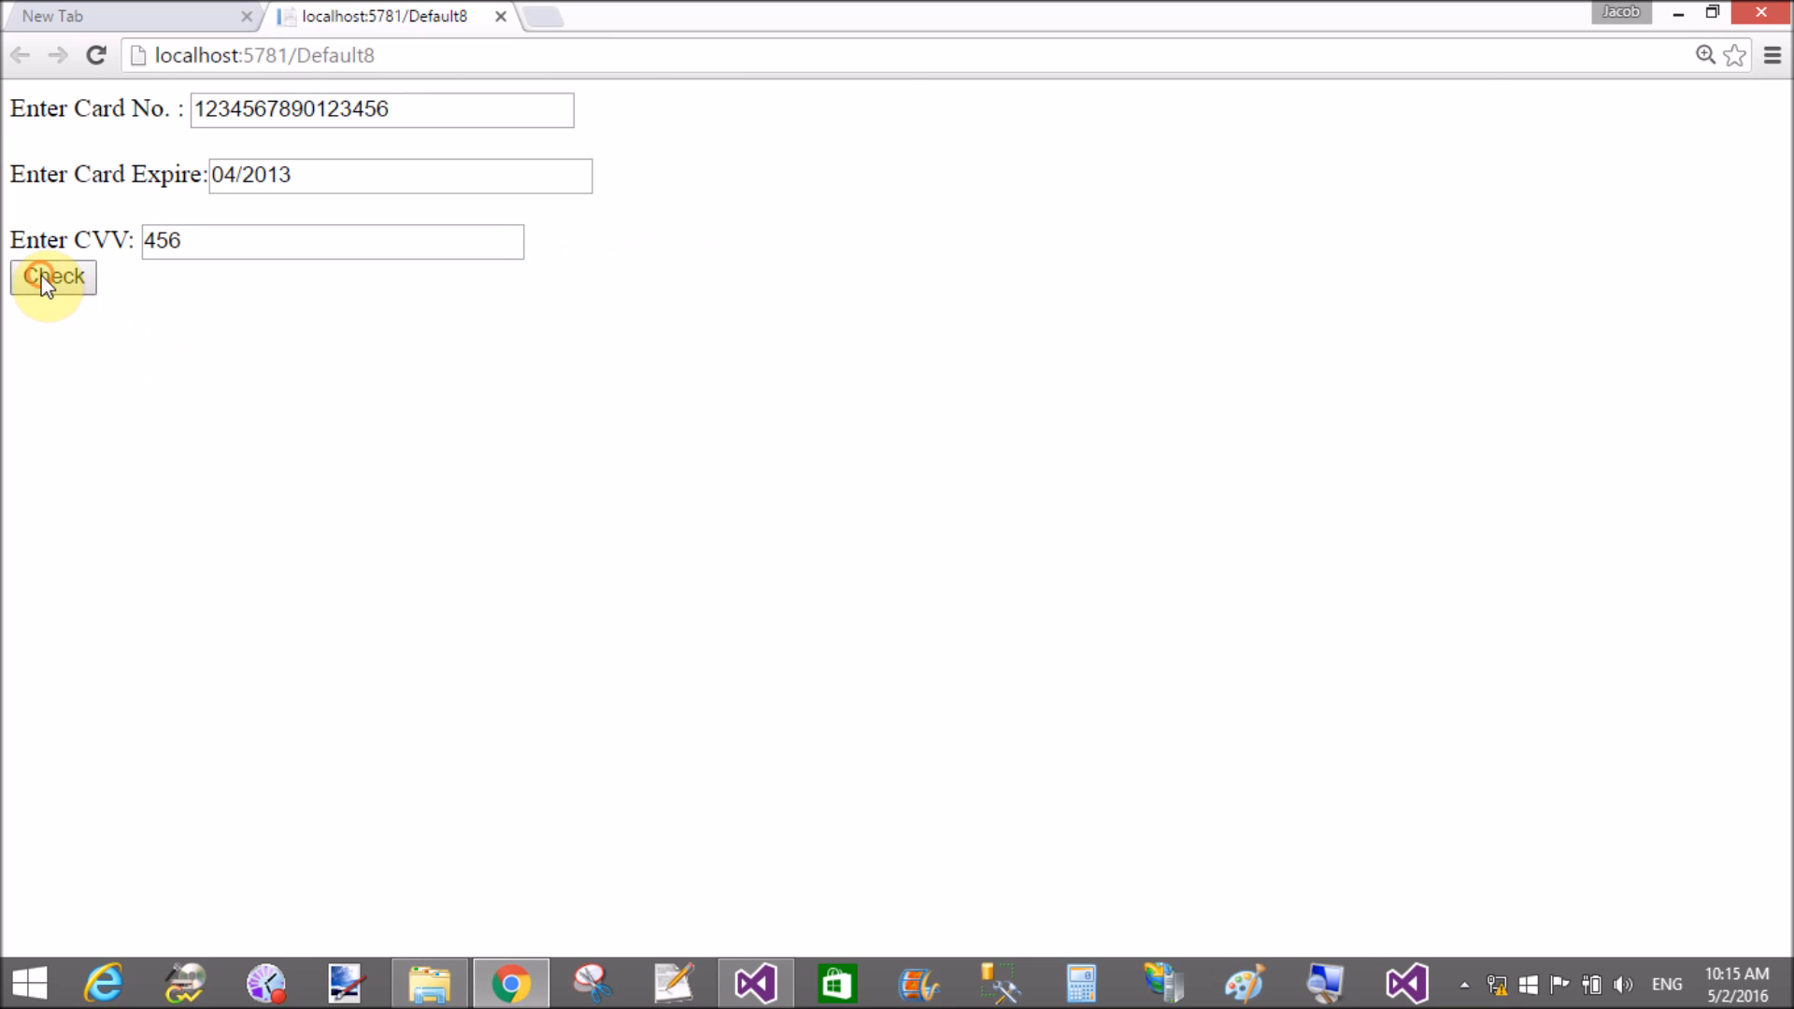